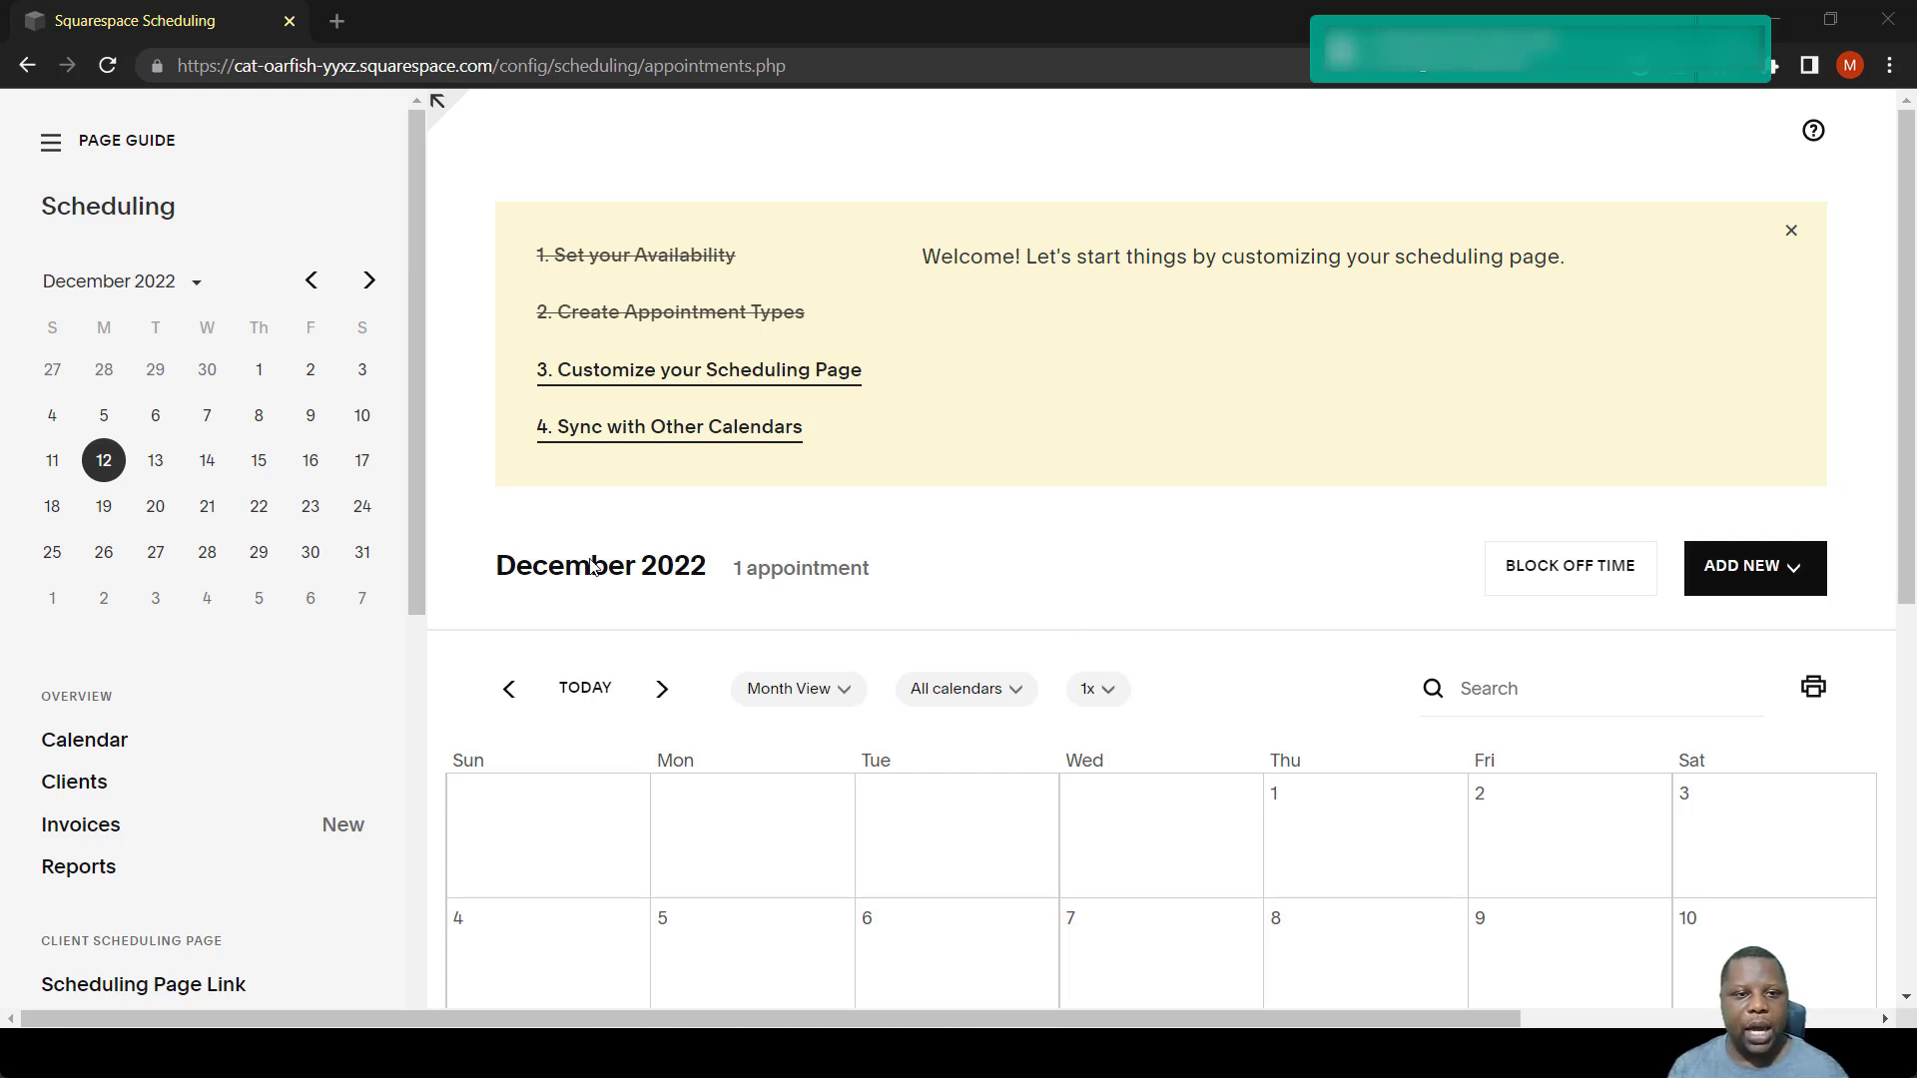
From Appointment Types, start a blank New Type of Service form.
scroll("down", 3)
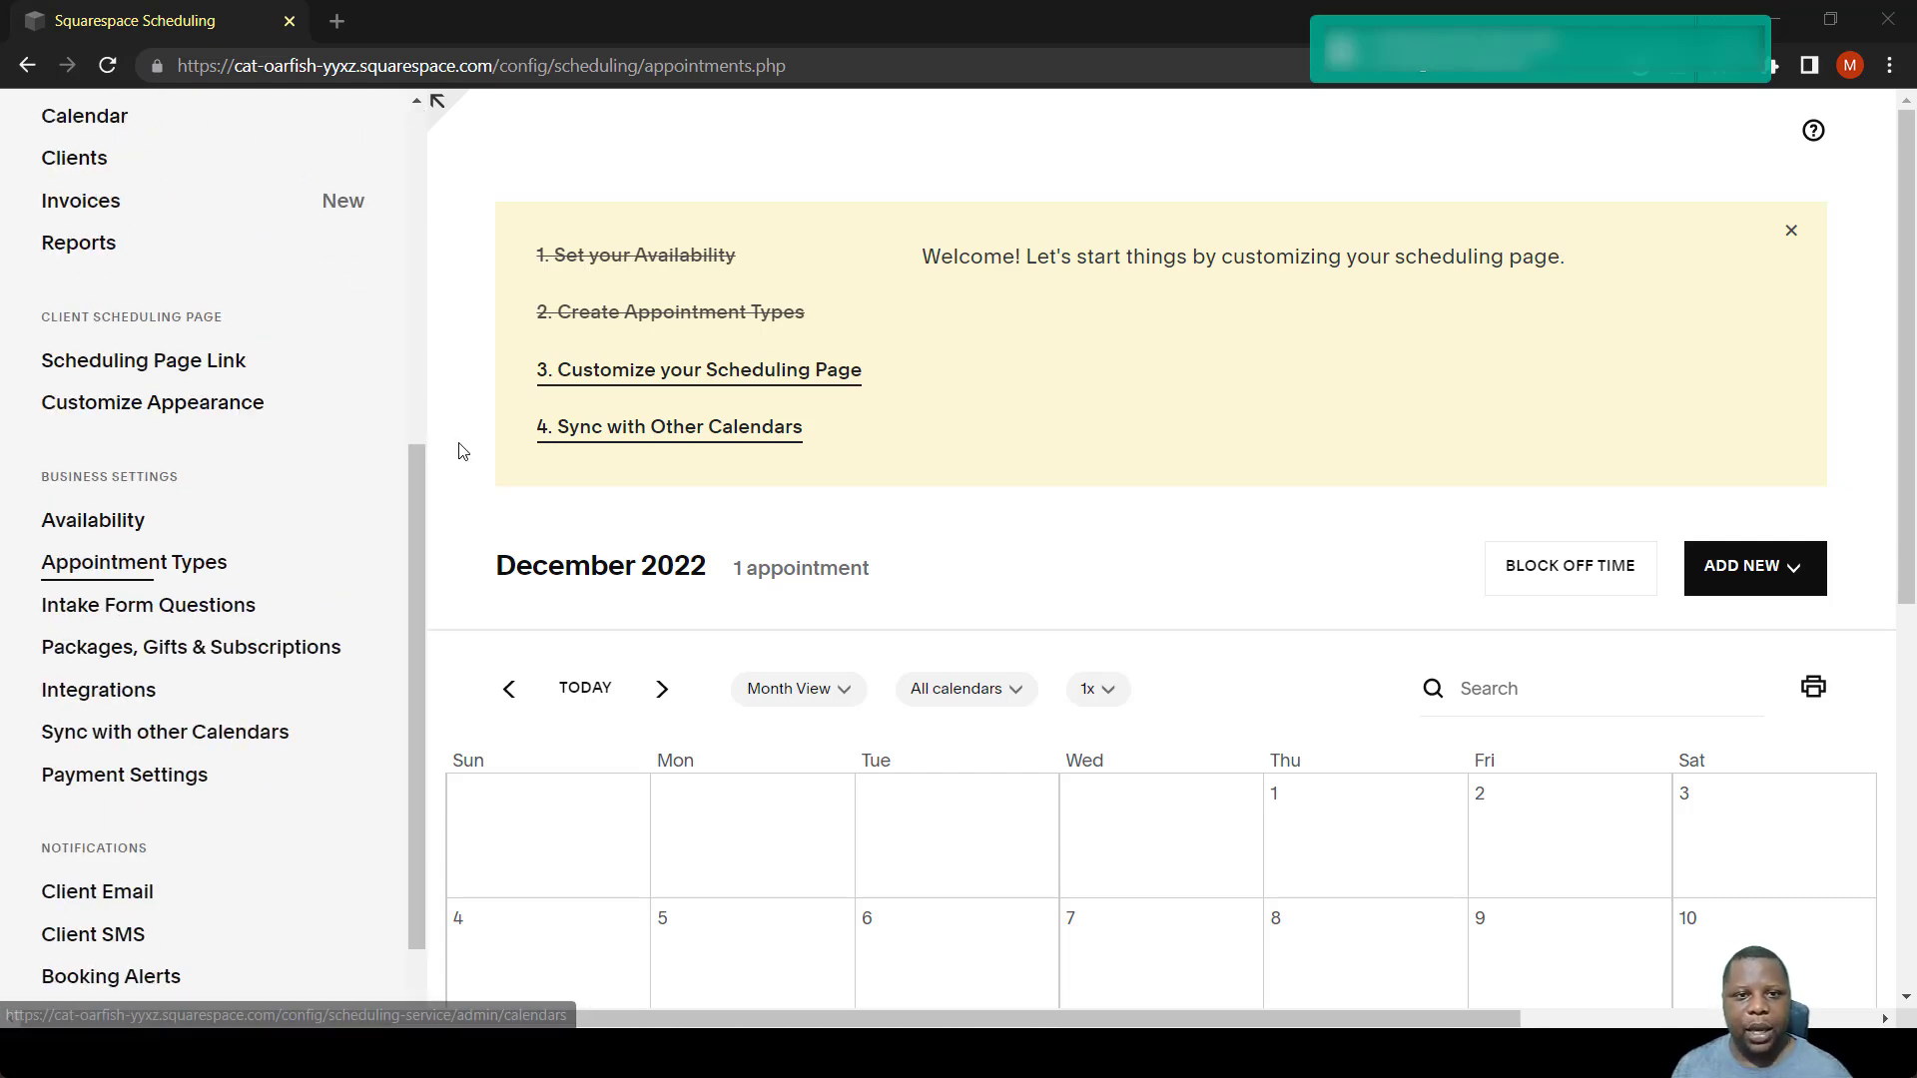
mouse_move(841, 378)
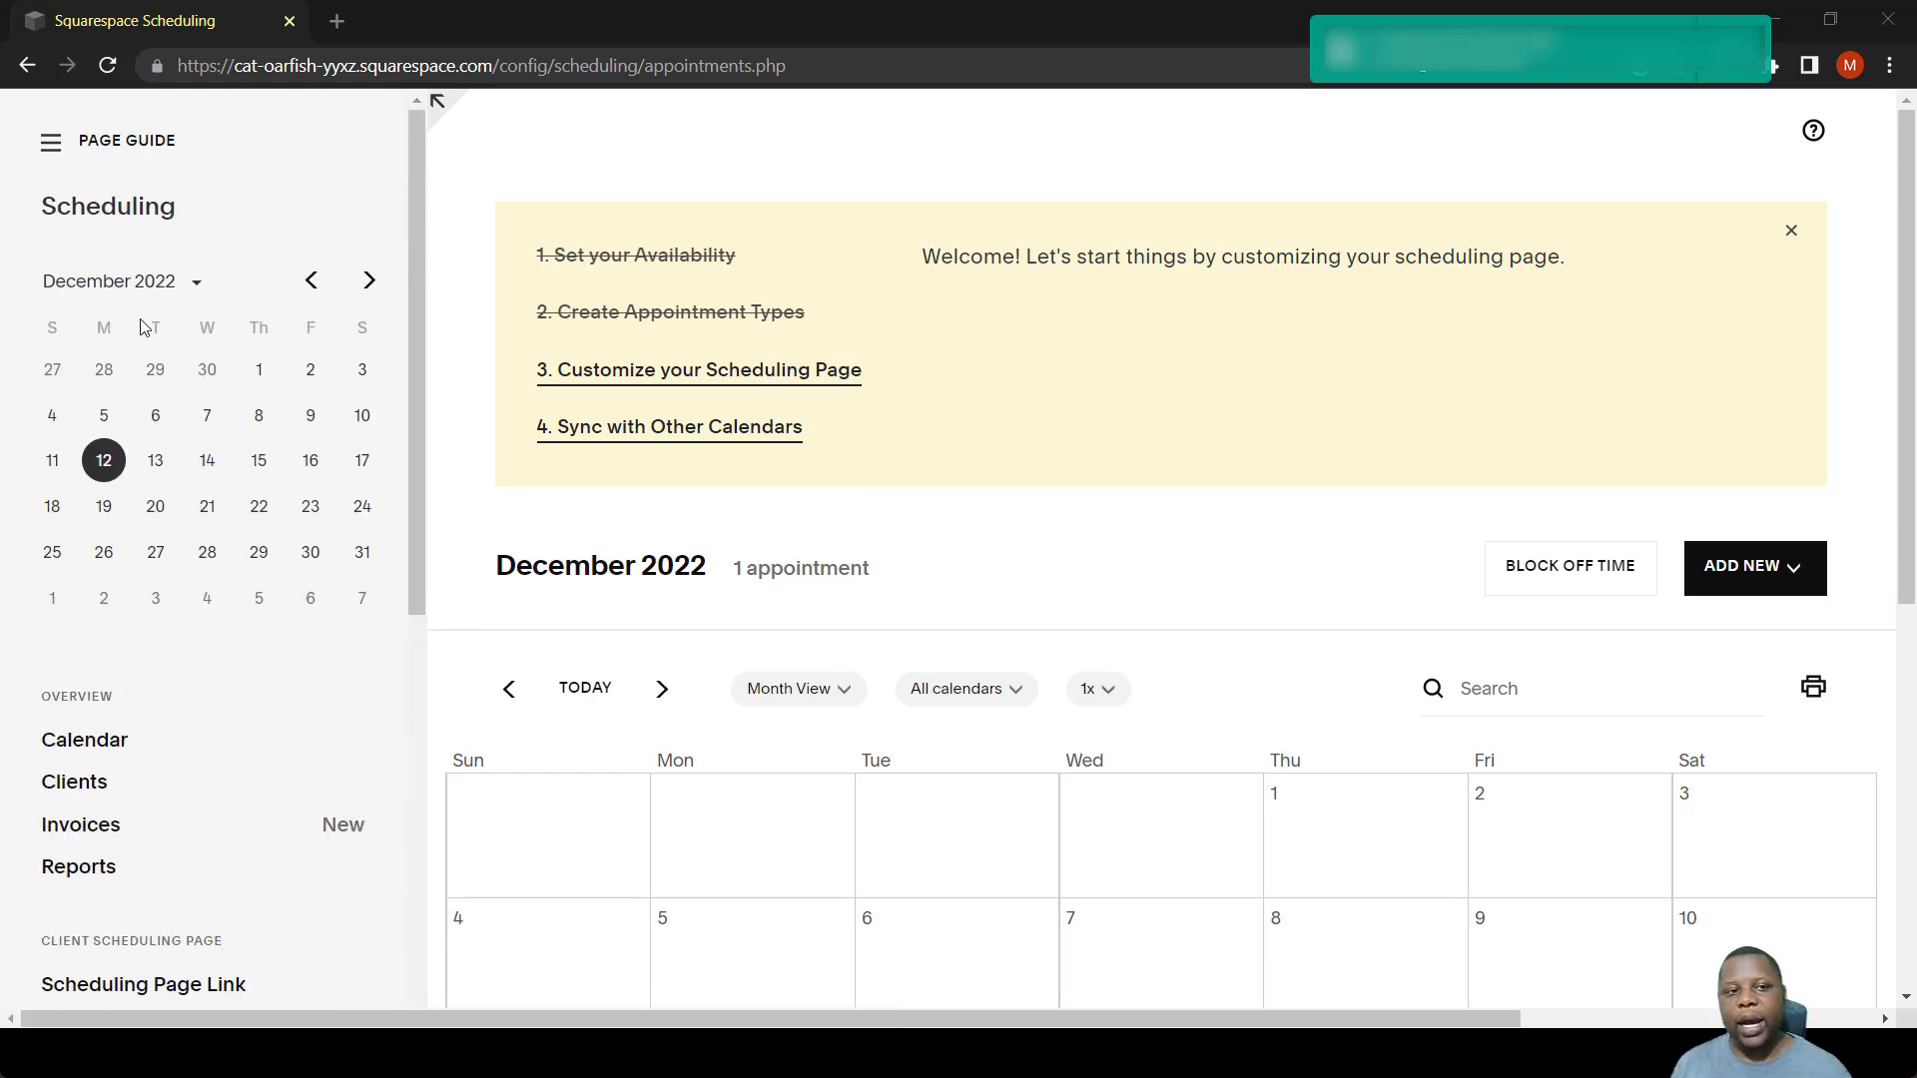
mouse_move(146, 234)
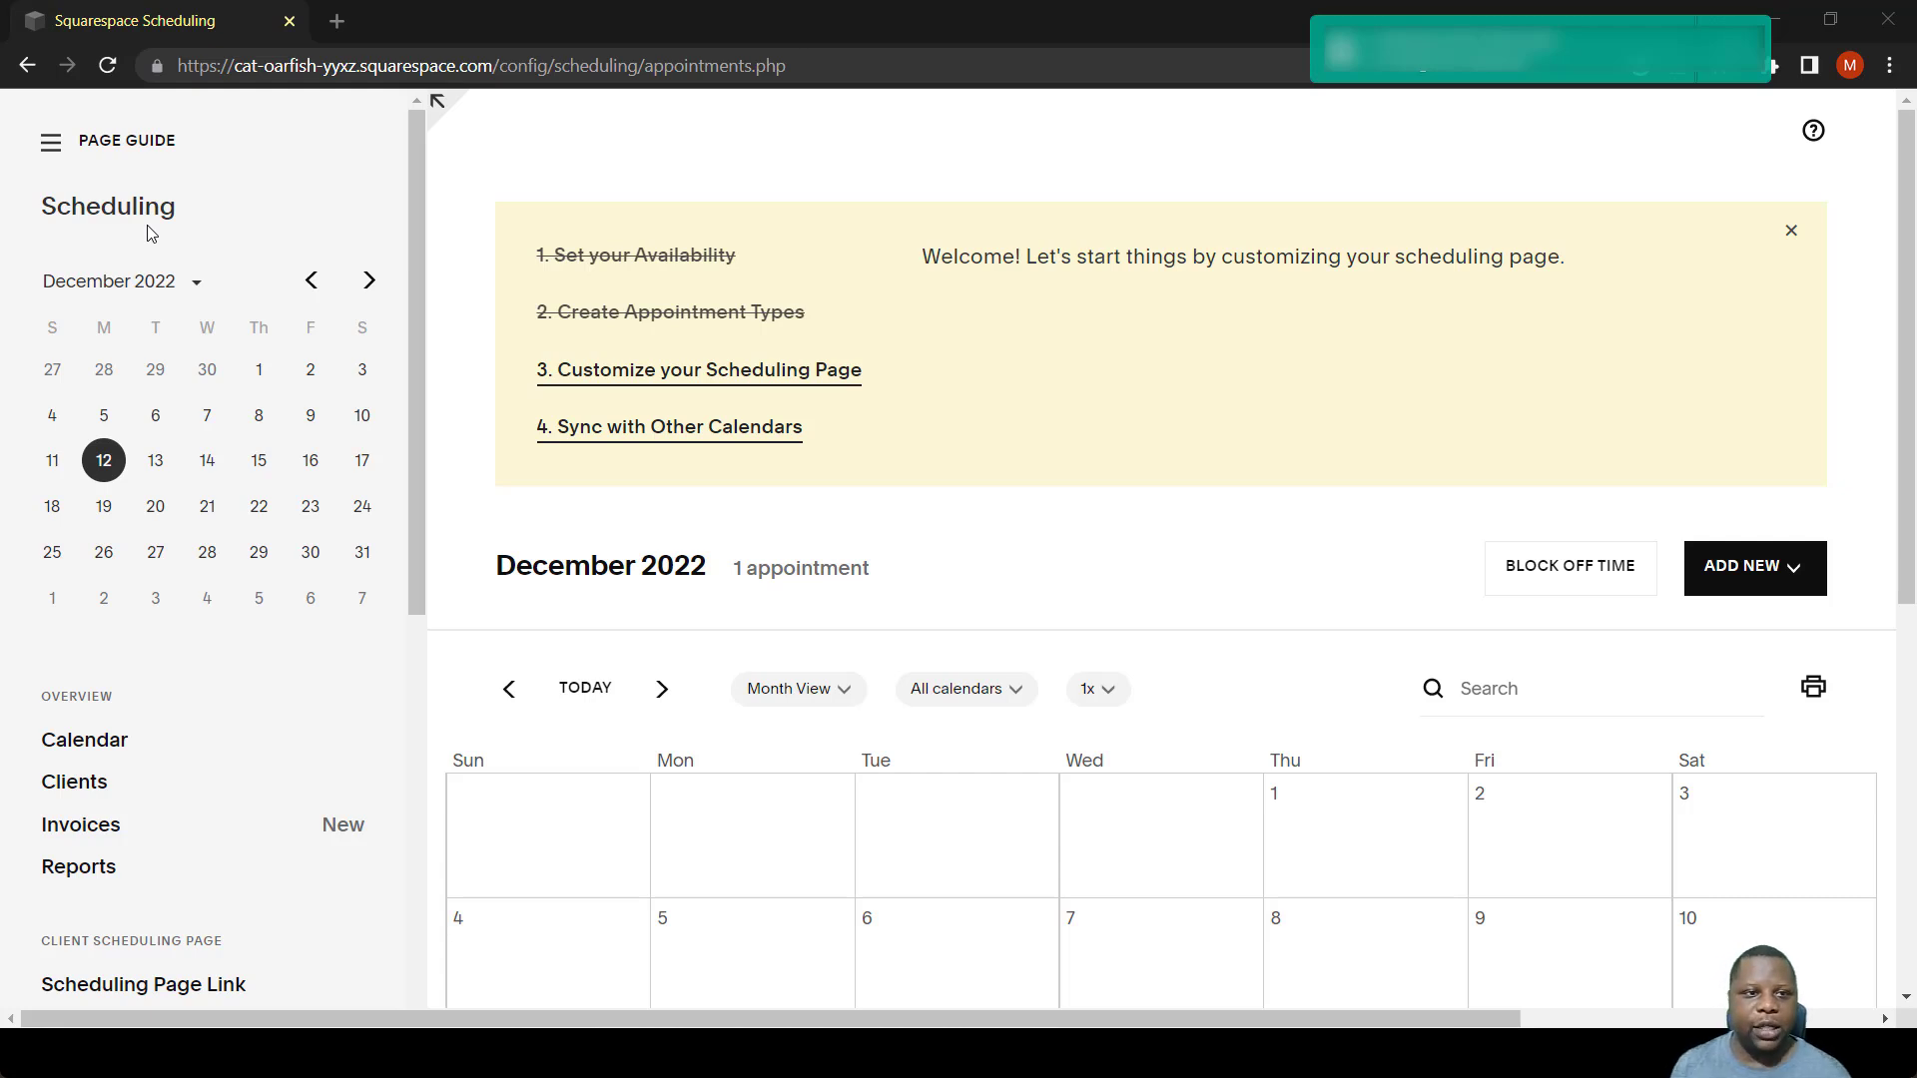
mouse_move(417, 303)
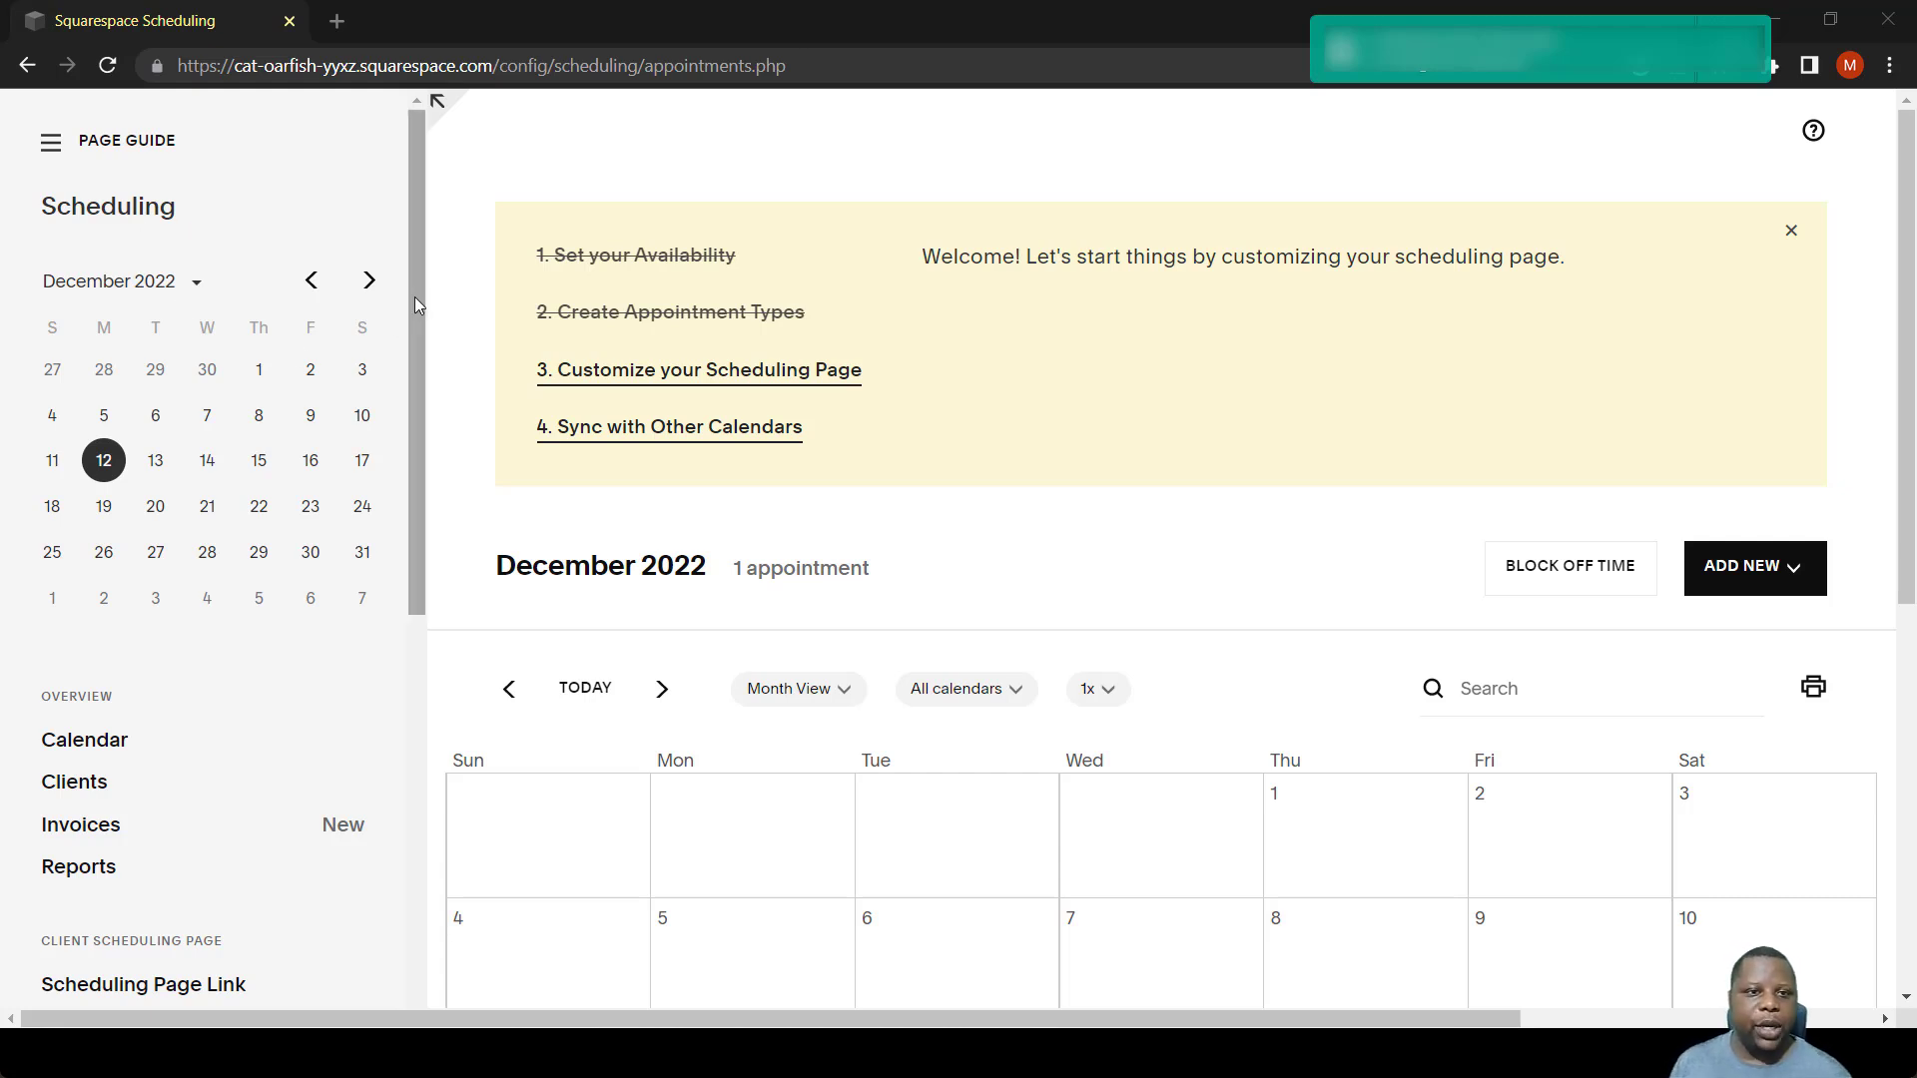
scroll("down", 3)
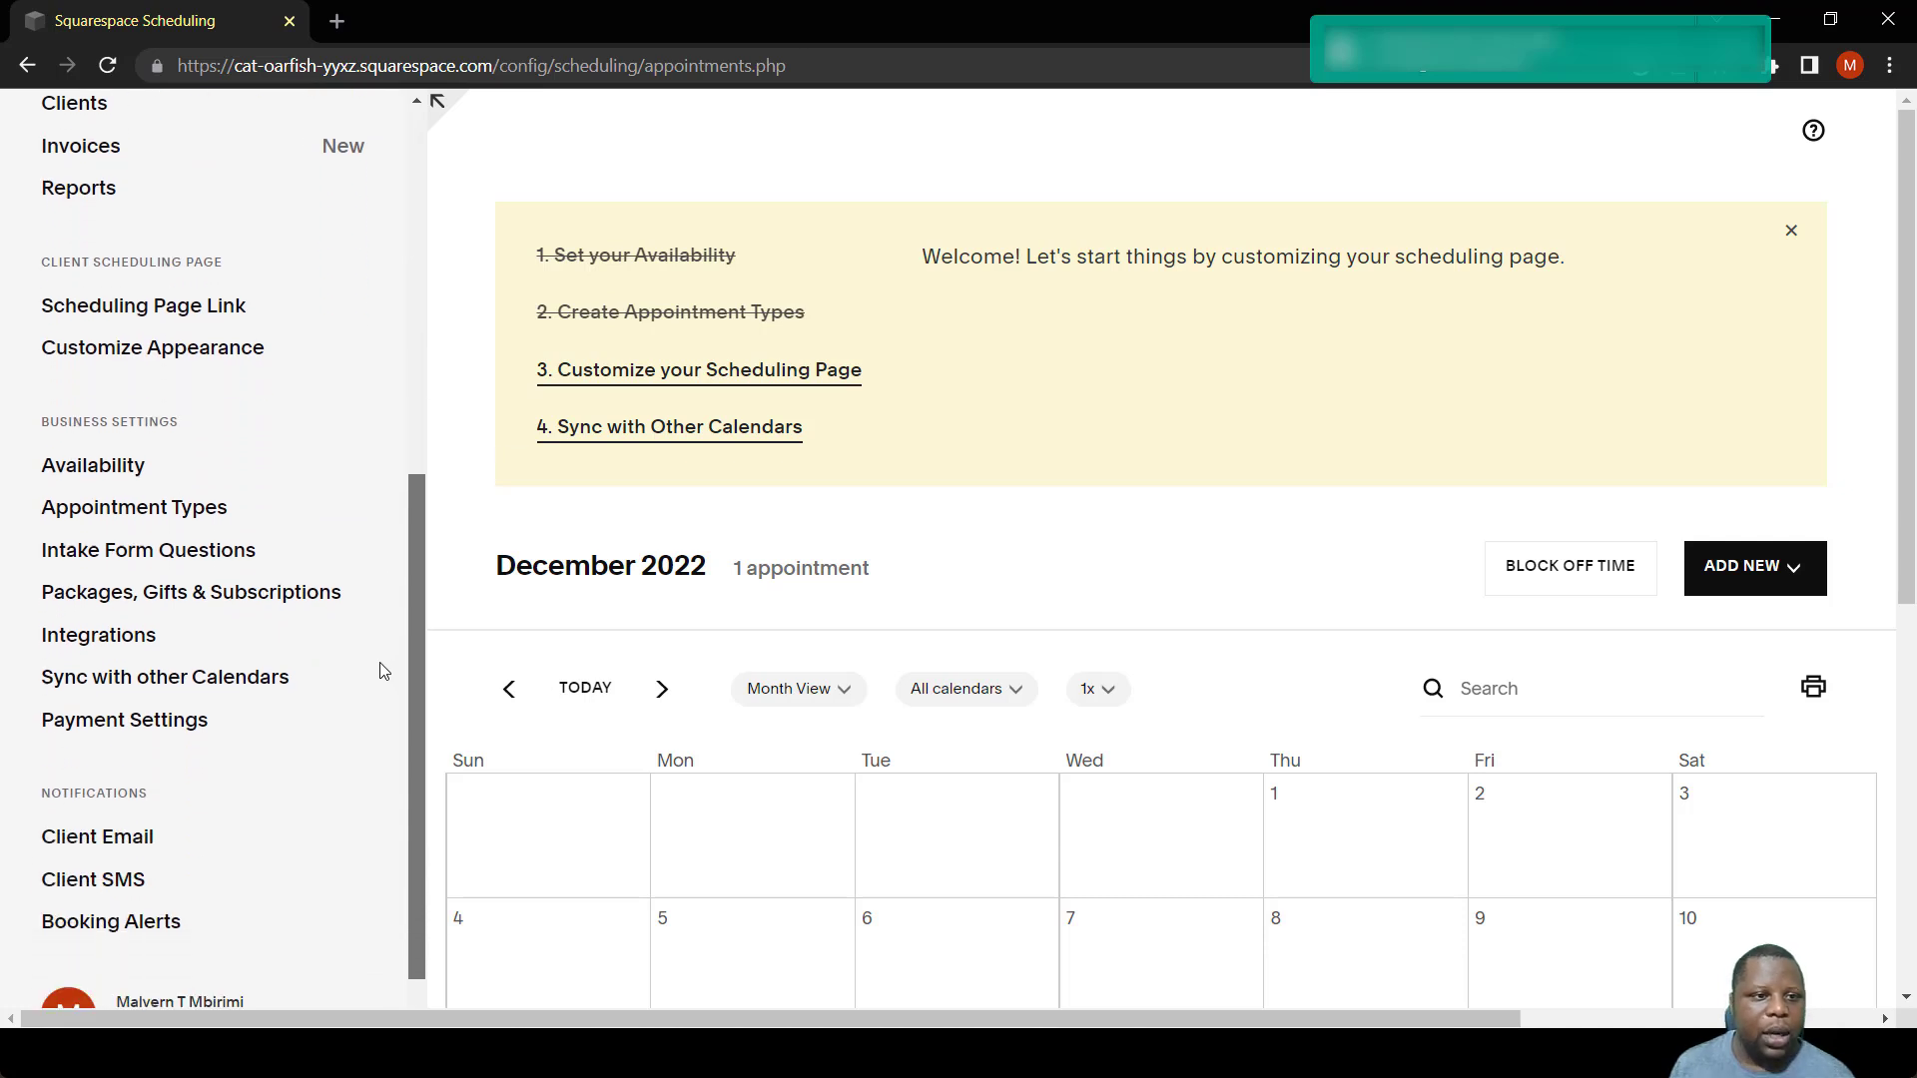
scroll("down", 3)
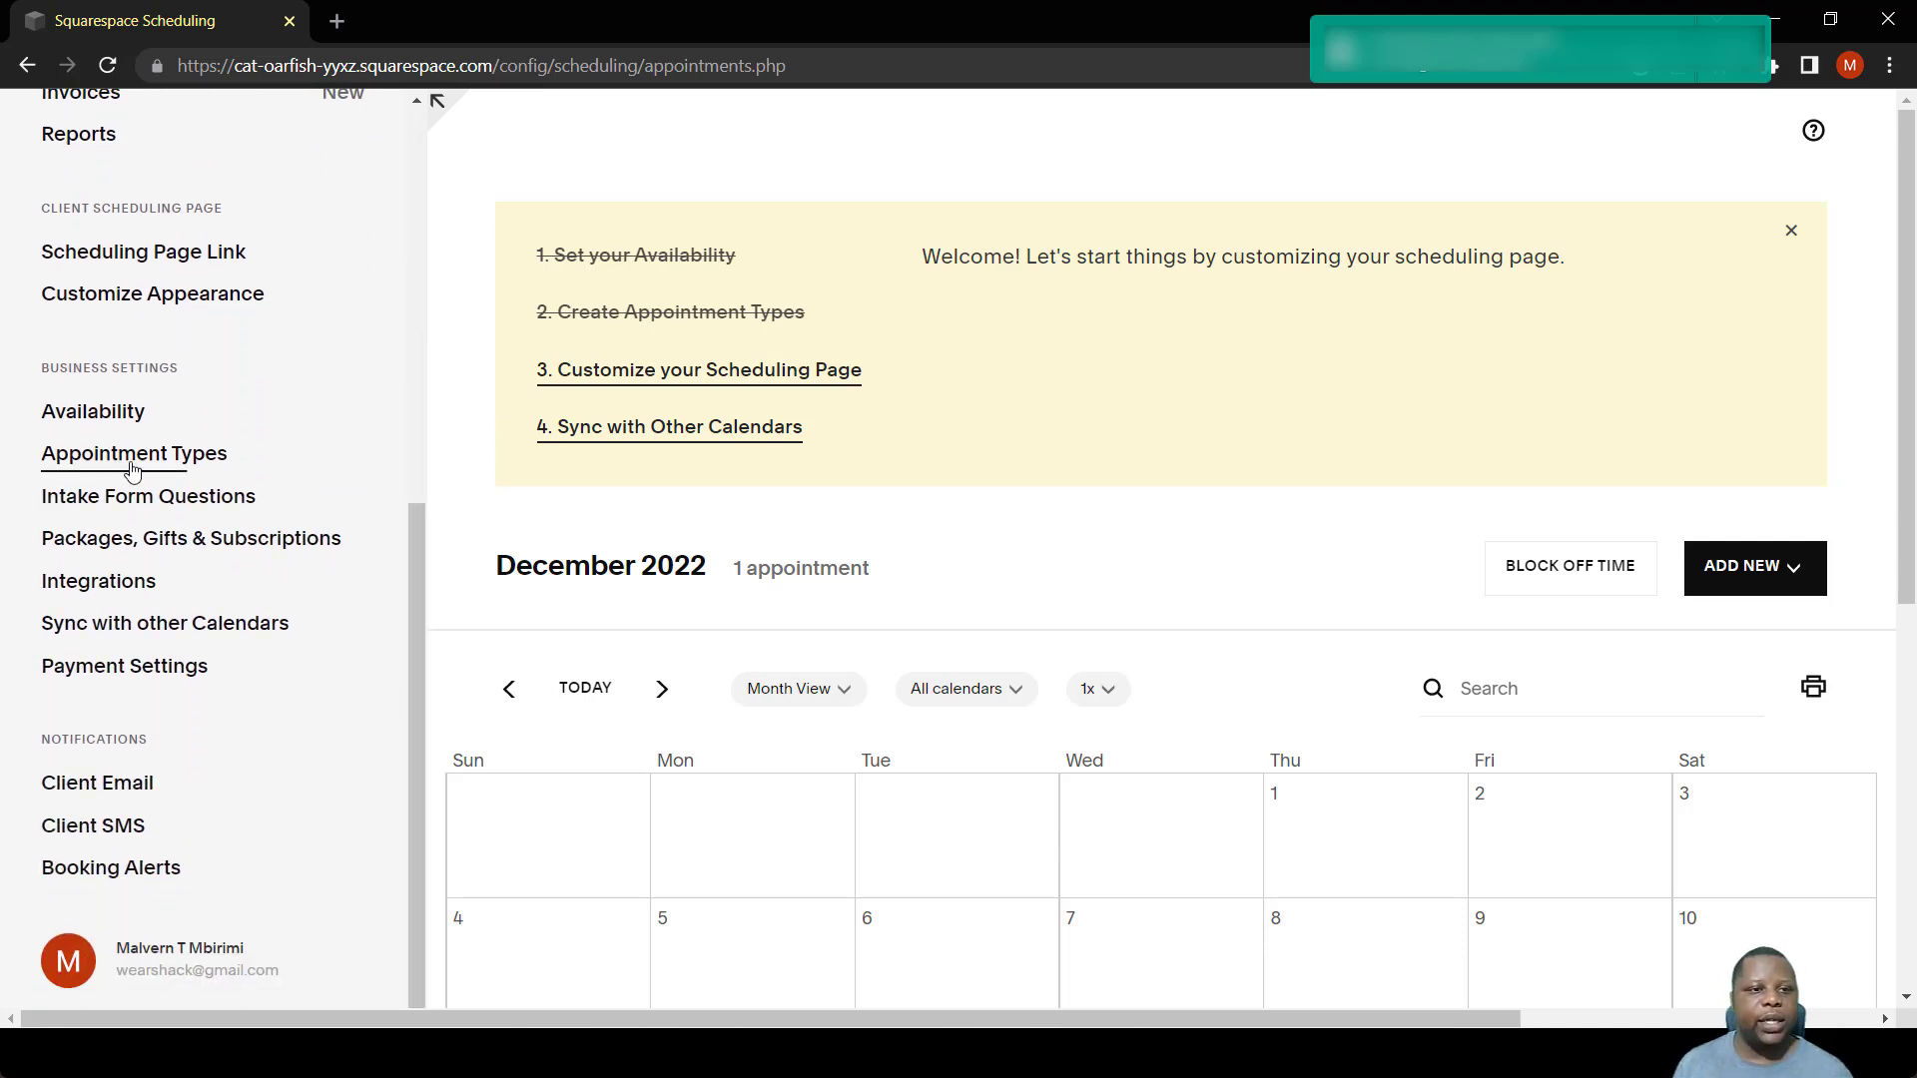
left_click(134, 453)
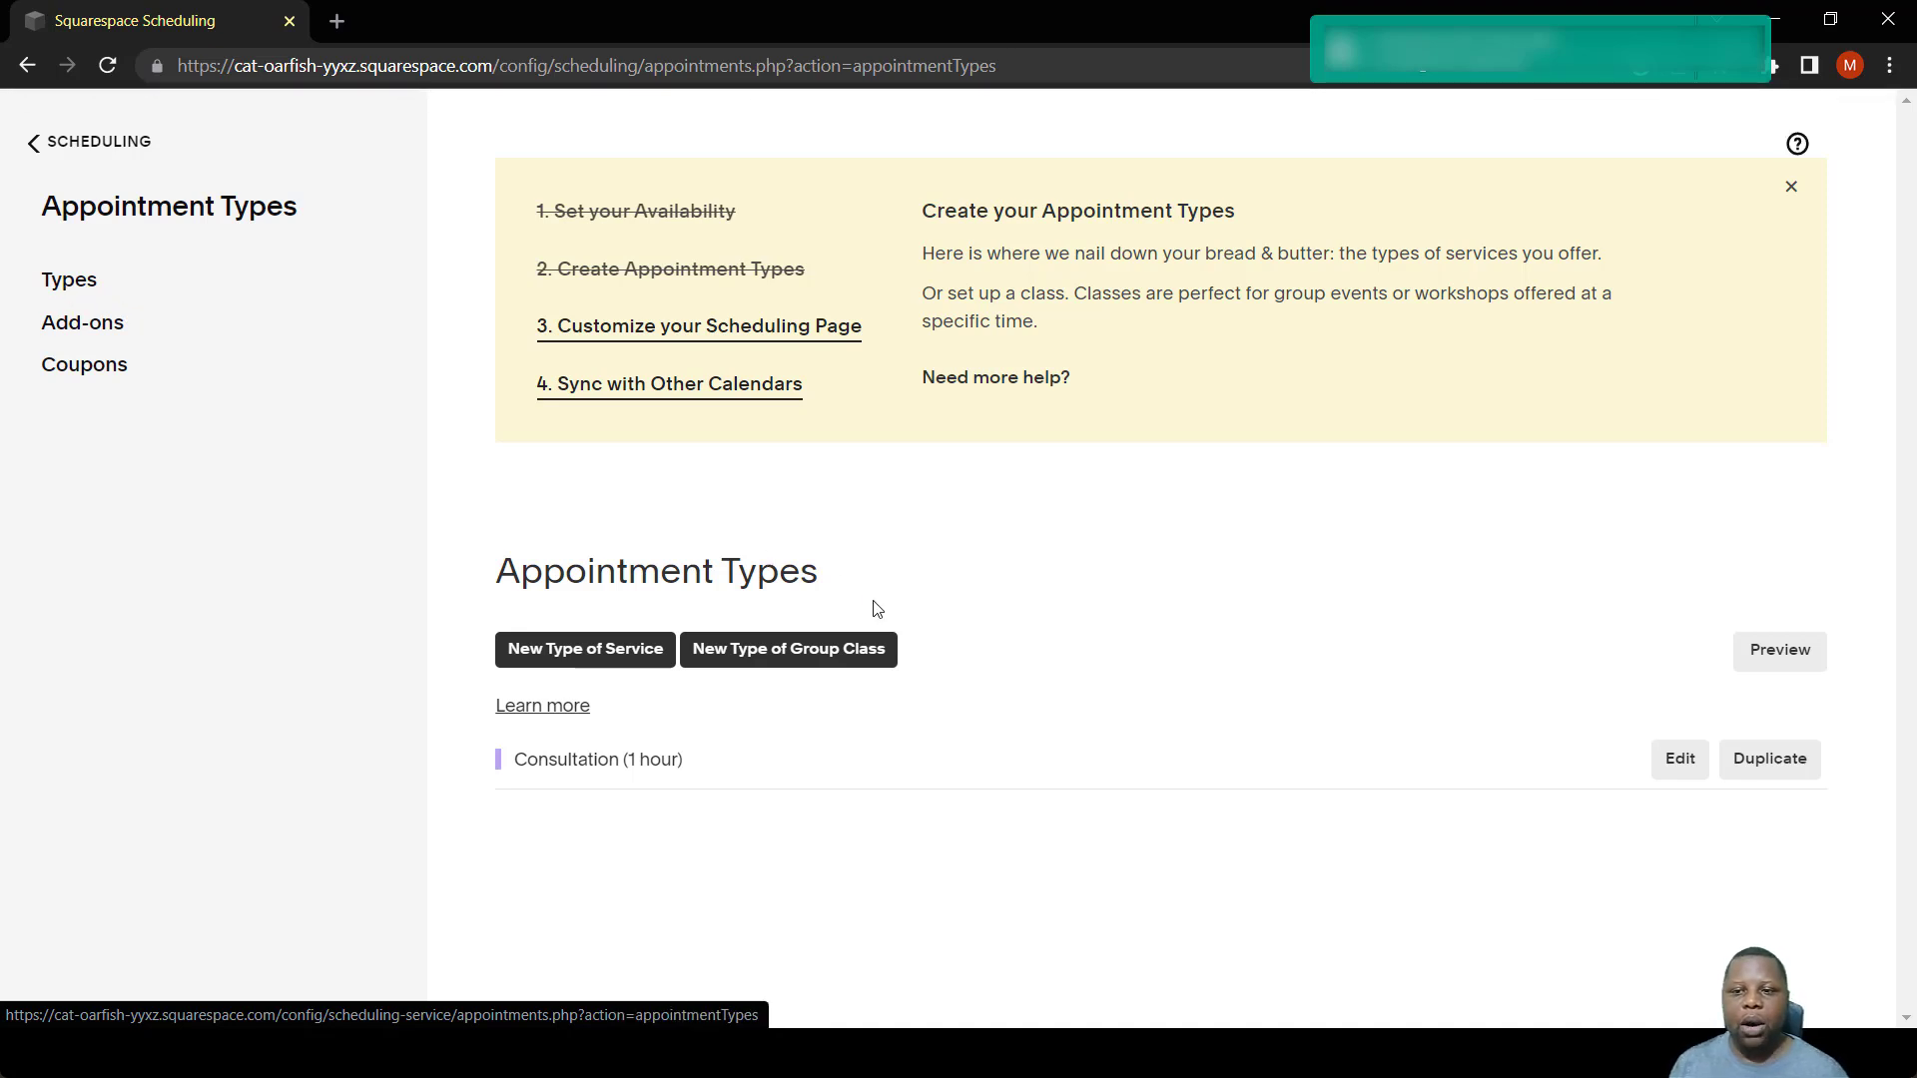
mouse_move(985, 647)
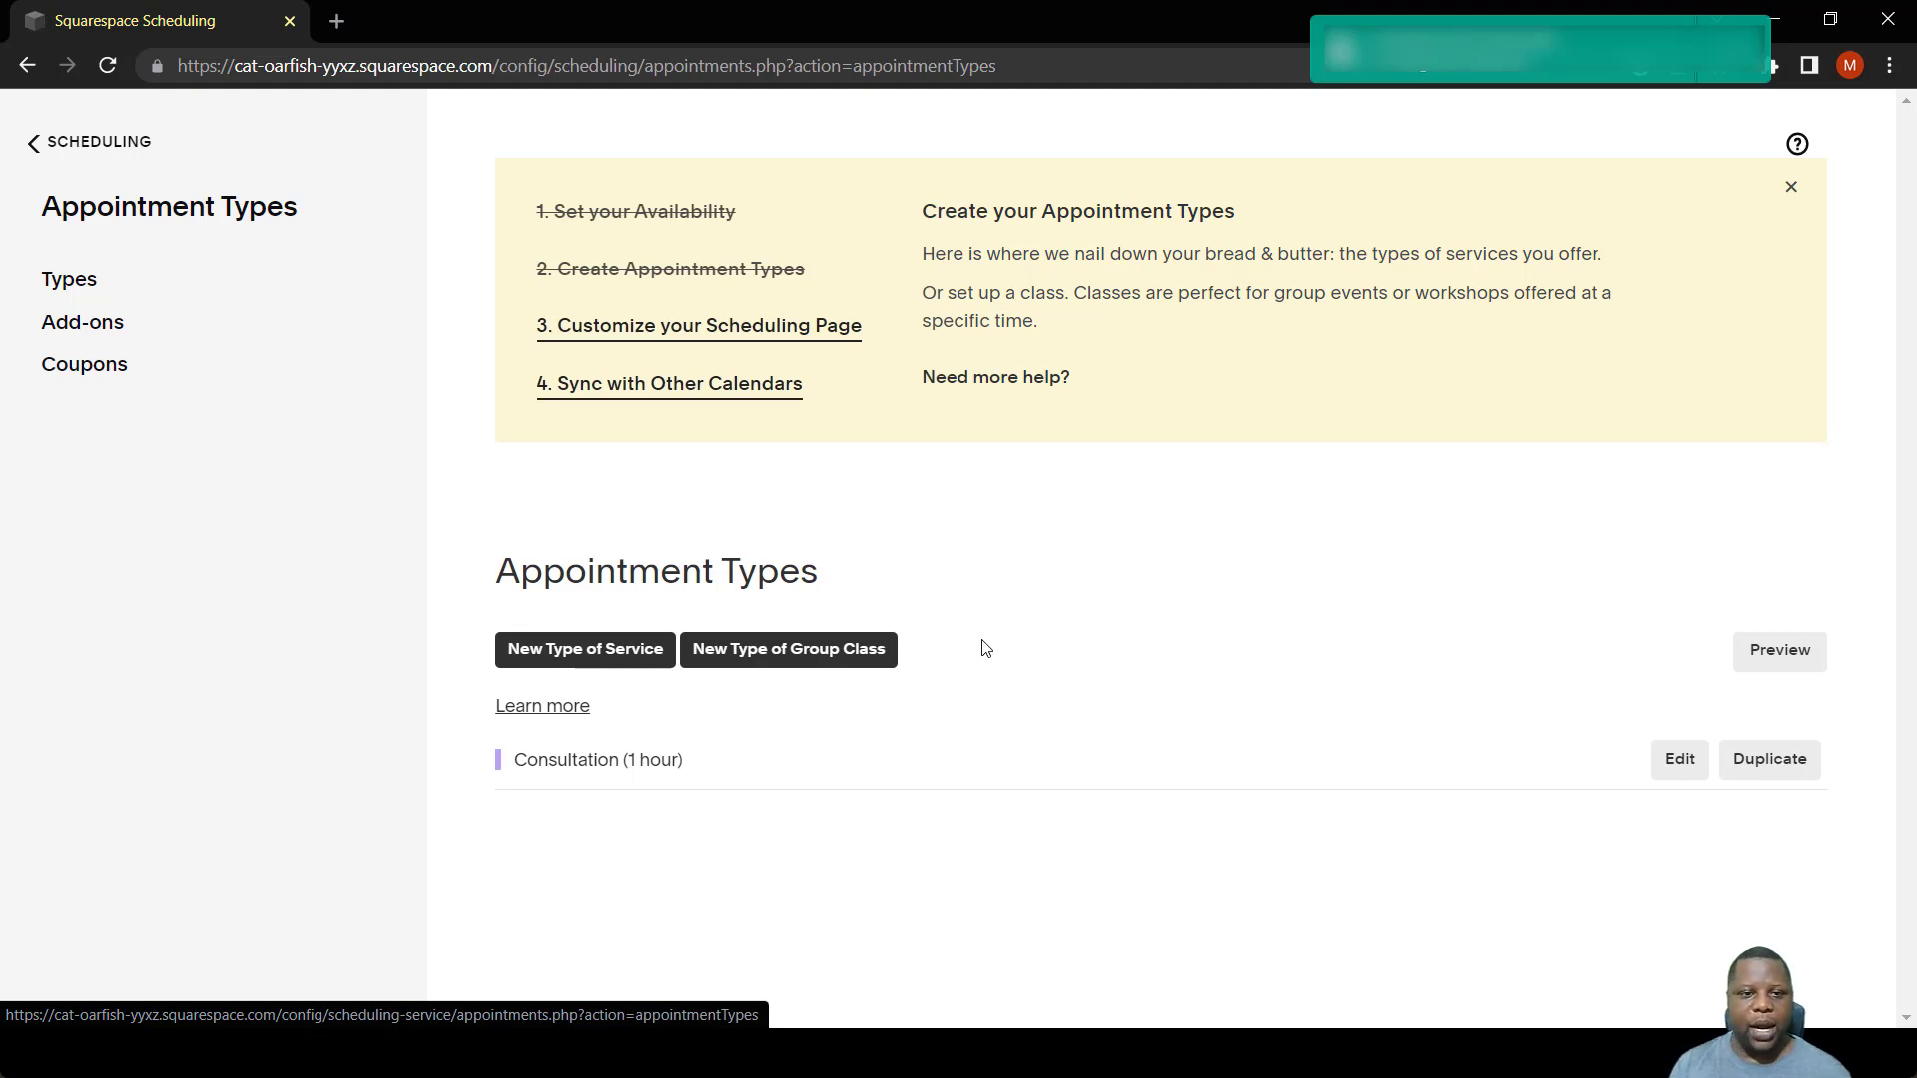
mouse_move(867, 550)
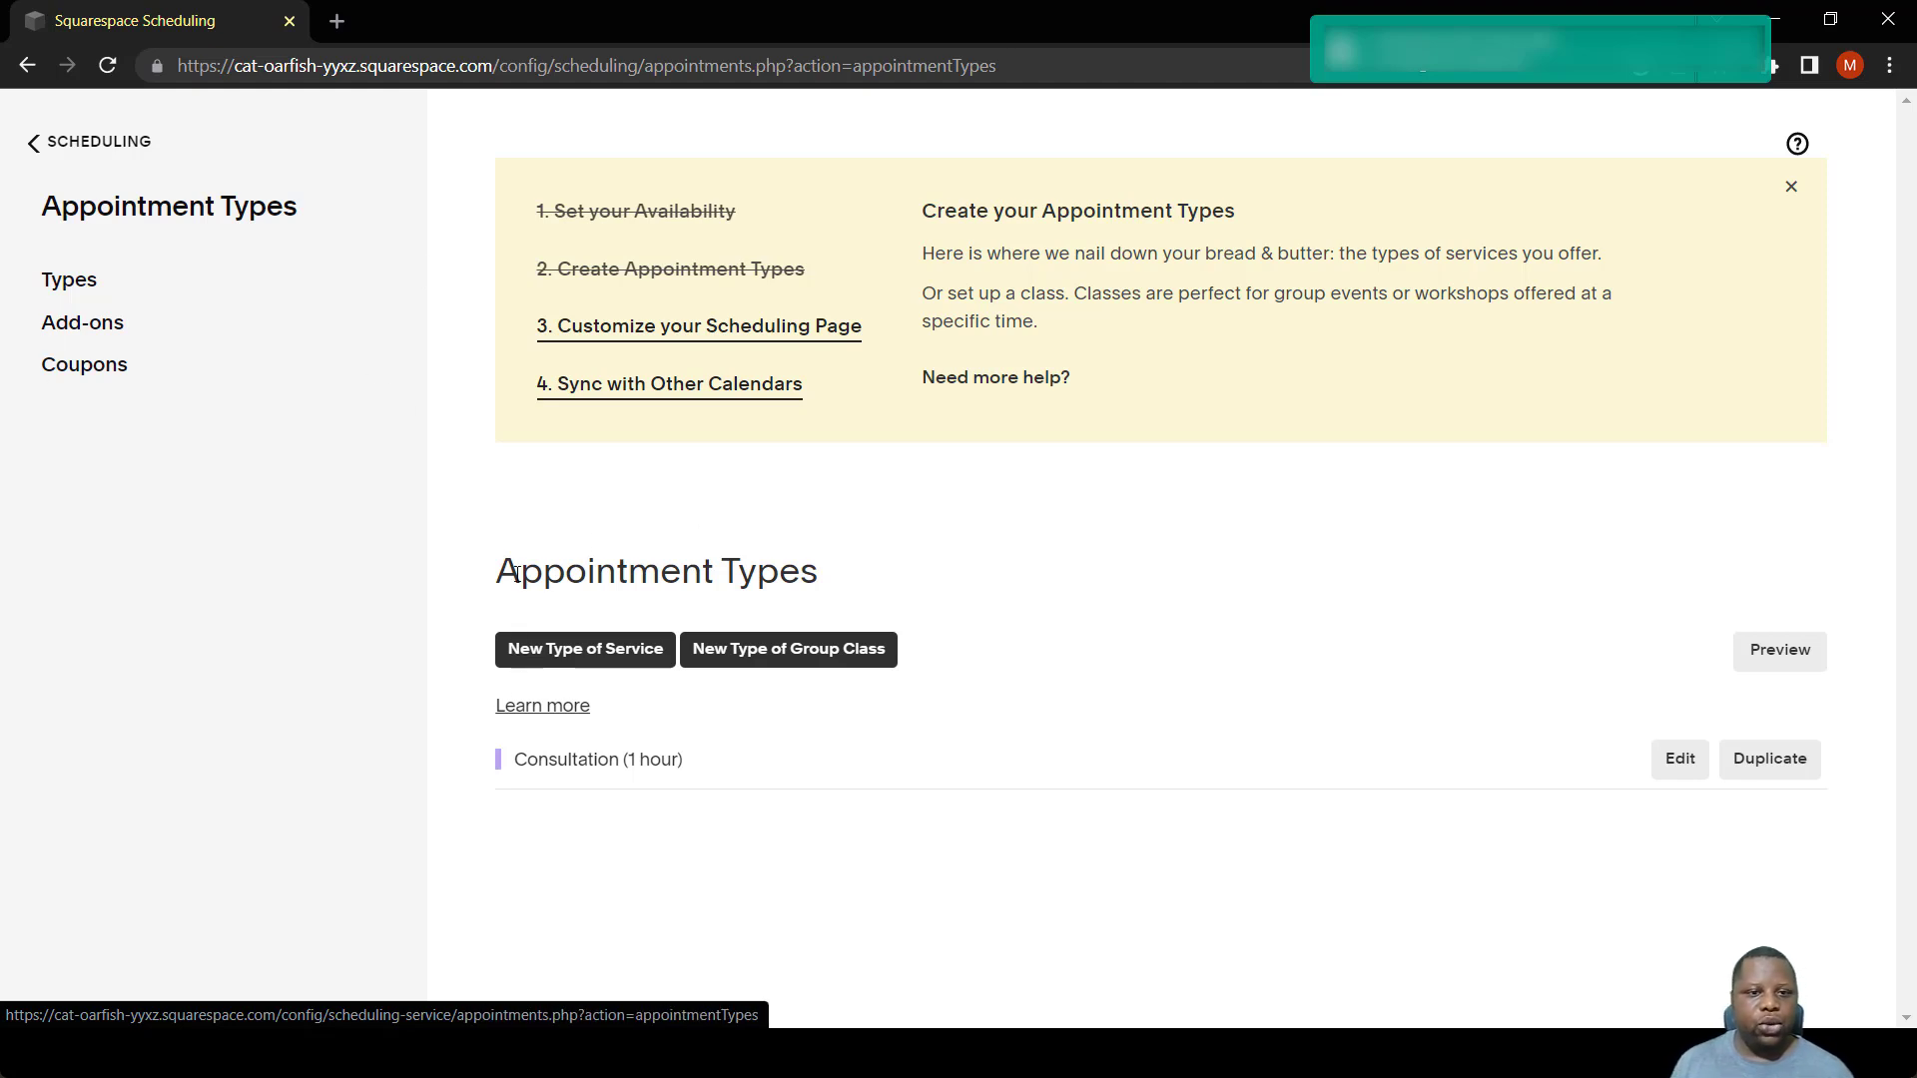
left_click(585, 649)
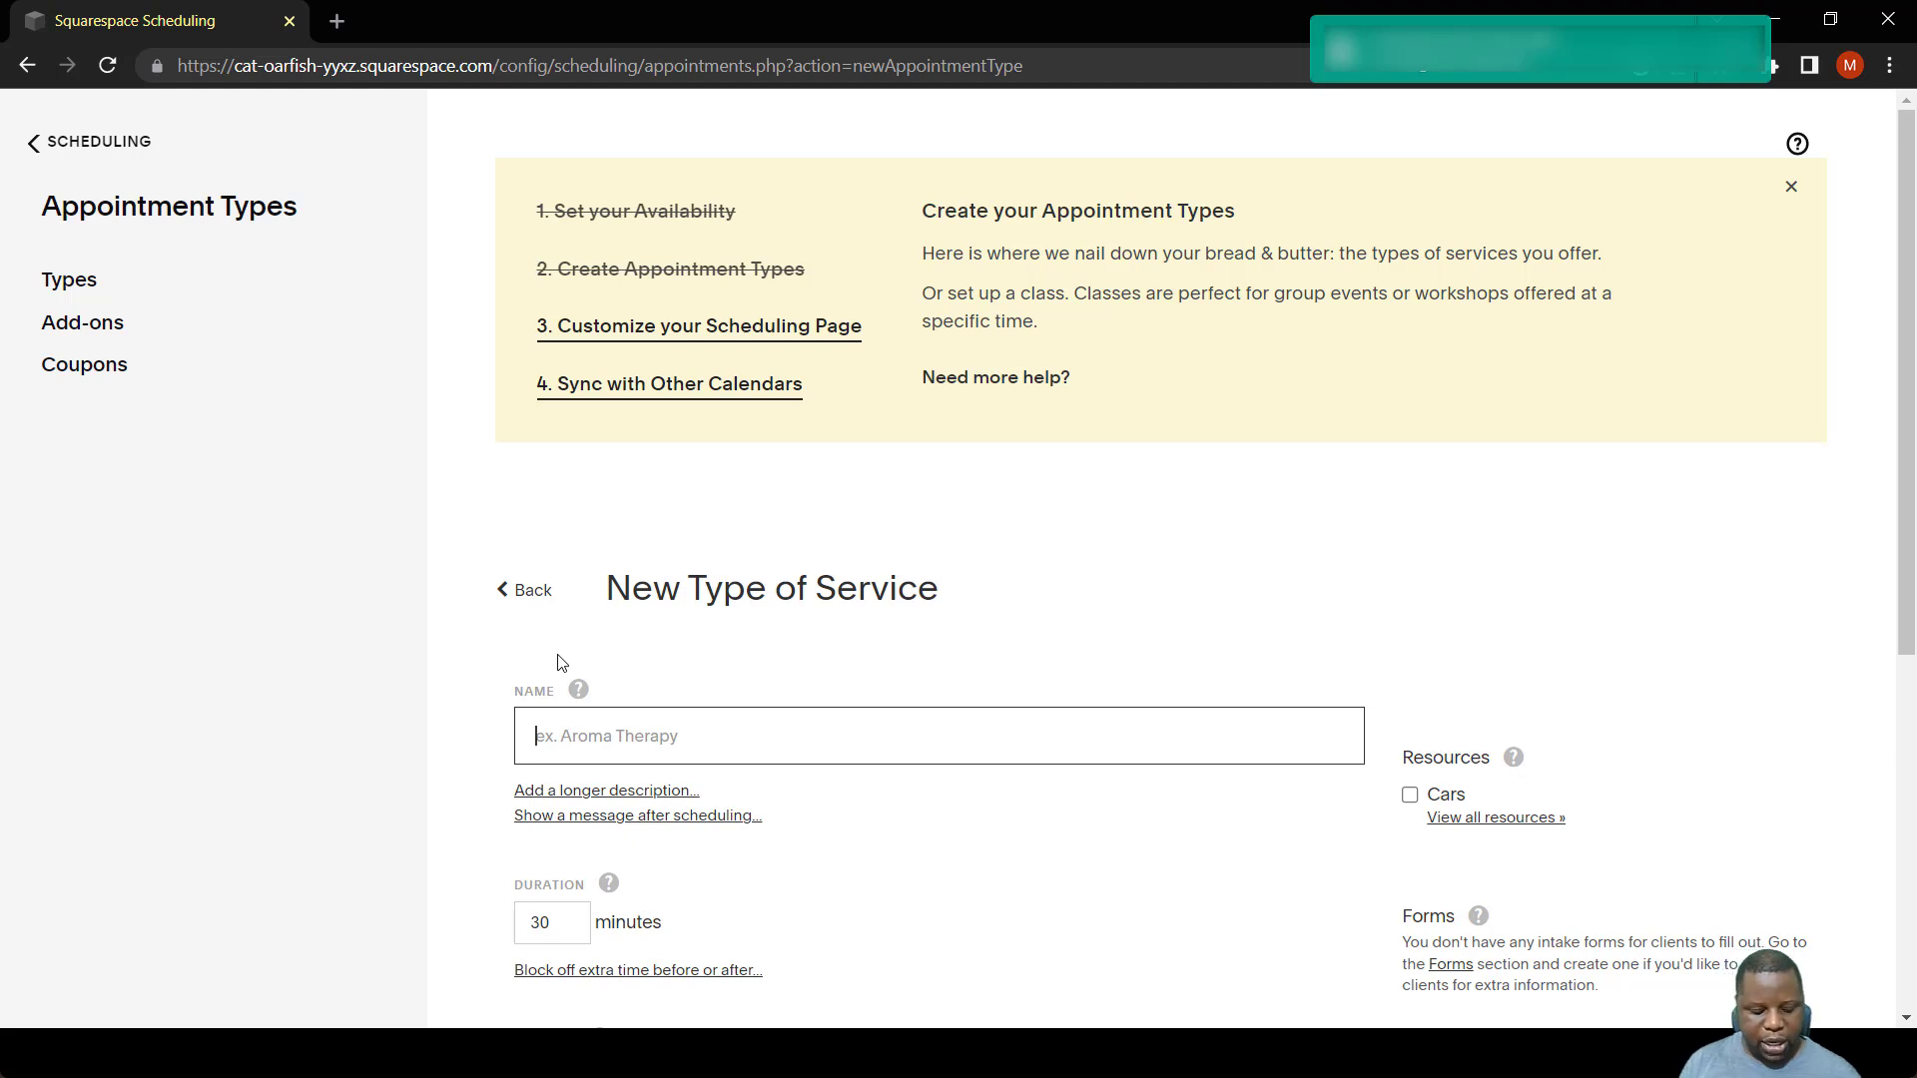
Name the service 'Onboarding' with the longer description 'Onboarding of Employees'.
type("Onbording")
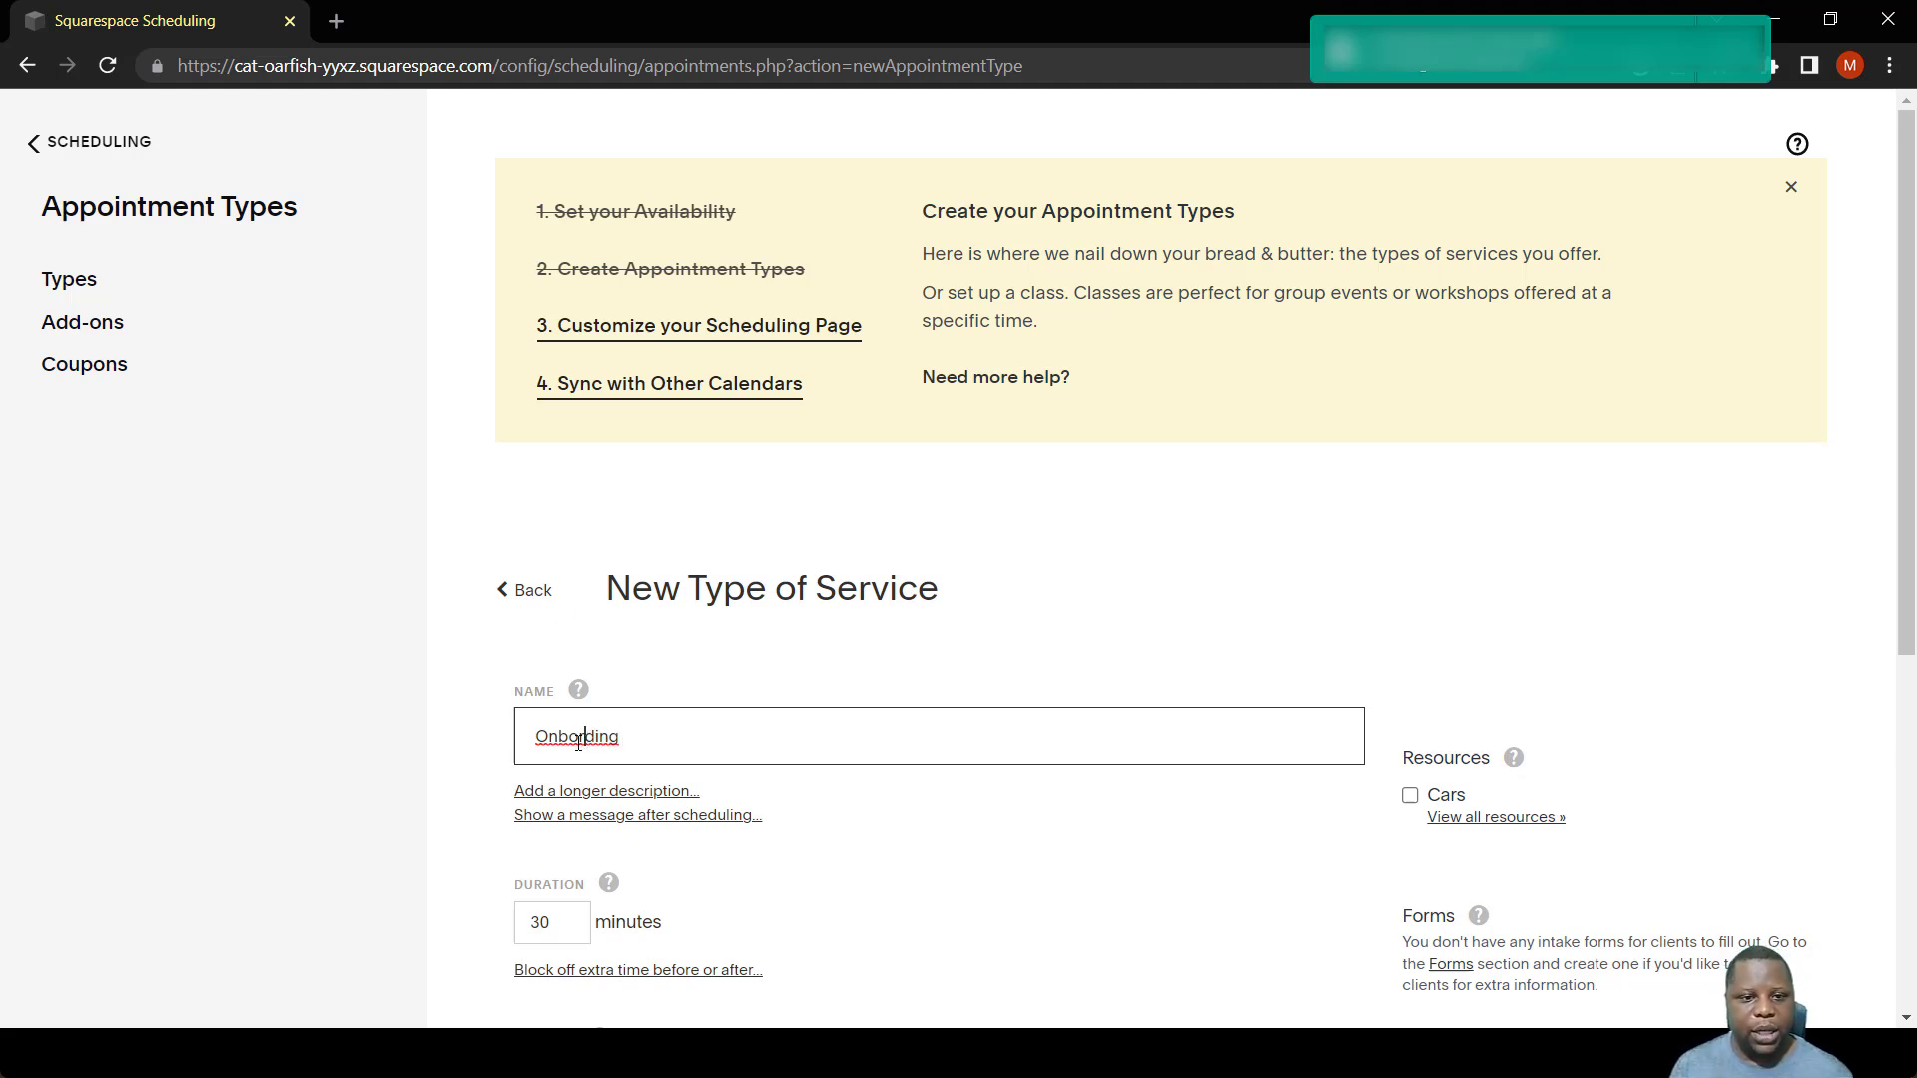
scroll("down", 3)
type("a")
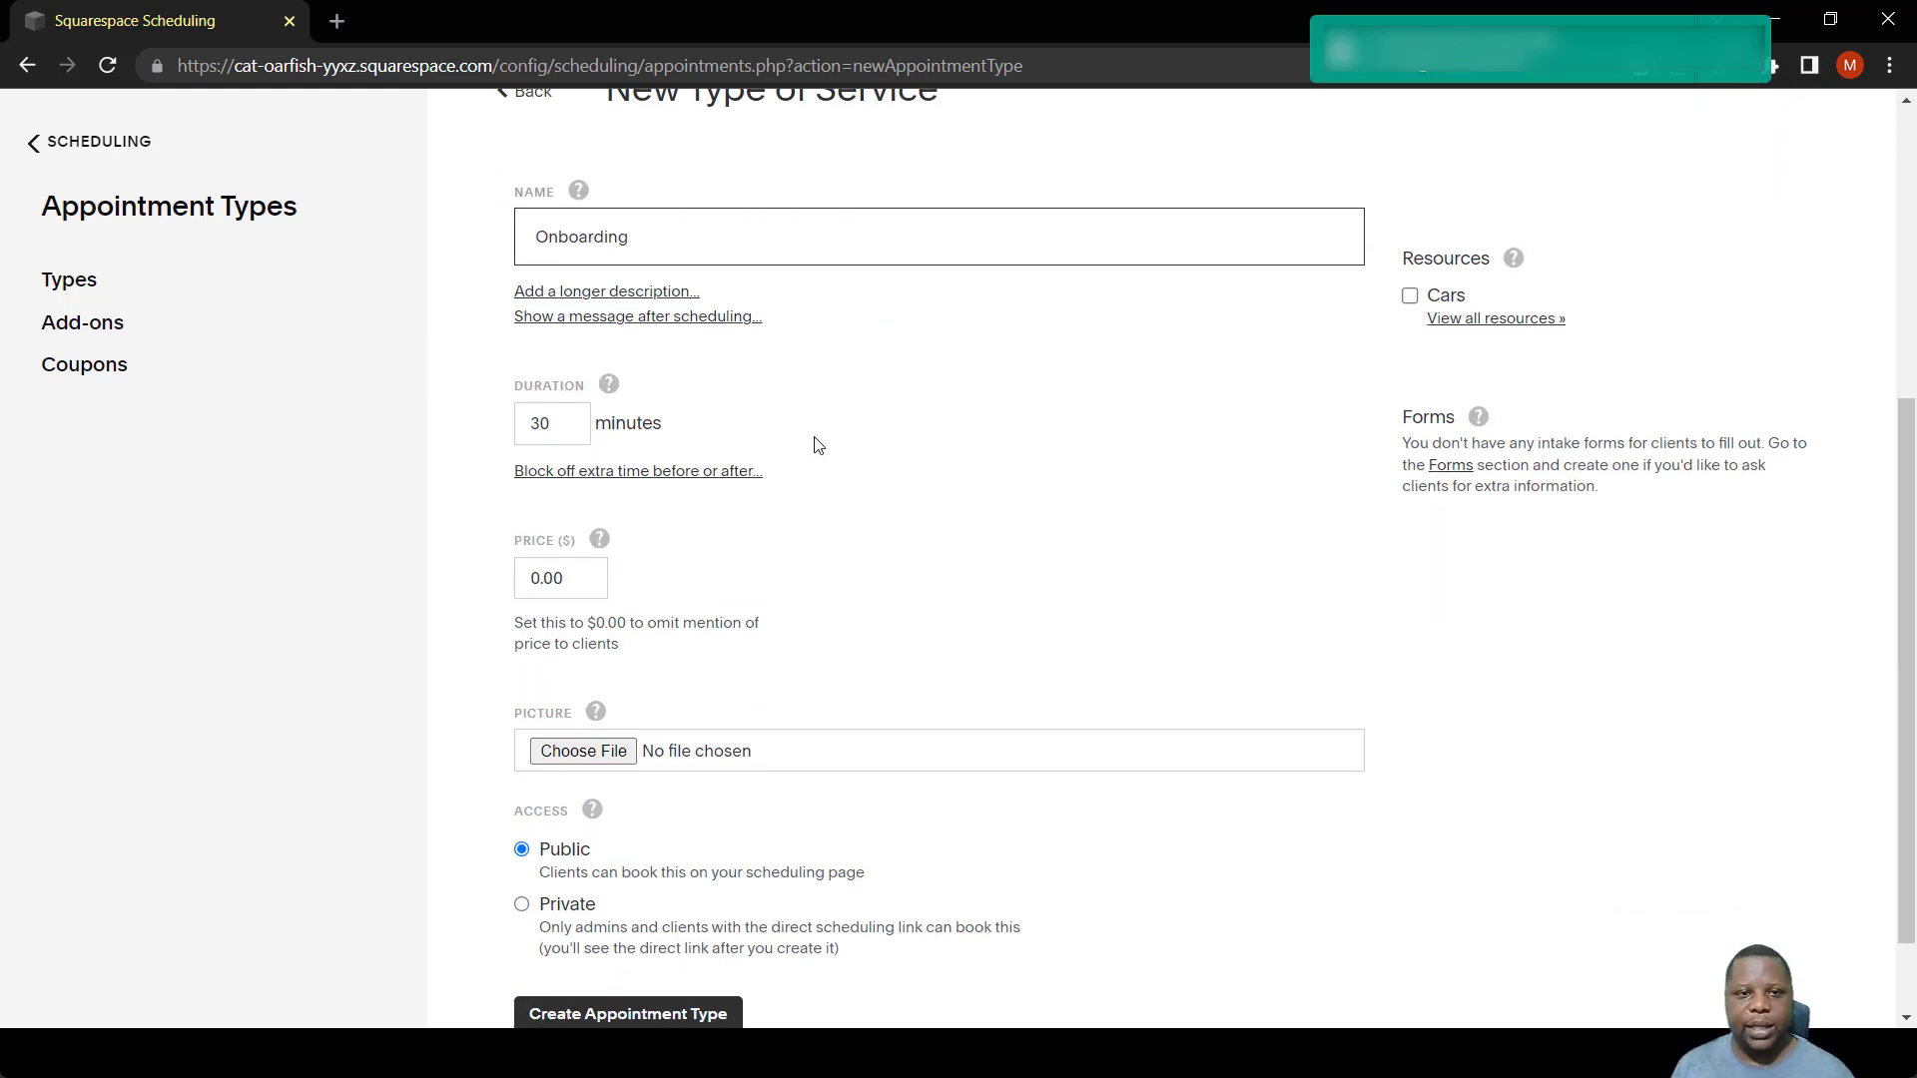
scroll("up", 3)
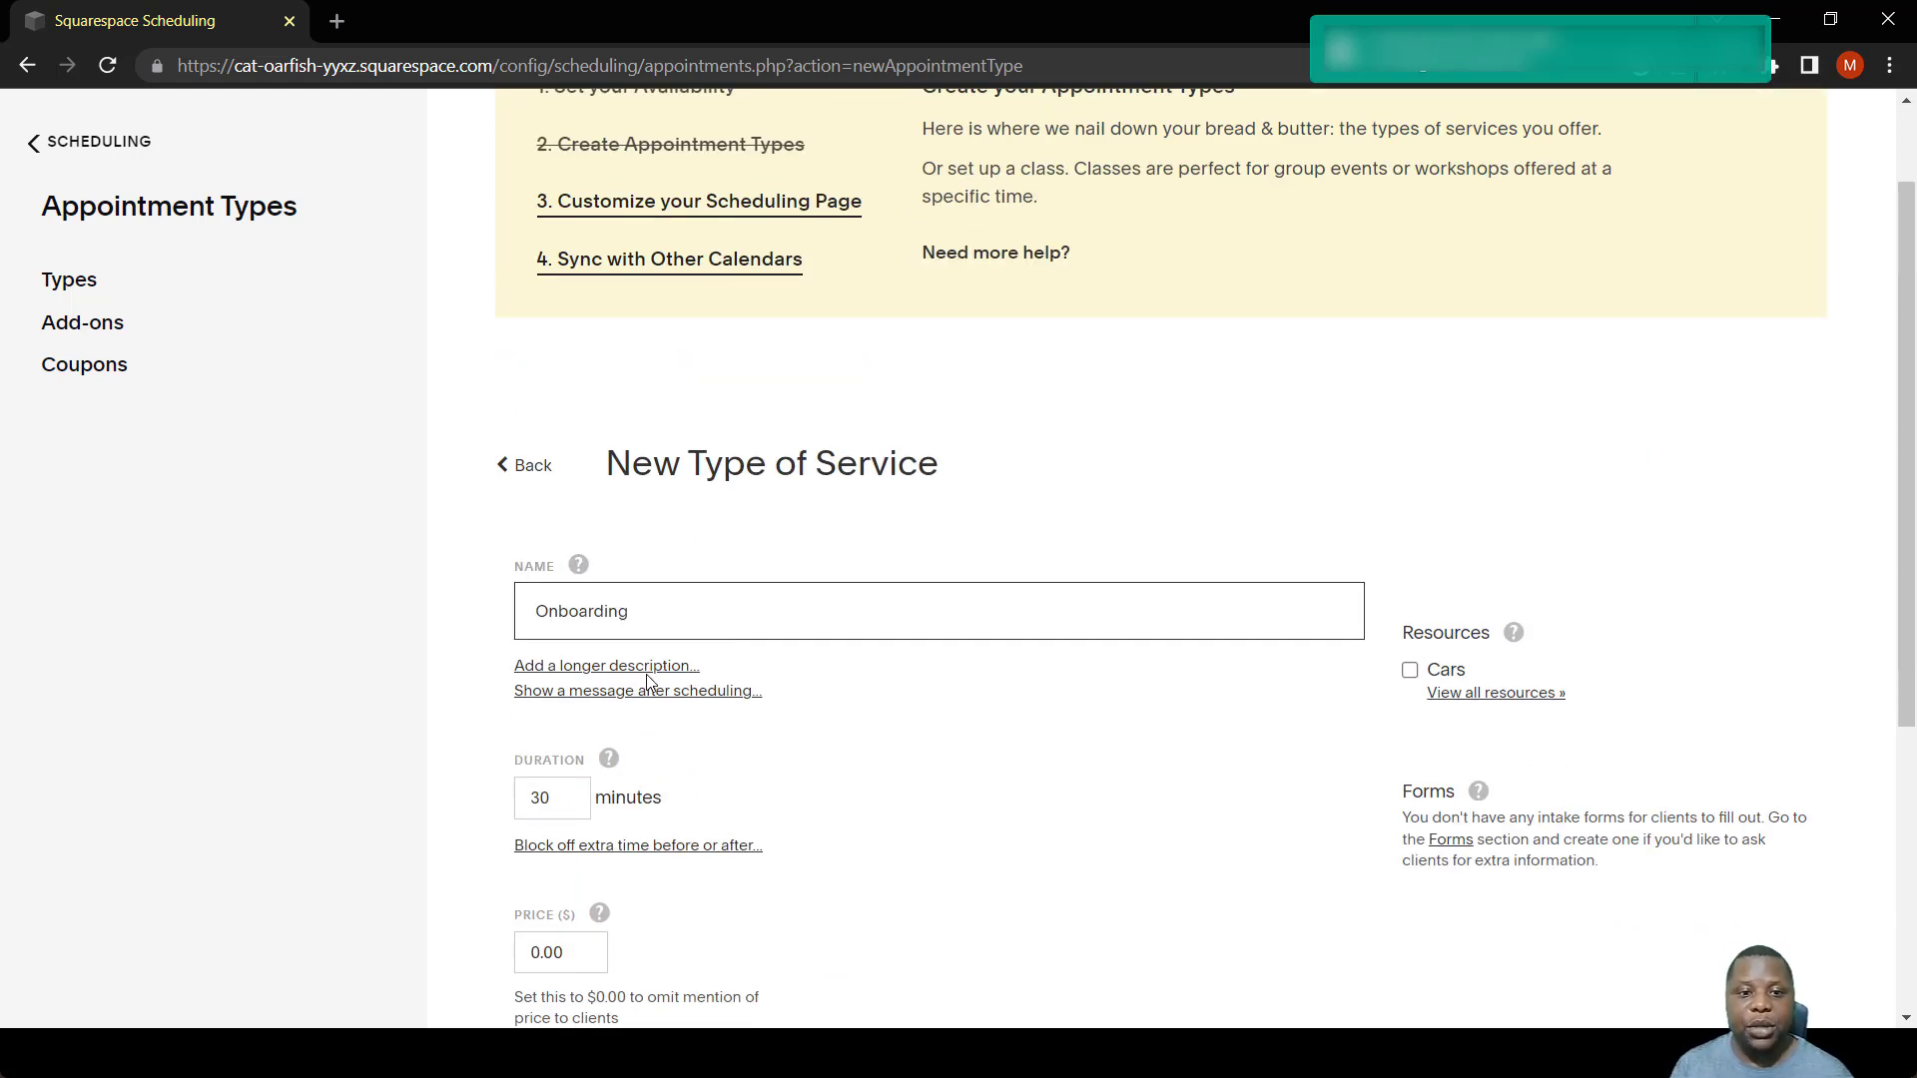
left_click(605, 665)
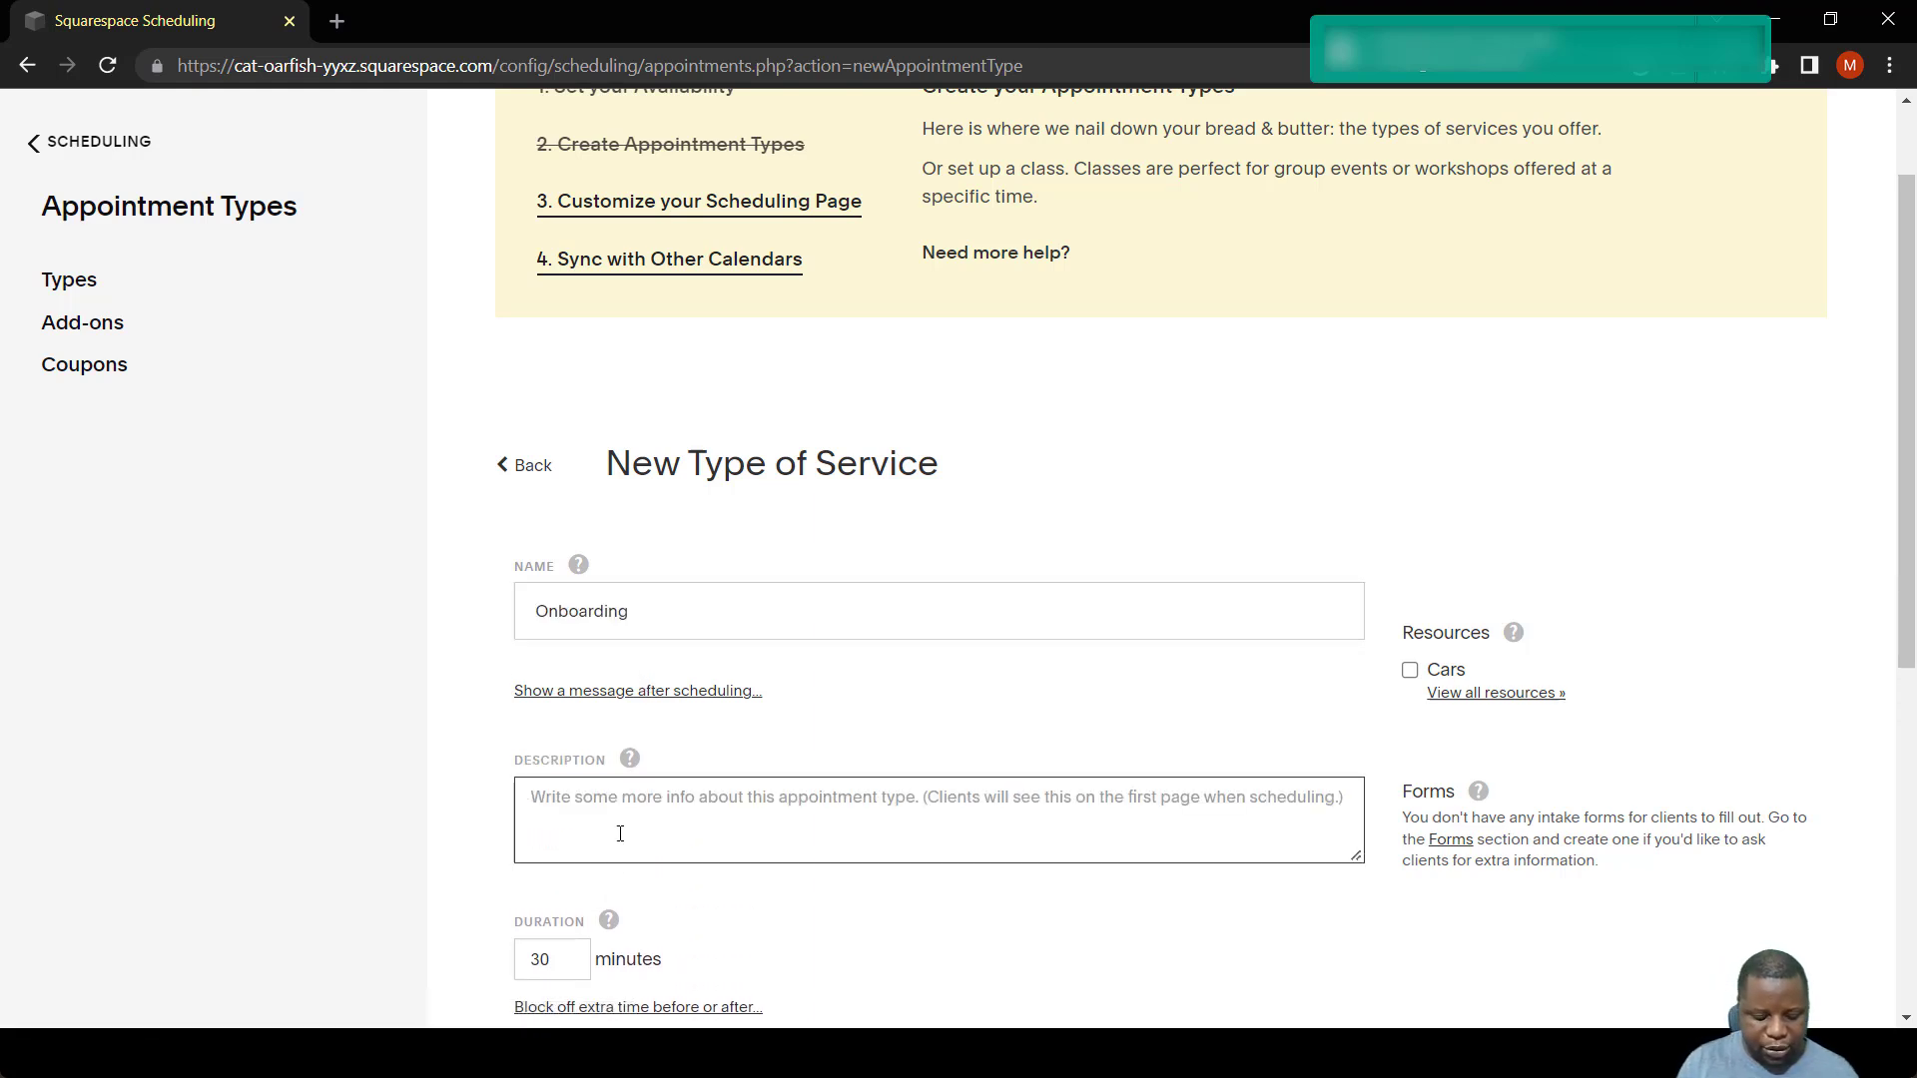
type("Onboarding of E")
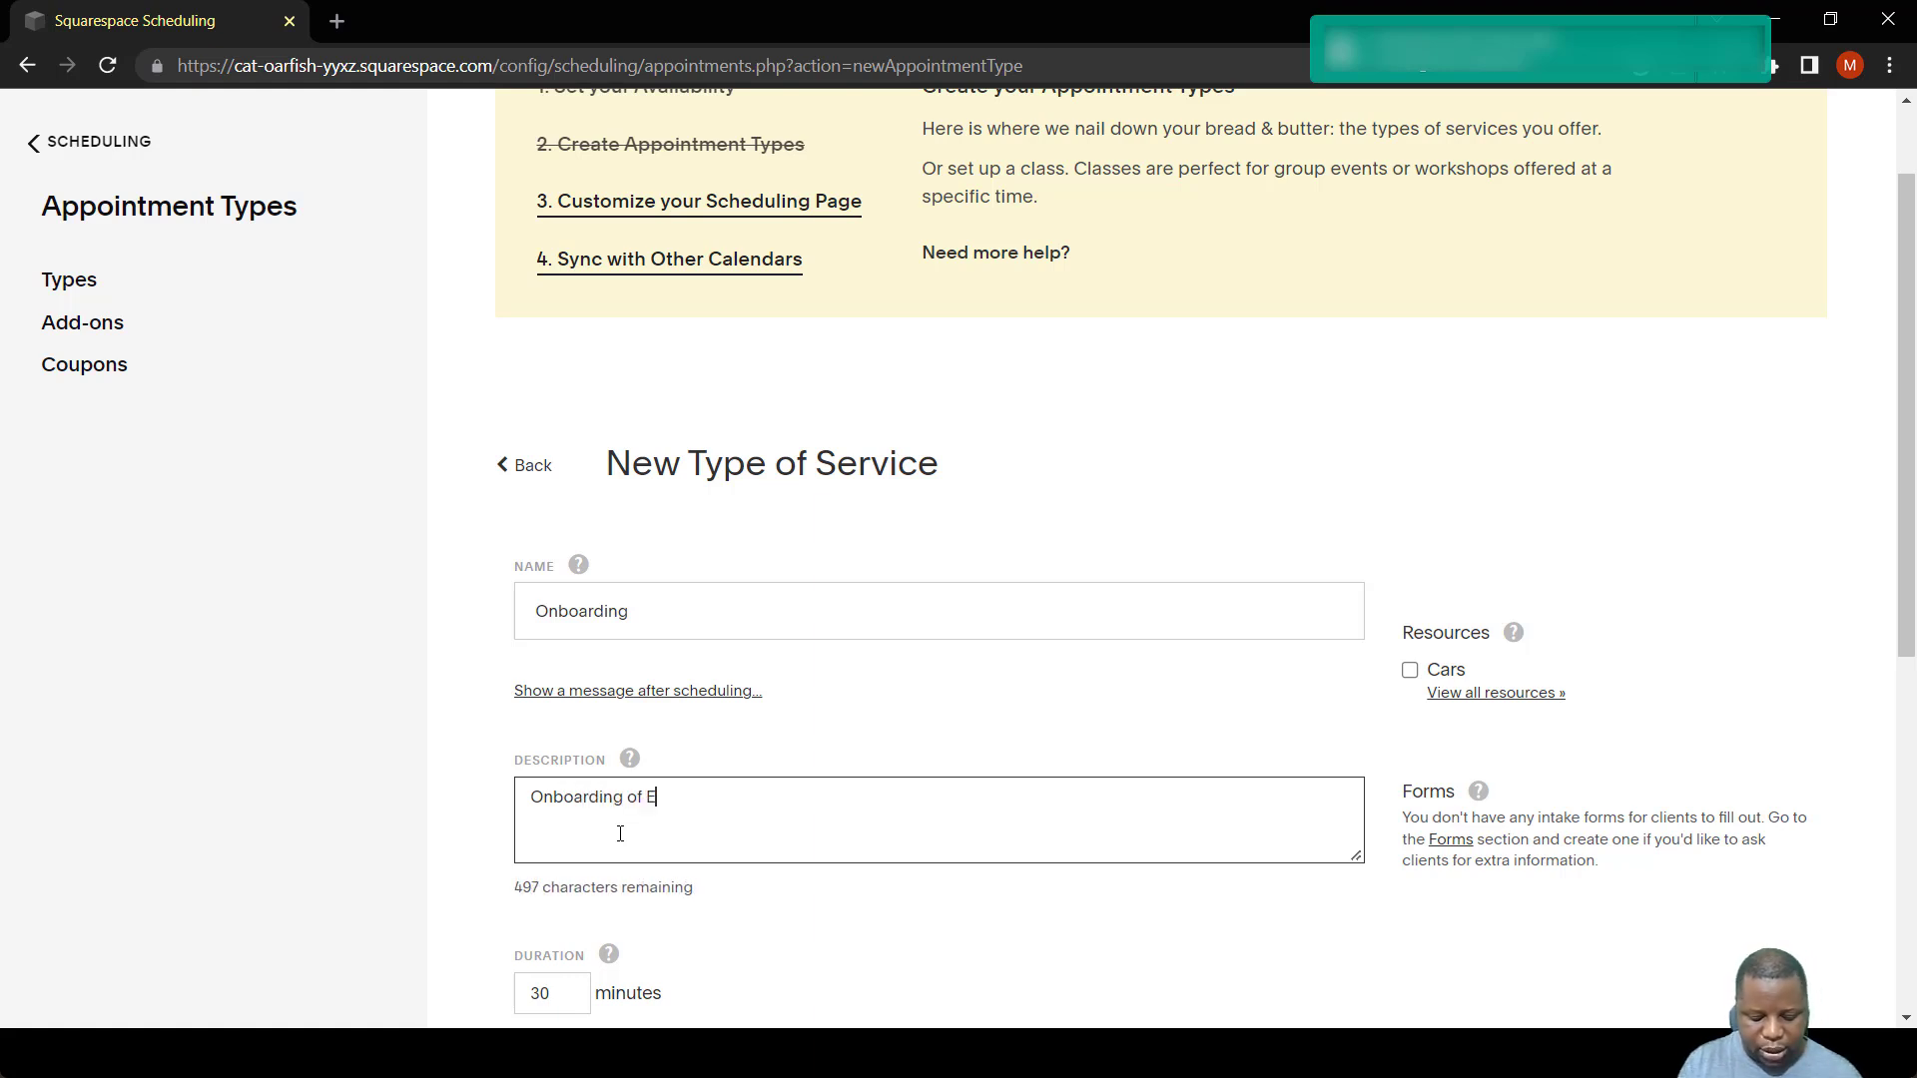
type("mployees")
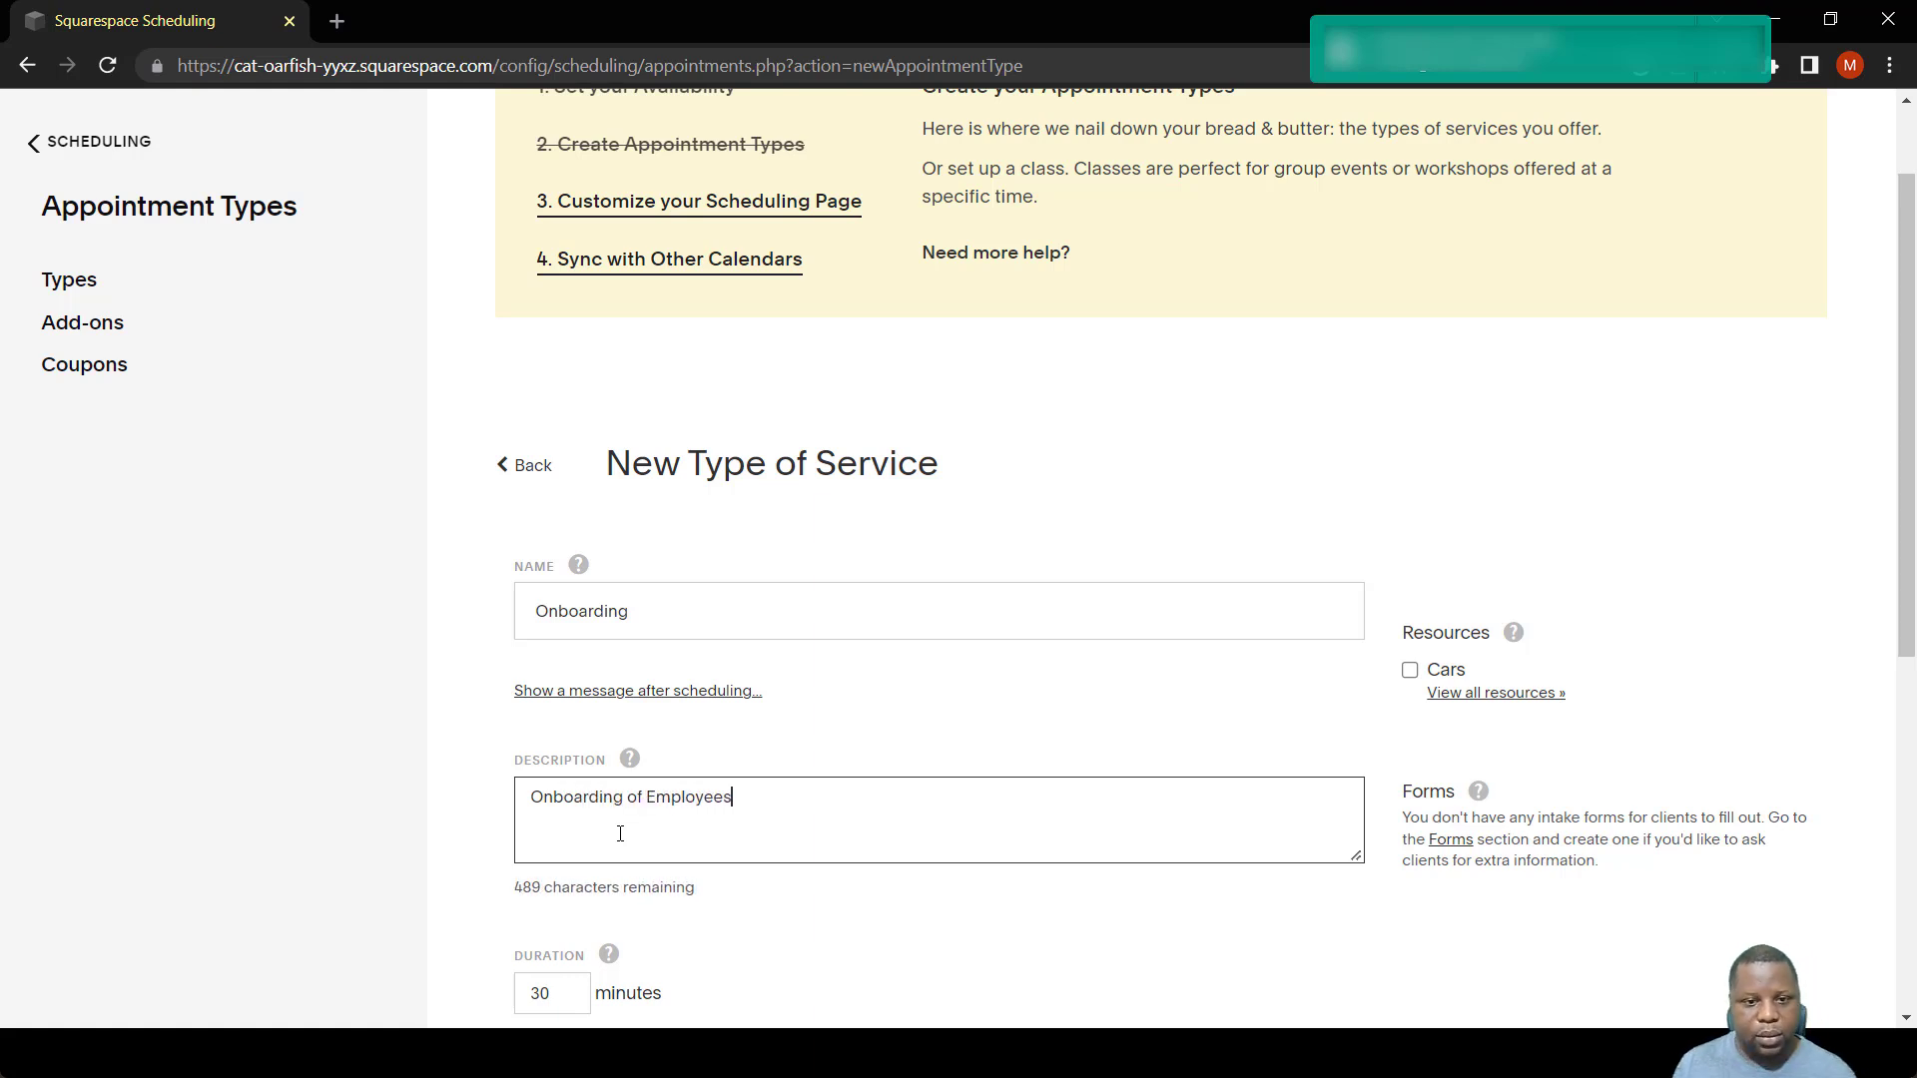
scroll("down", 3)
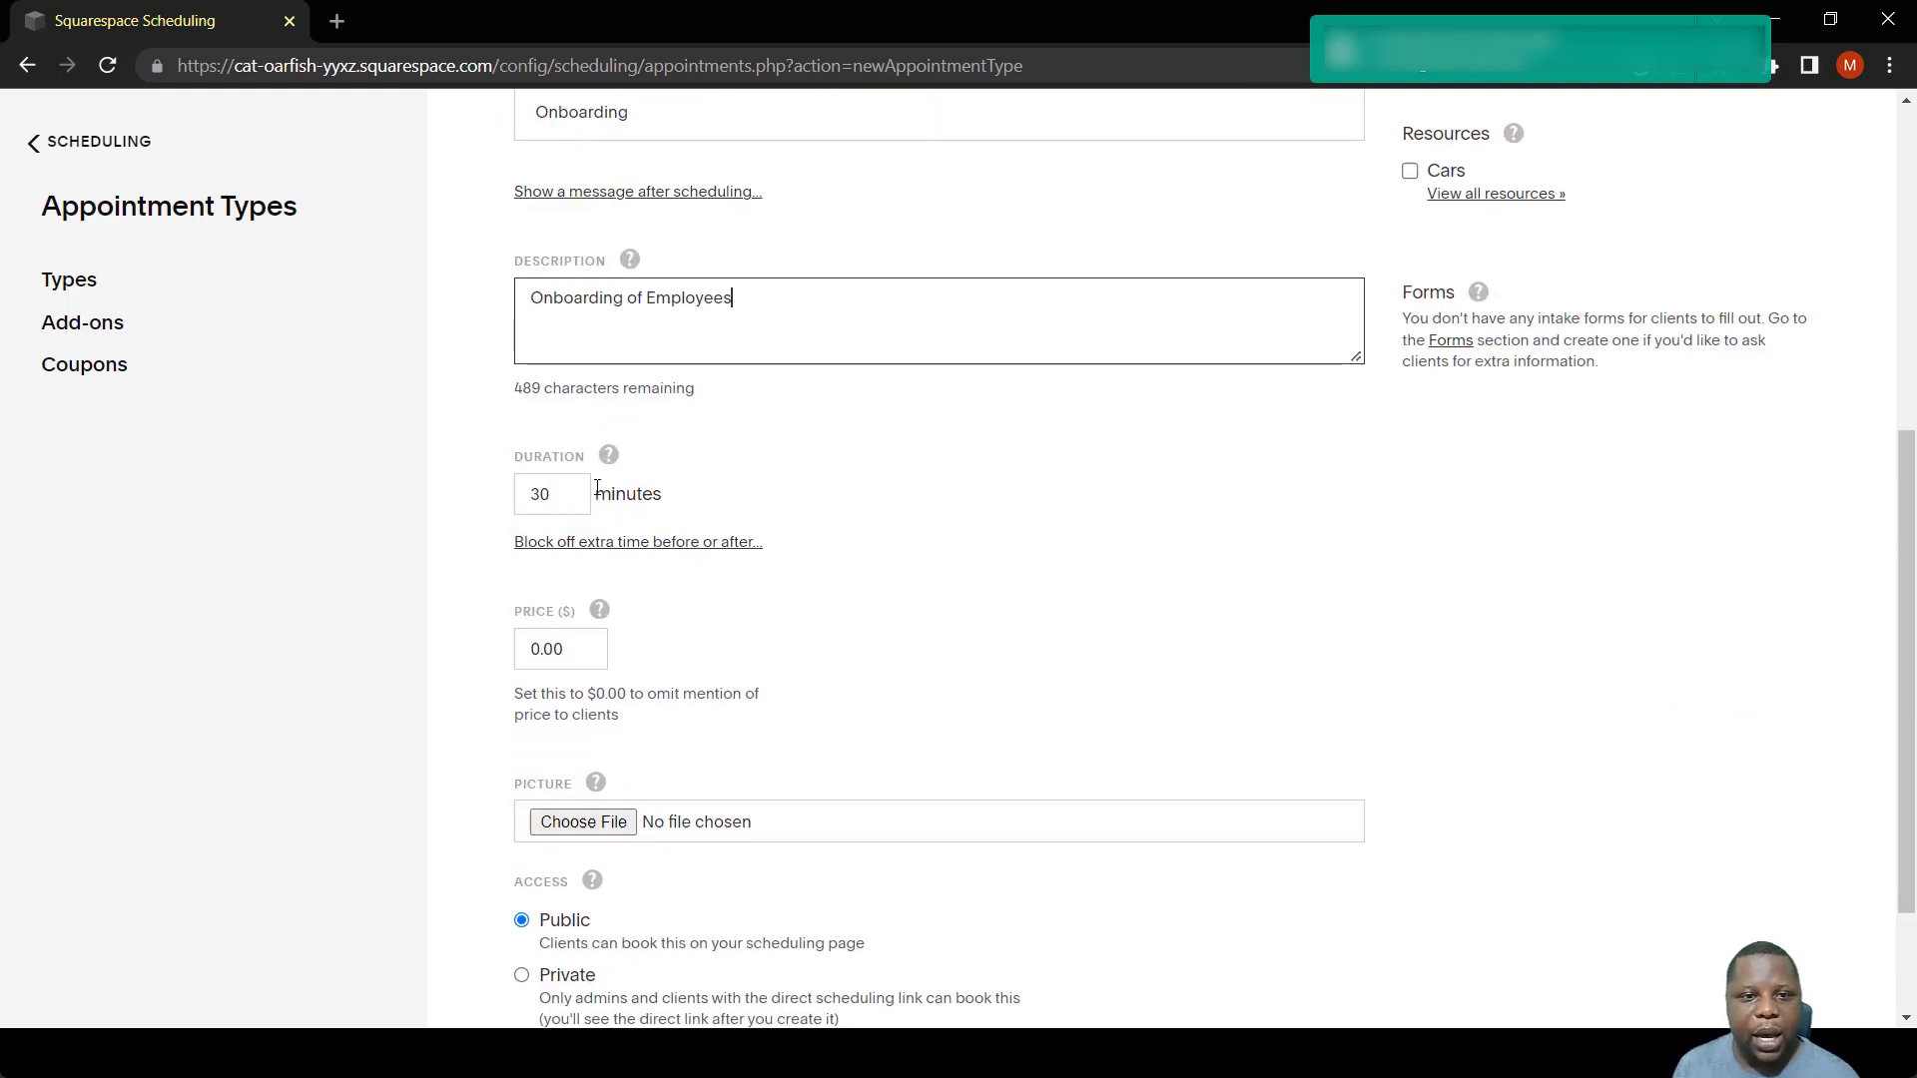
mouse_move(773, 483)
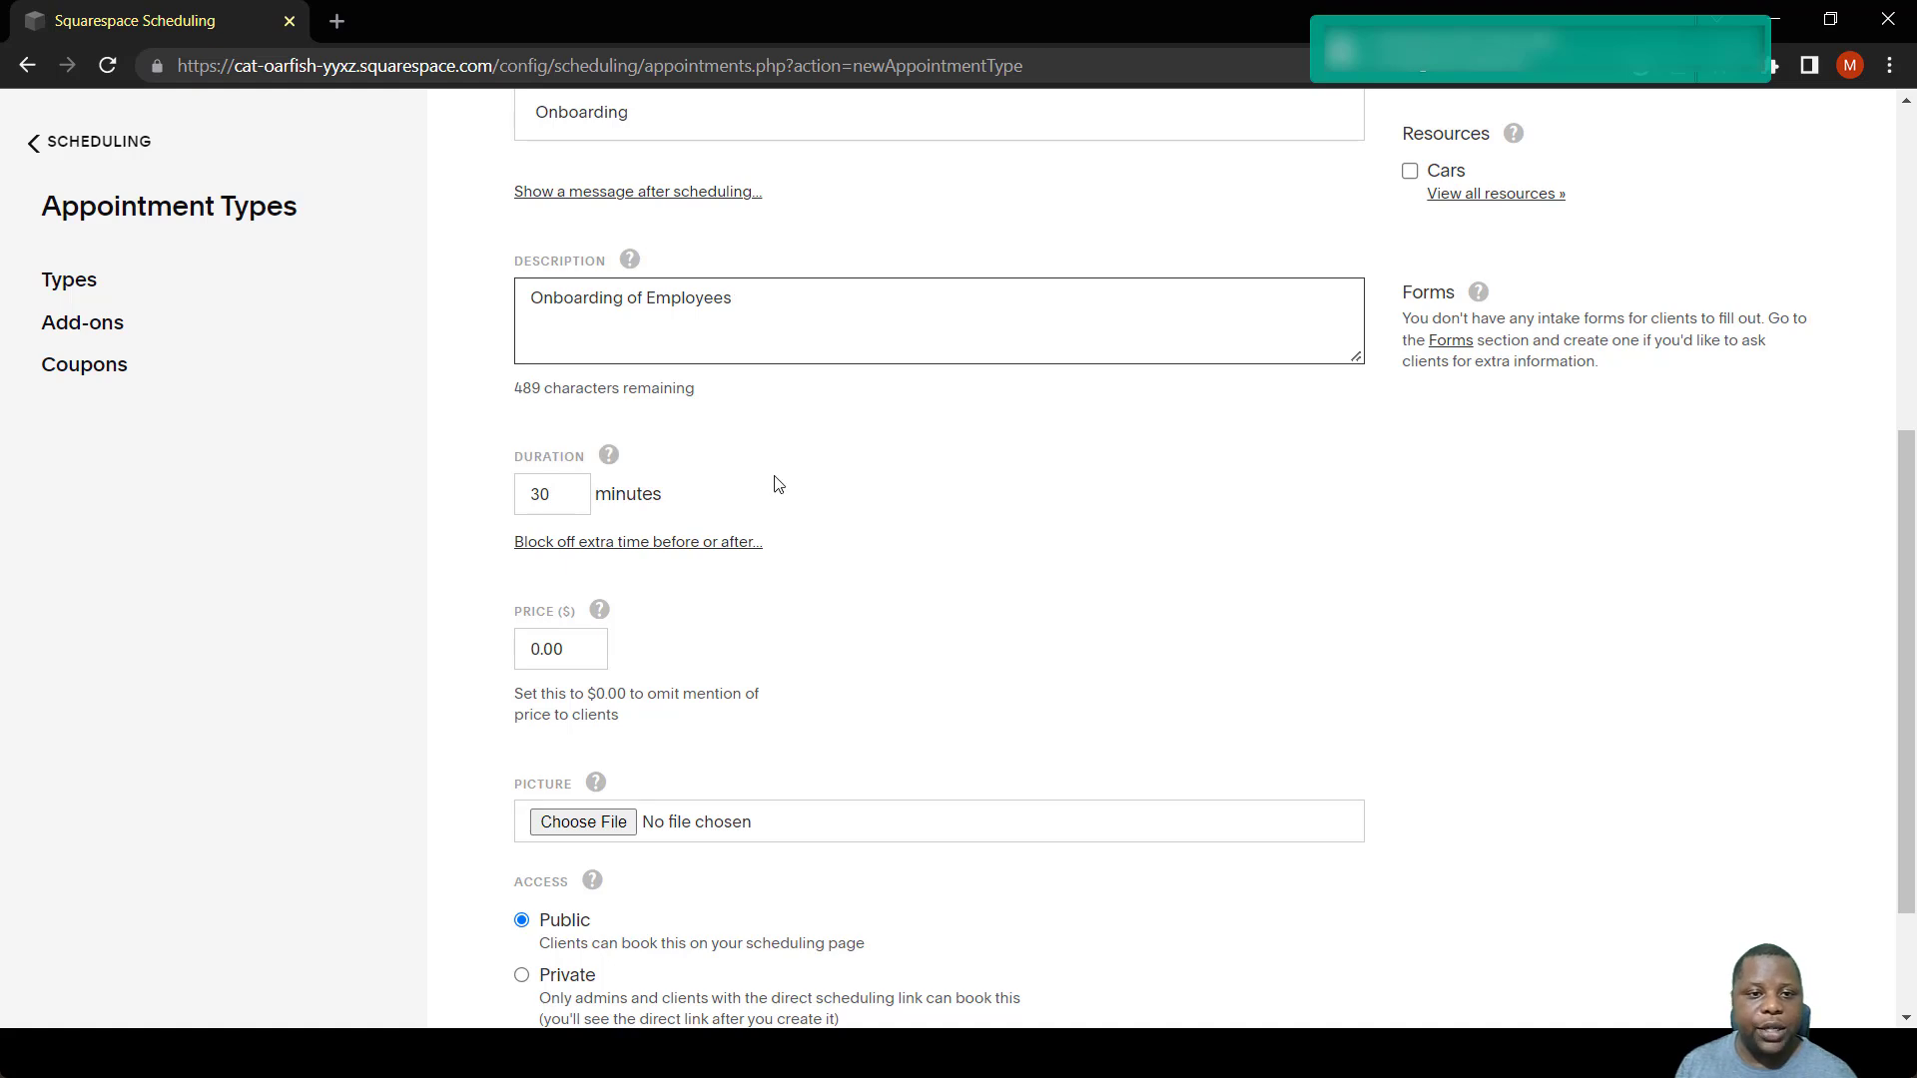
mouse_move(1006, 545)
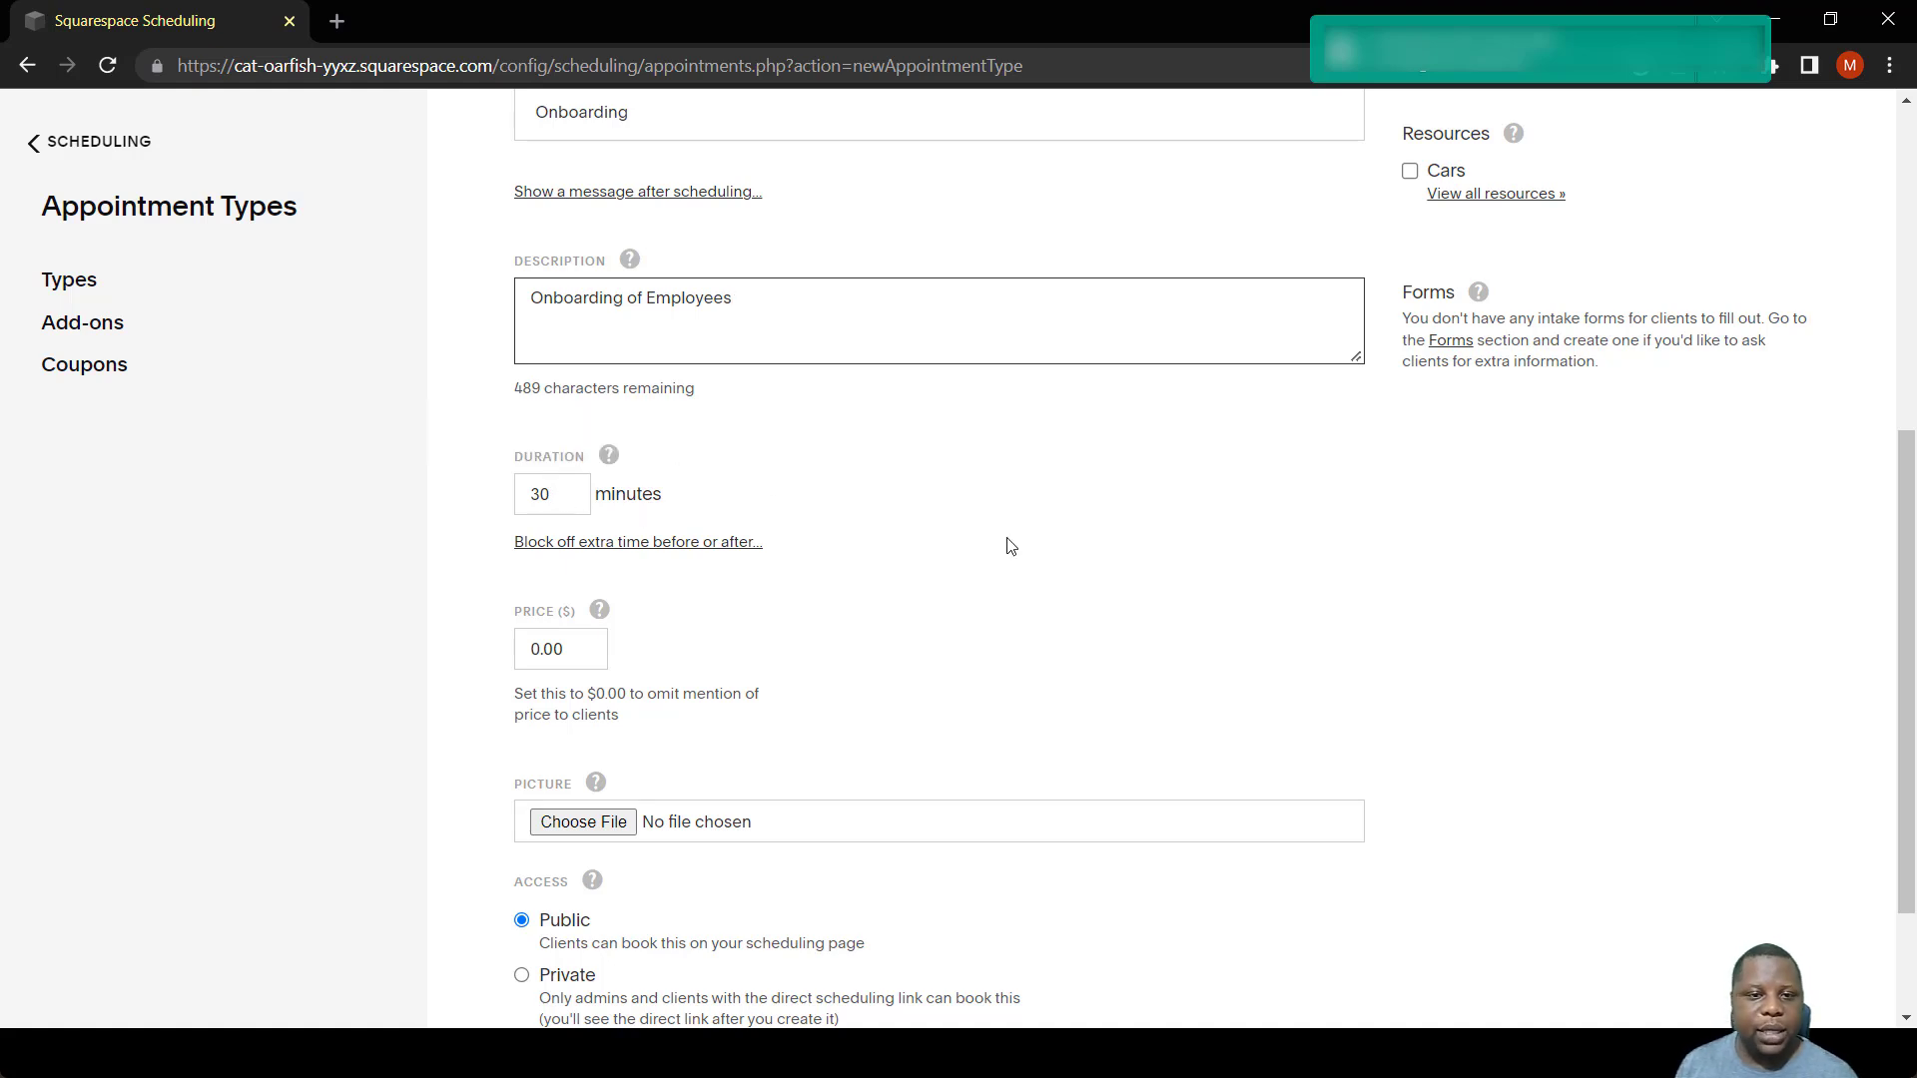
mouse_move(809, 553)
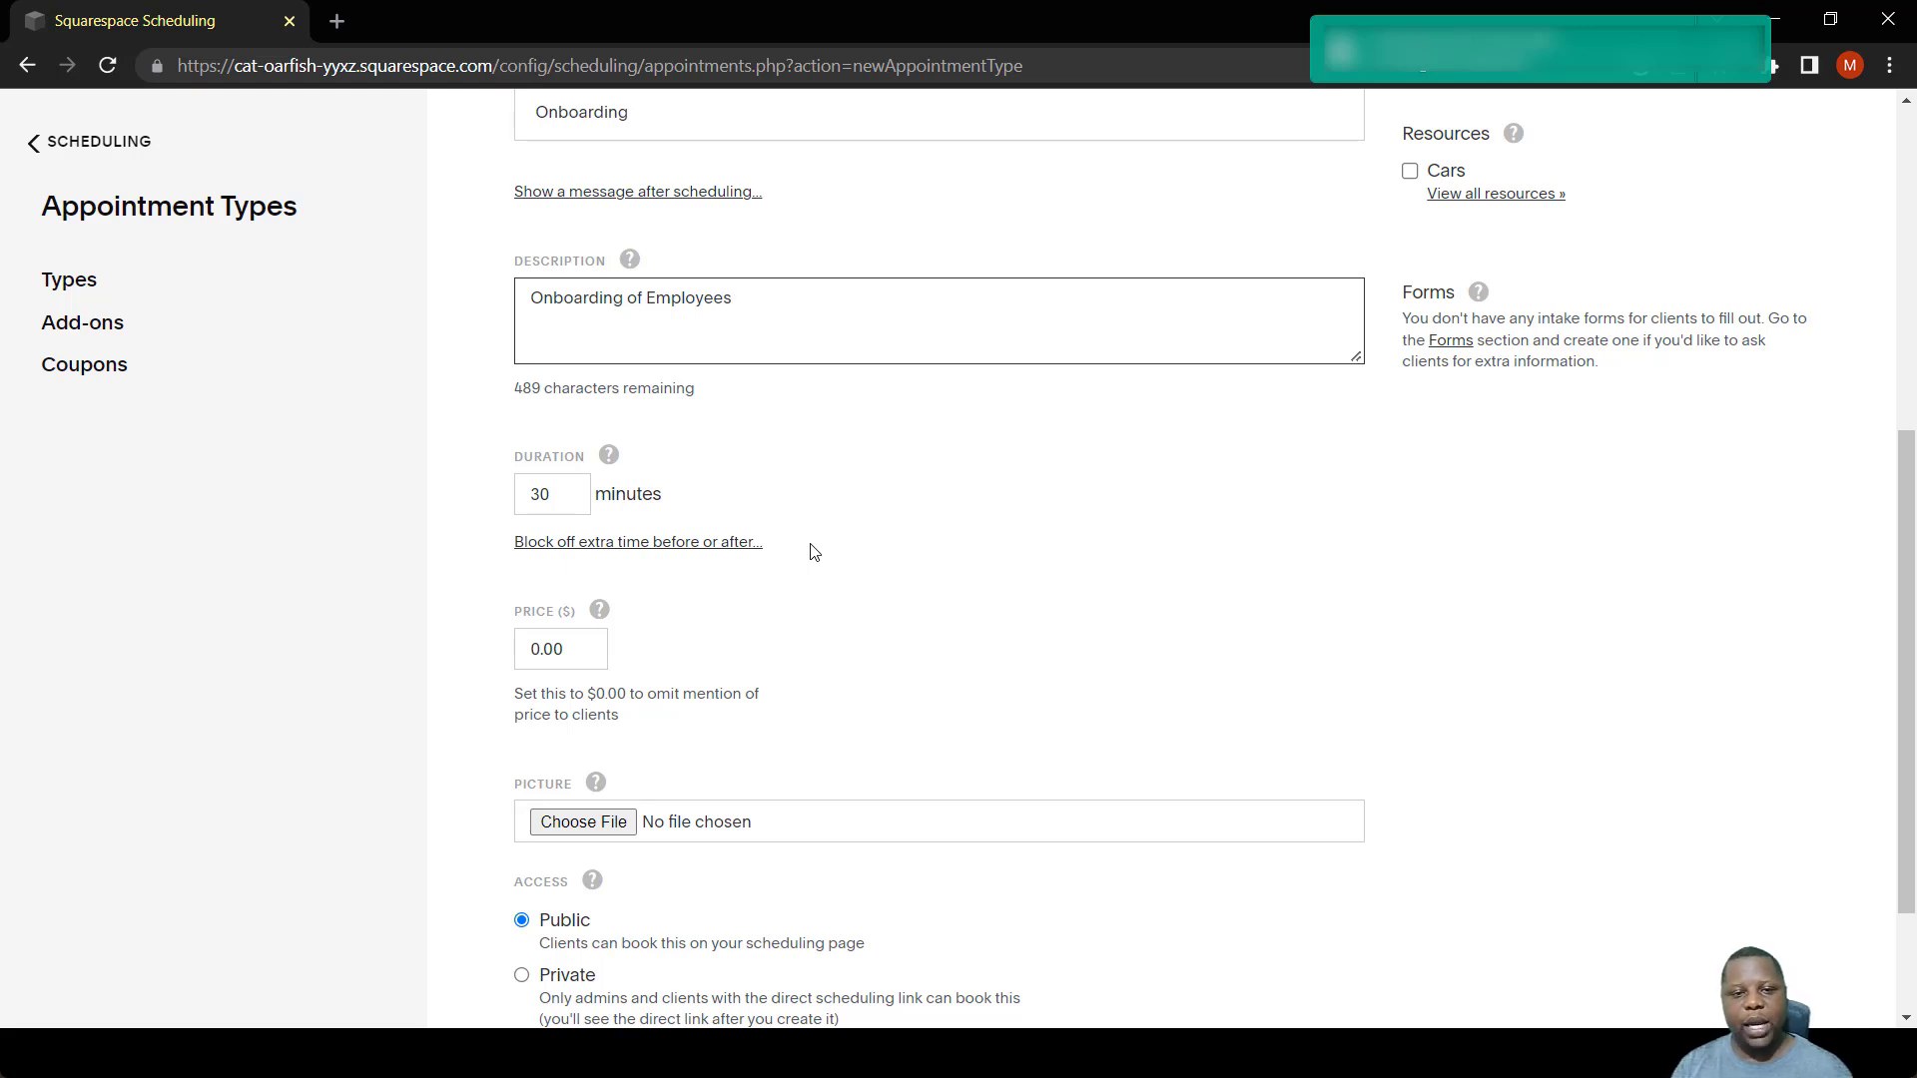
Enable blocked-off extra time with 5 minutes after each Onboarding appointment.
left_click(637, 541)
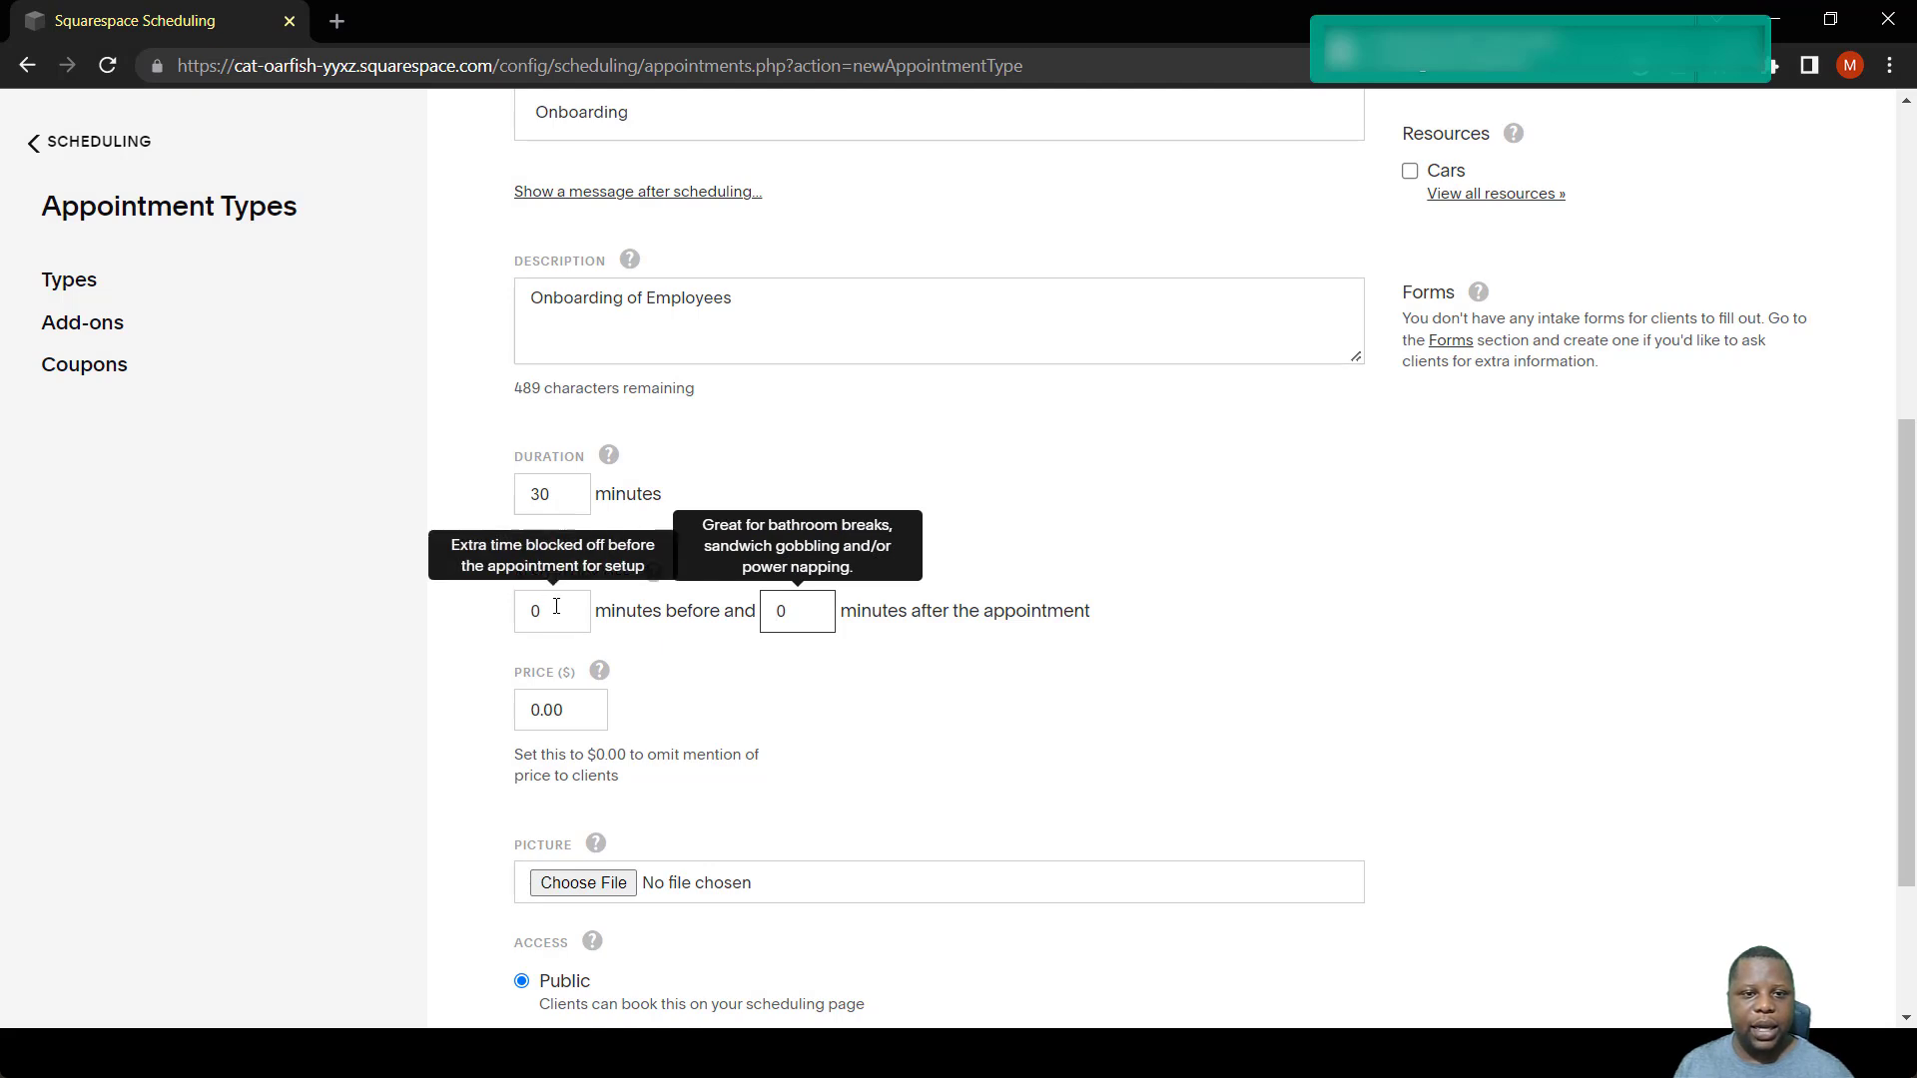
mouse_move(559, 595)
type("5")
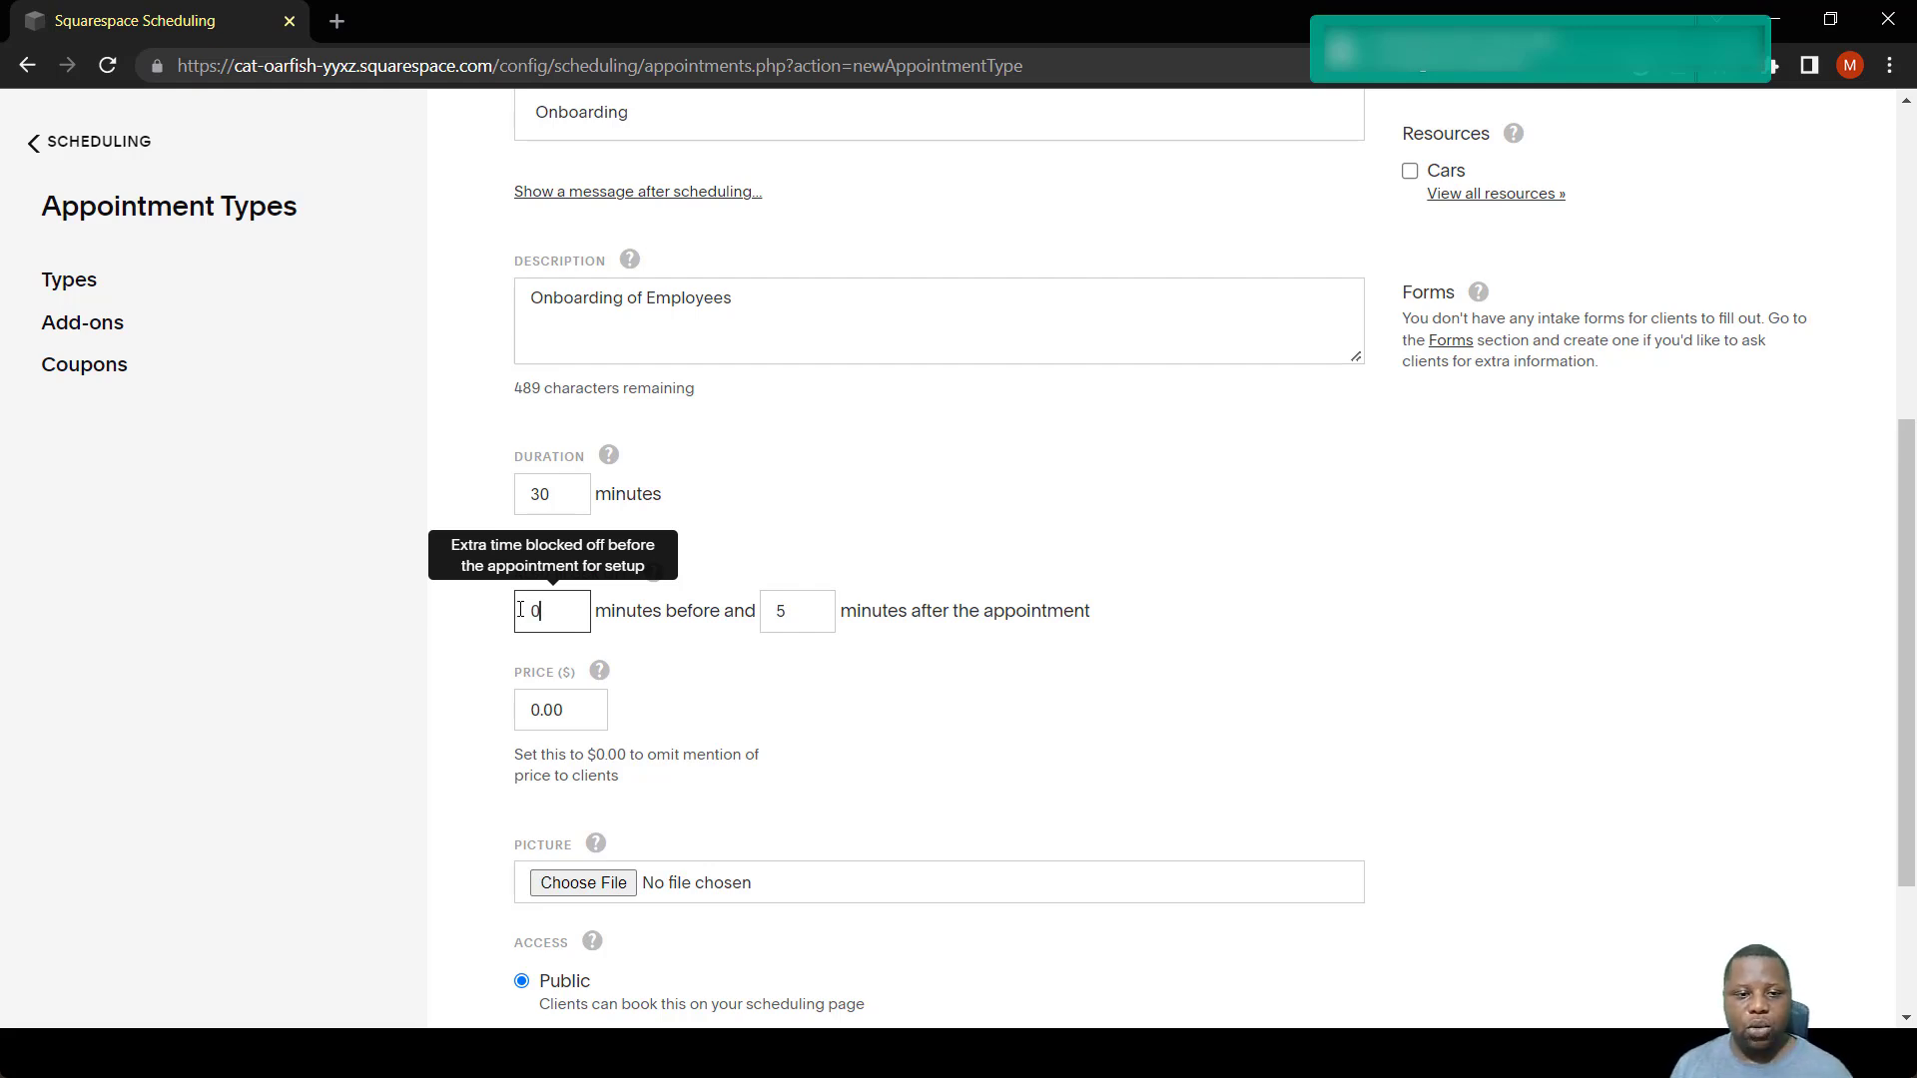
mouse_move(902, 723)
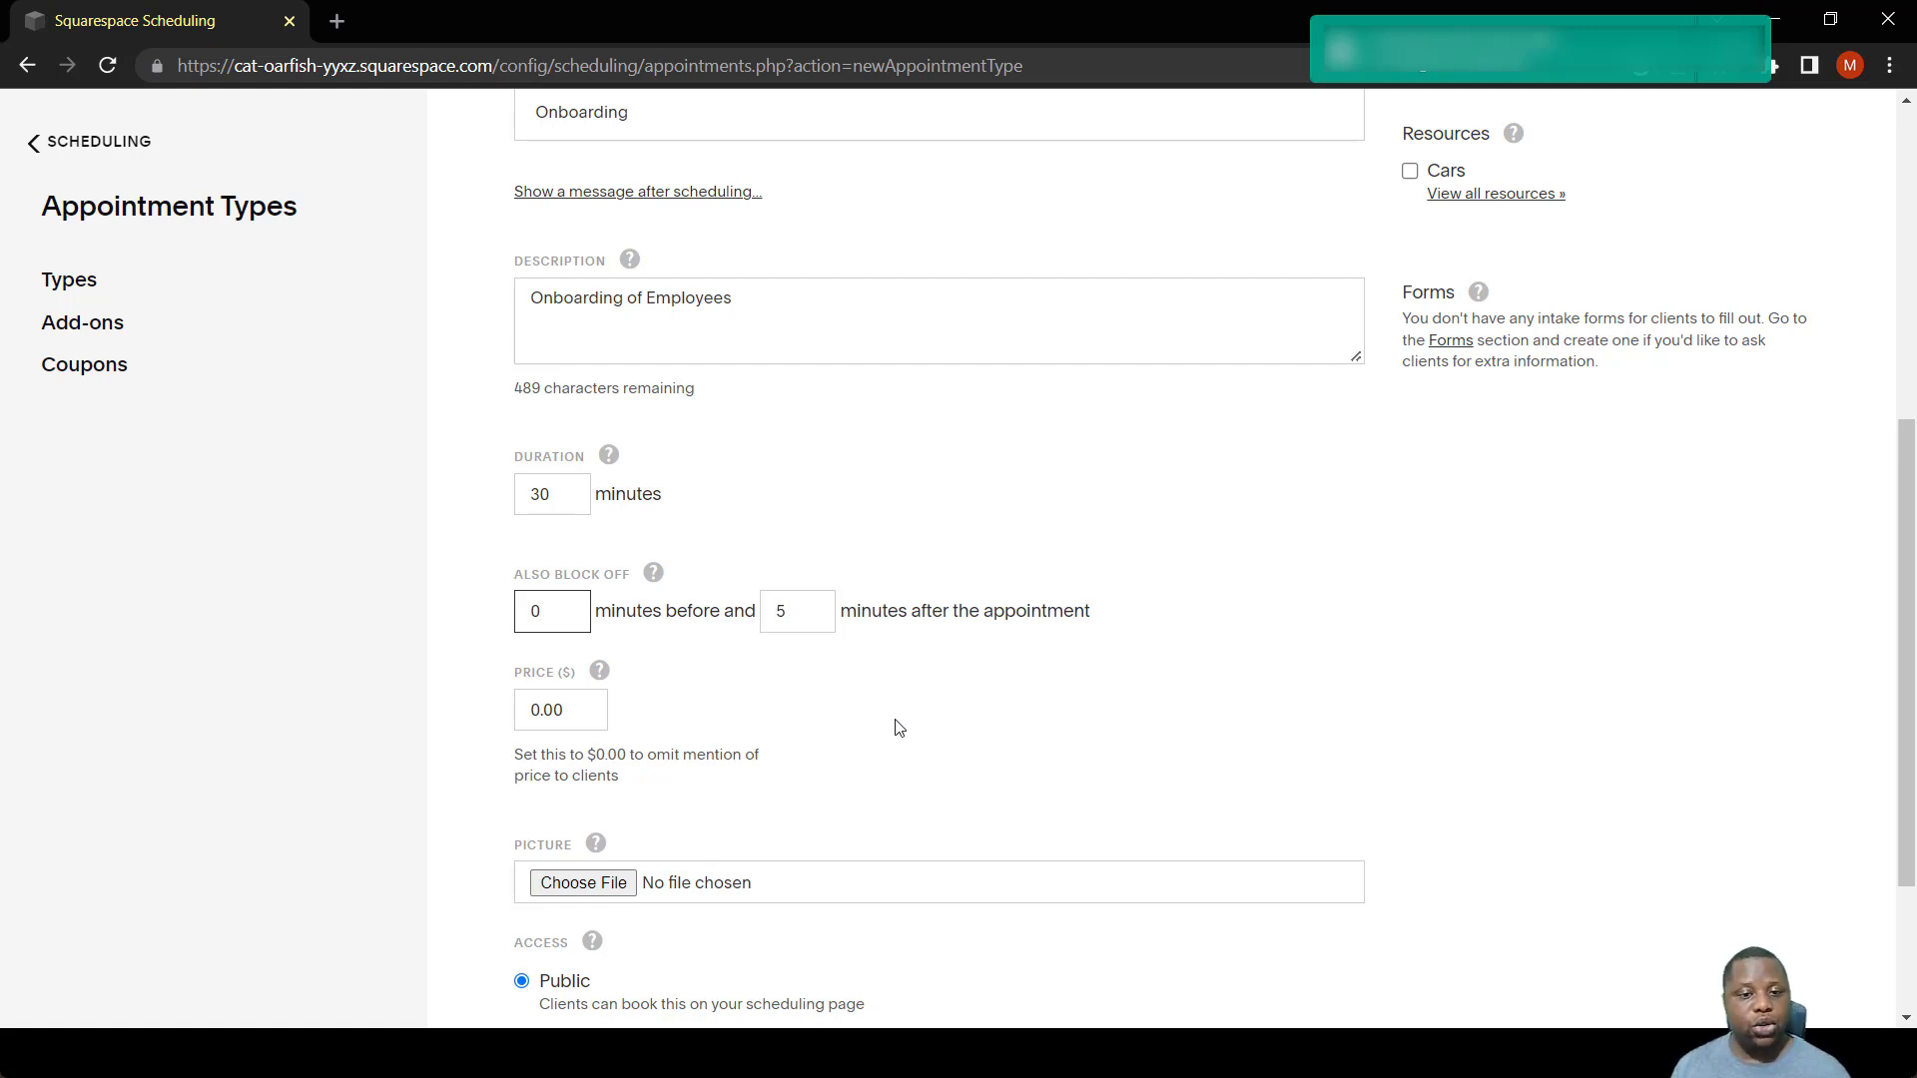
scroll("down", 3)
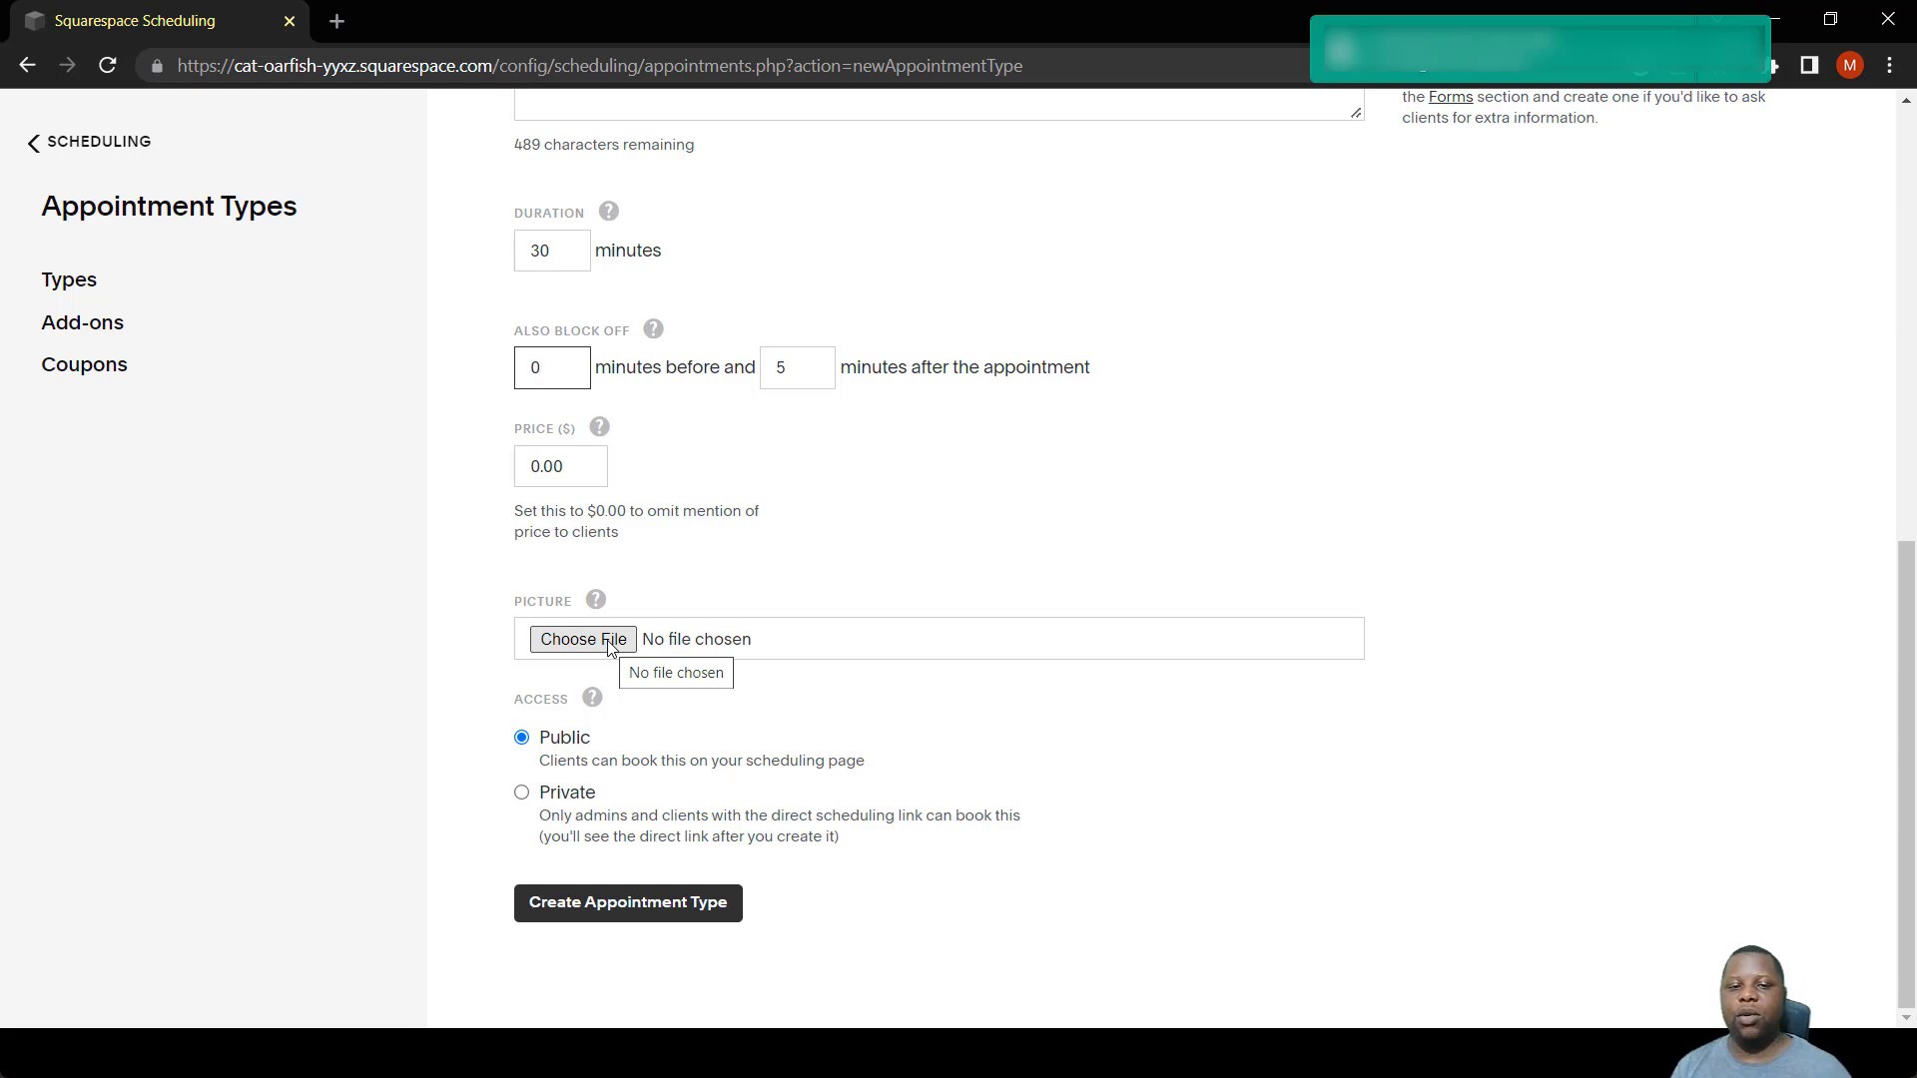
left_click(551, 367)
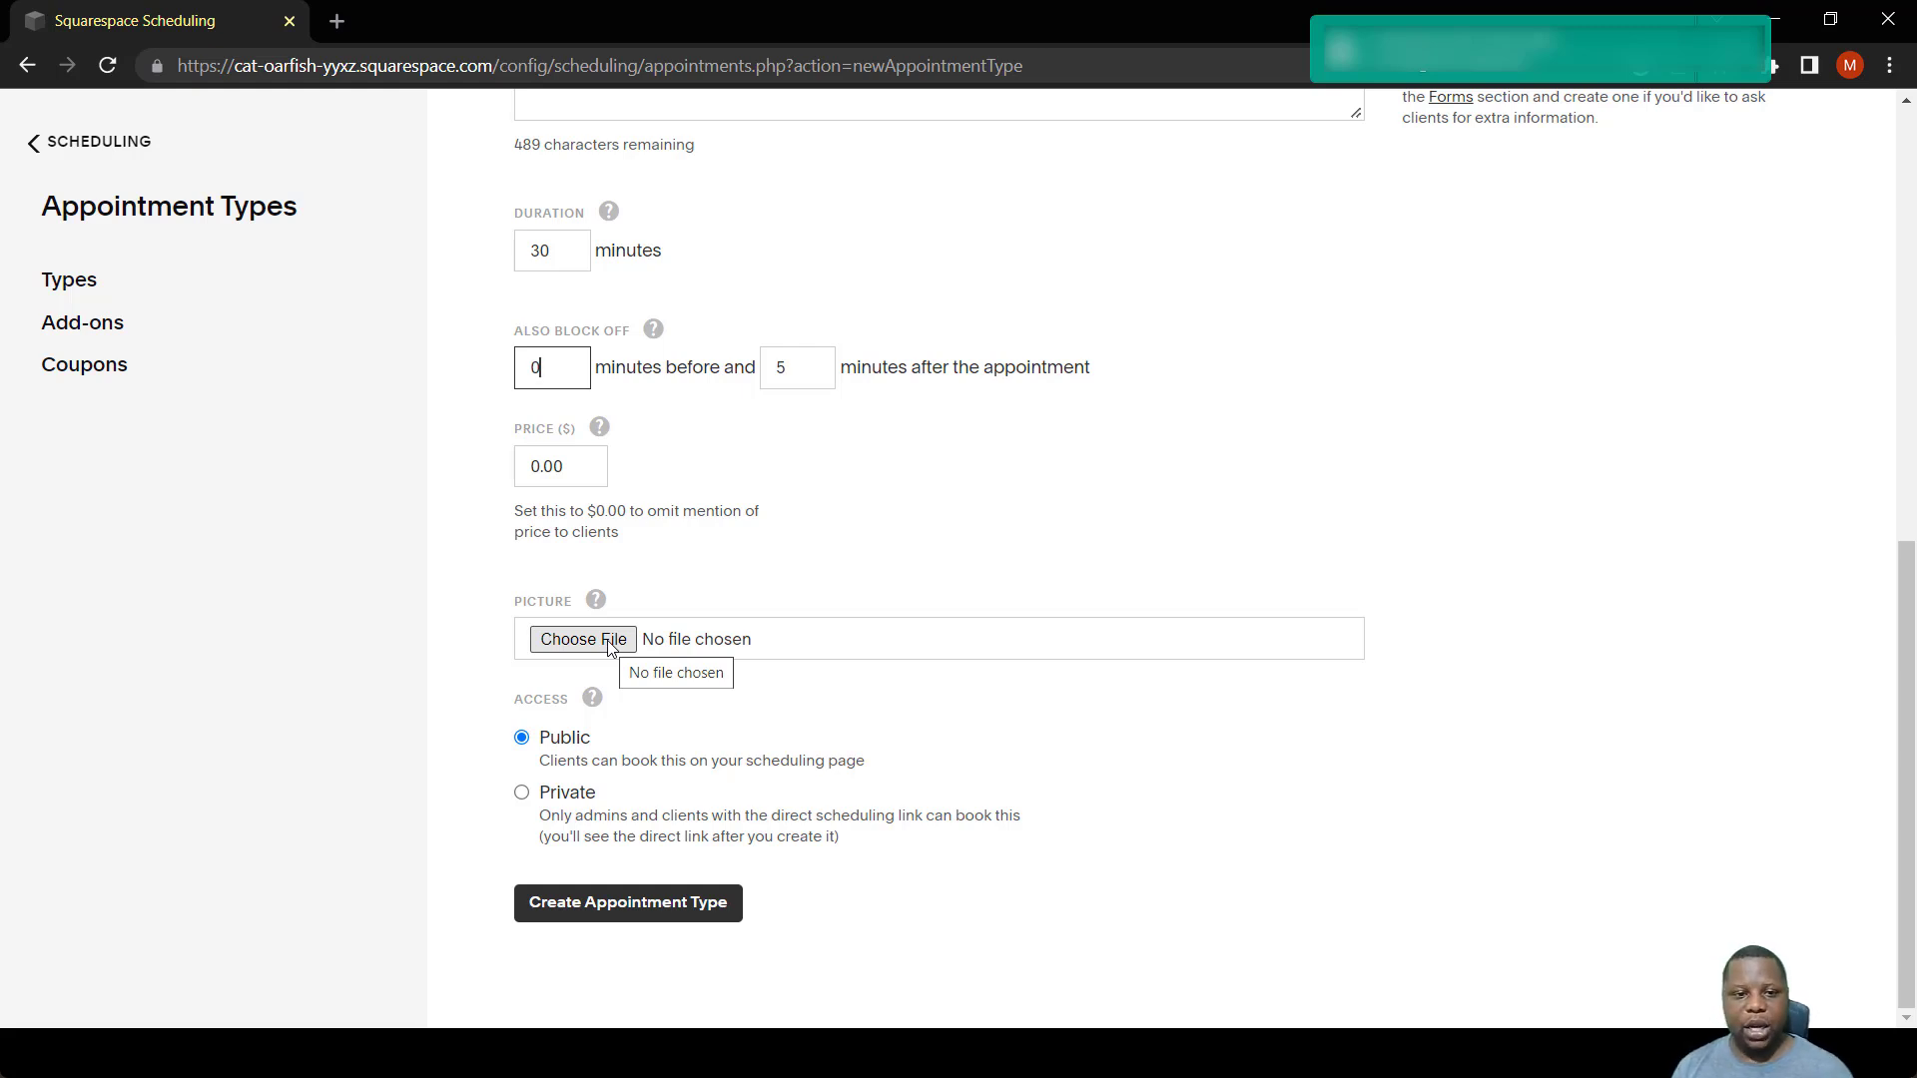
mouse_move(571, 776)
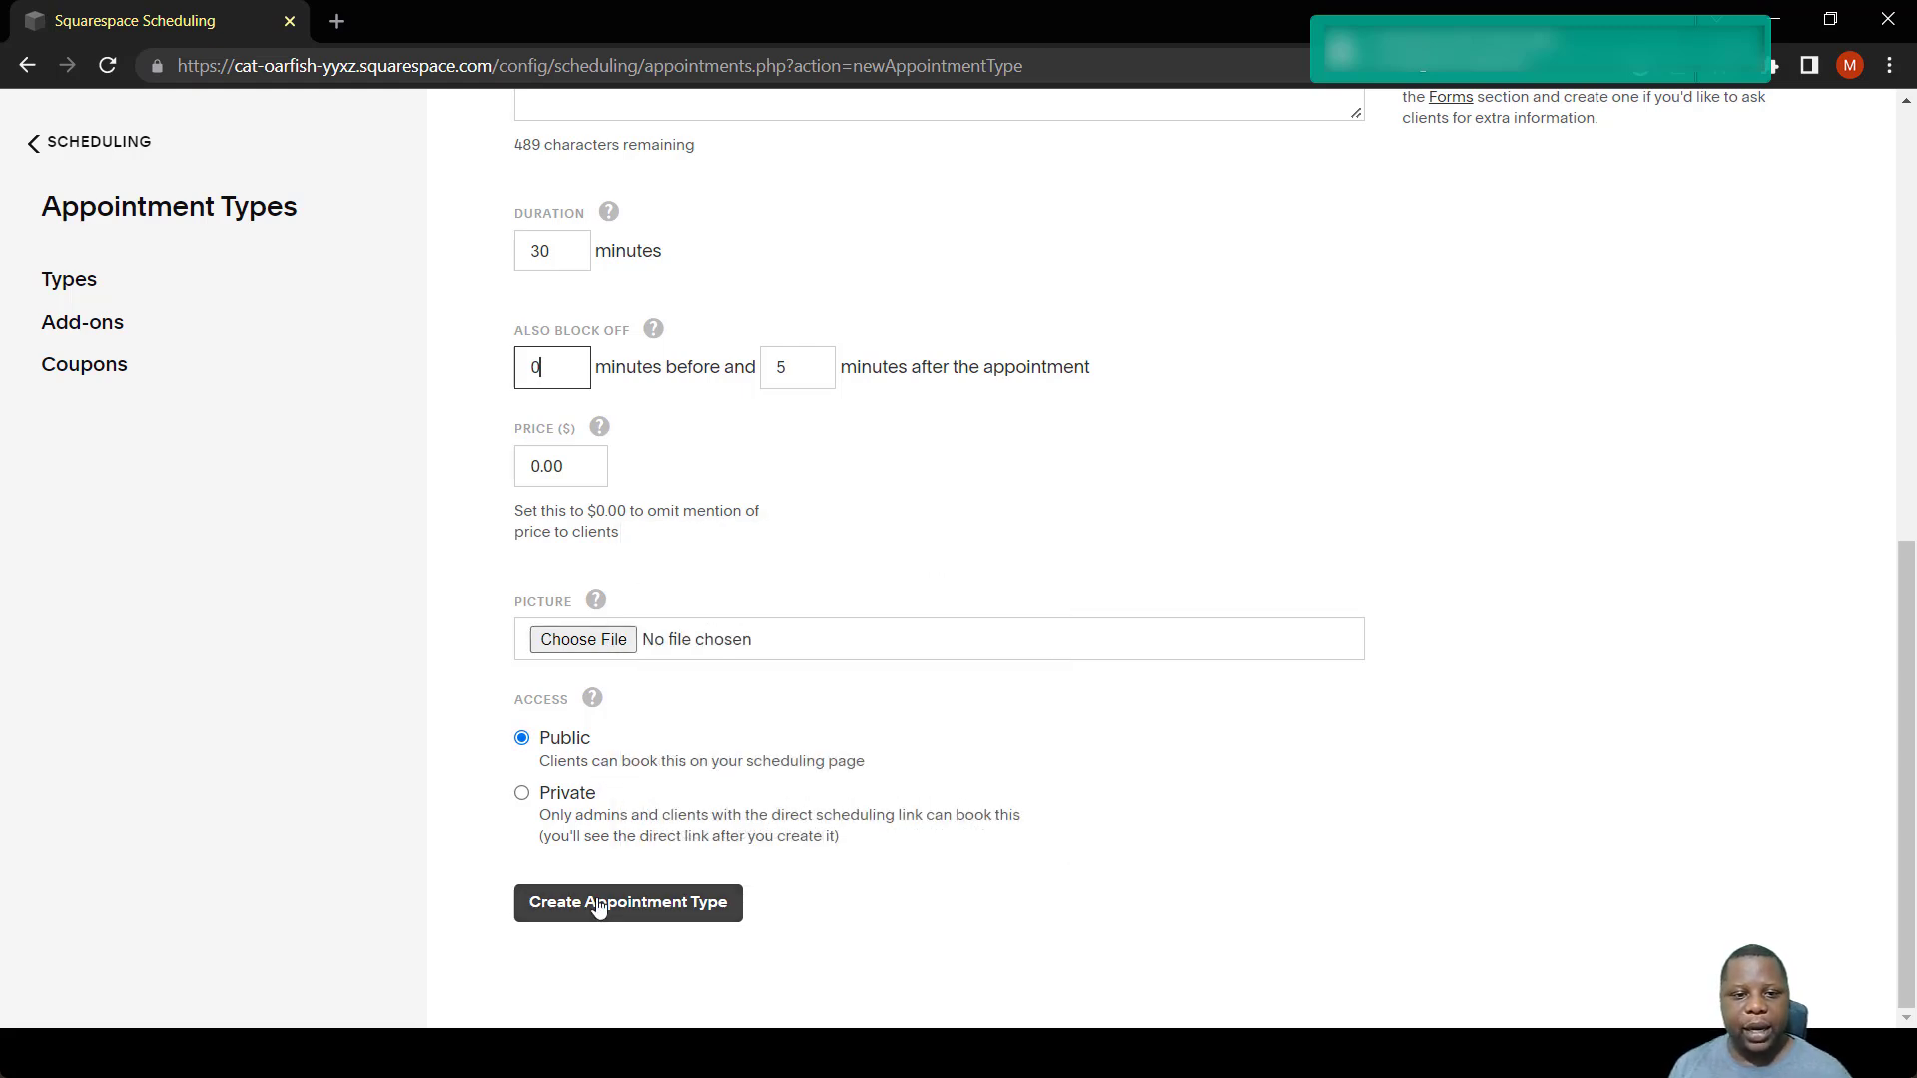
Create the Onboarding appointment type and follow its direct scheduling link to the booking page.
left_click(627, 903)
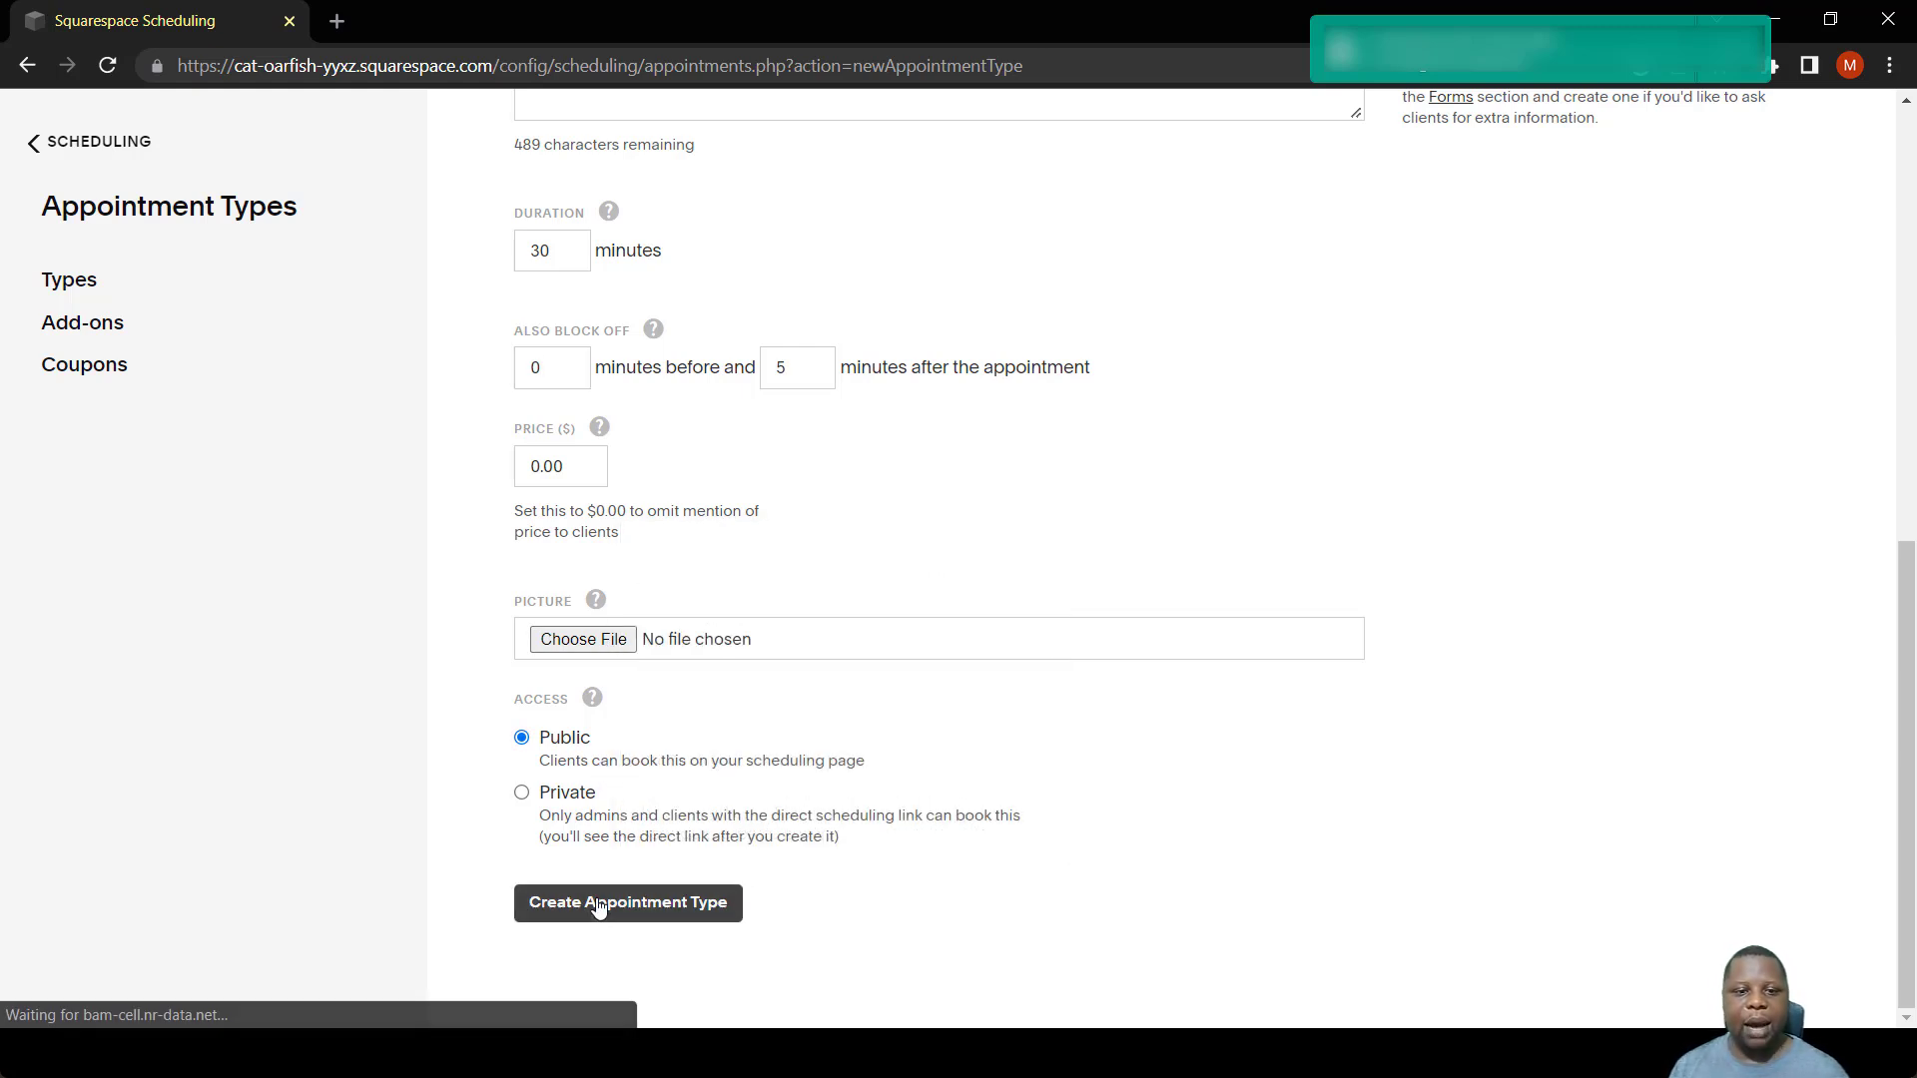
left_click(627, 903)
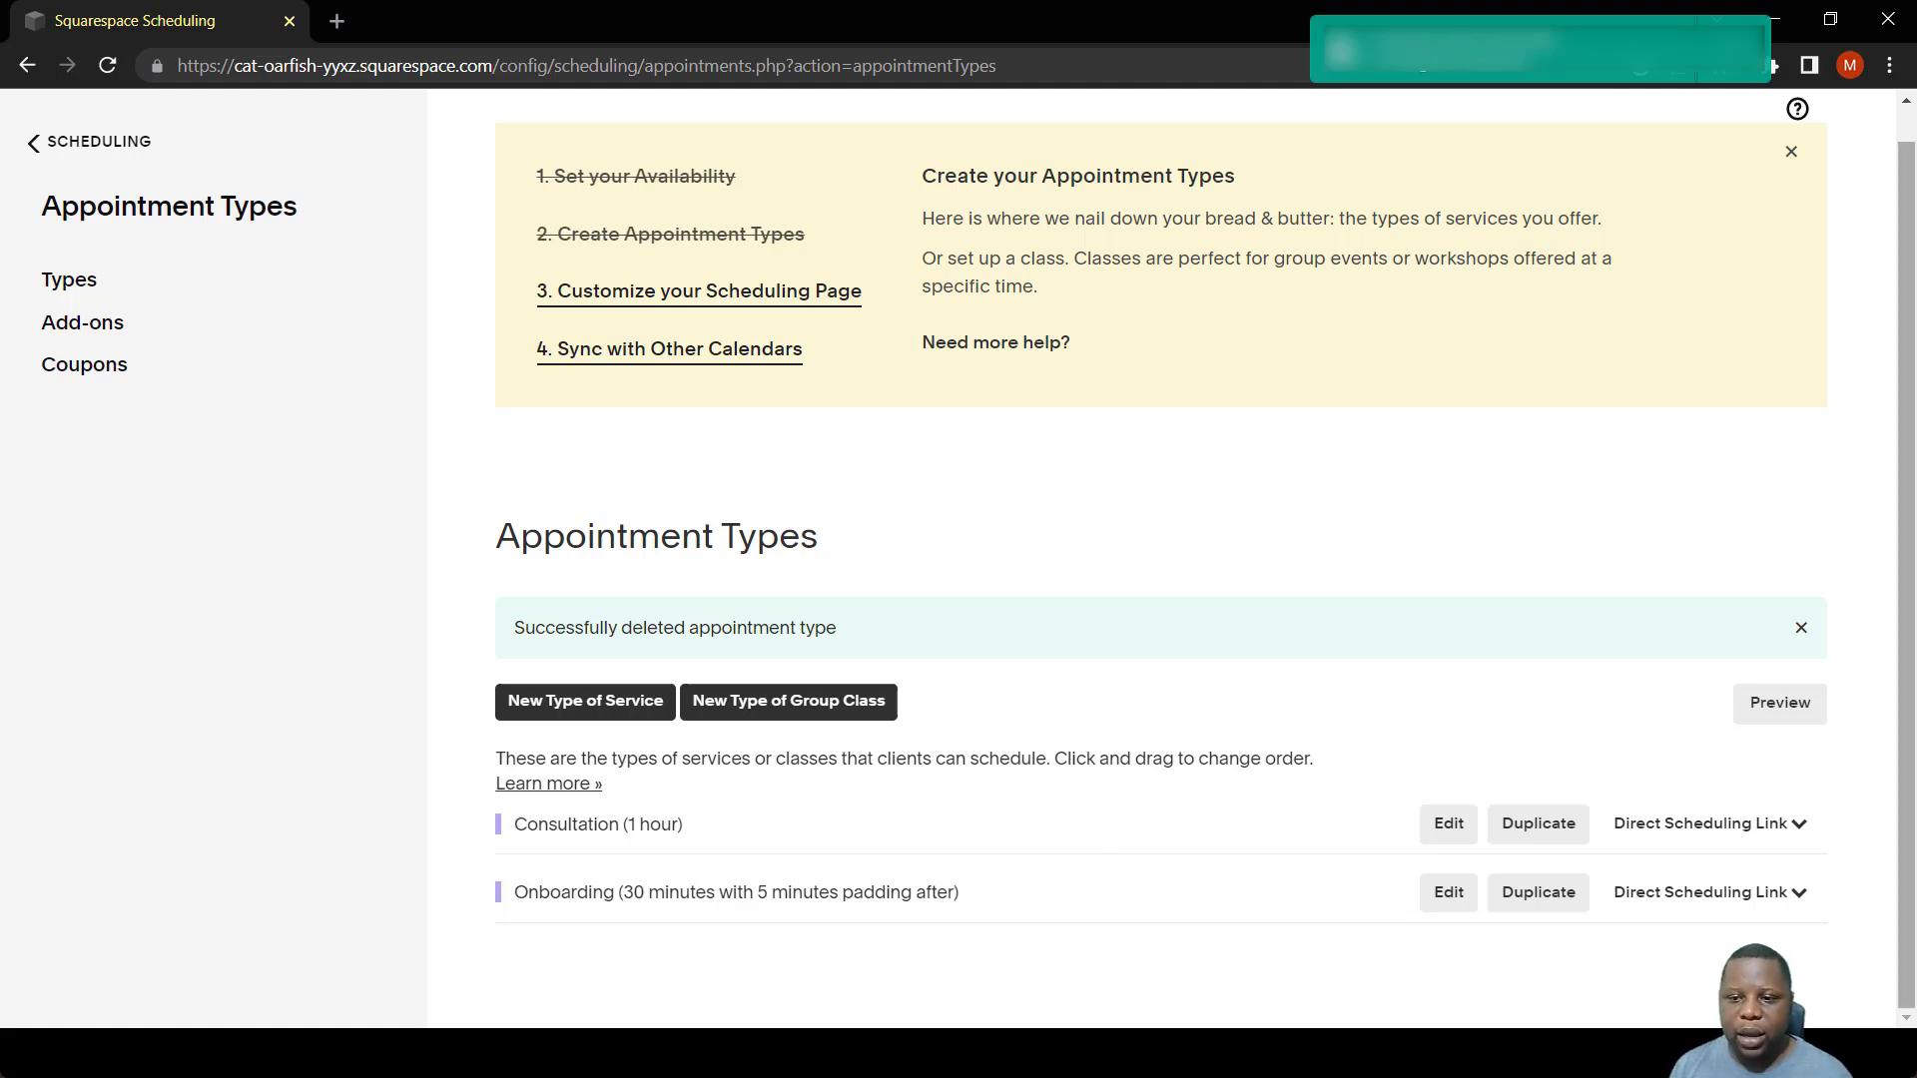
left_click(1699, 892)
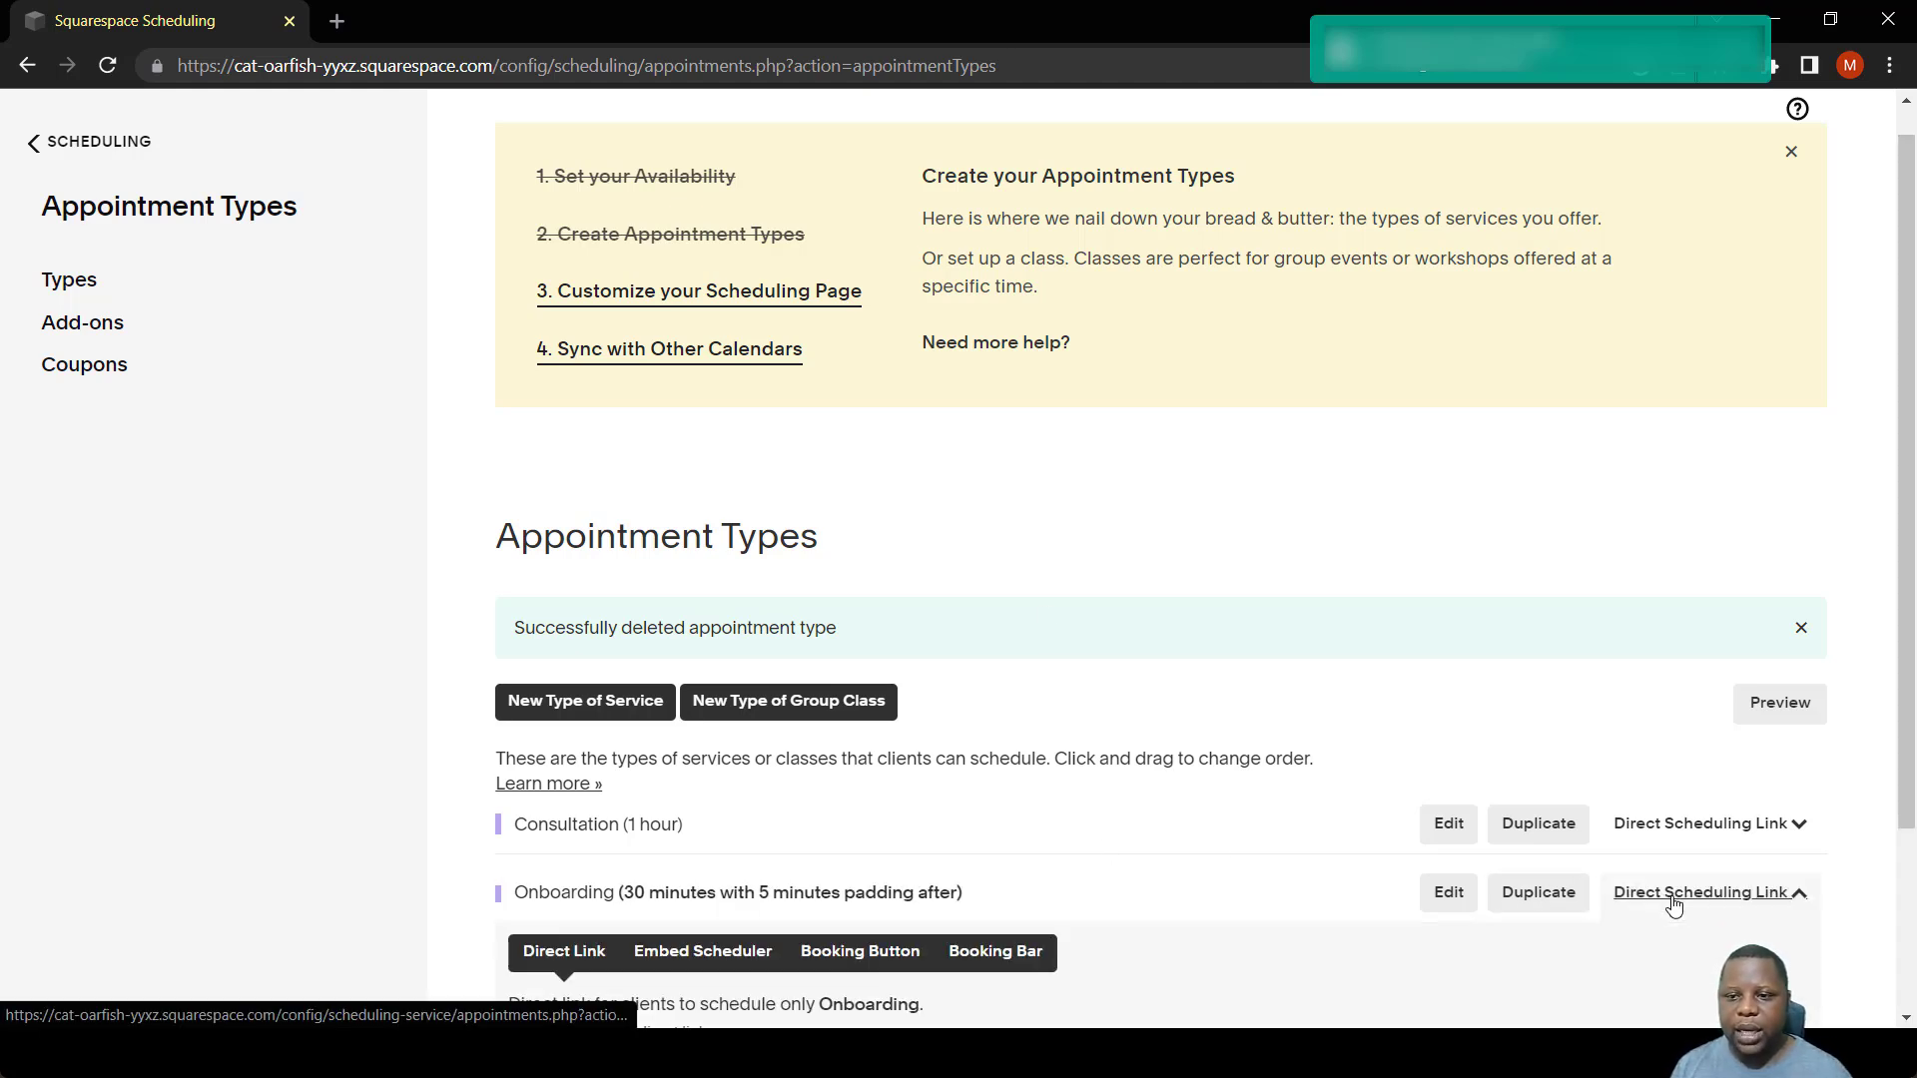
scroll("down", 3)
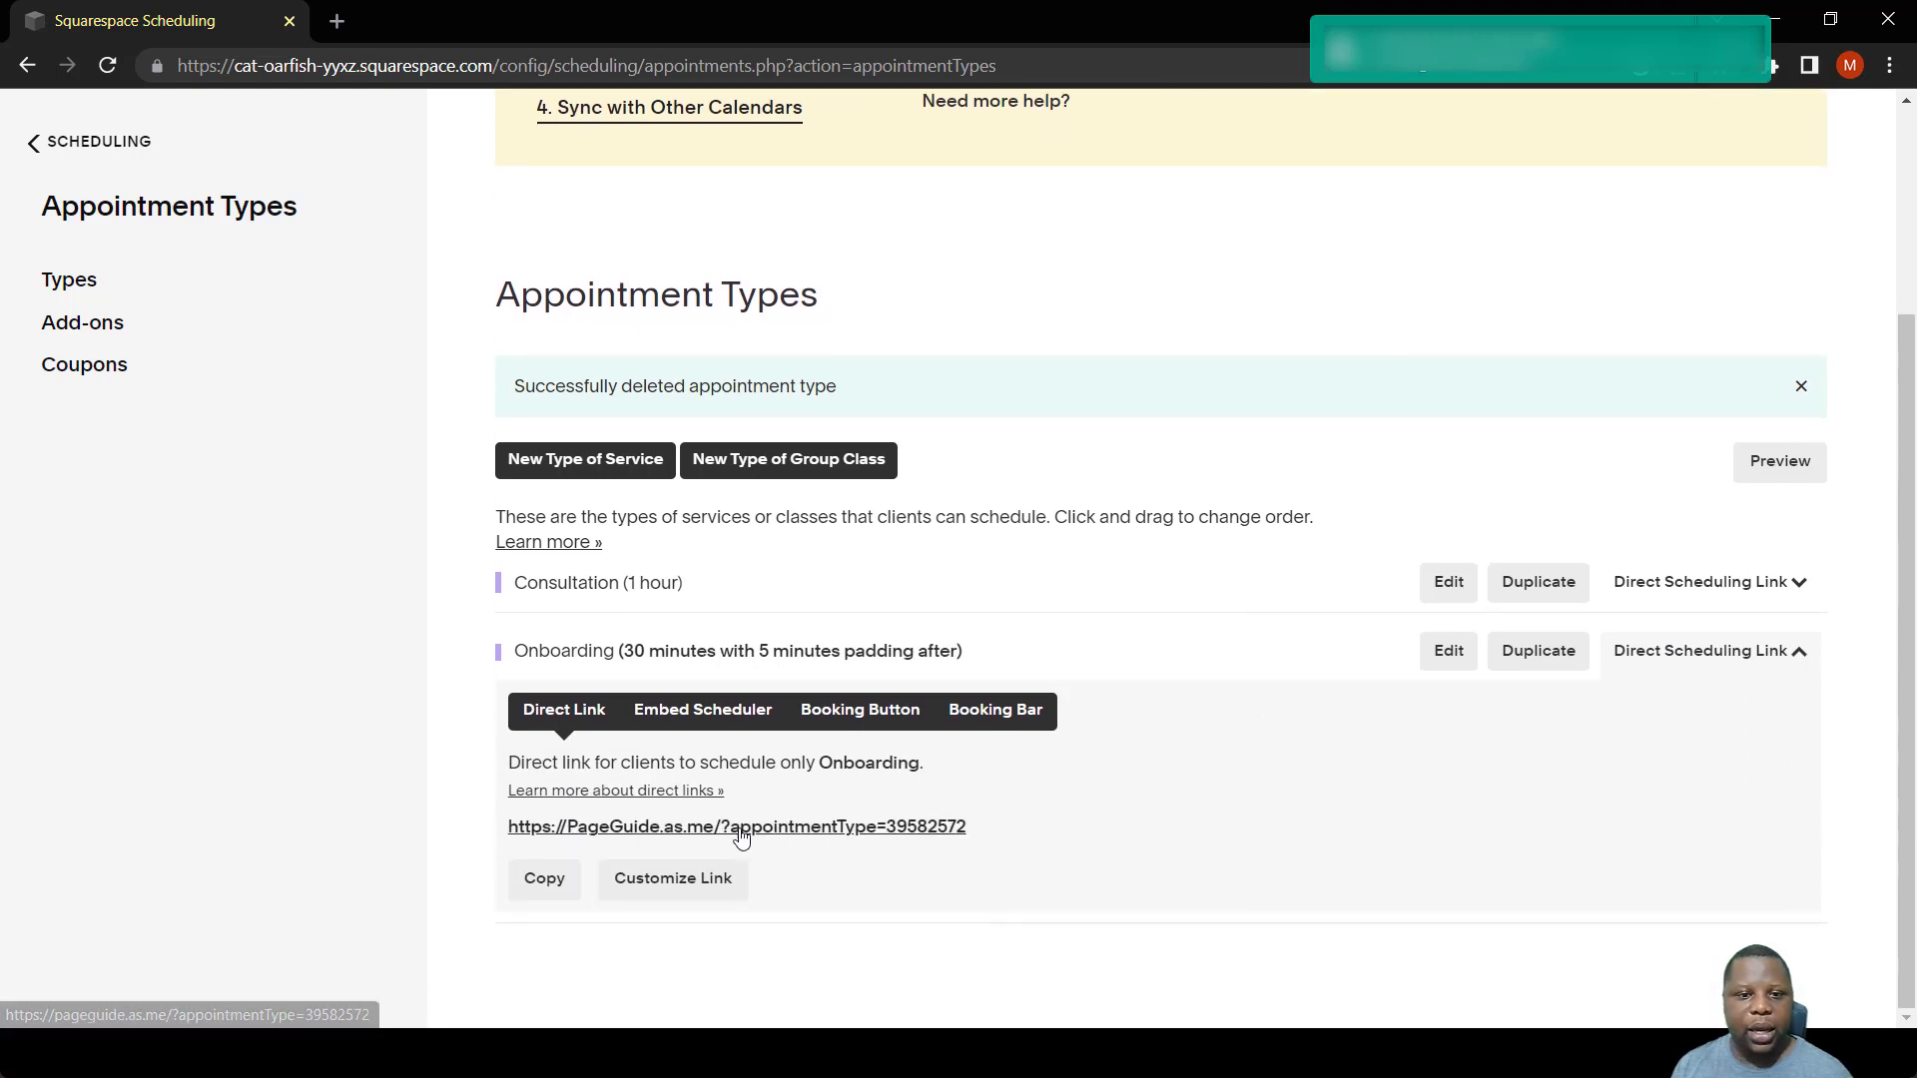
left_click(735, 827)
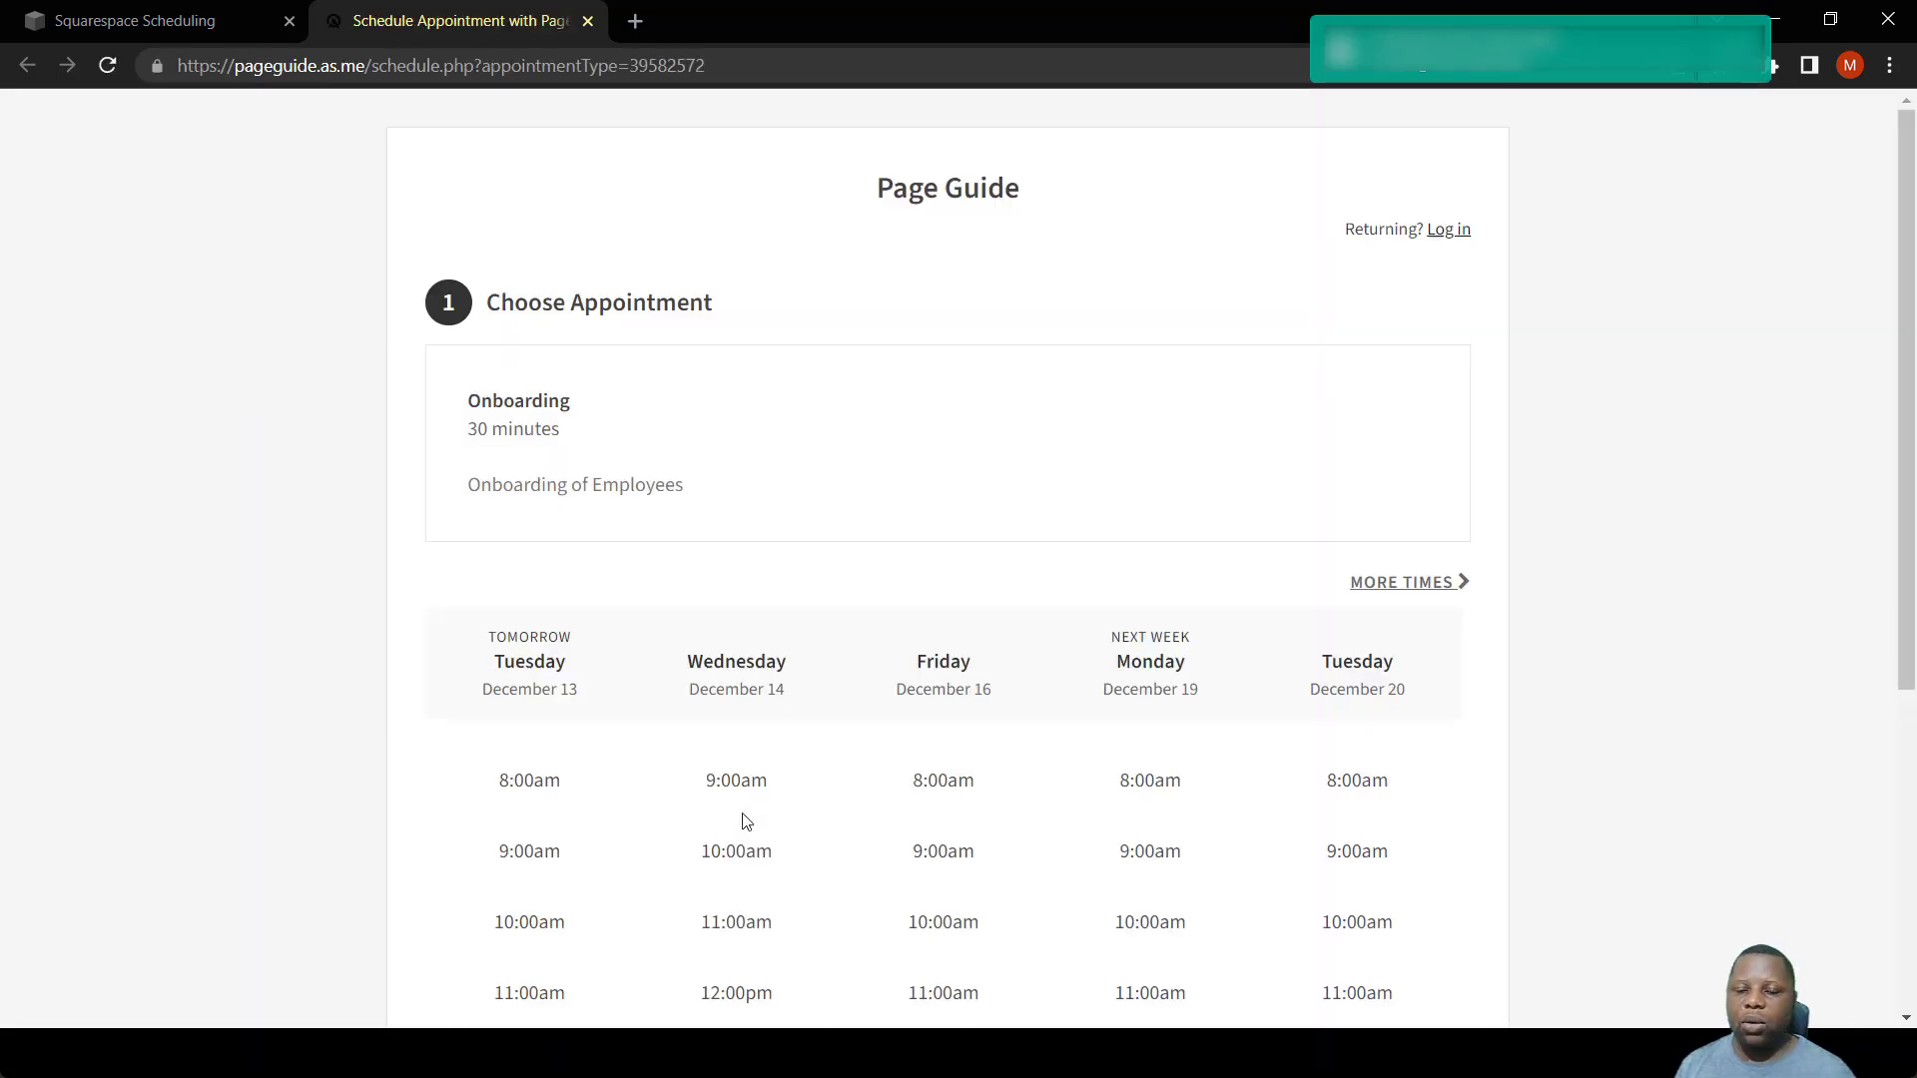
mouse_move(531, 385)
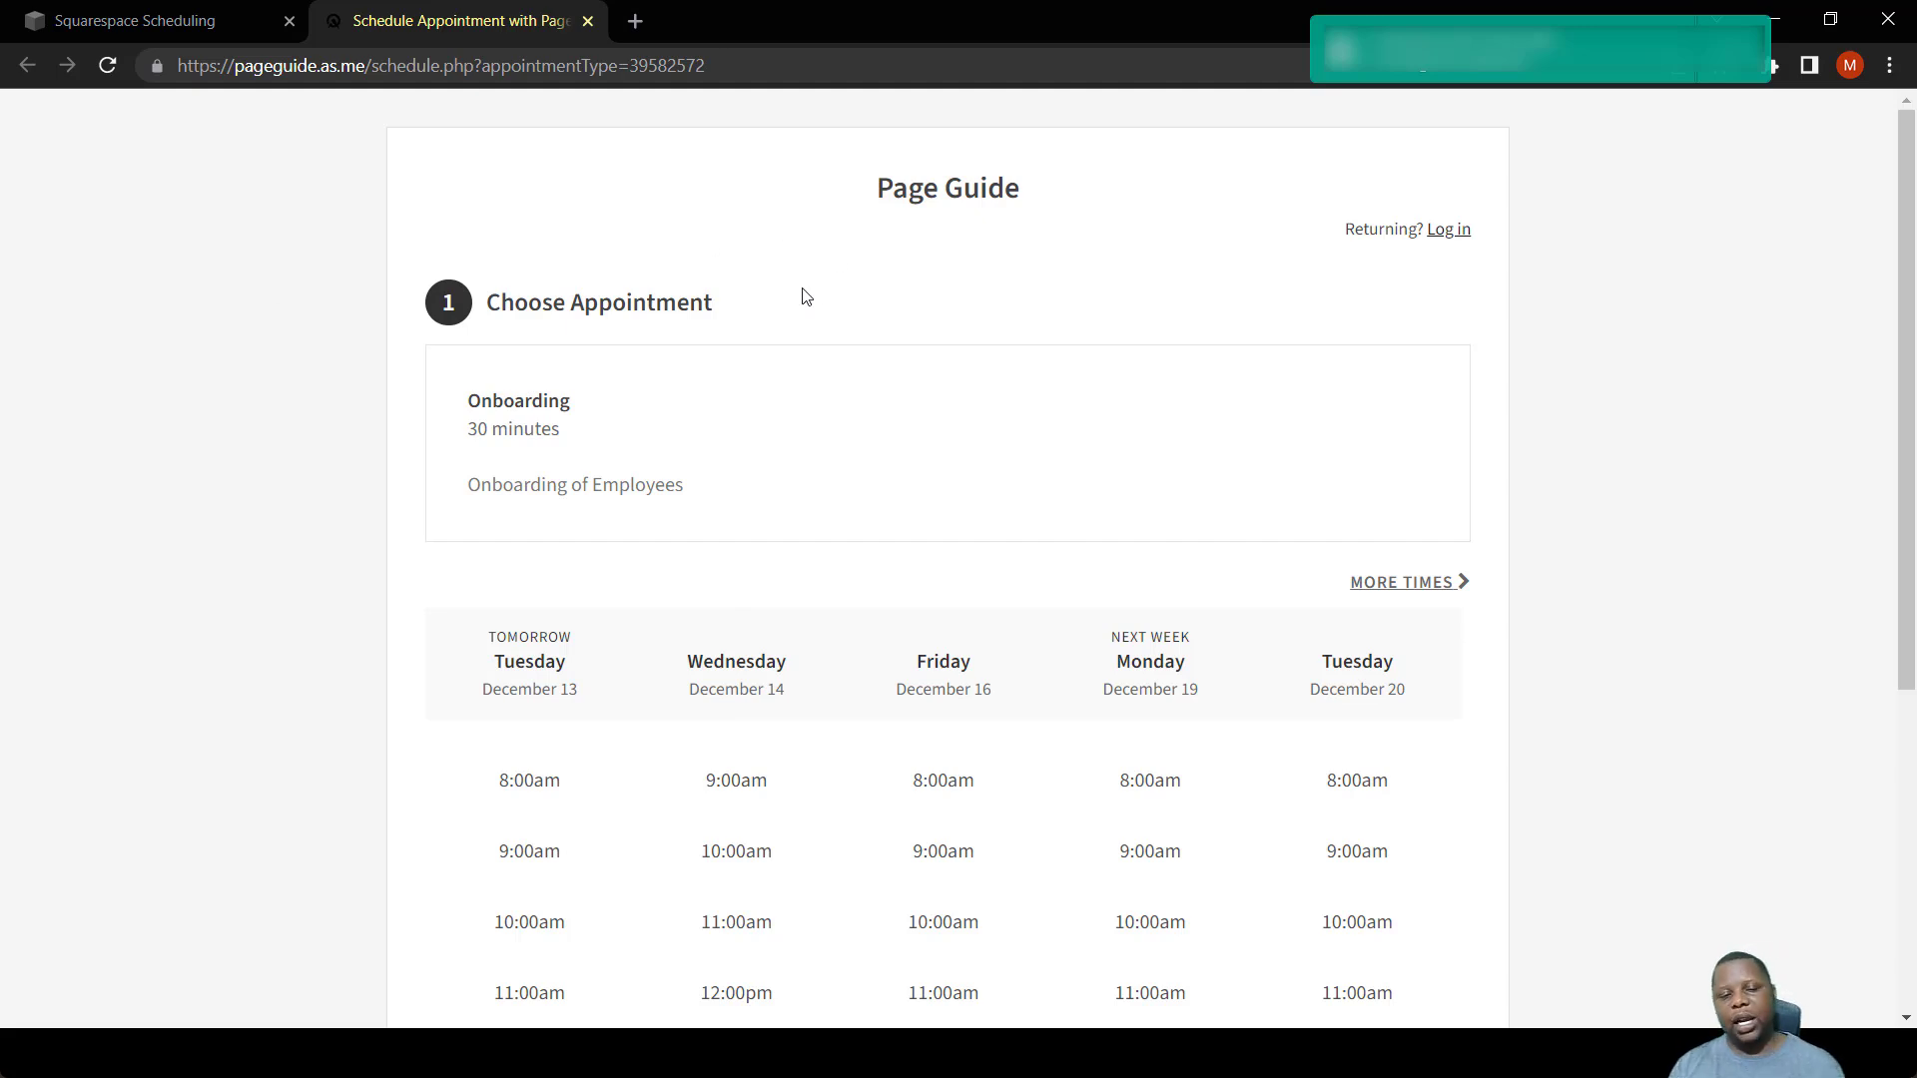
mouse_move(477, 458)
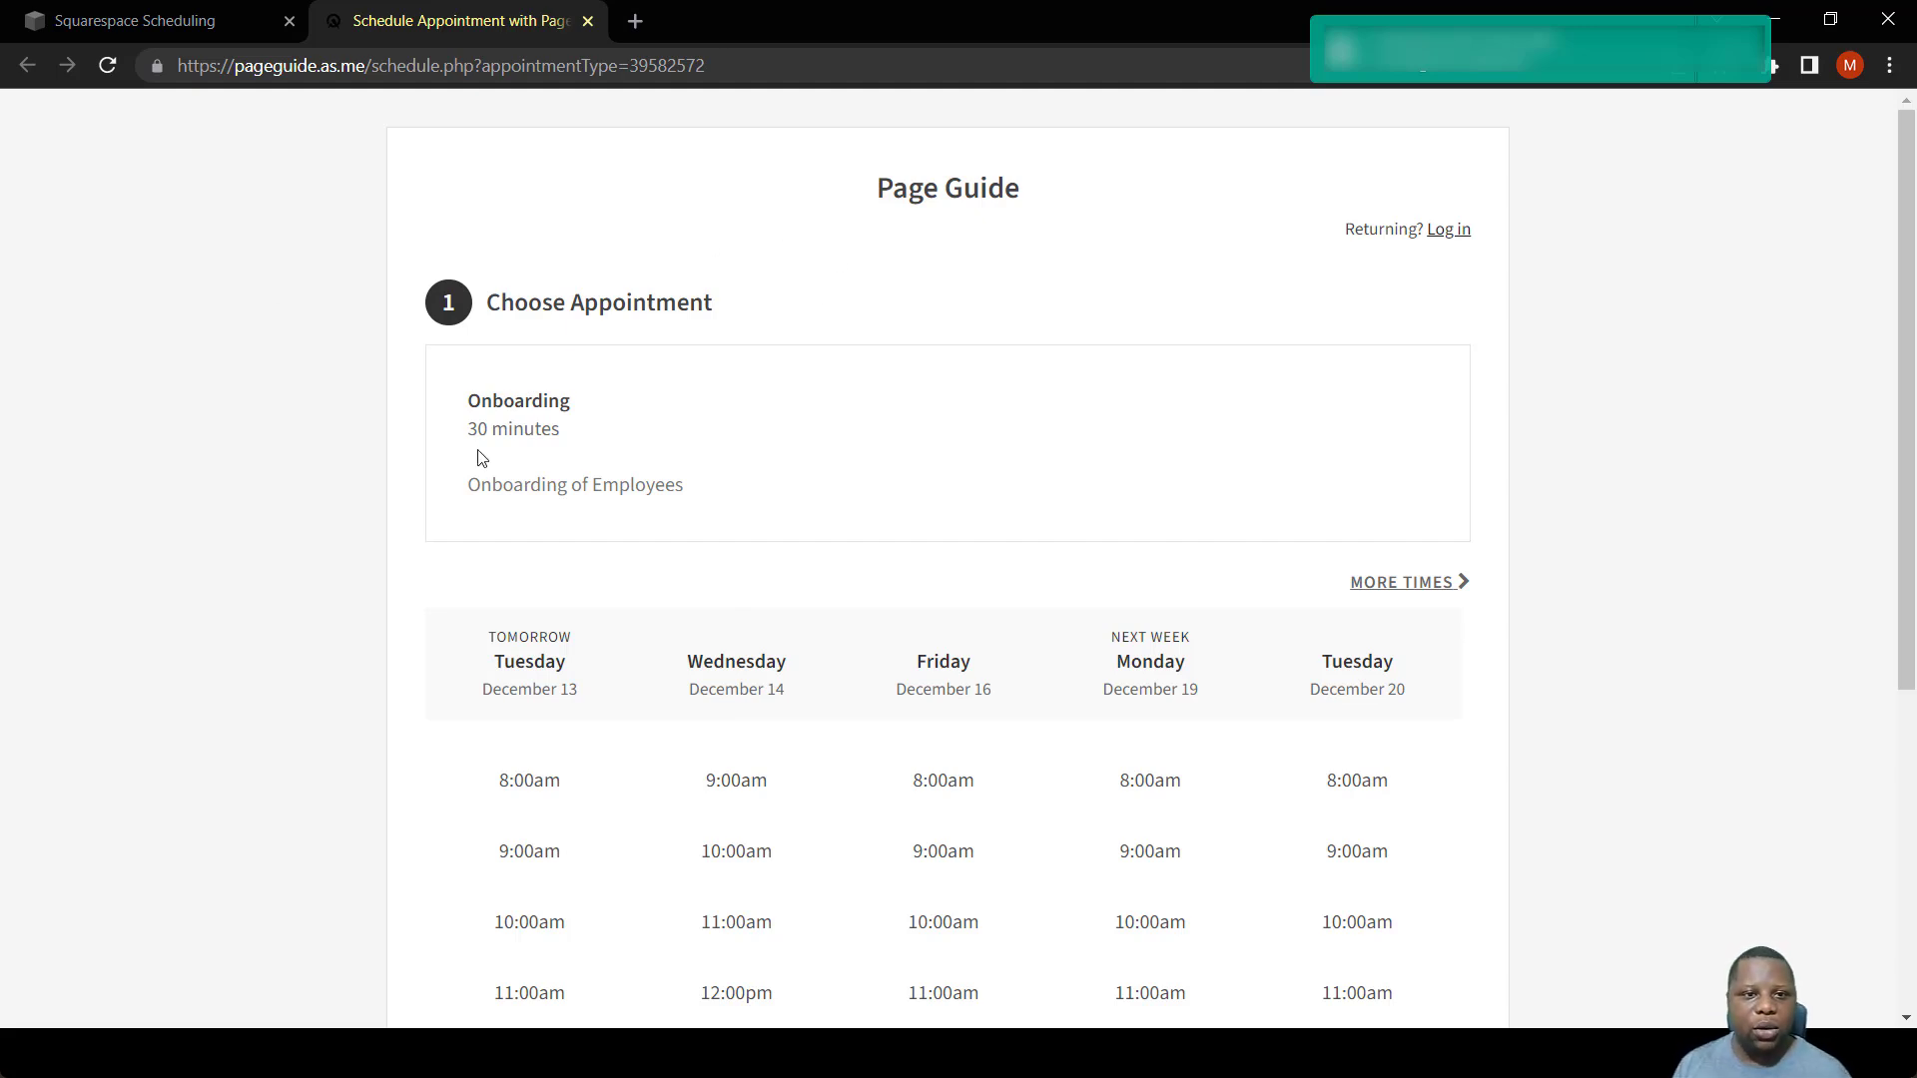
mouse_move(529, 527)
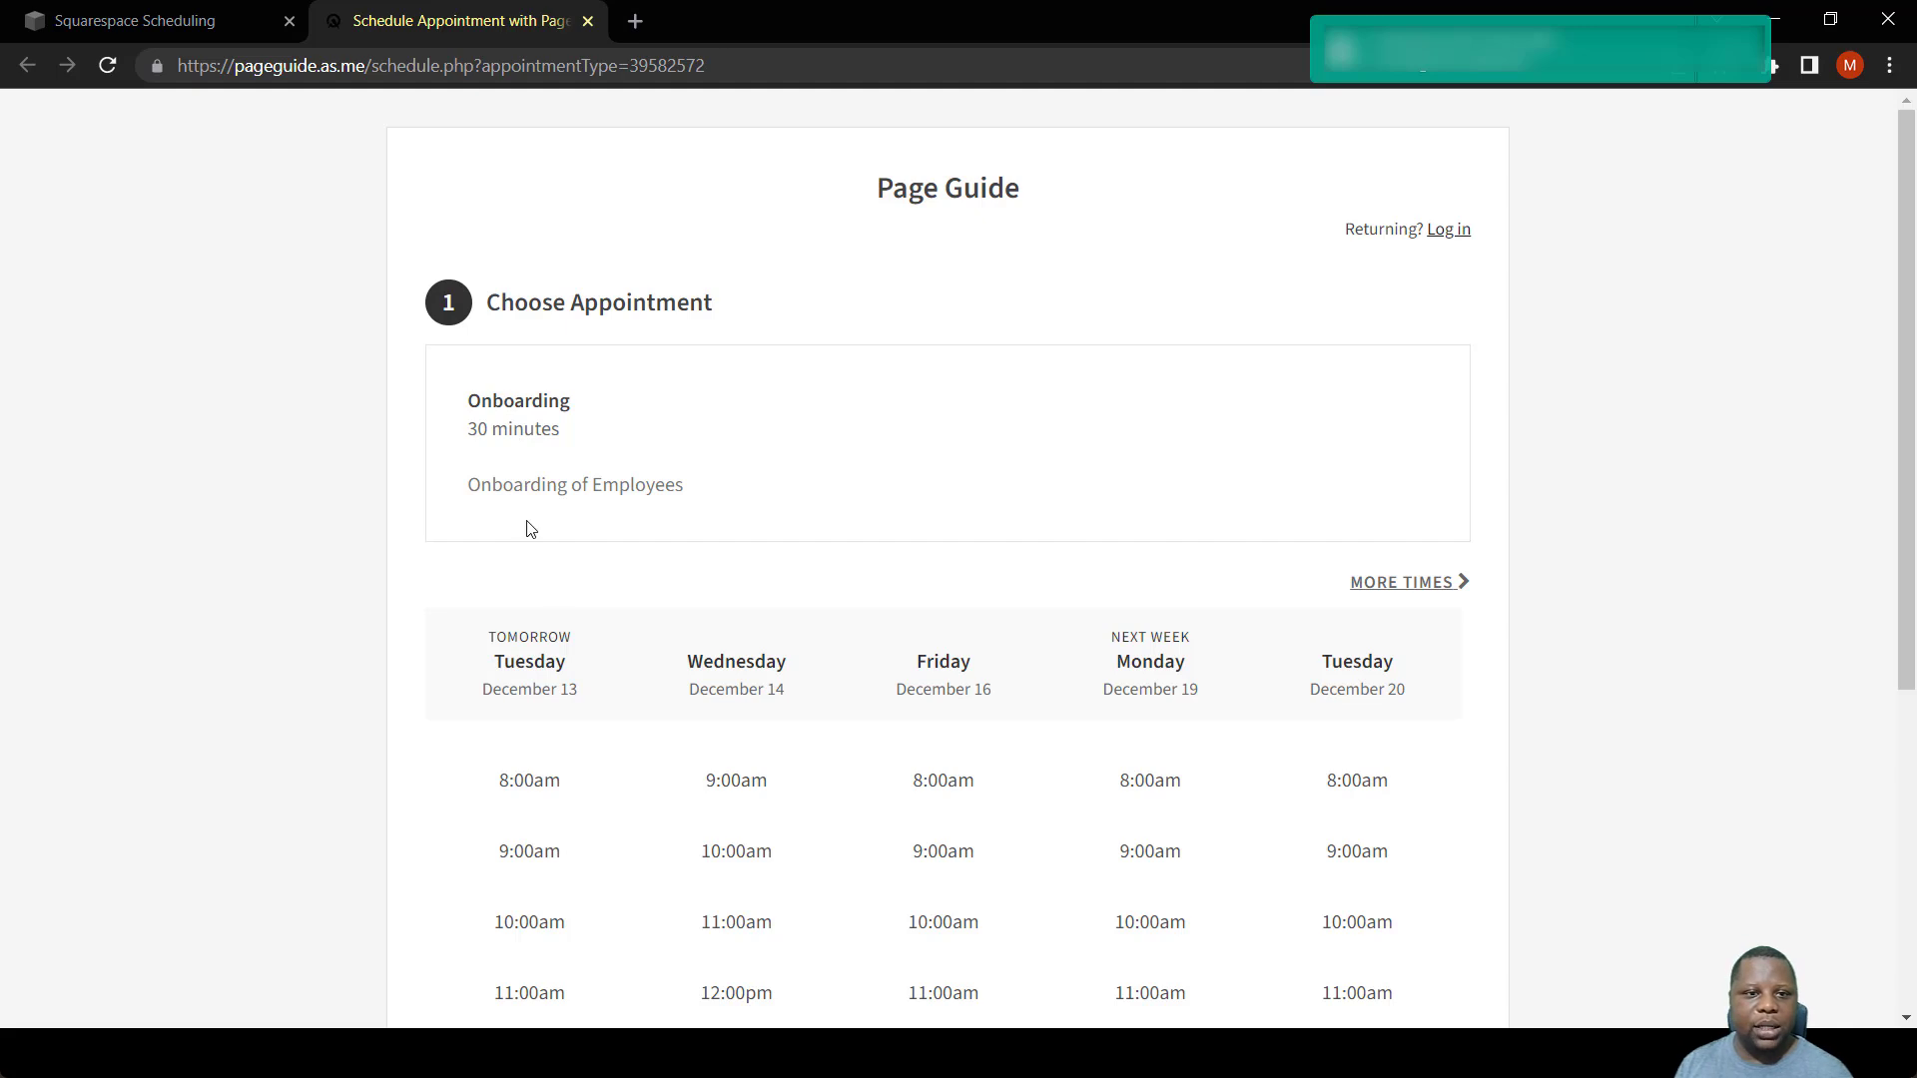
Choose the 8:00am slot on Tuesday December 13 and continue to the client information form.
left_click(527, 780)
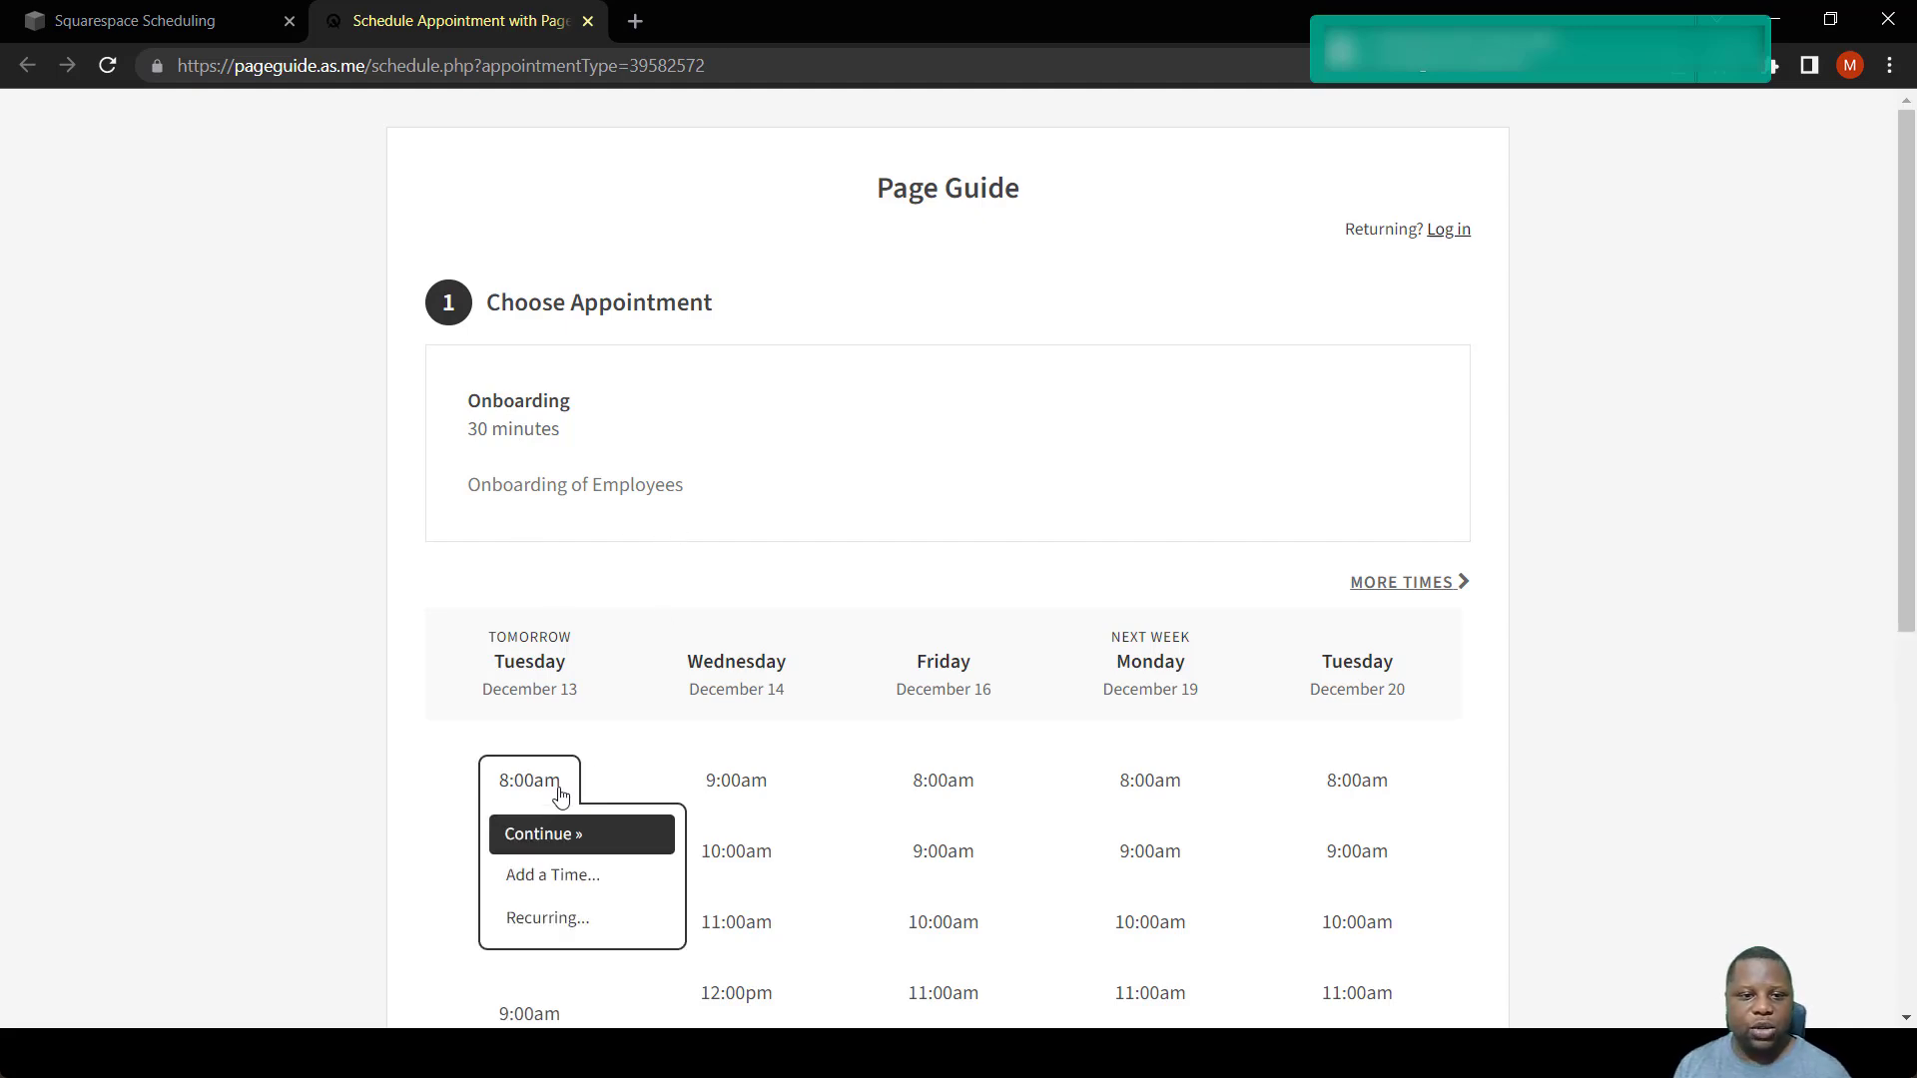
mouse_move(569, 851)
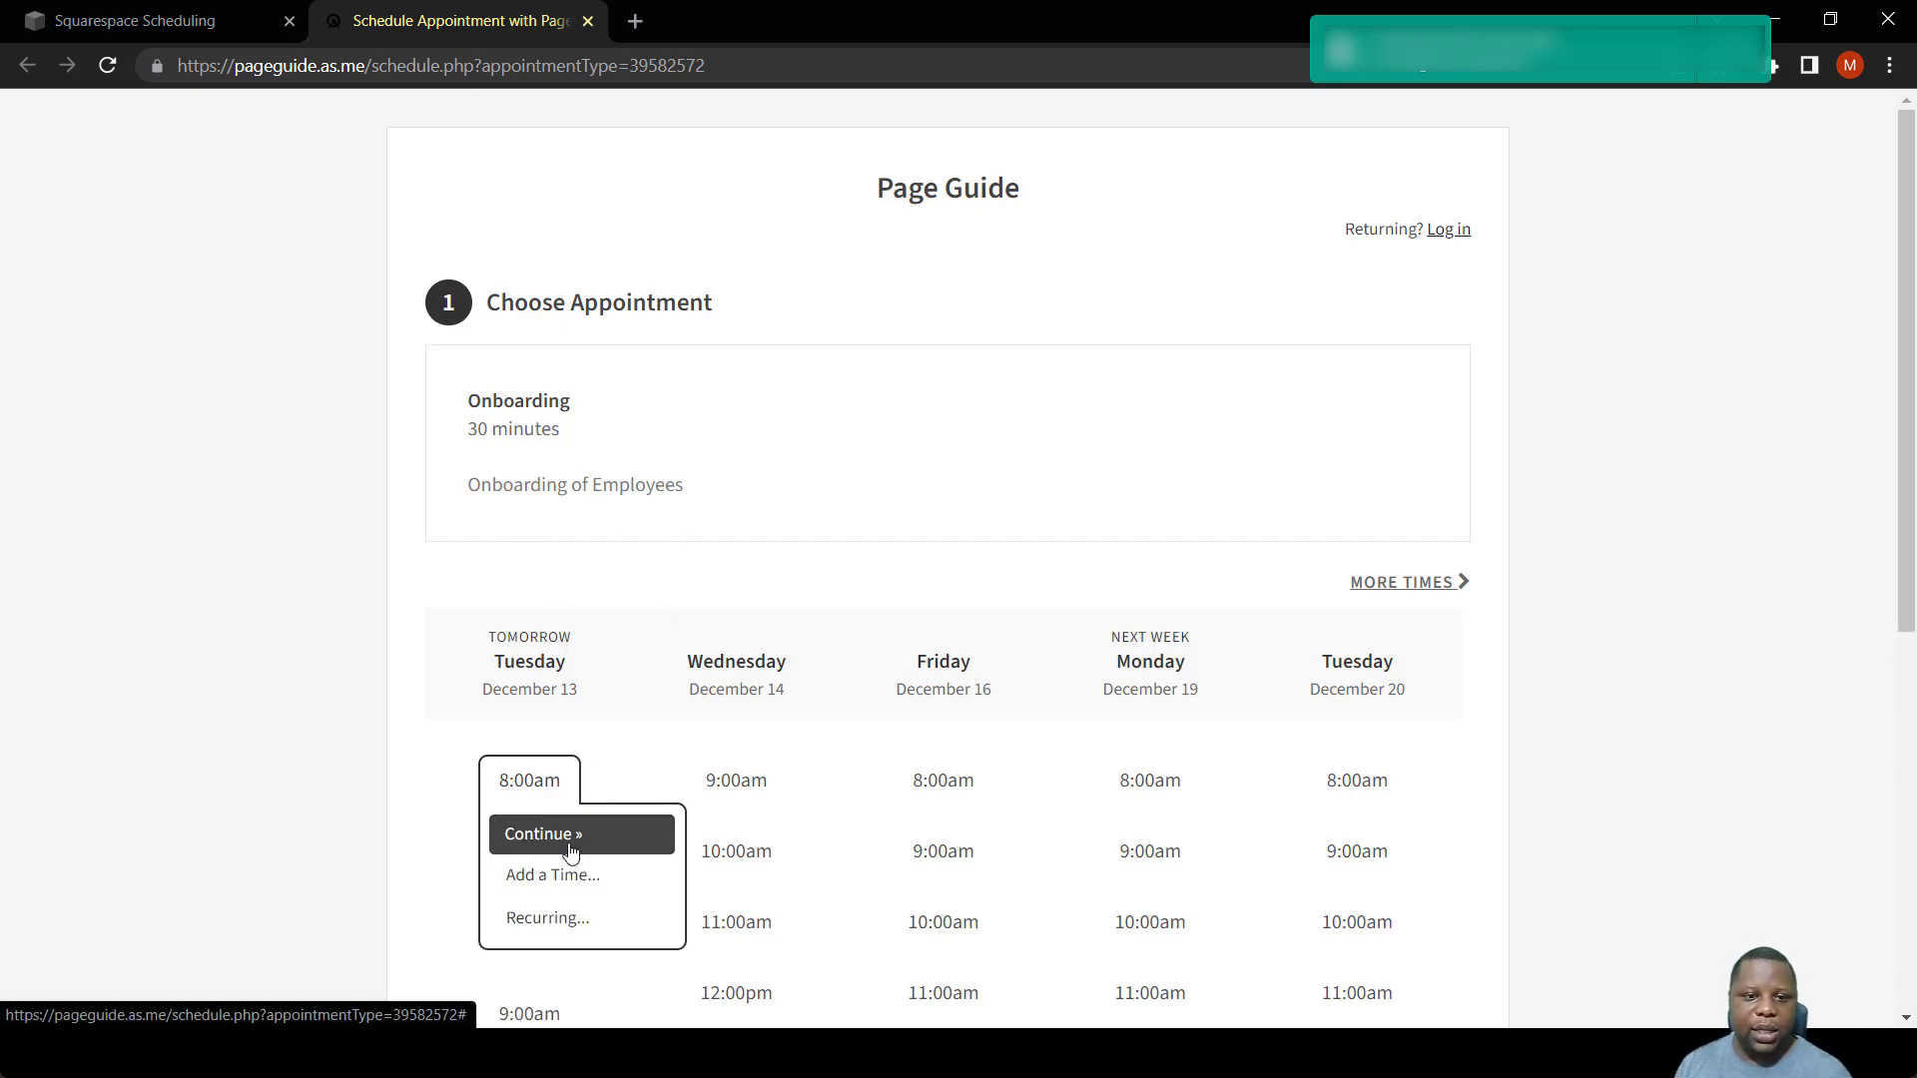
left_click(543, 834)
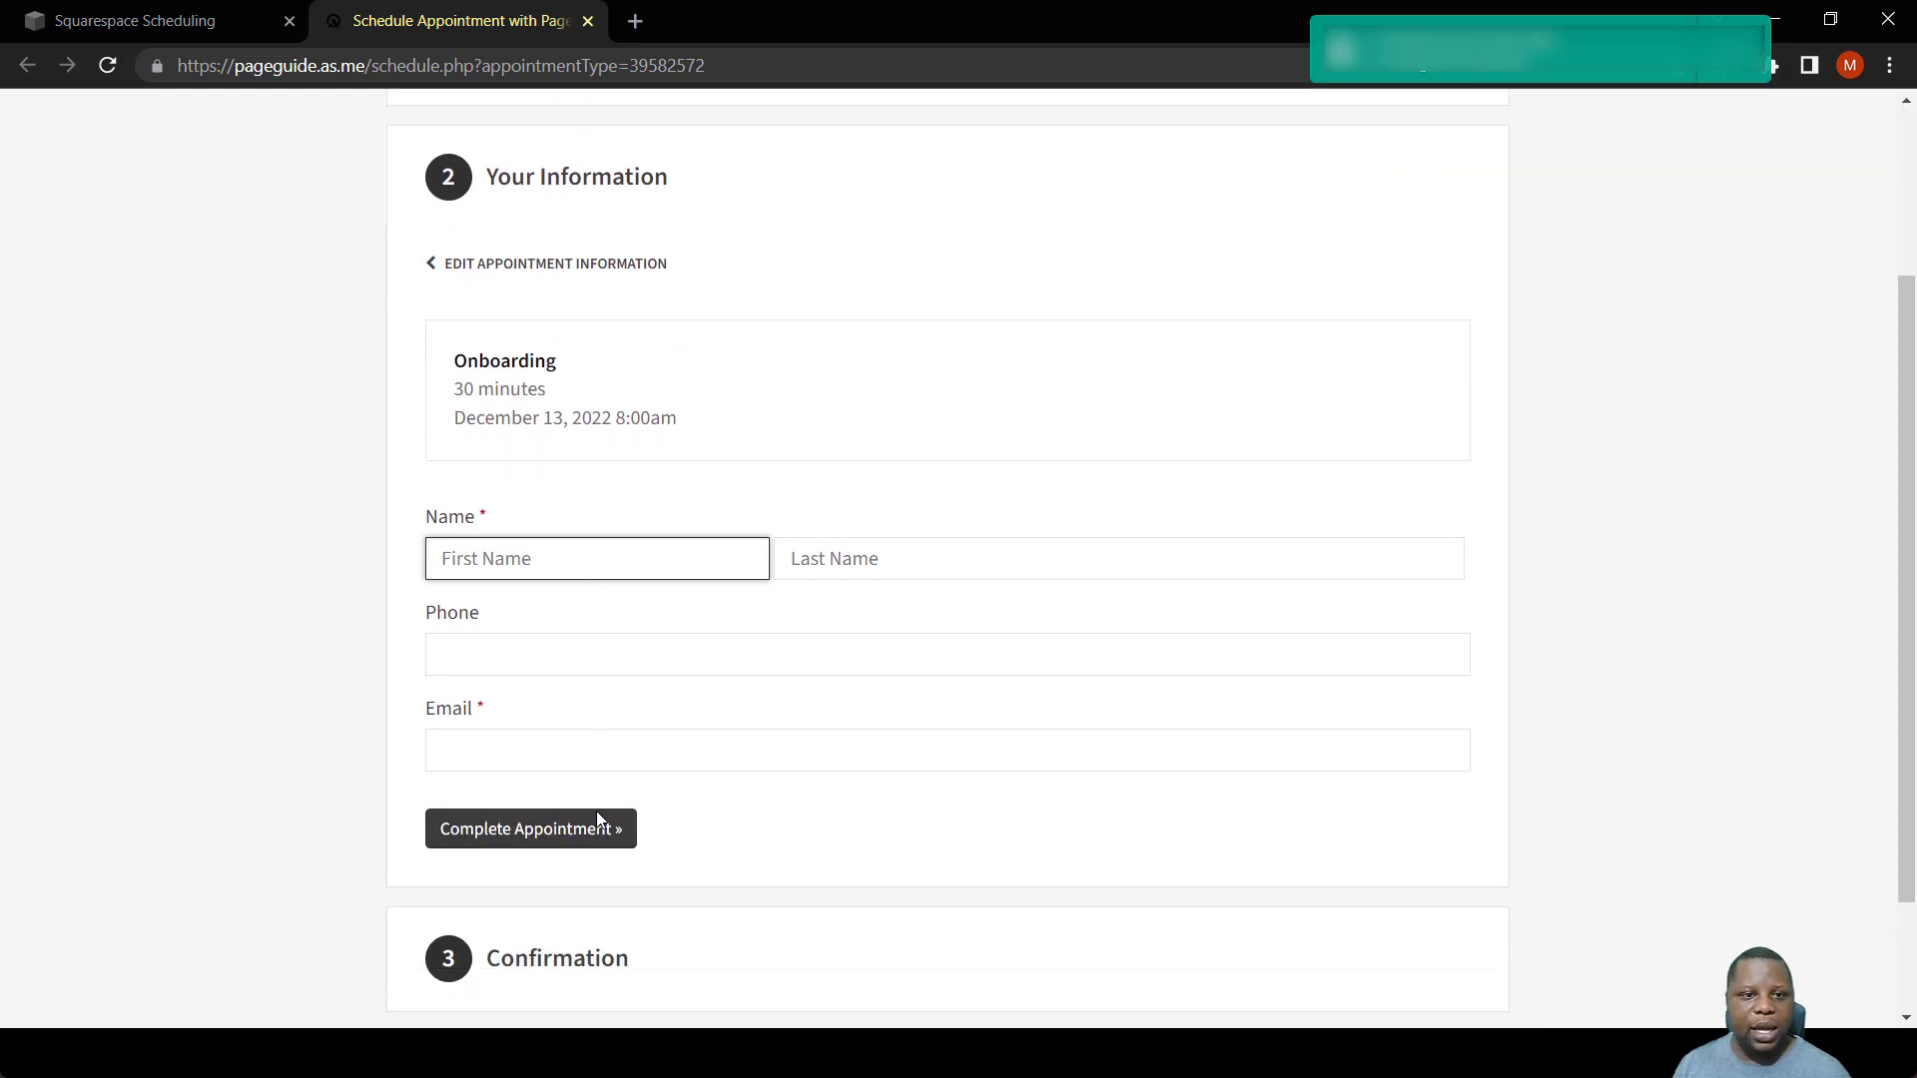
mouse_move(577, 842)
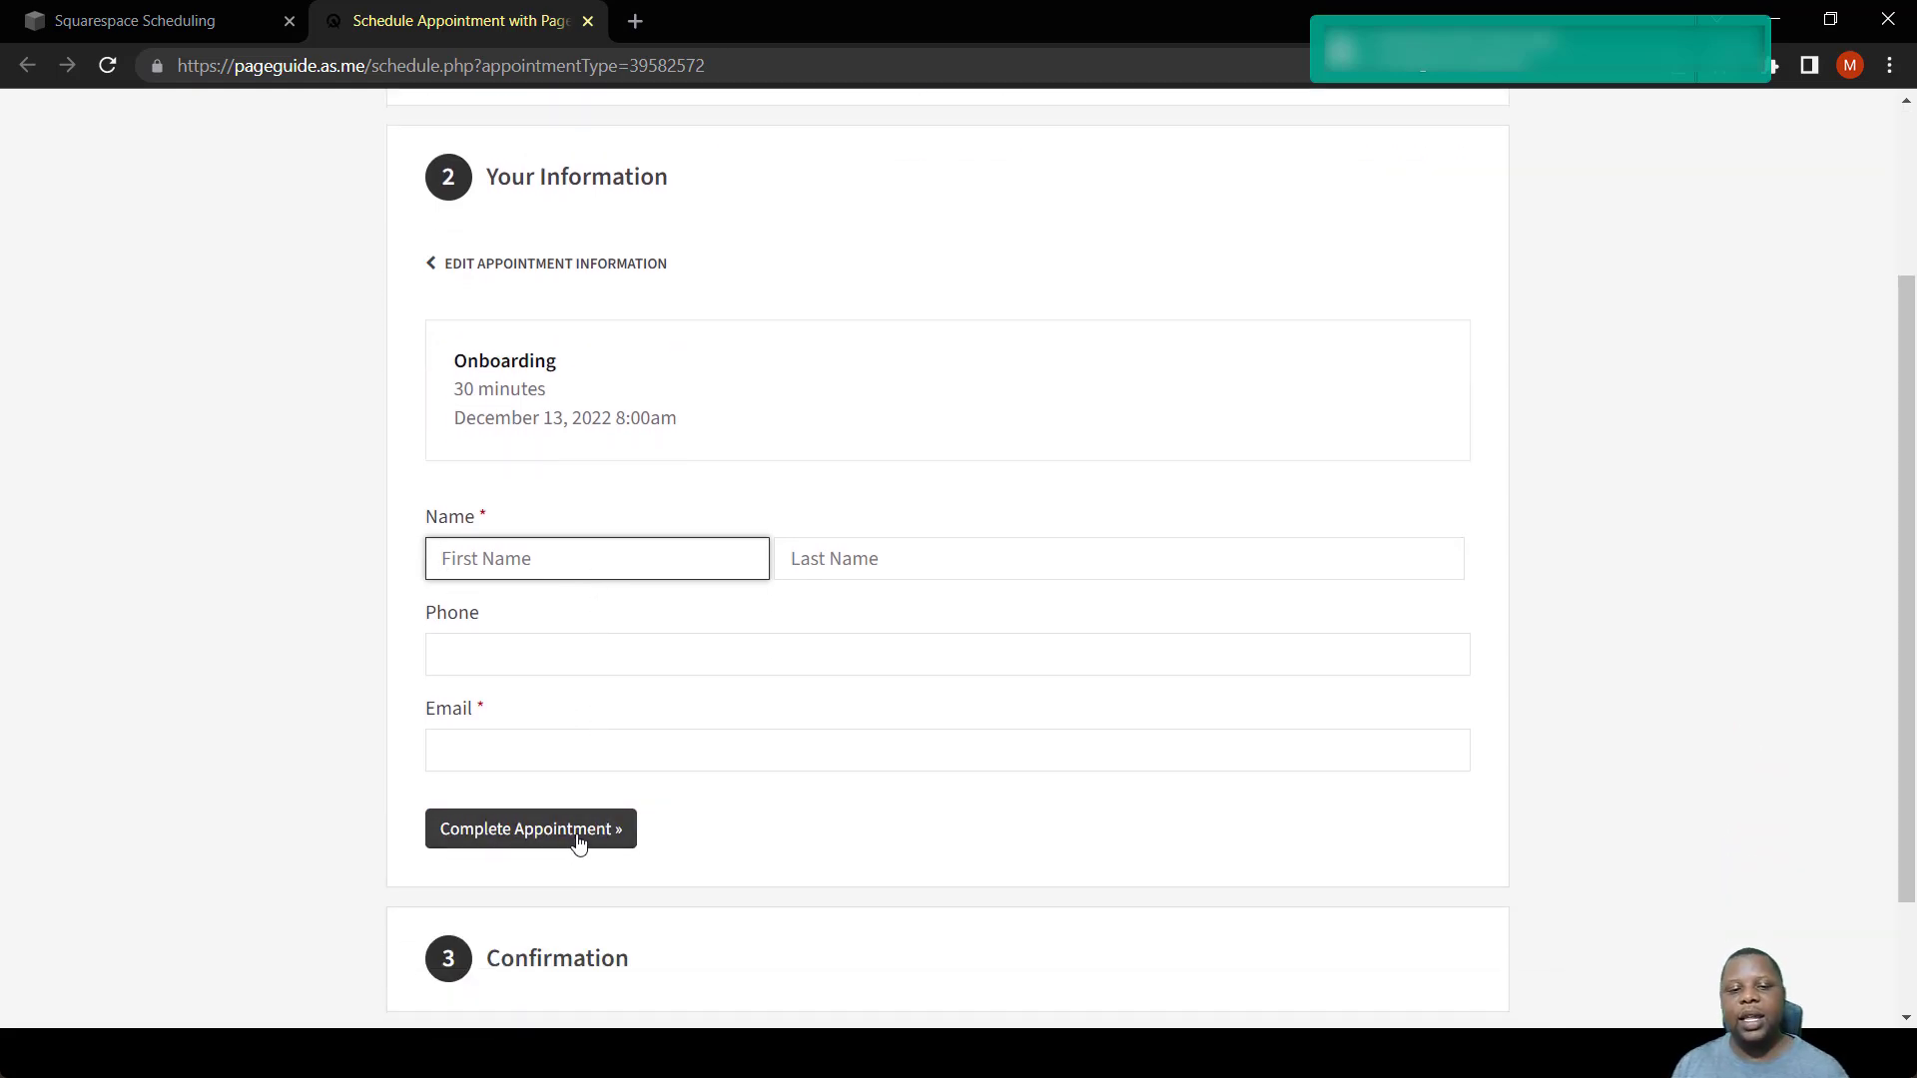
scroll("up", 3)
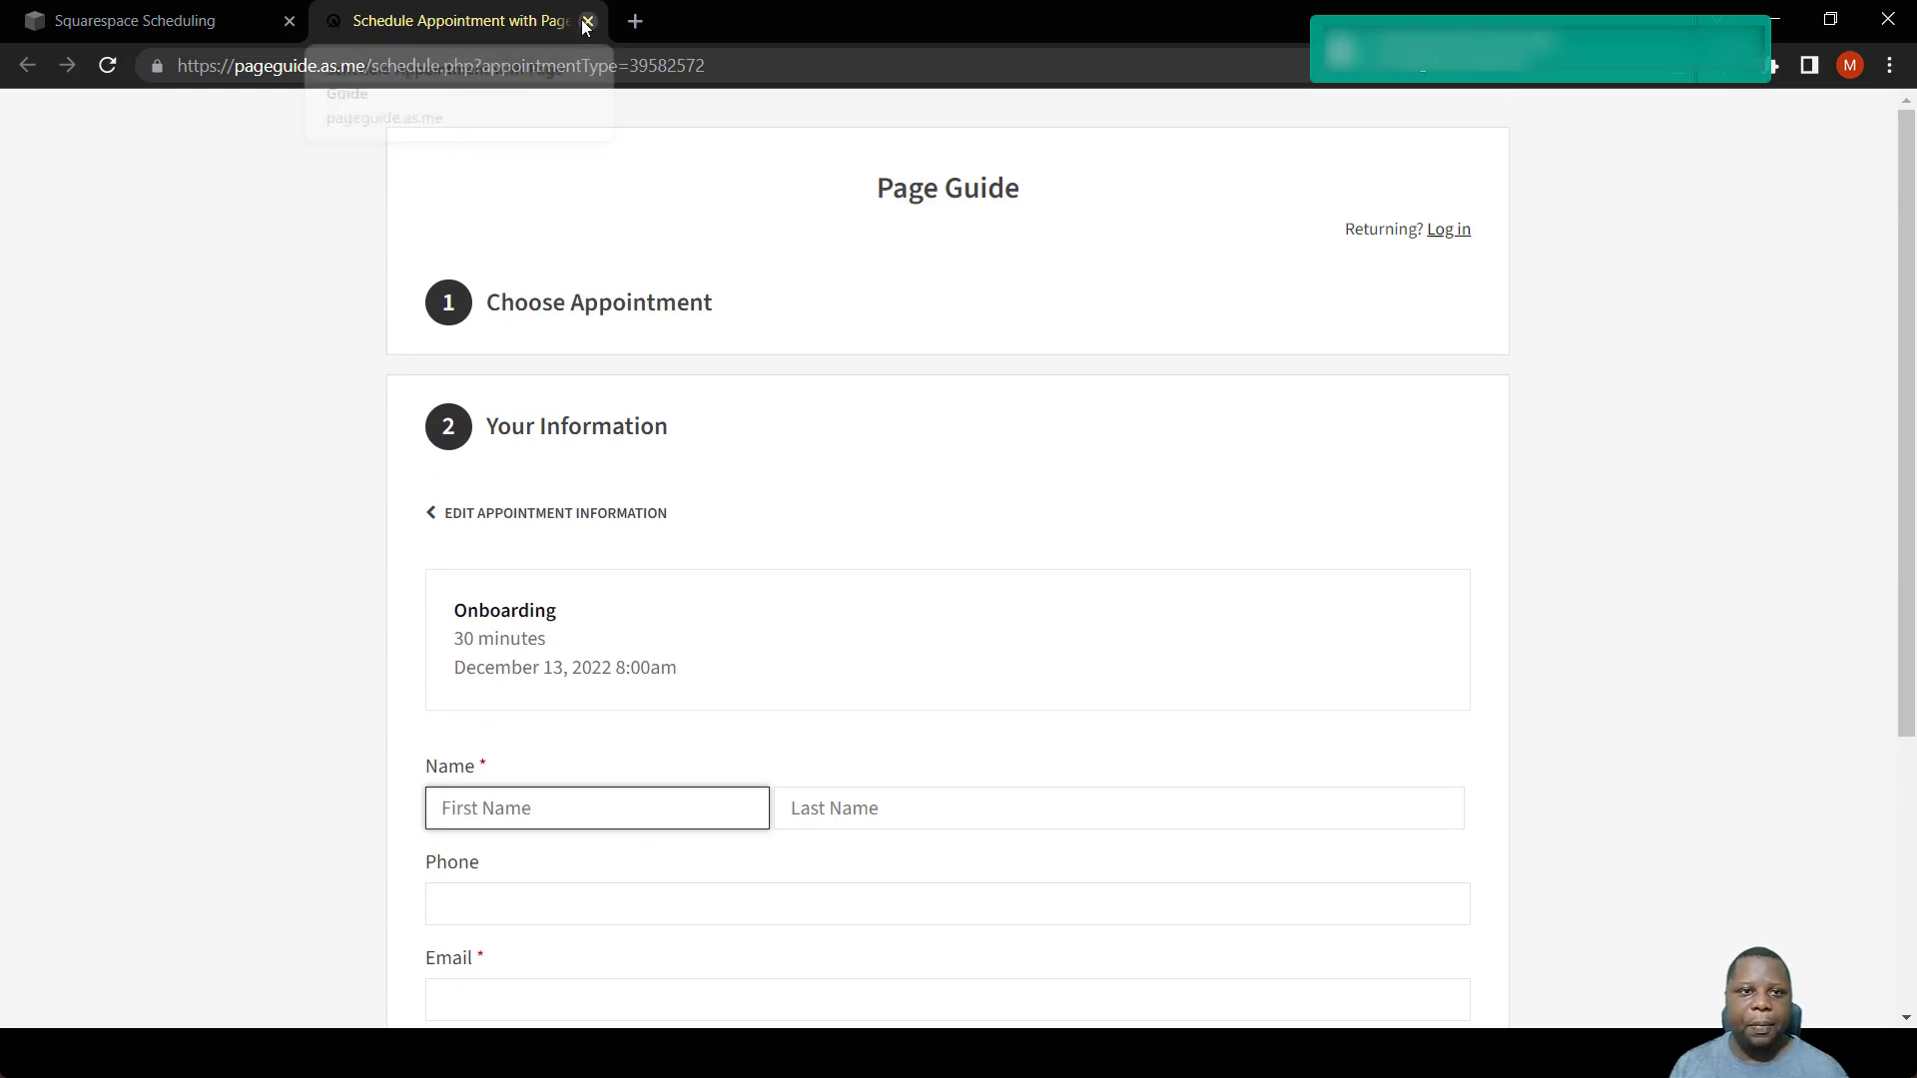
Return to Onboarding's edit form and create a new 'One on One' category for it.
left_click(585, 22)
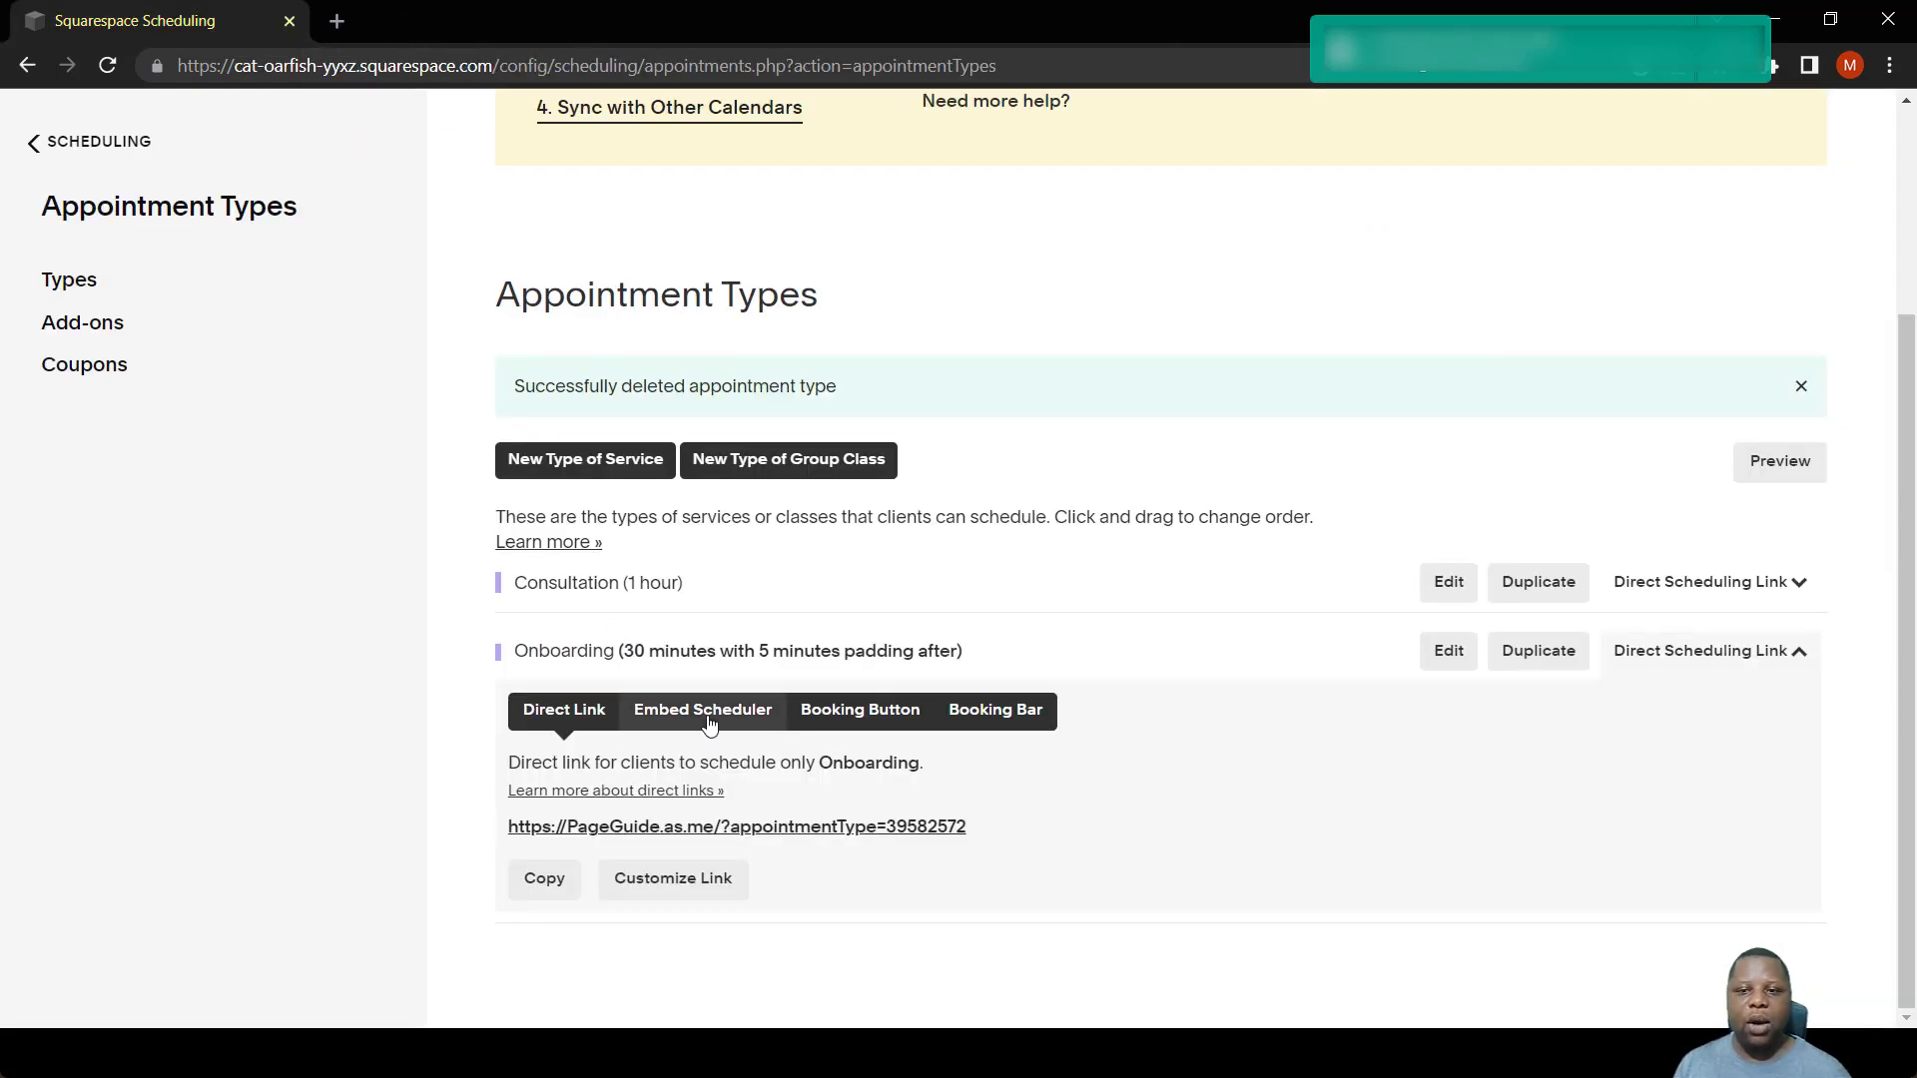
mouse_move(1342, 671)
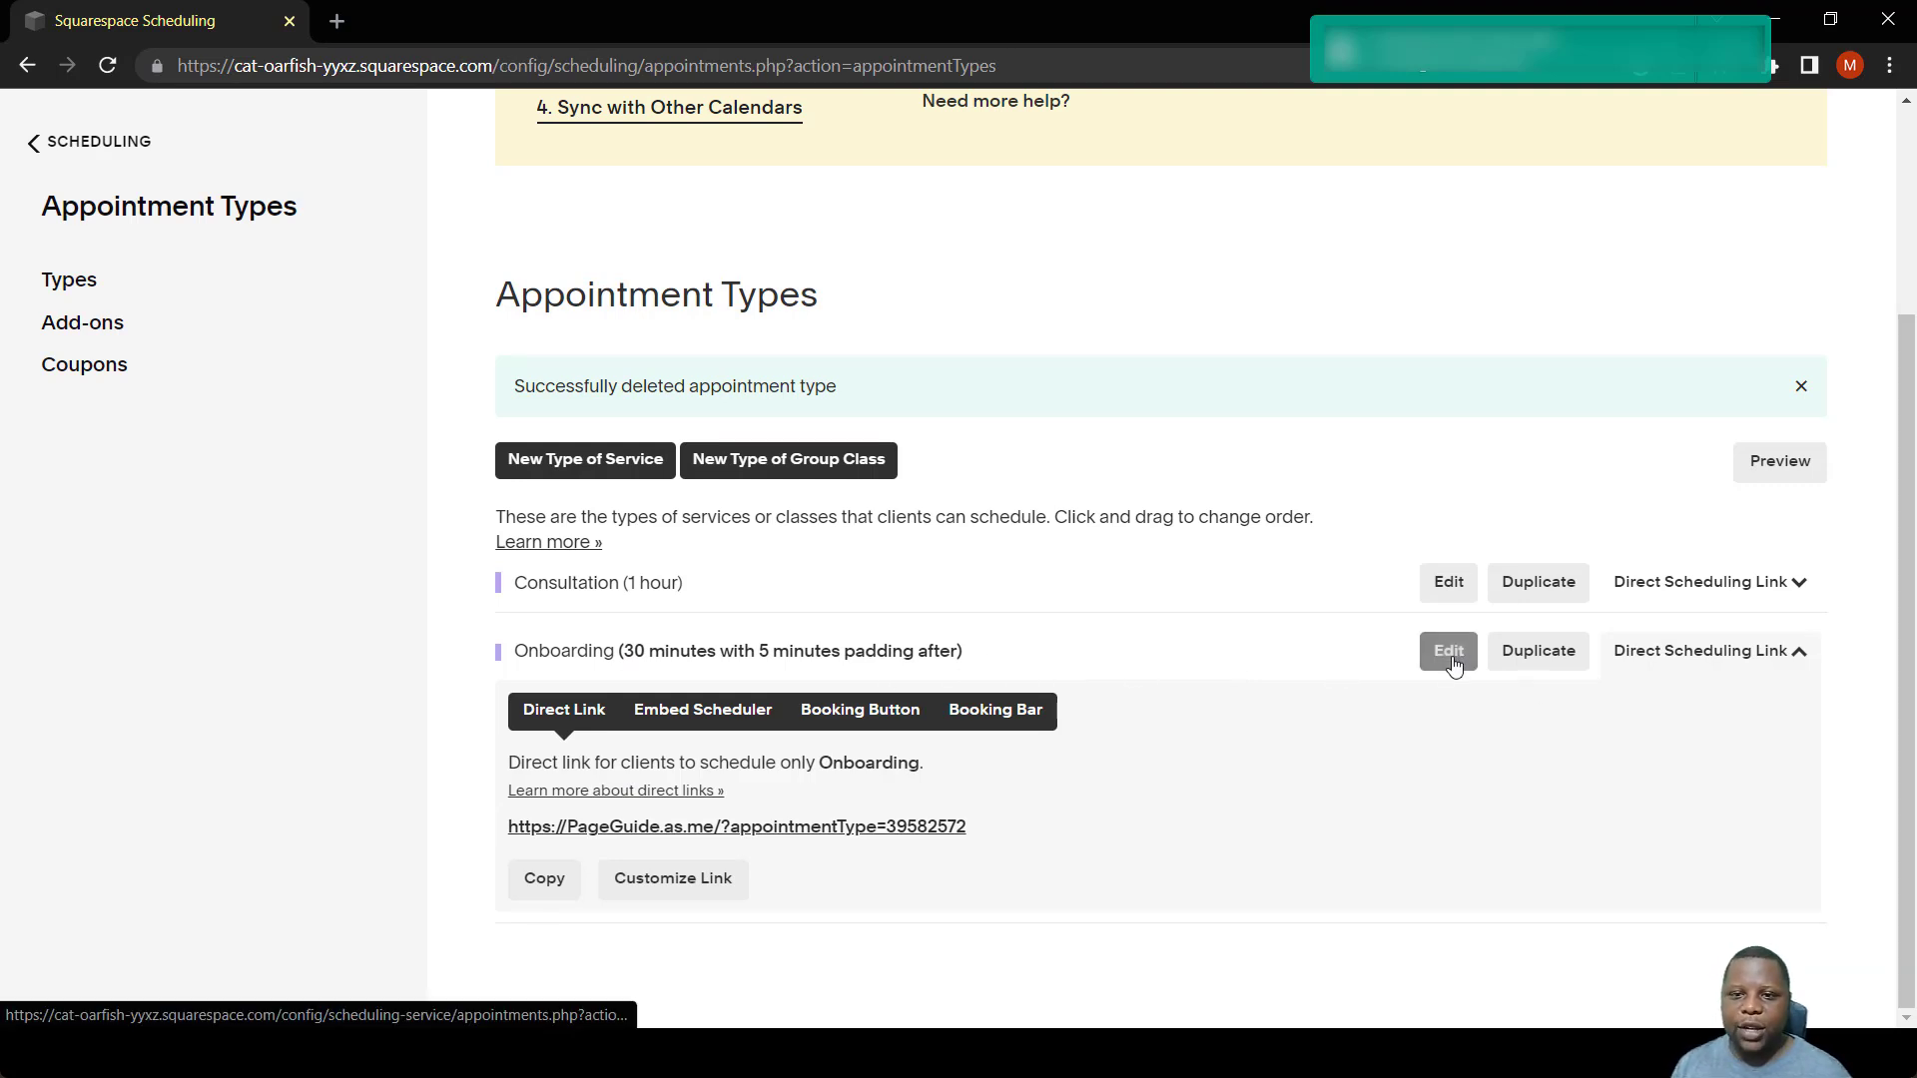
left_click(1448, 649)
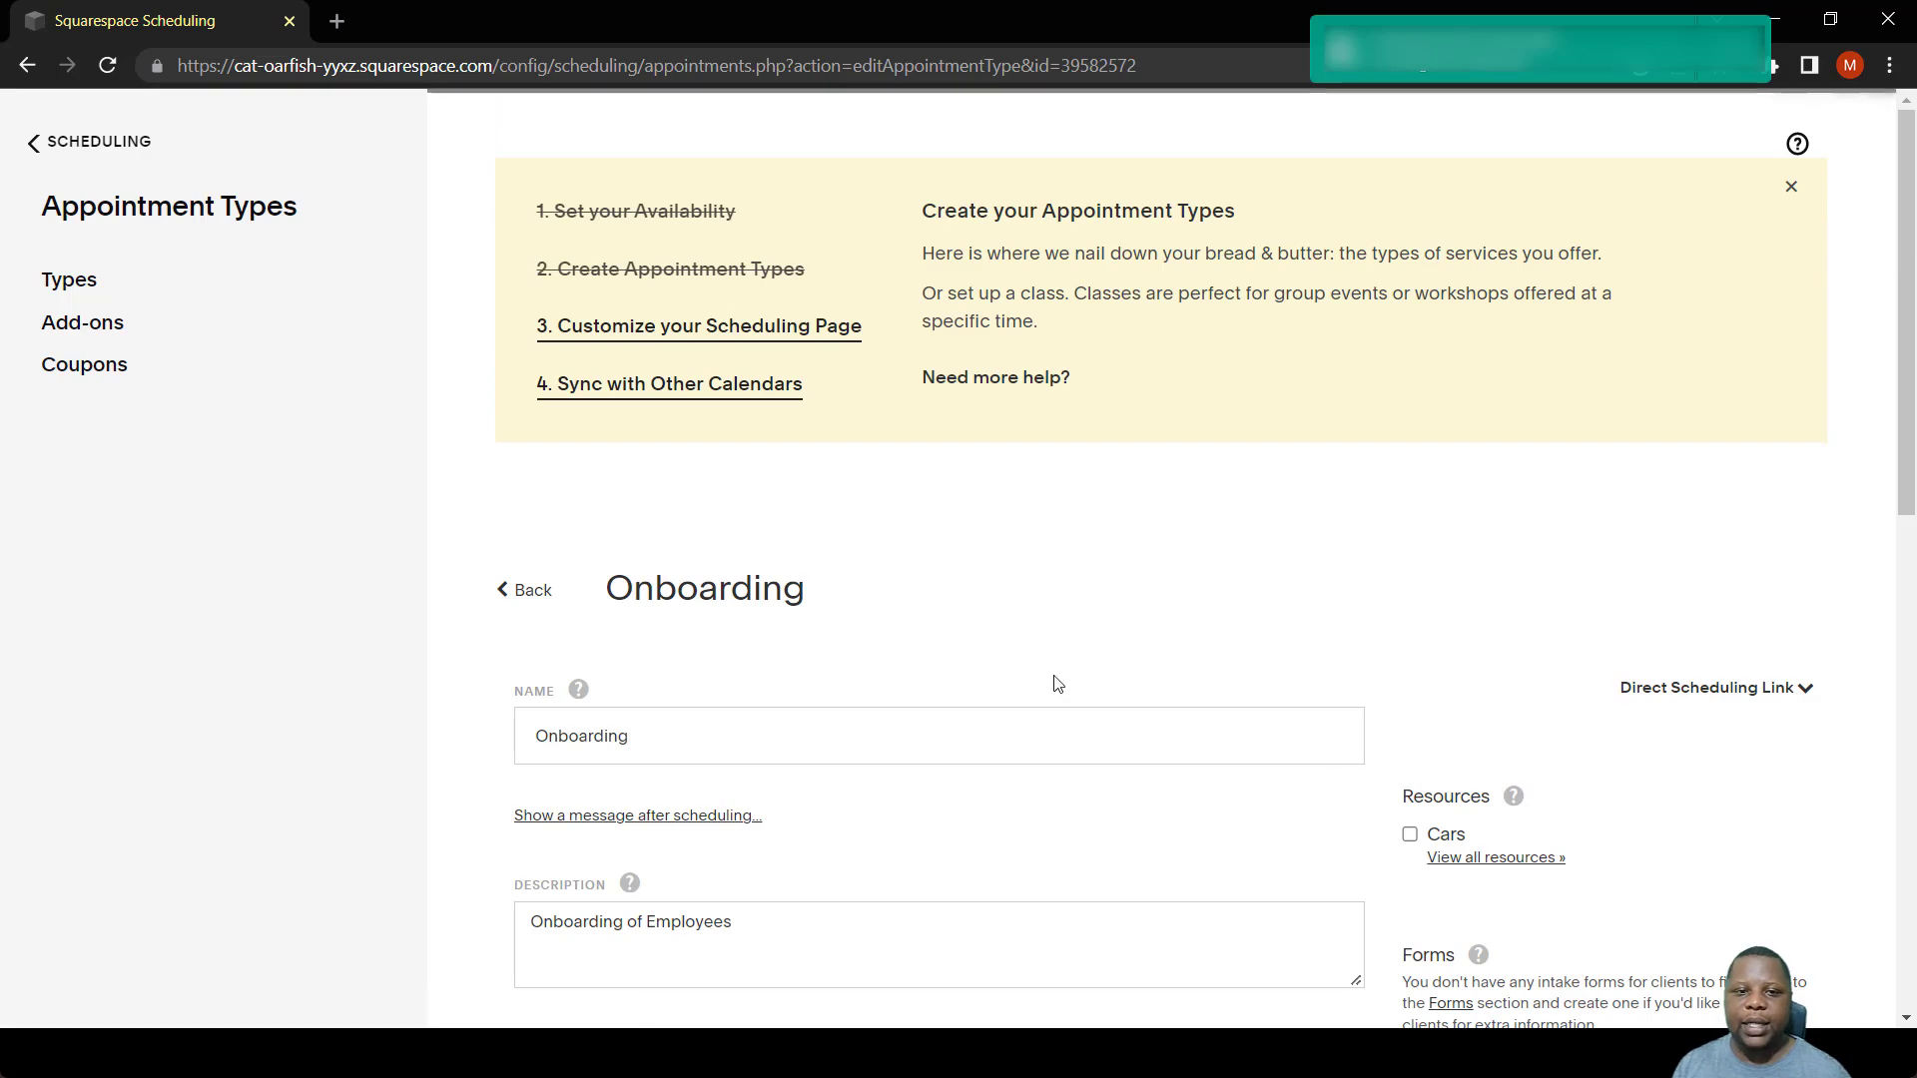
scroll("down", 3)
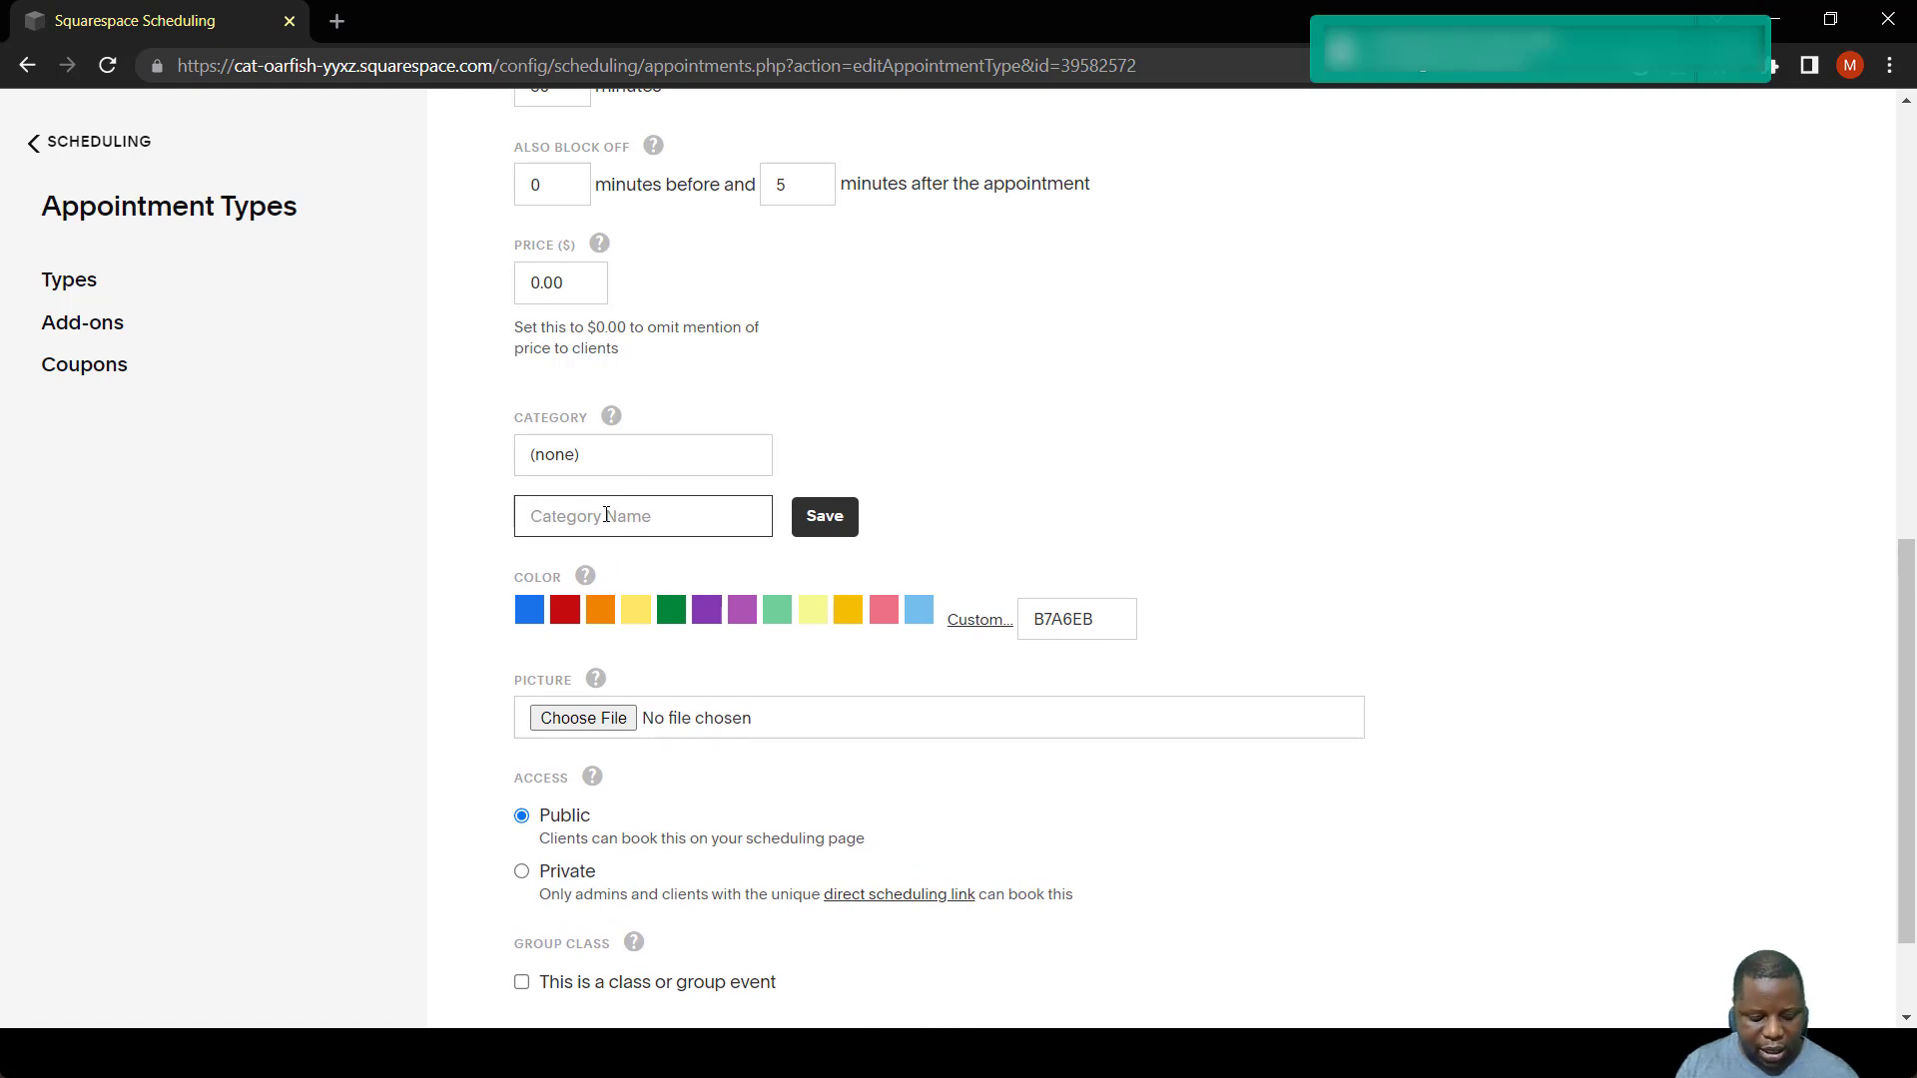
type("c")
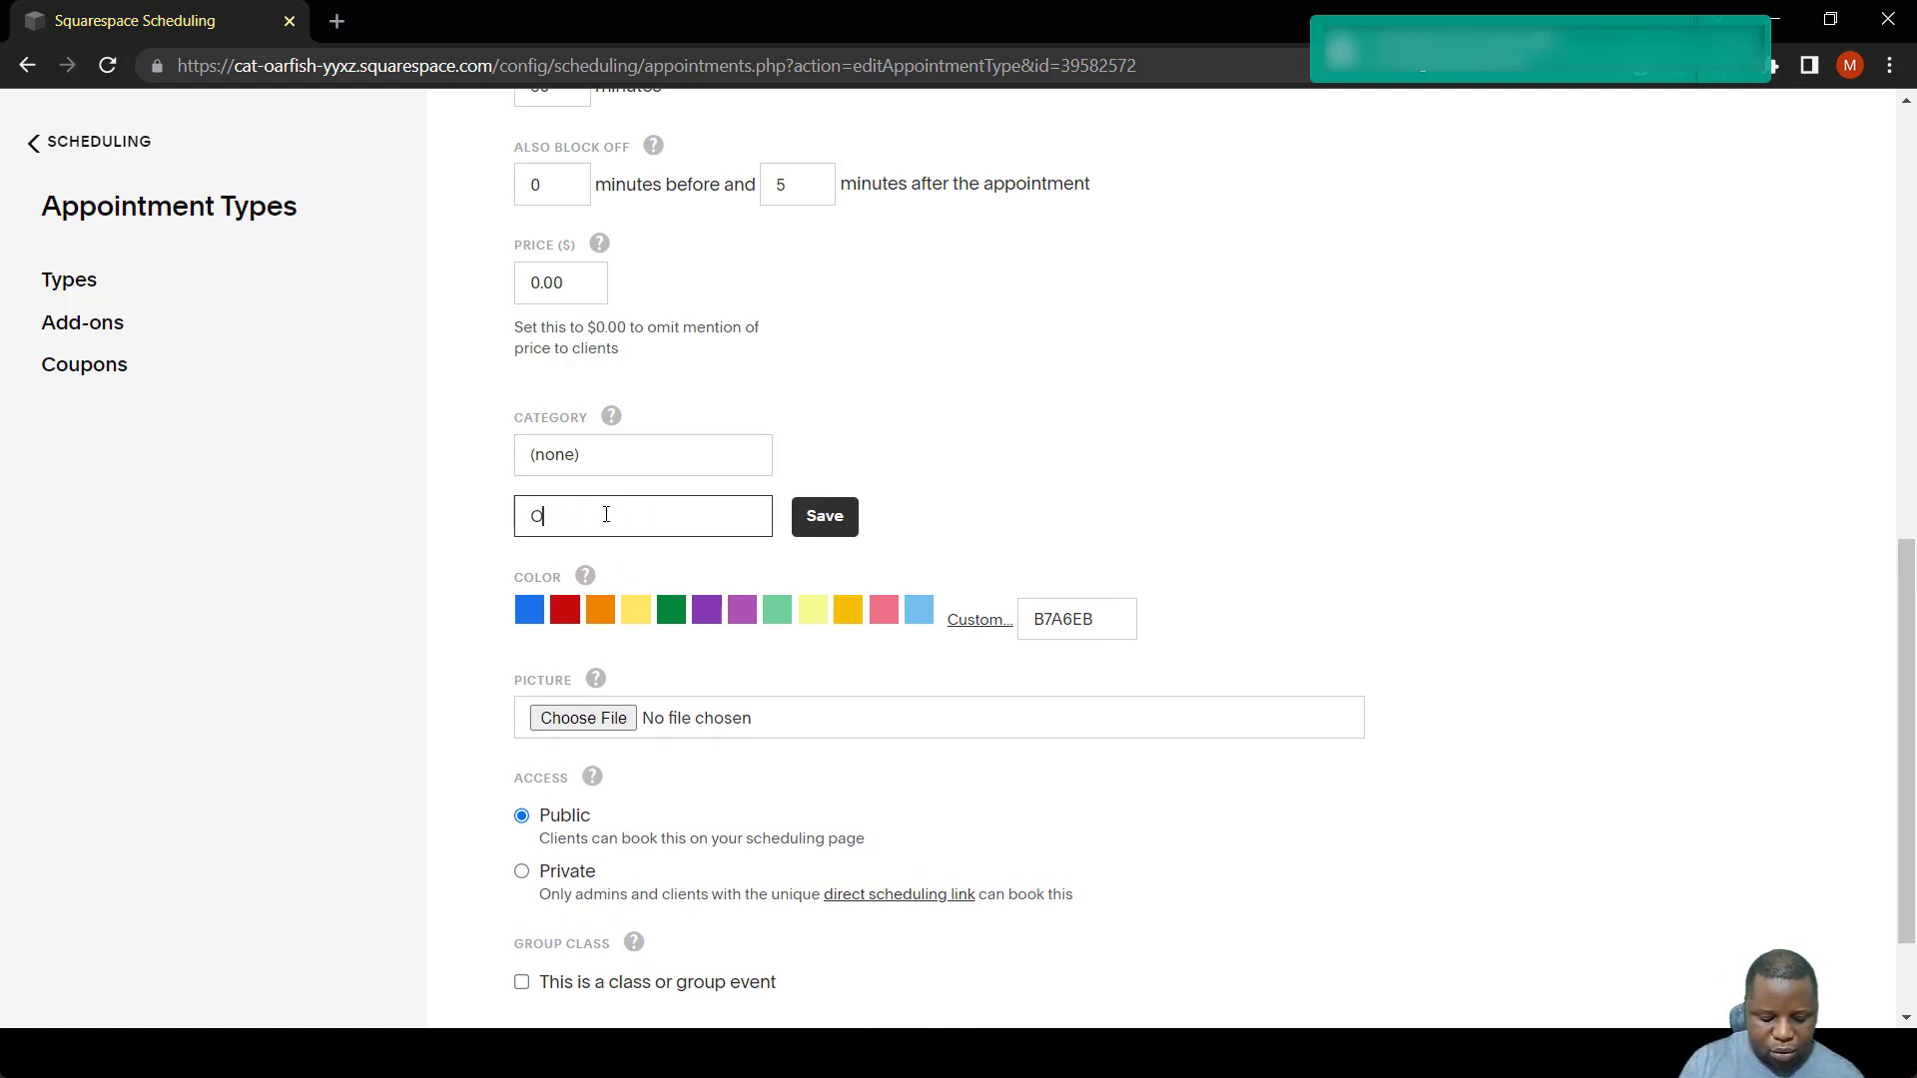
type("One on One")
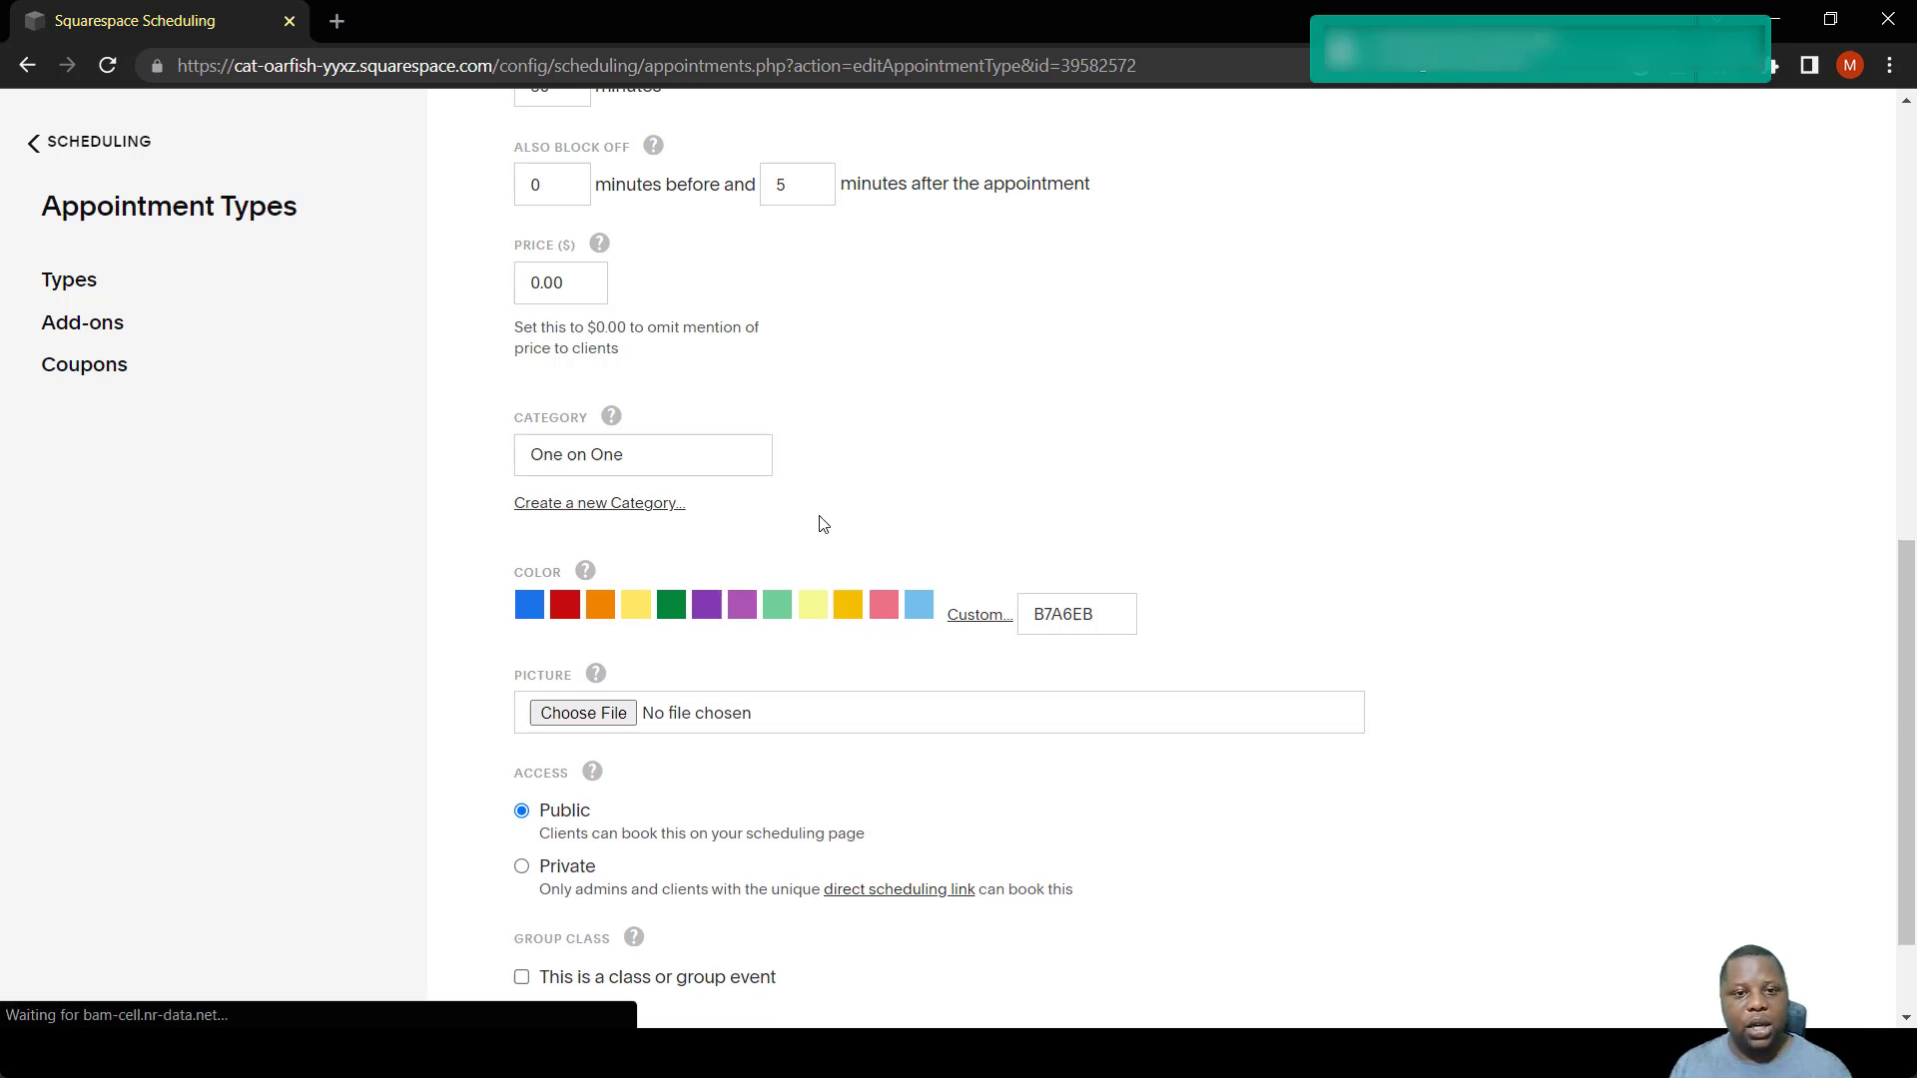
Give Onboarding a blue colour and update the appointment type.
left_click(527, 603)
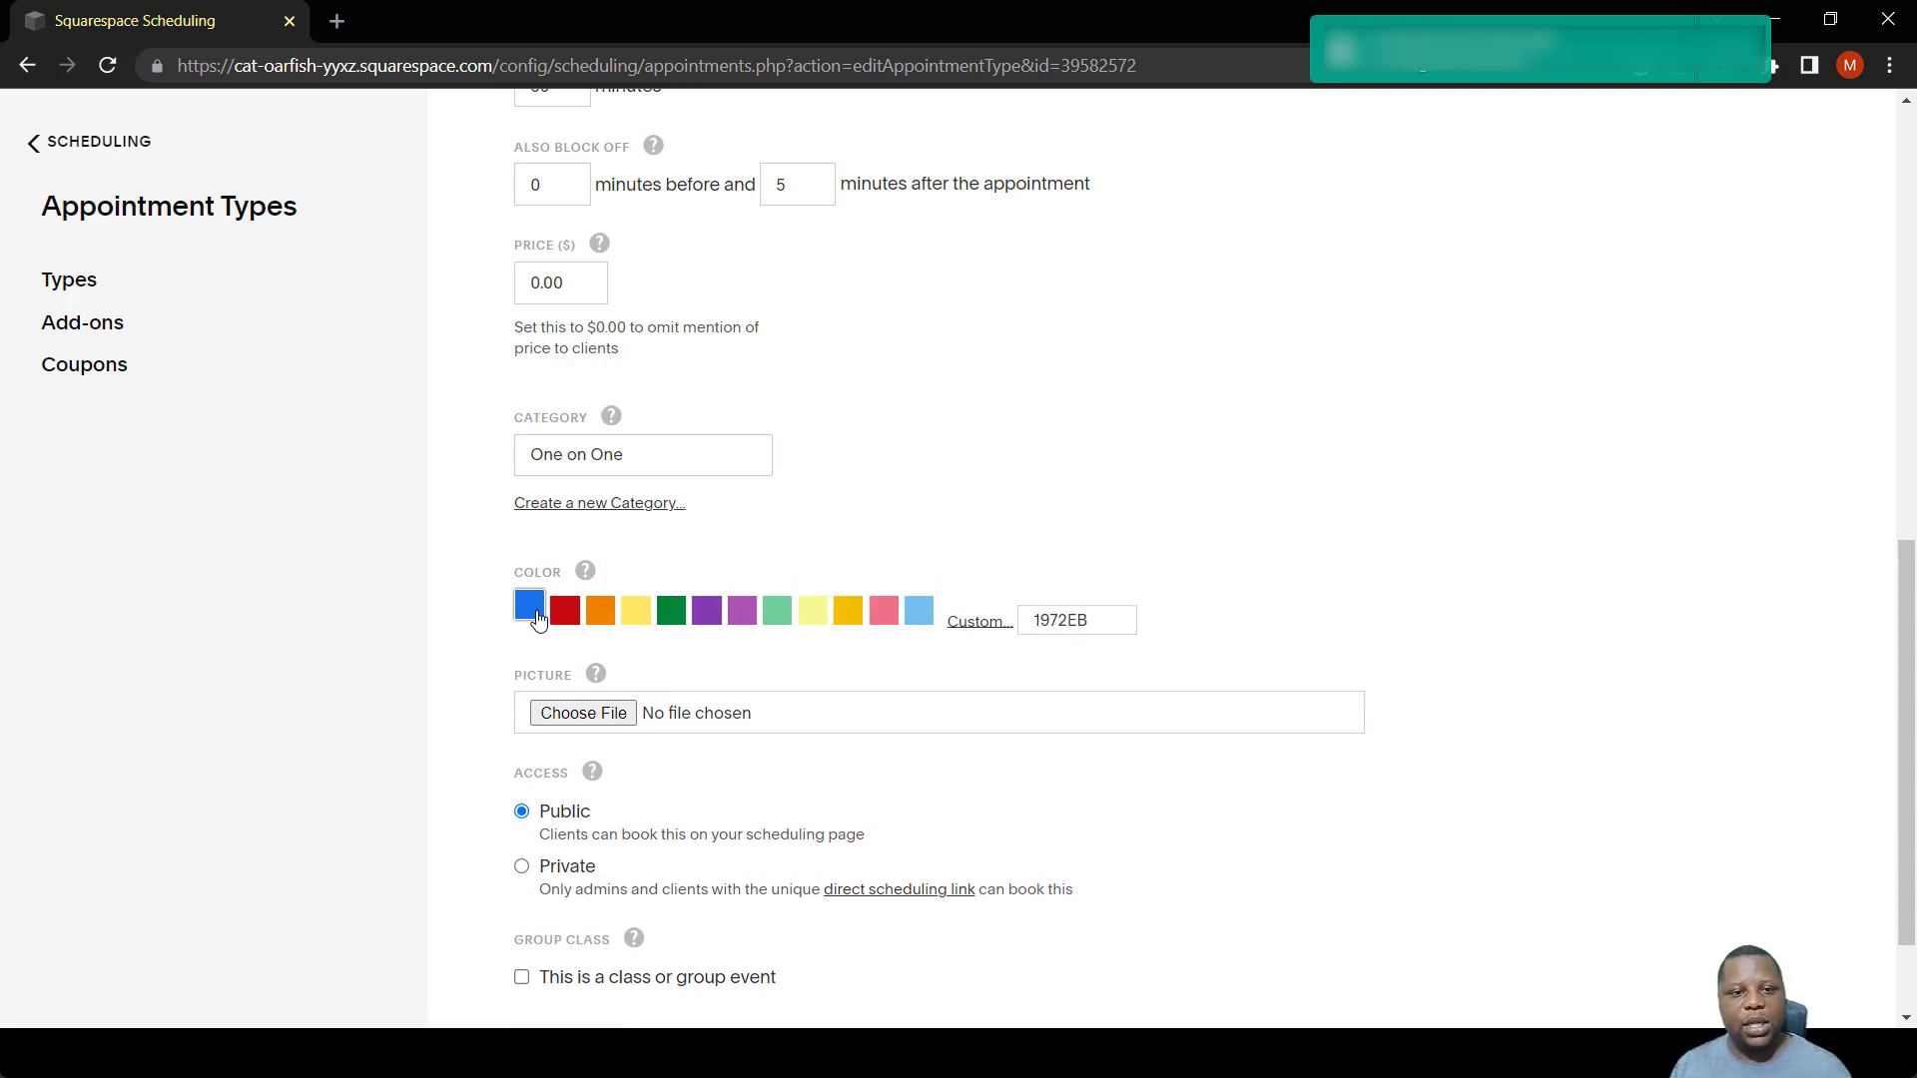
scroll("down", 3)
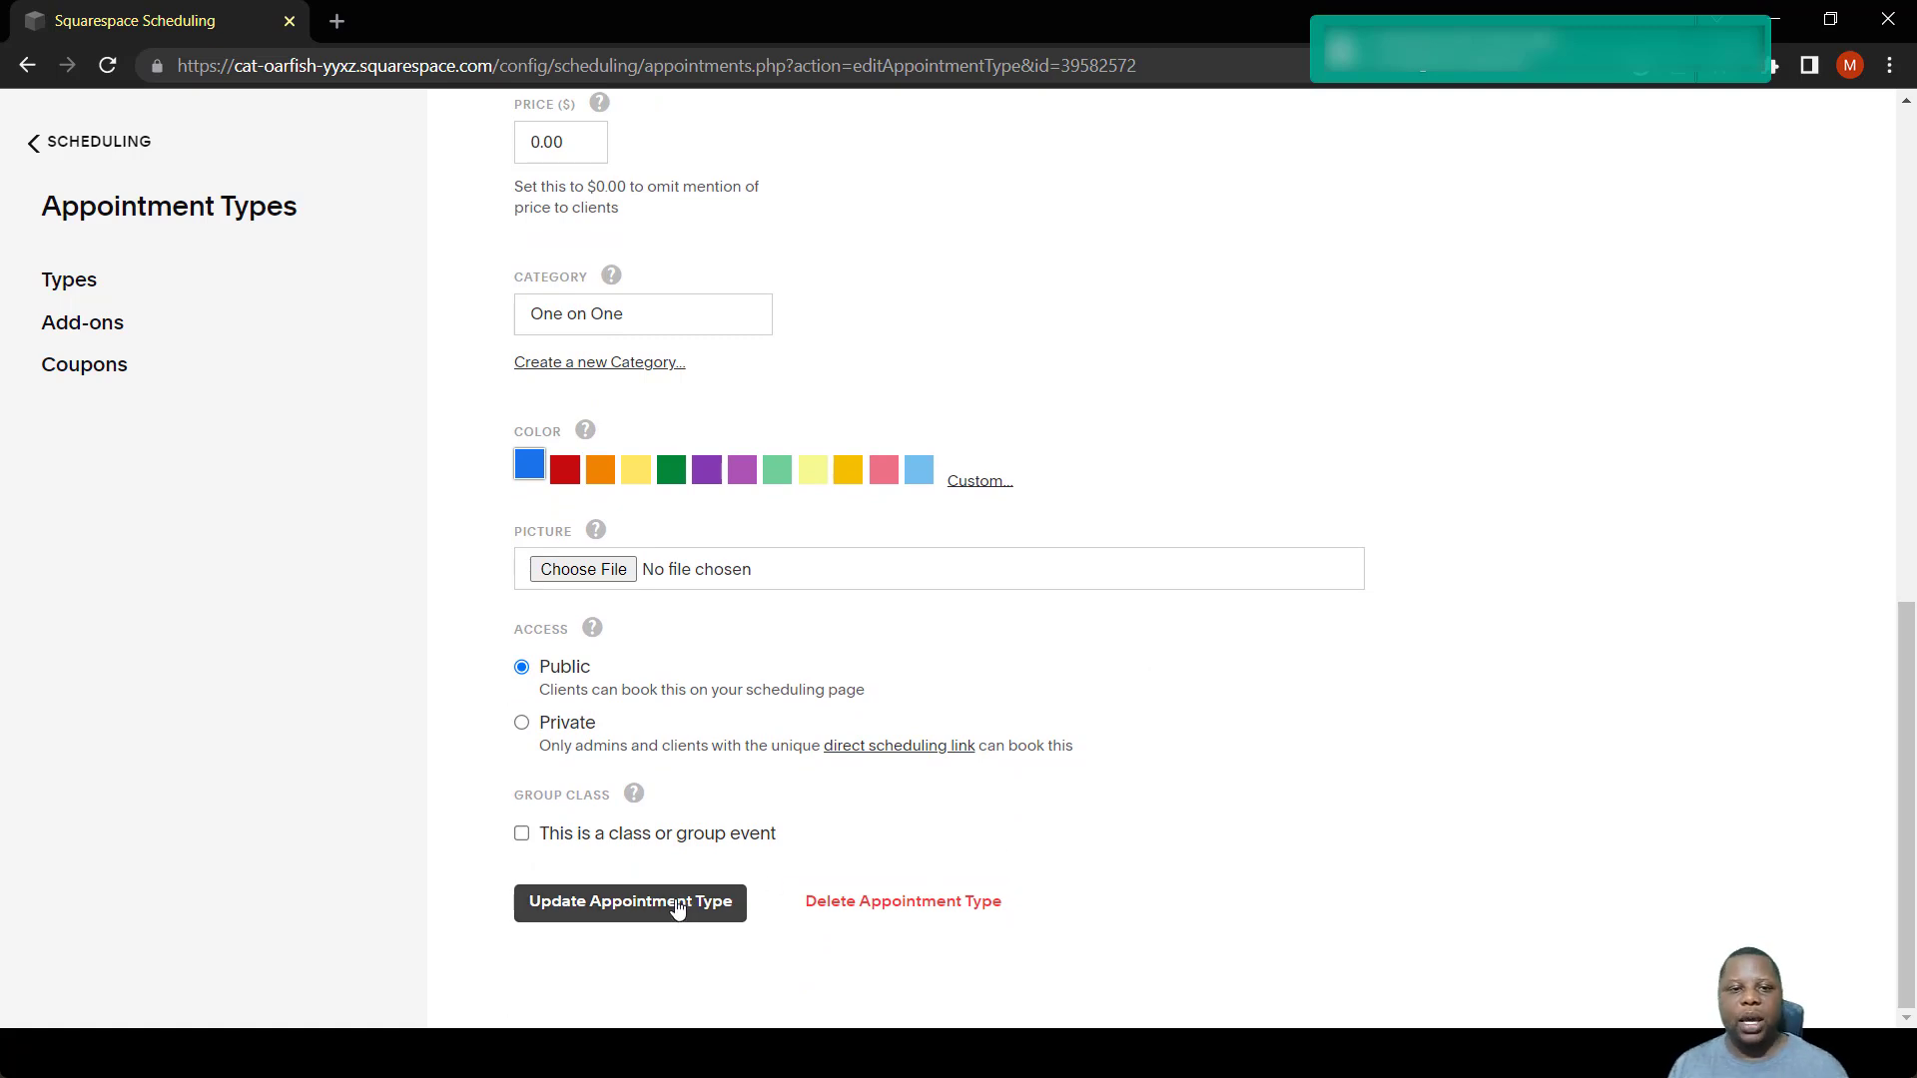
left_click(629, 901)
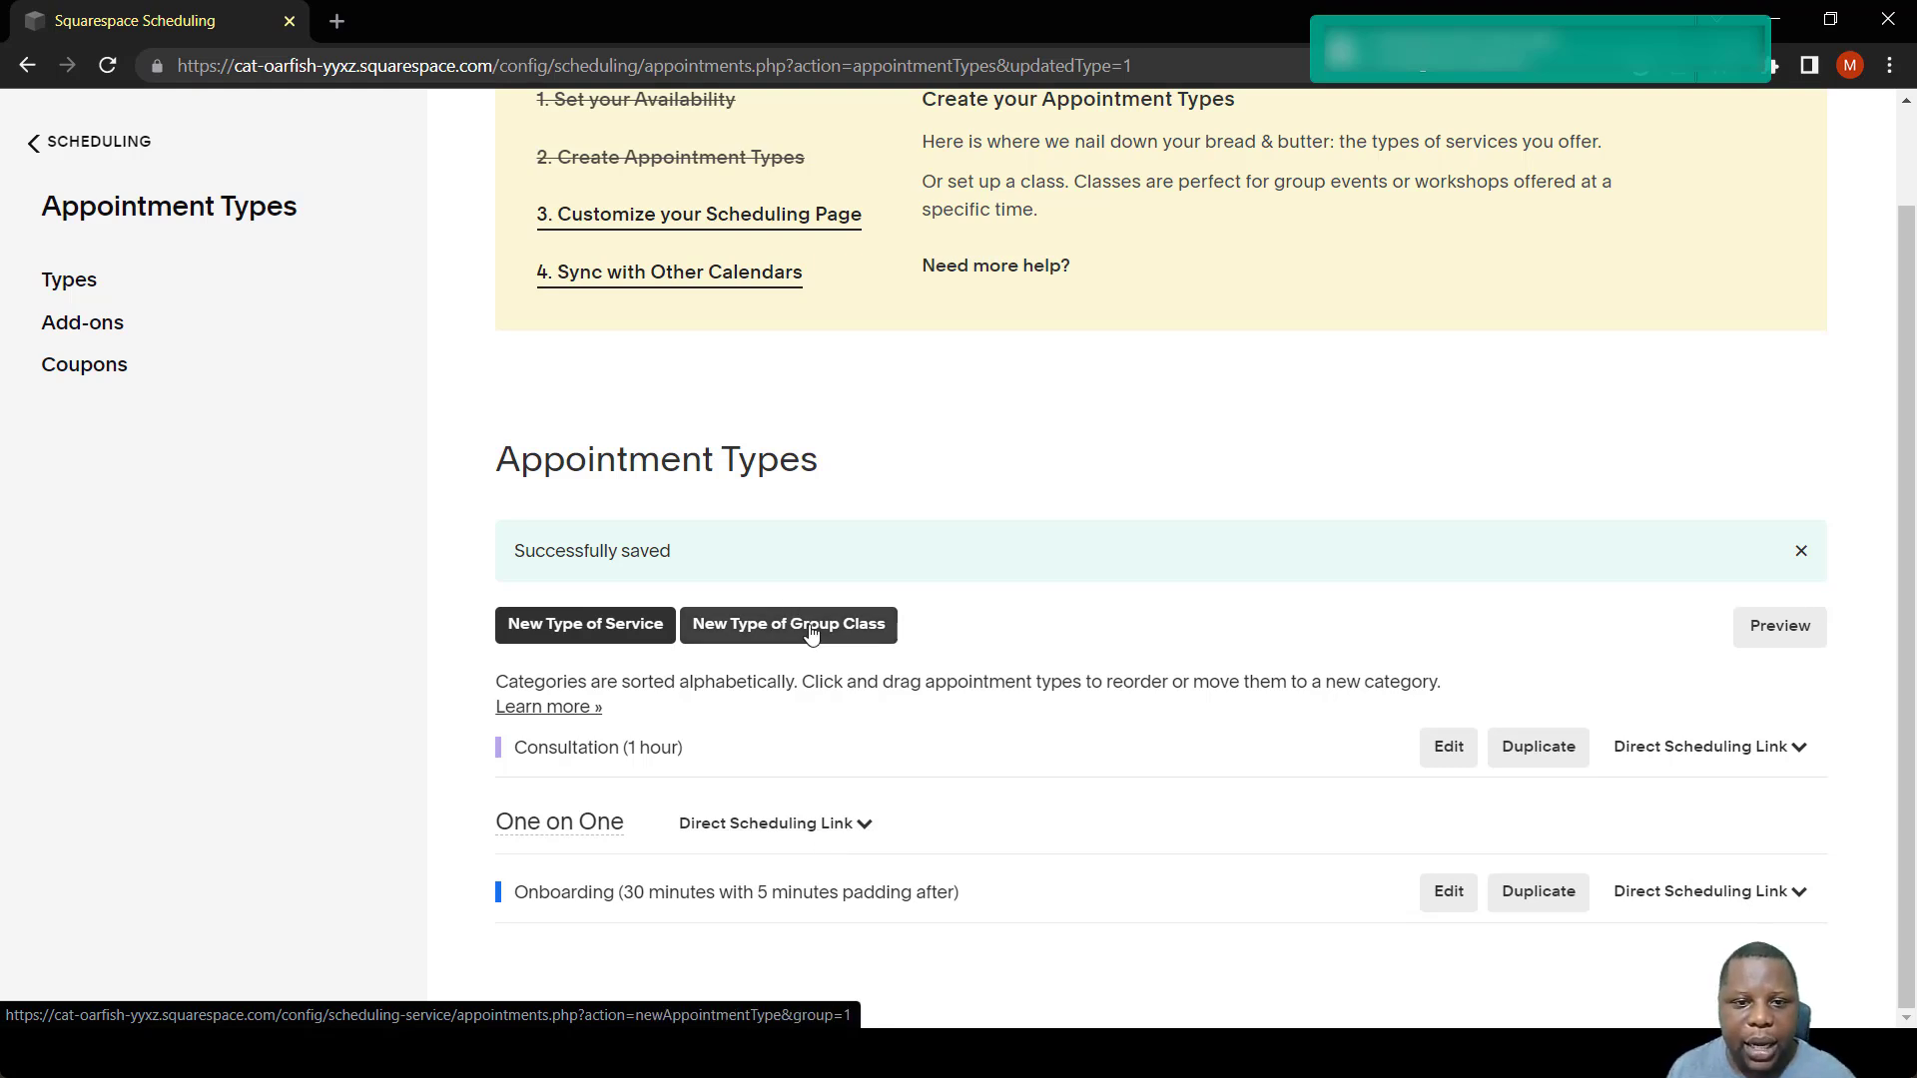
Start a new group class named 'Computer Maintenance lessons'.
left_click(786, 625)
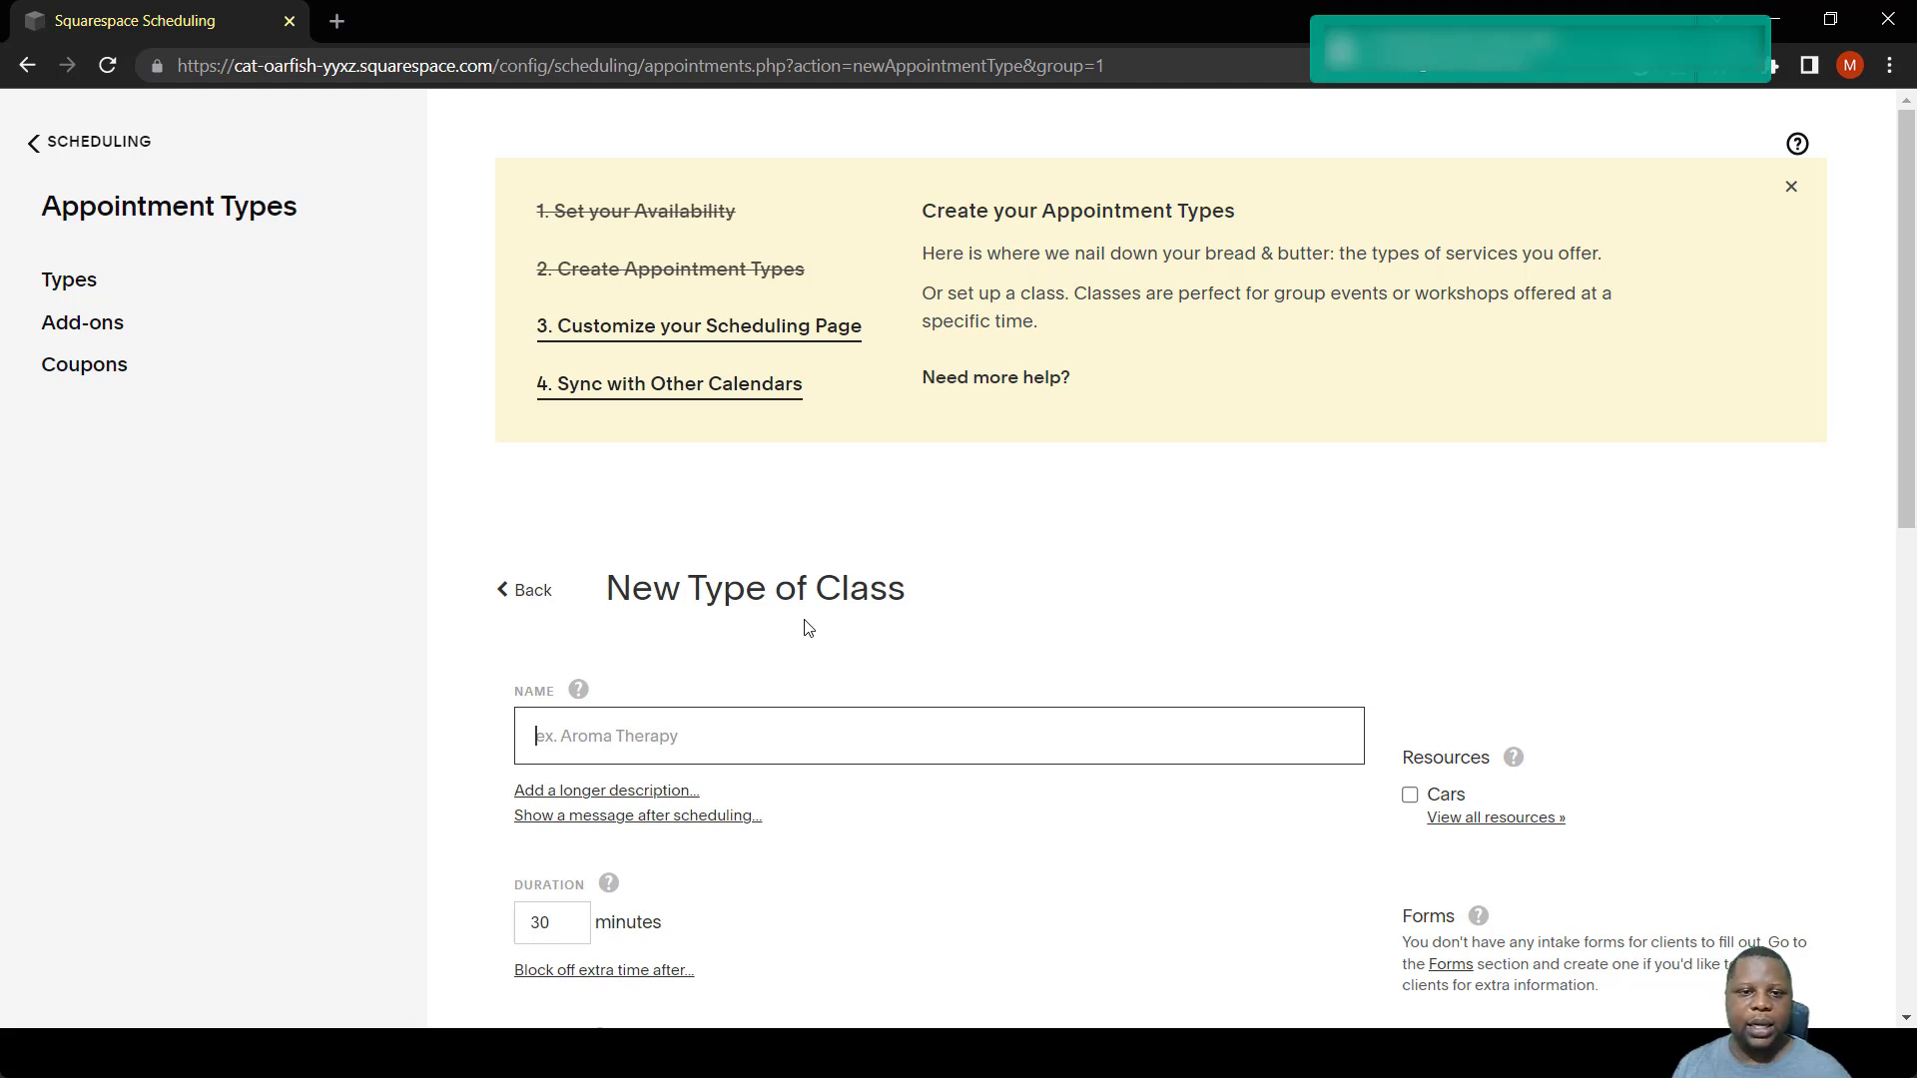
left_click(1789, 186)
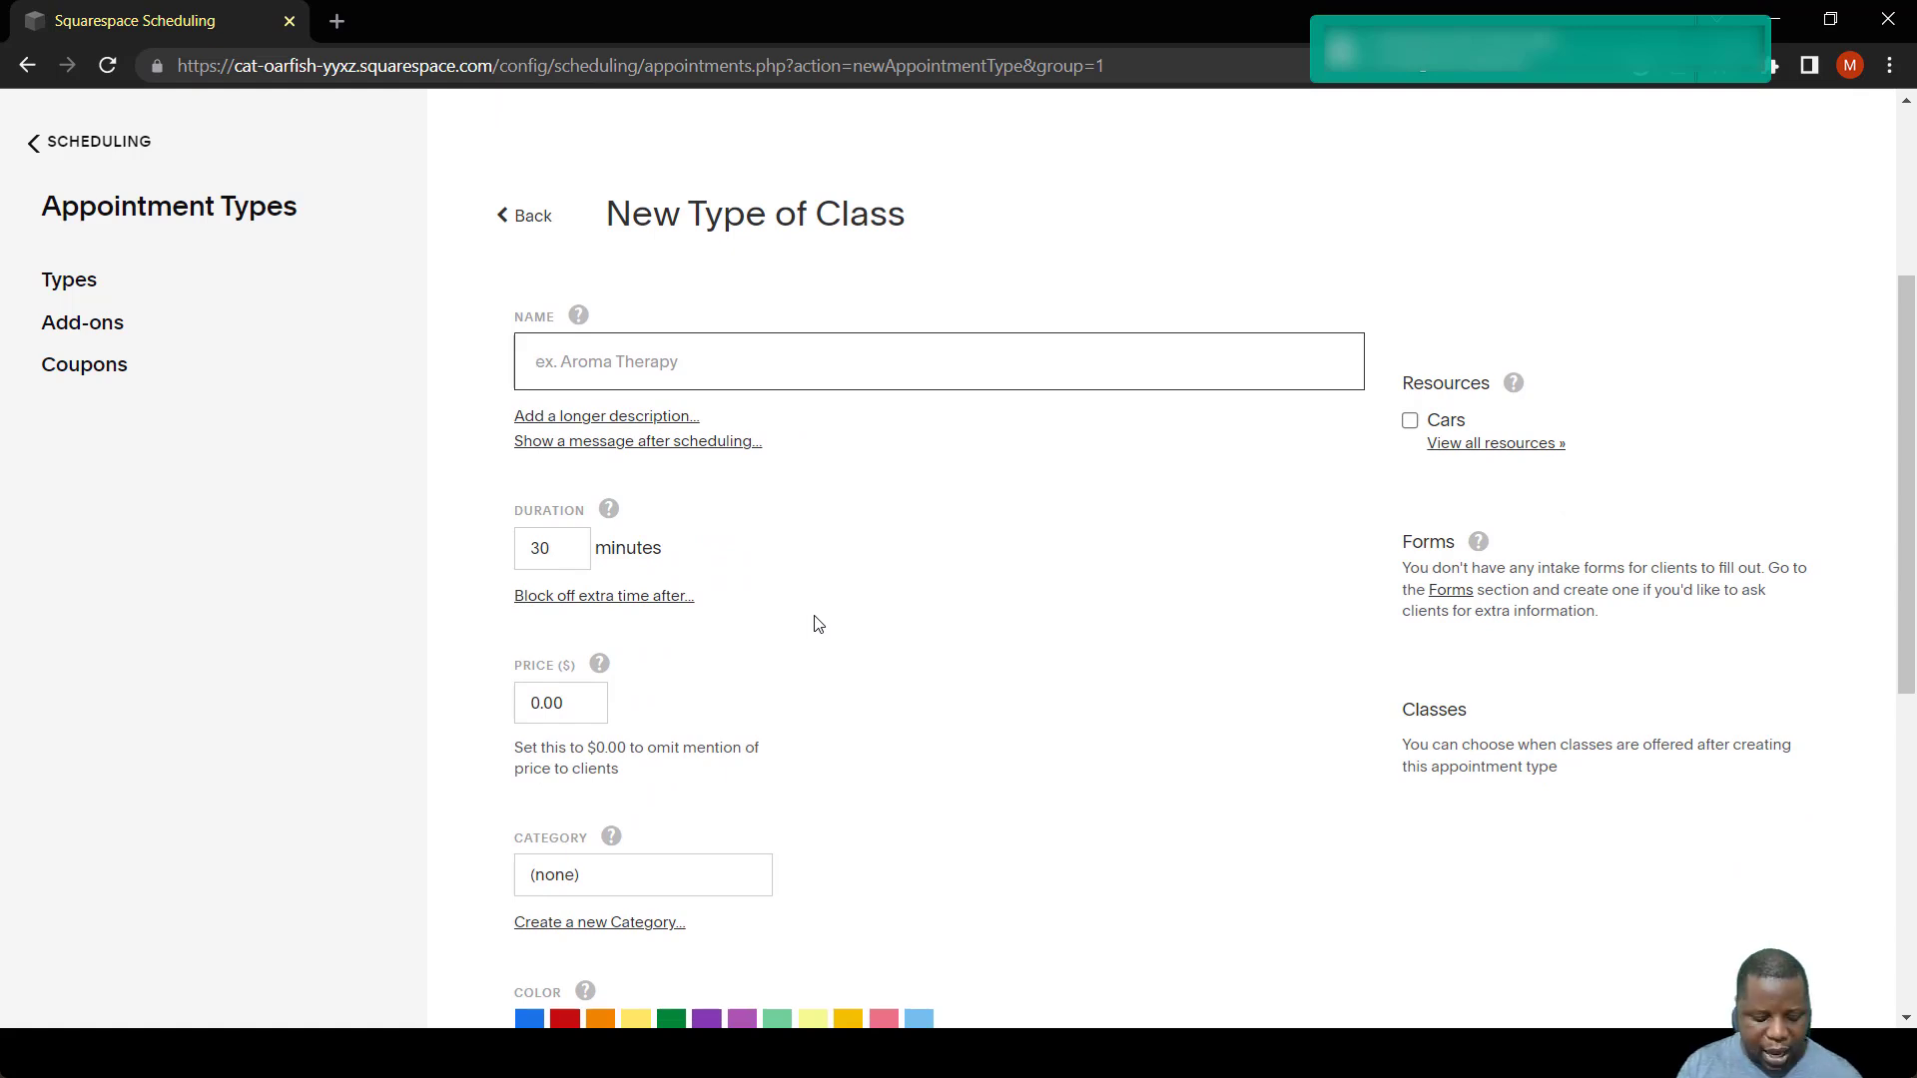
type("Les")
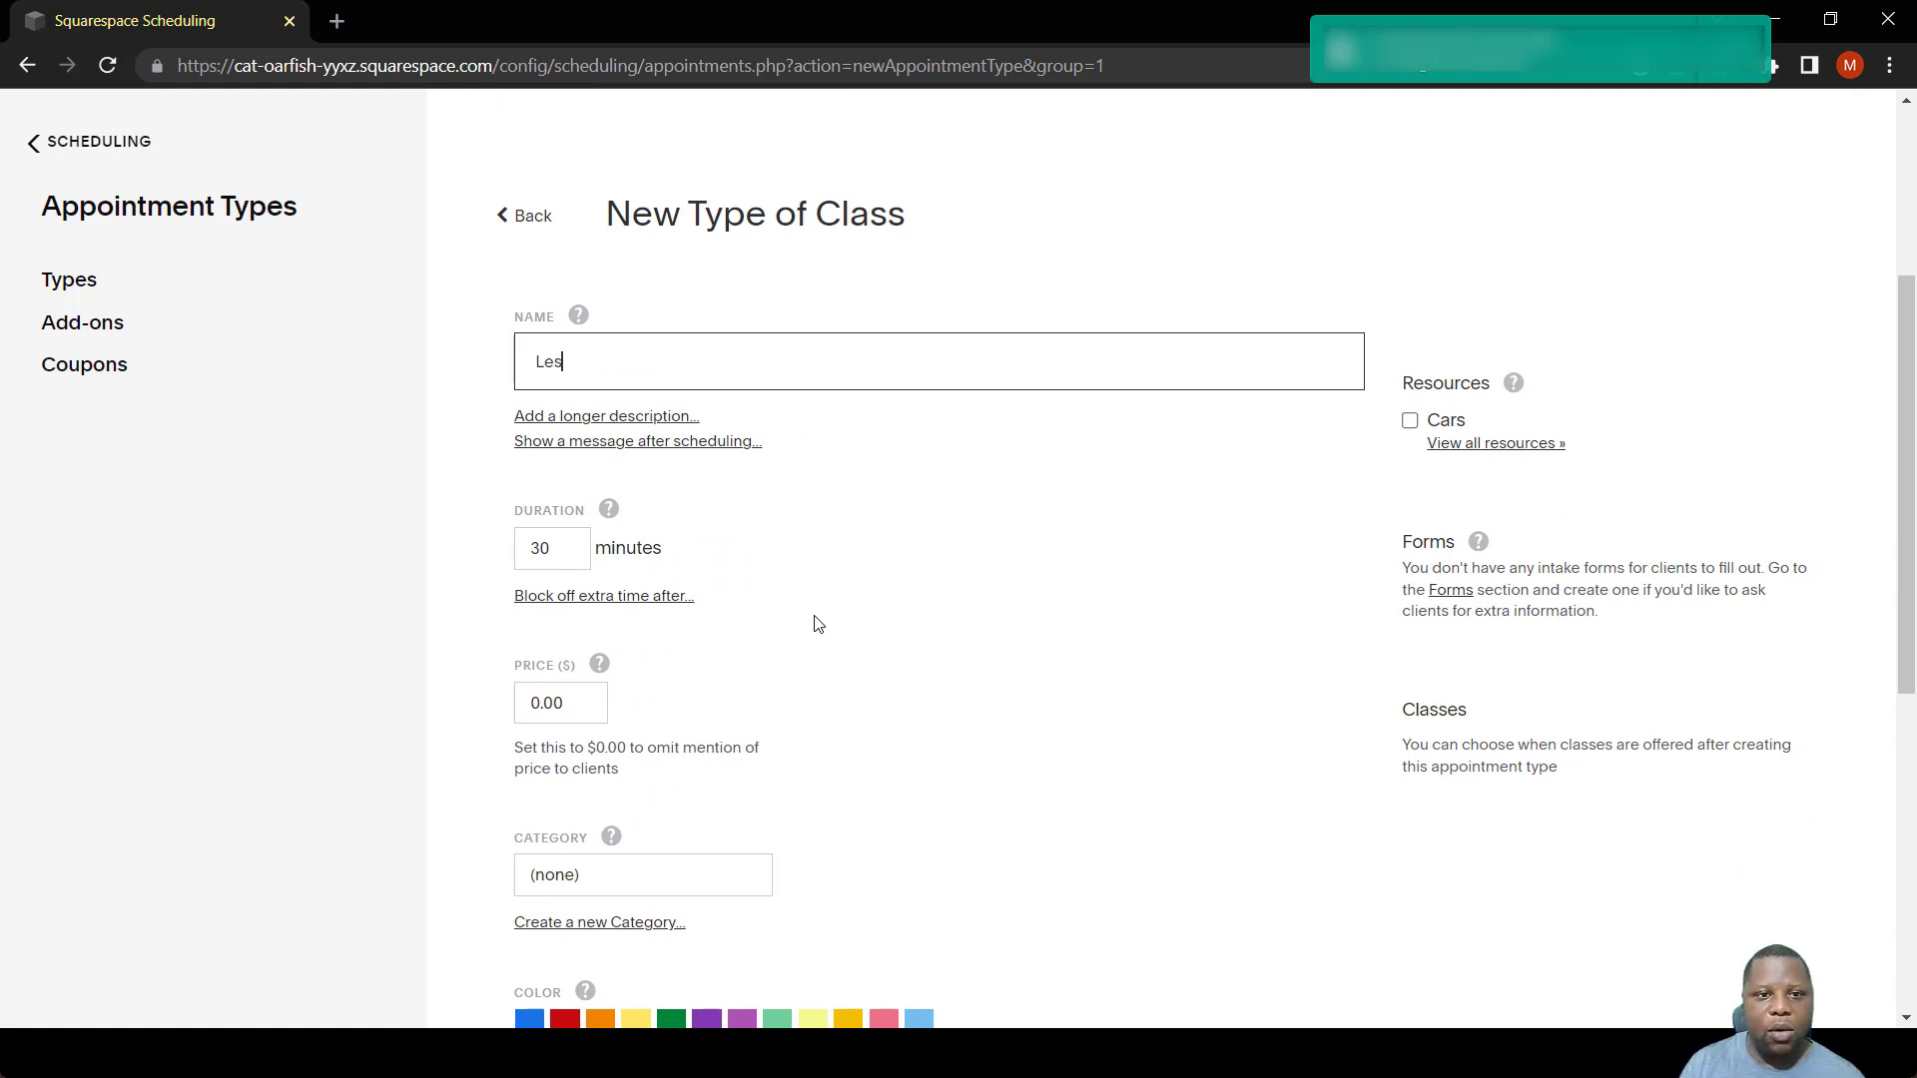
type("Computer Maintenance lessons")
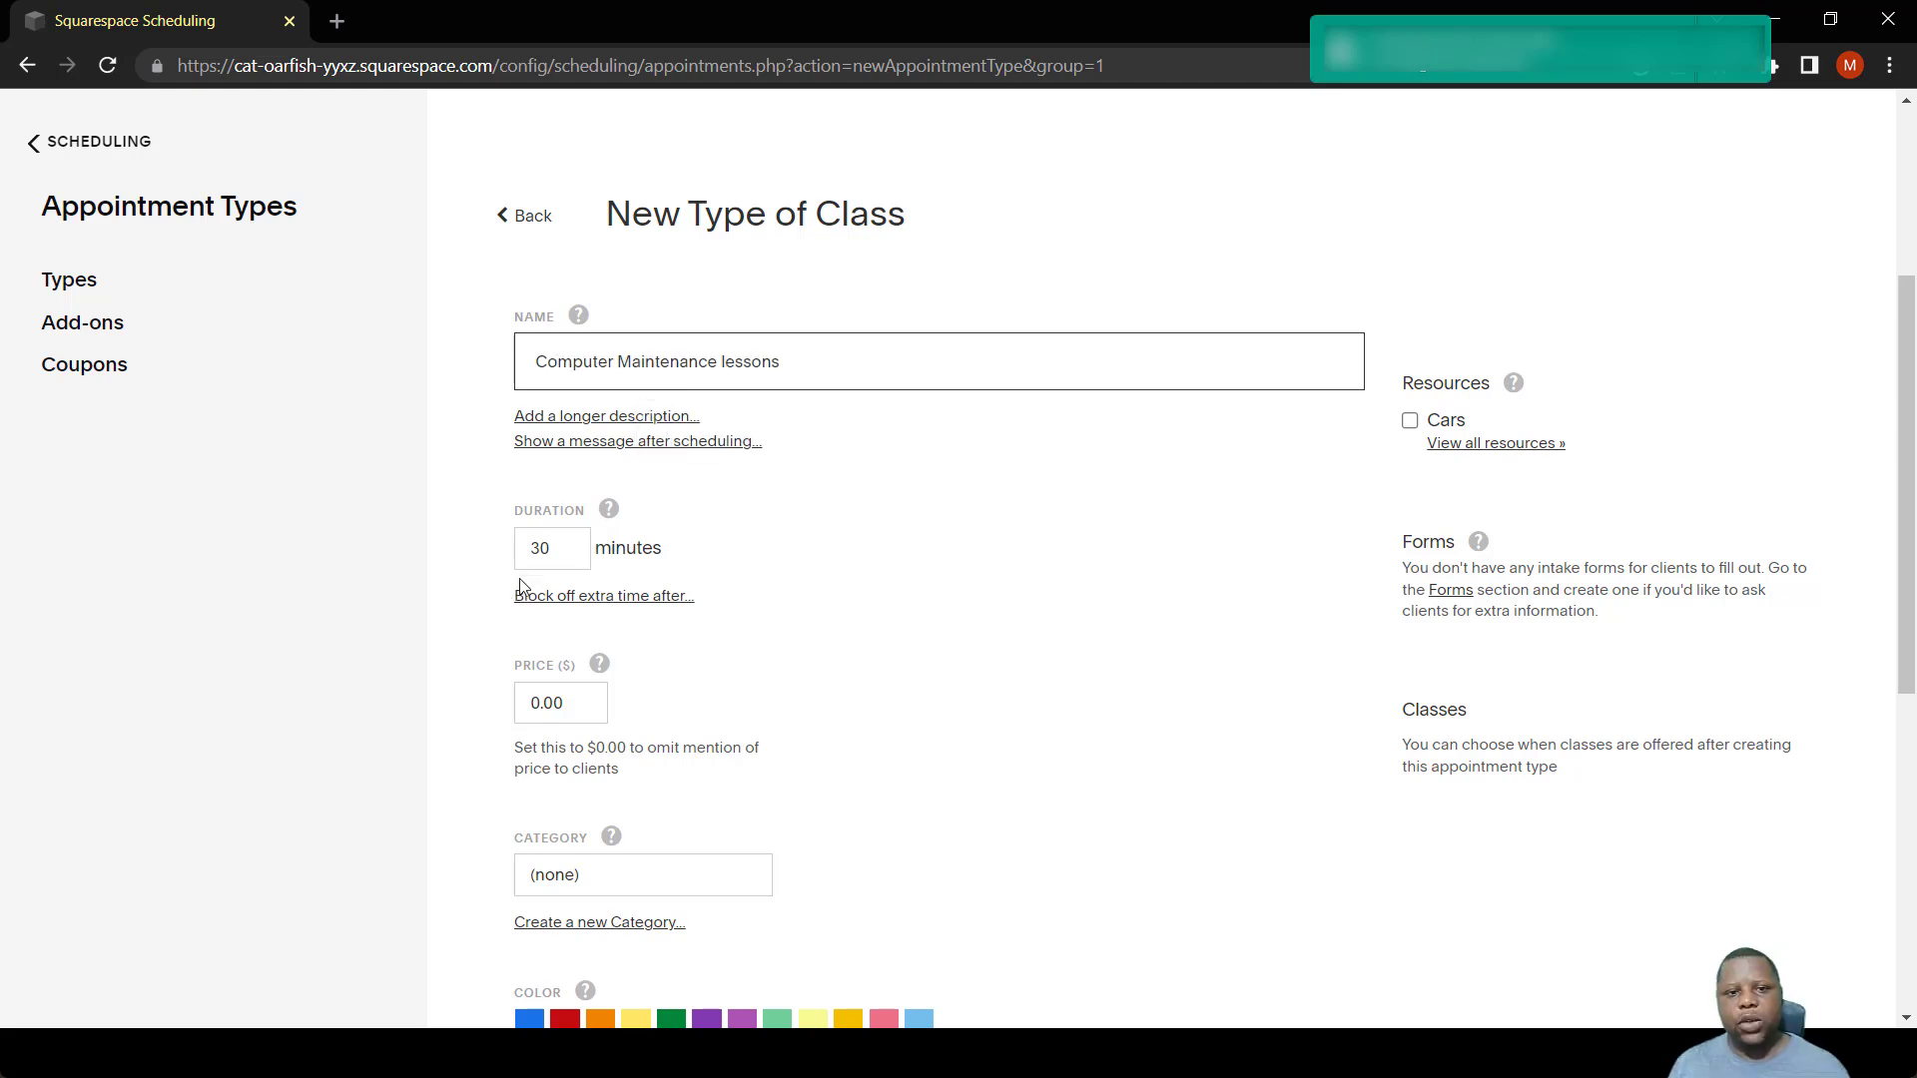
mouse_move(599, 475)
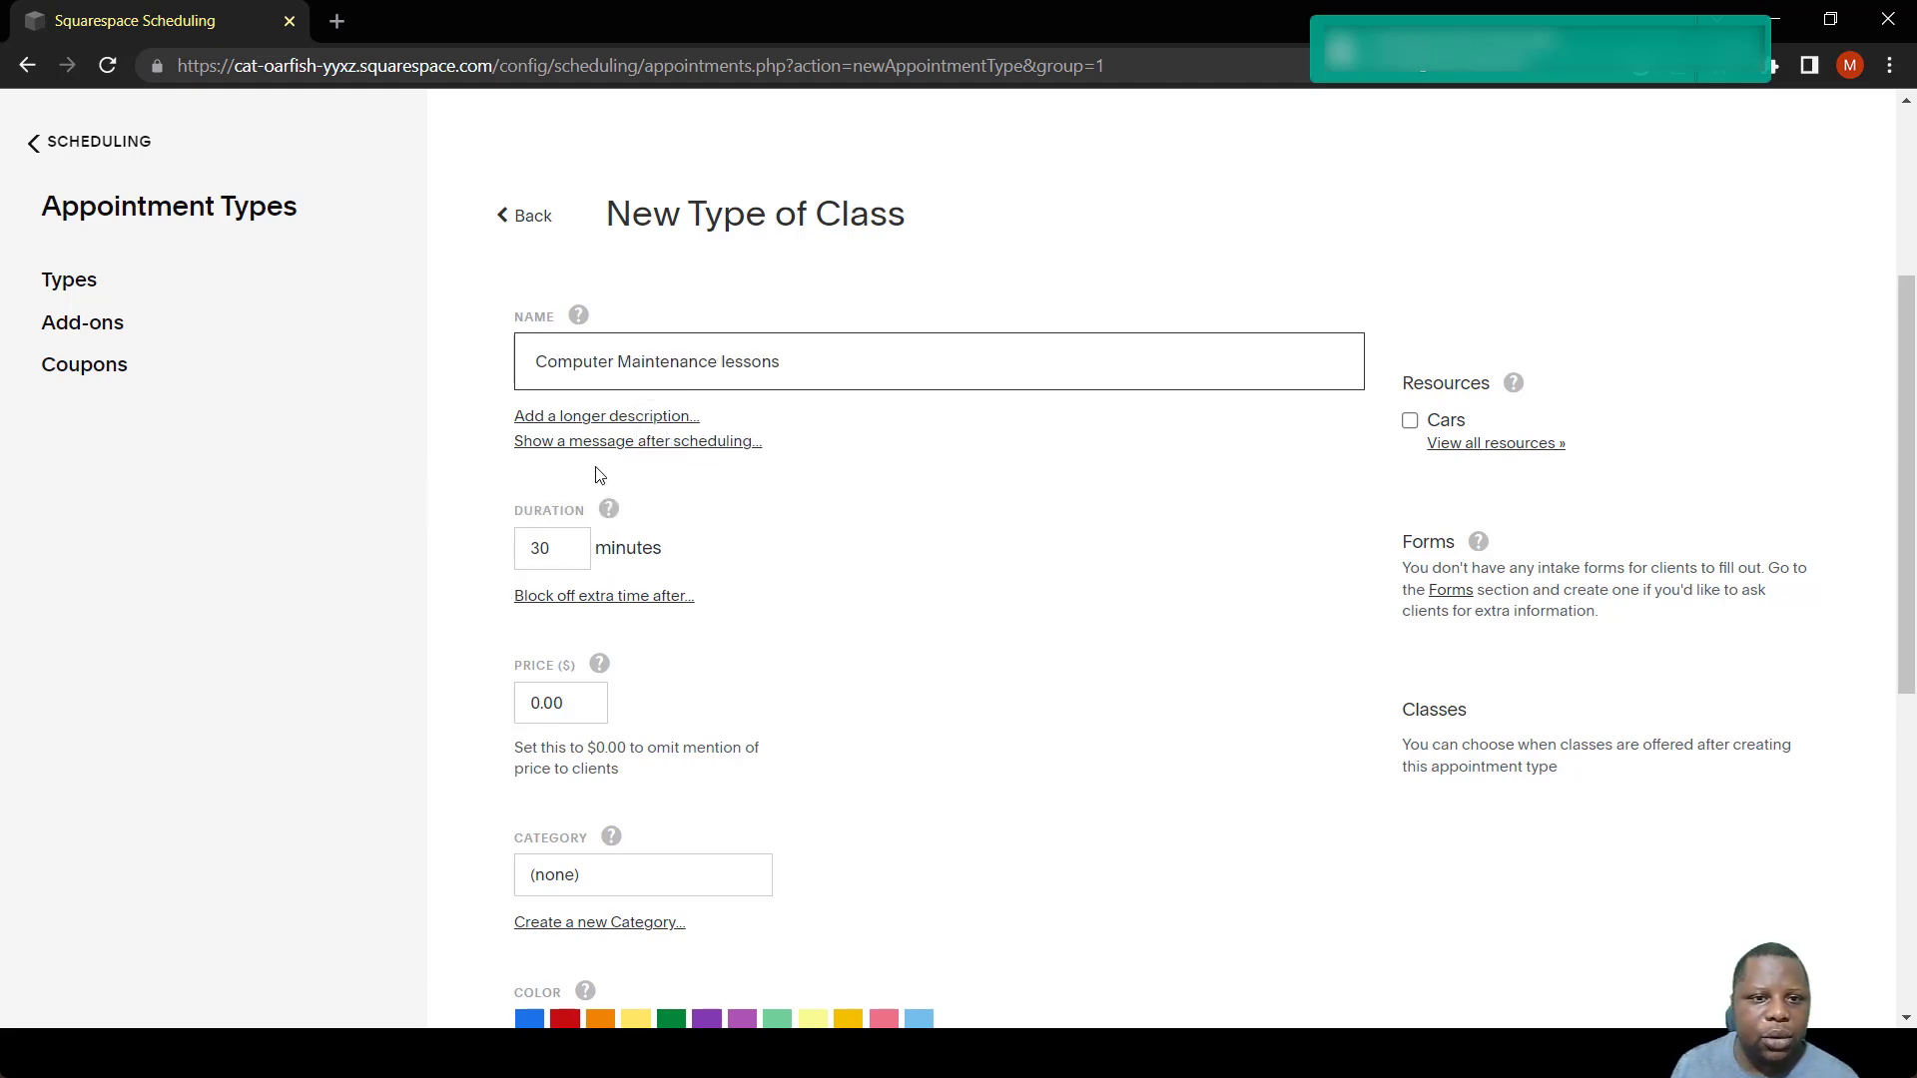
mouse_move(637, 441)
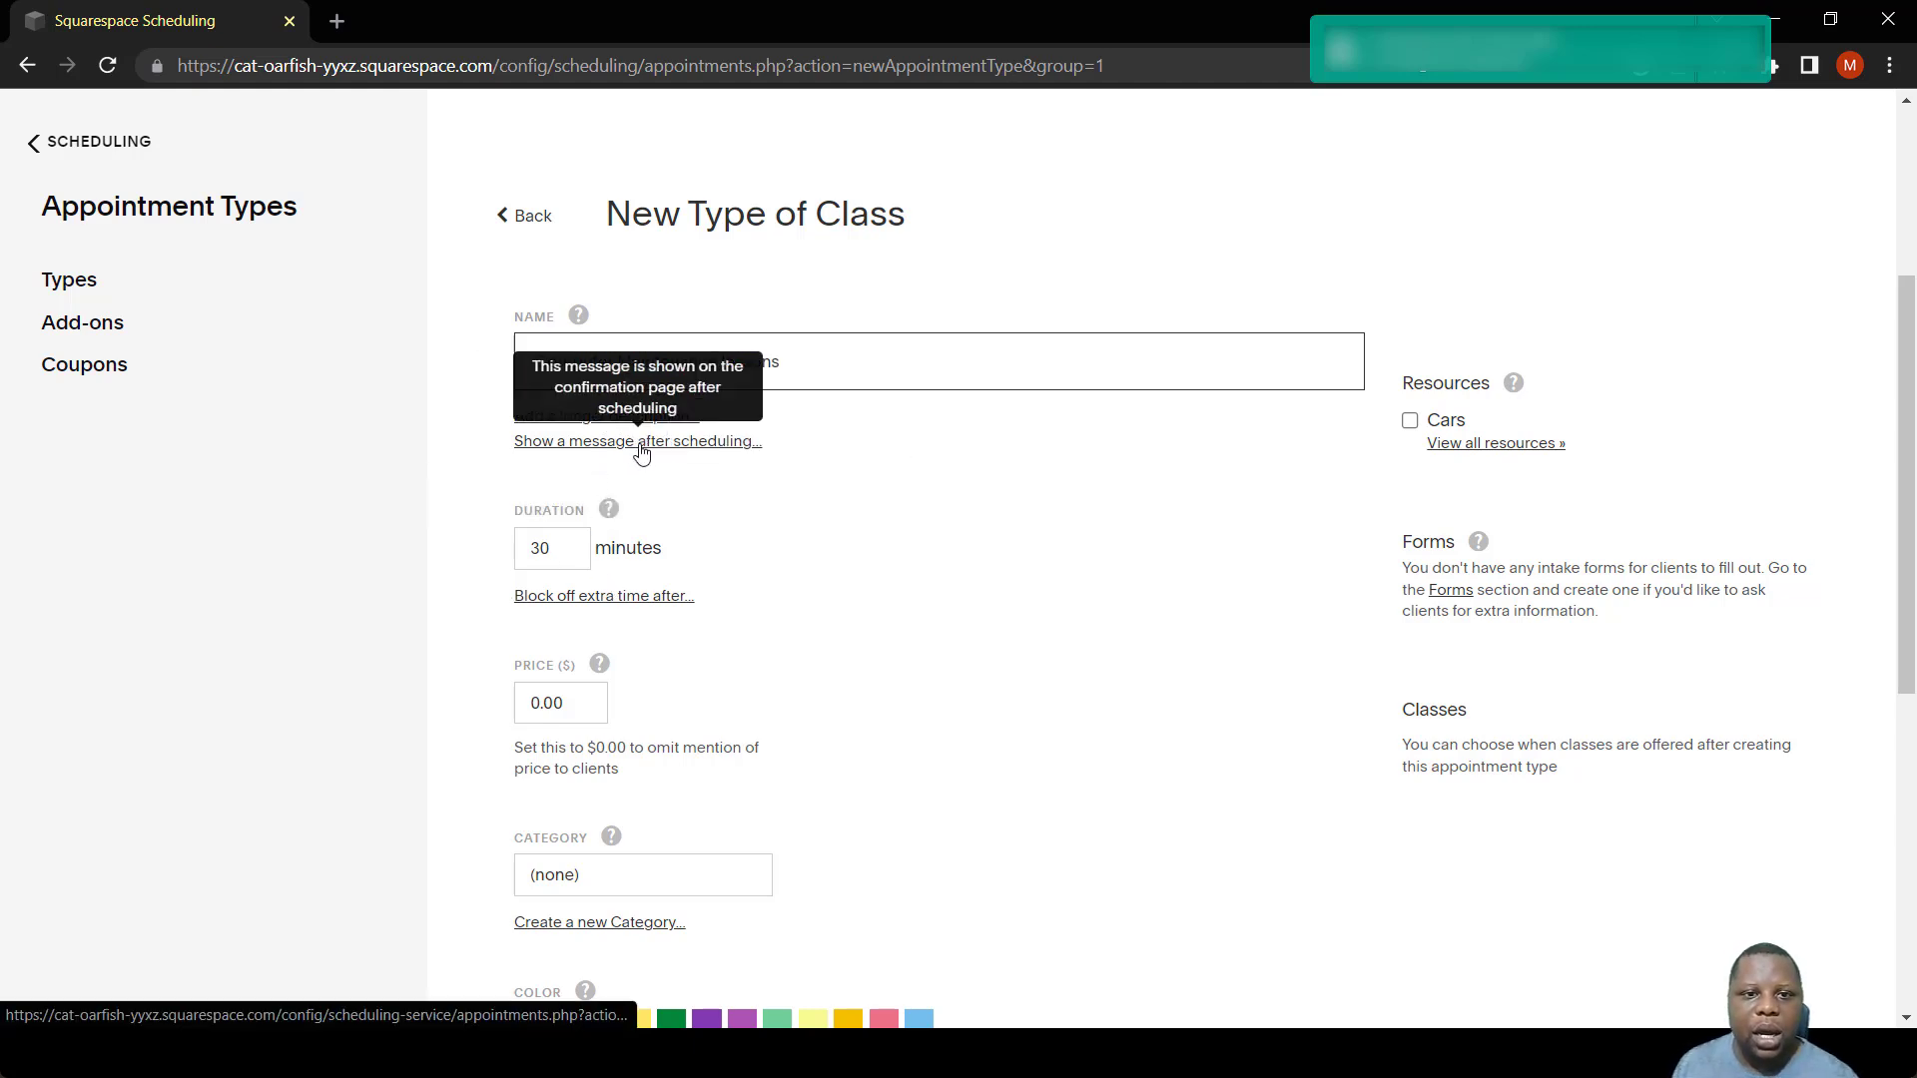
scroll("down", 3)
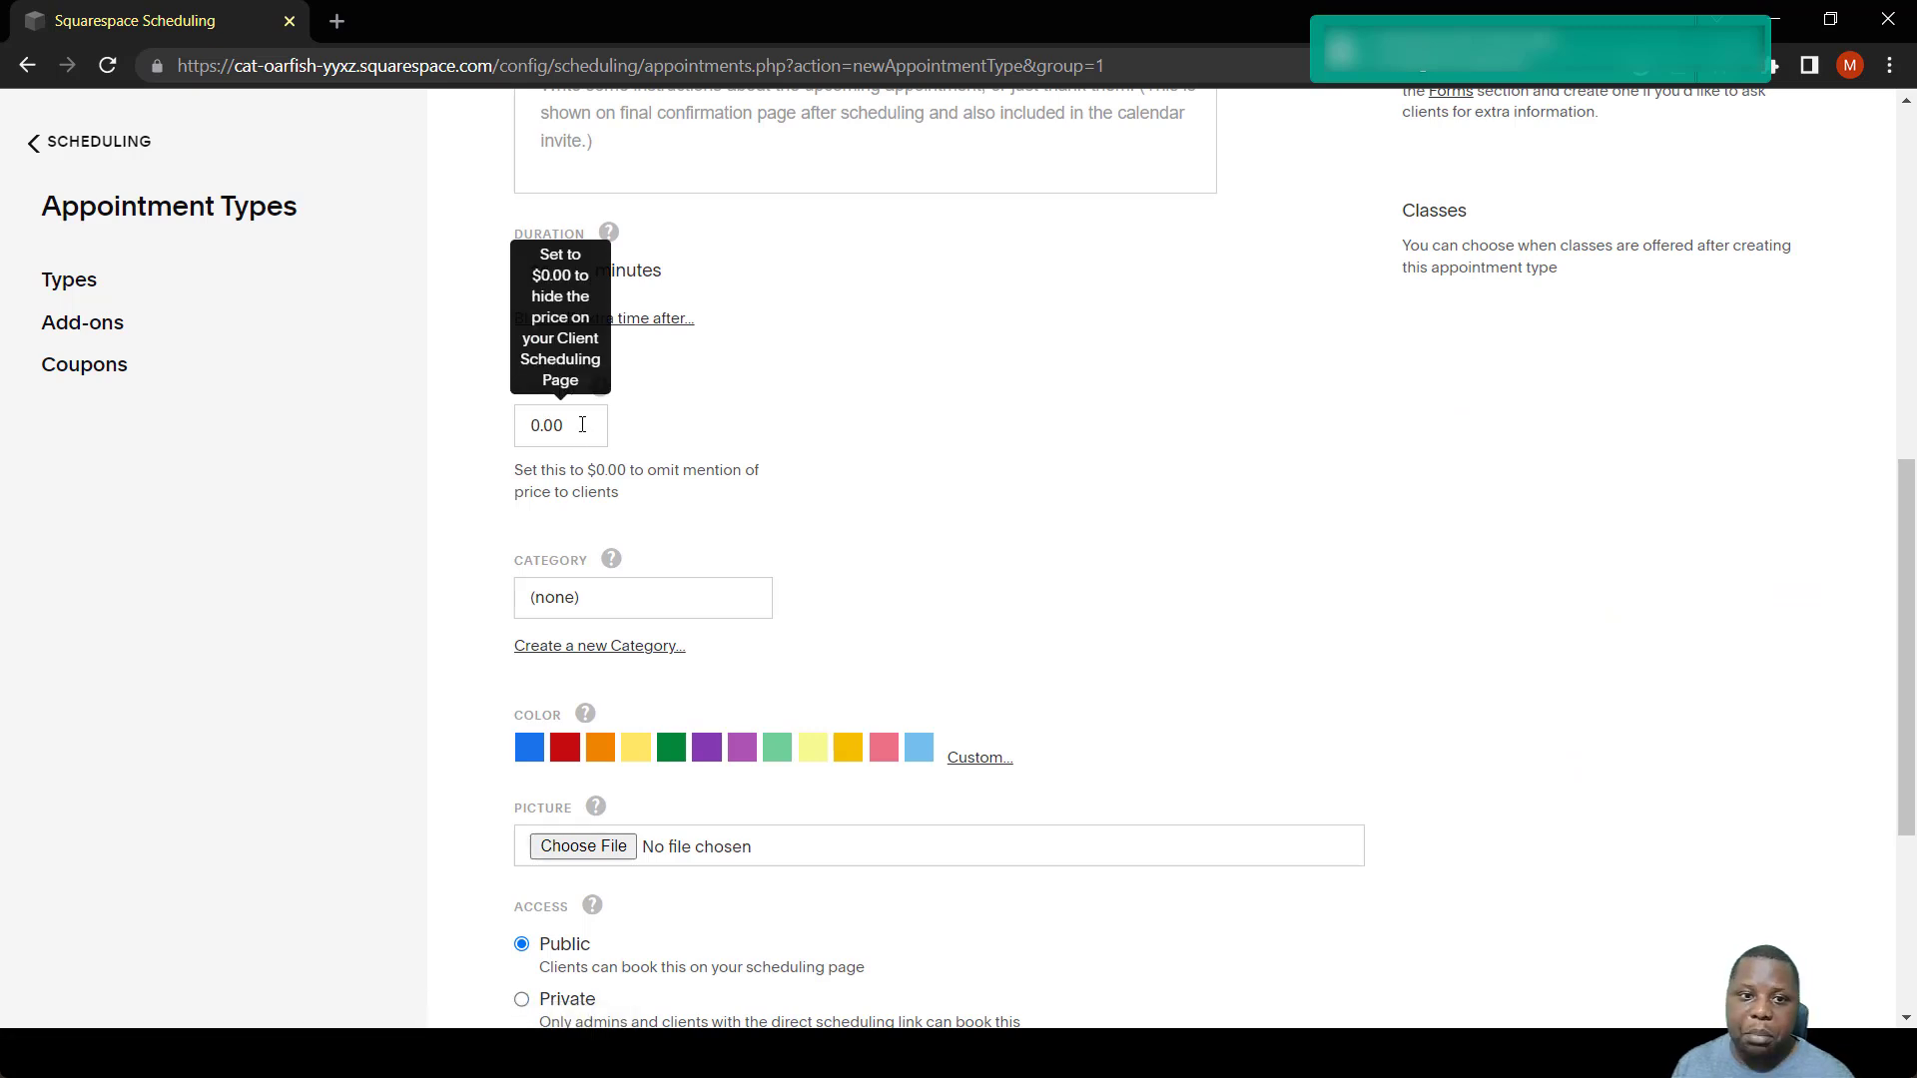
left_click(641, 597)
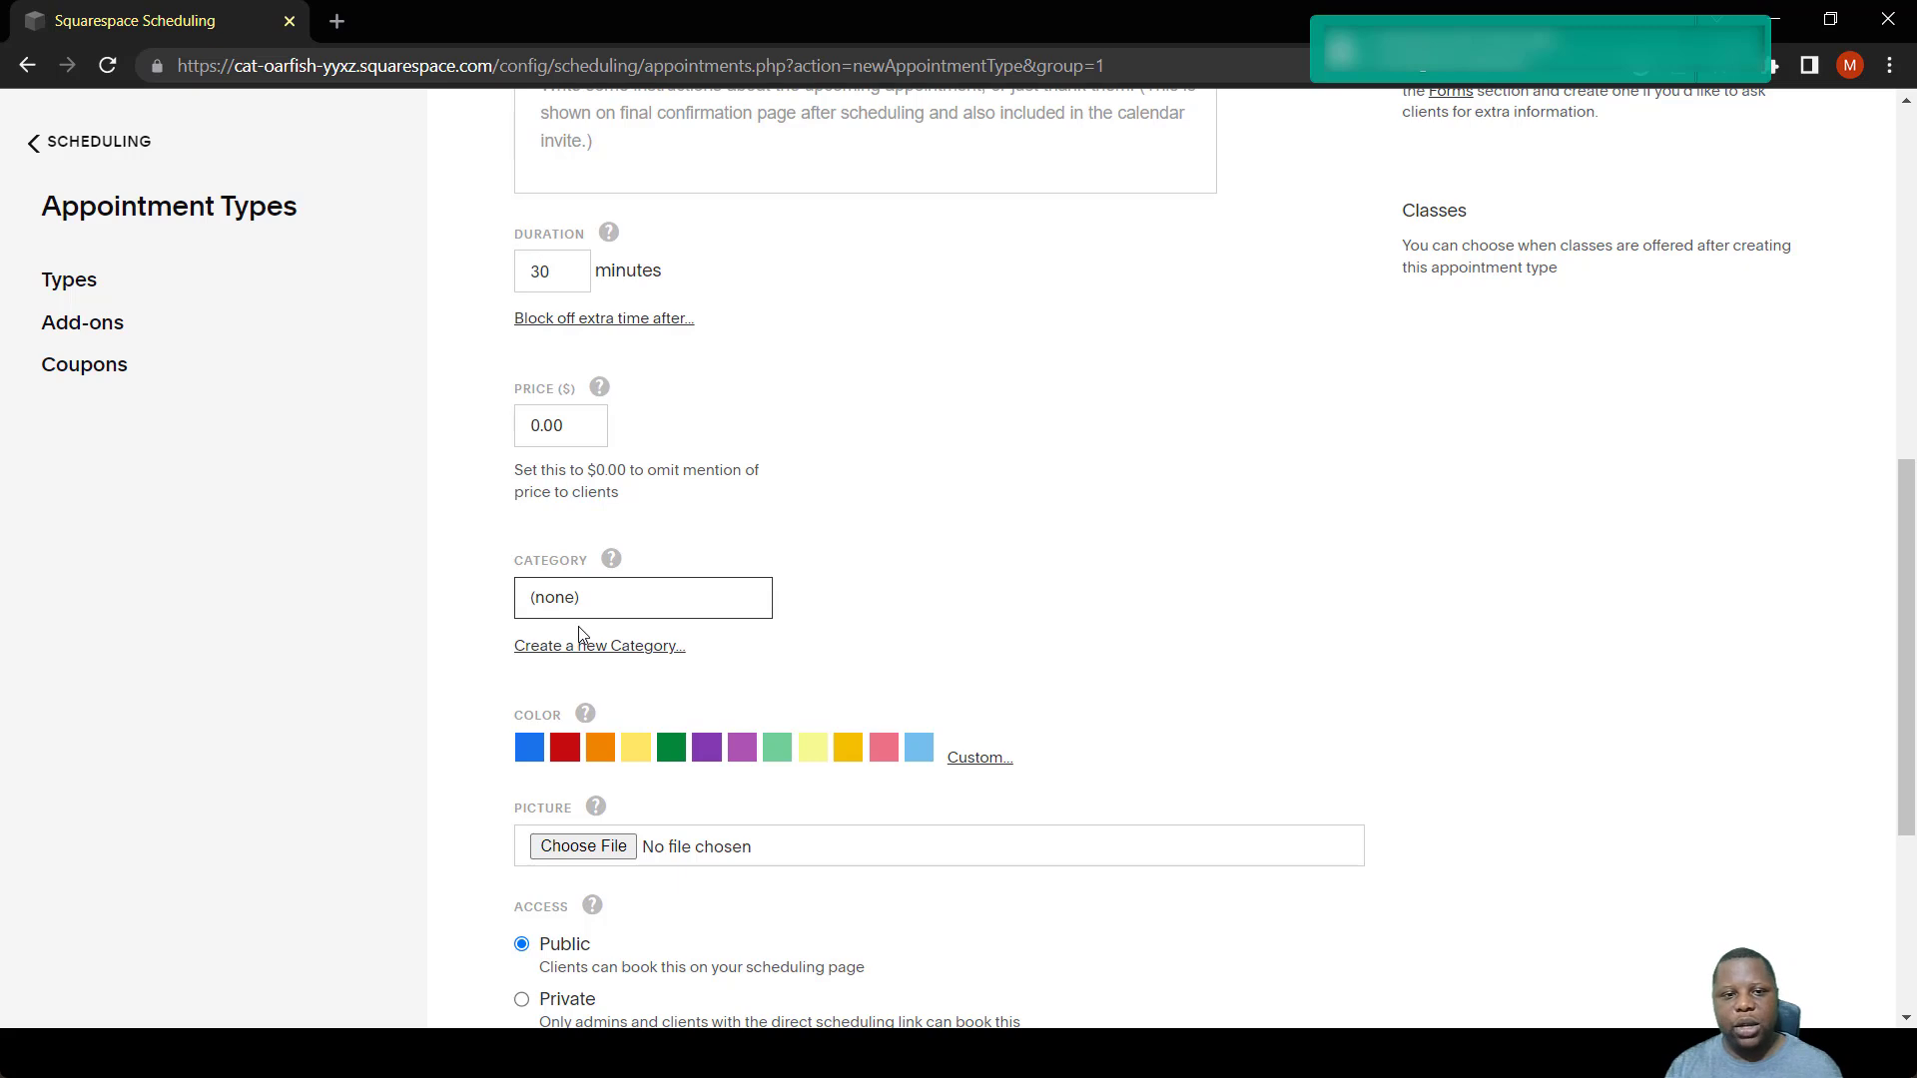
File the class under a new 'Group Events' category and cap it at 5 people.
left_click(597, 645)
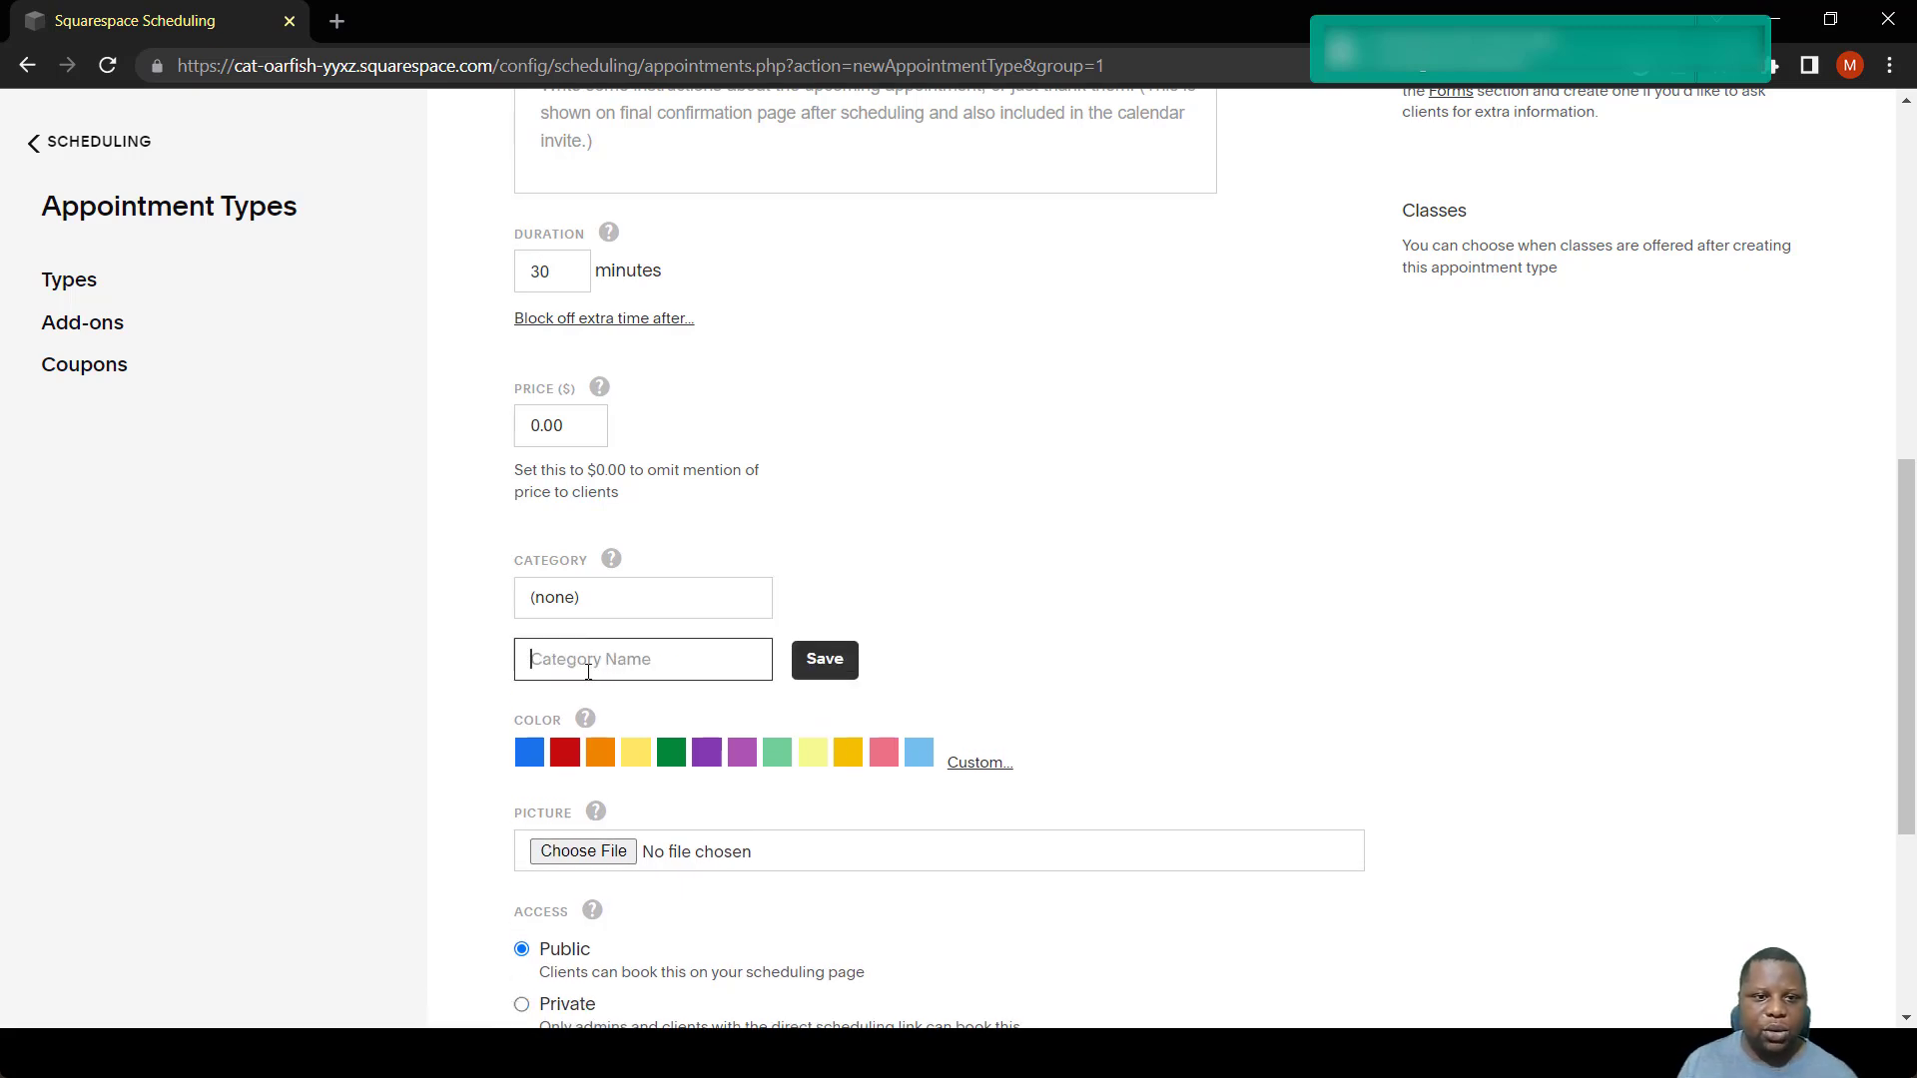
type("G")
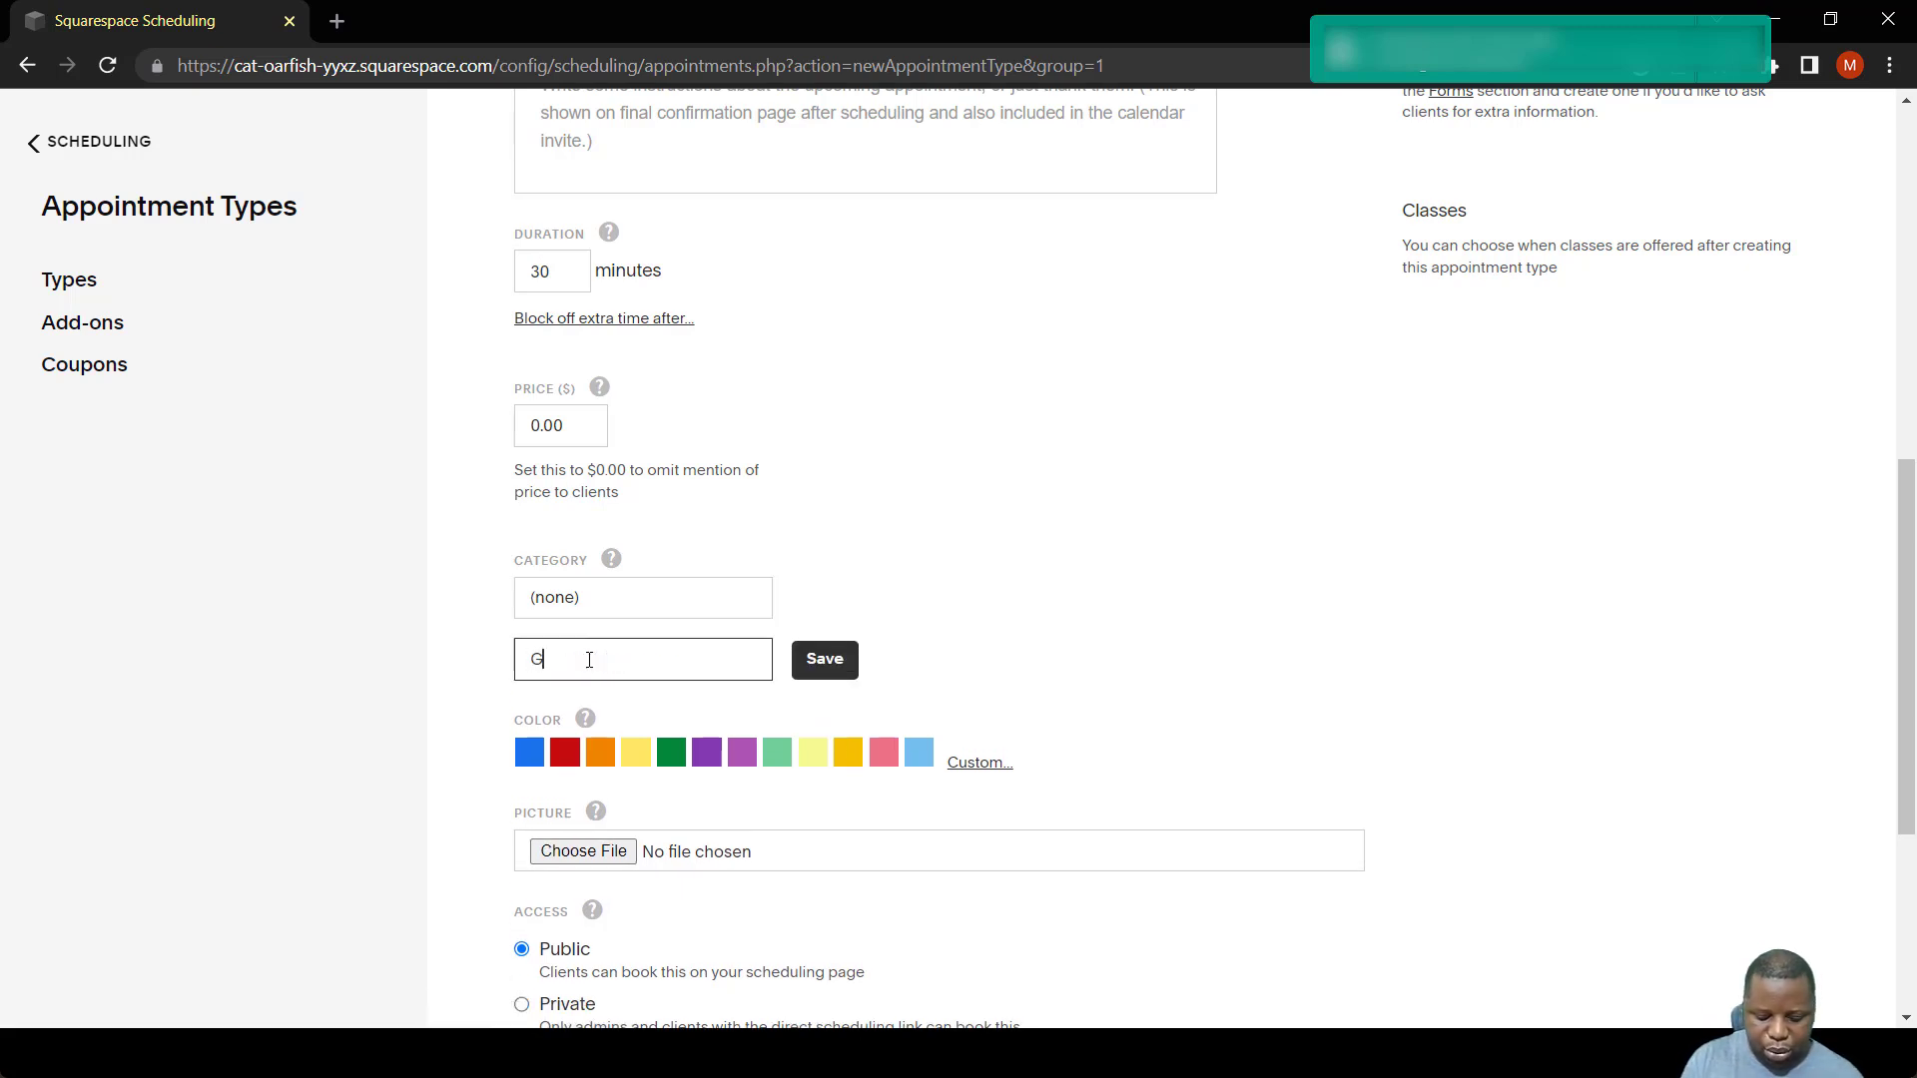
type("roup Events")
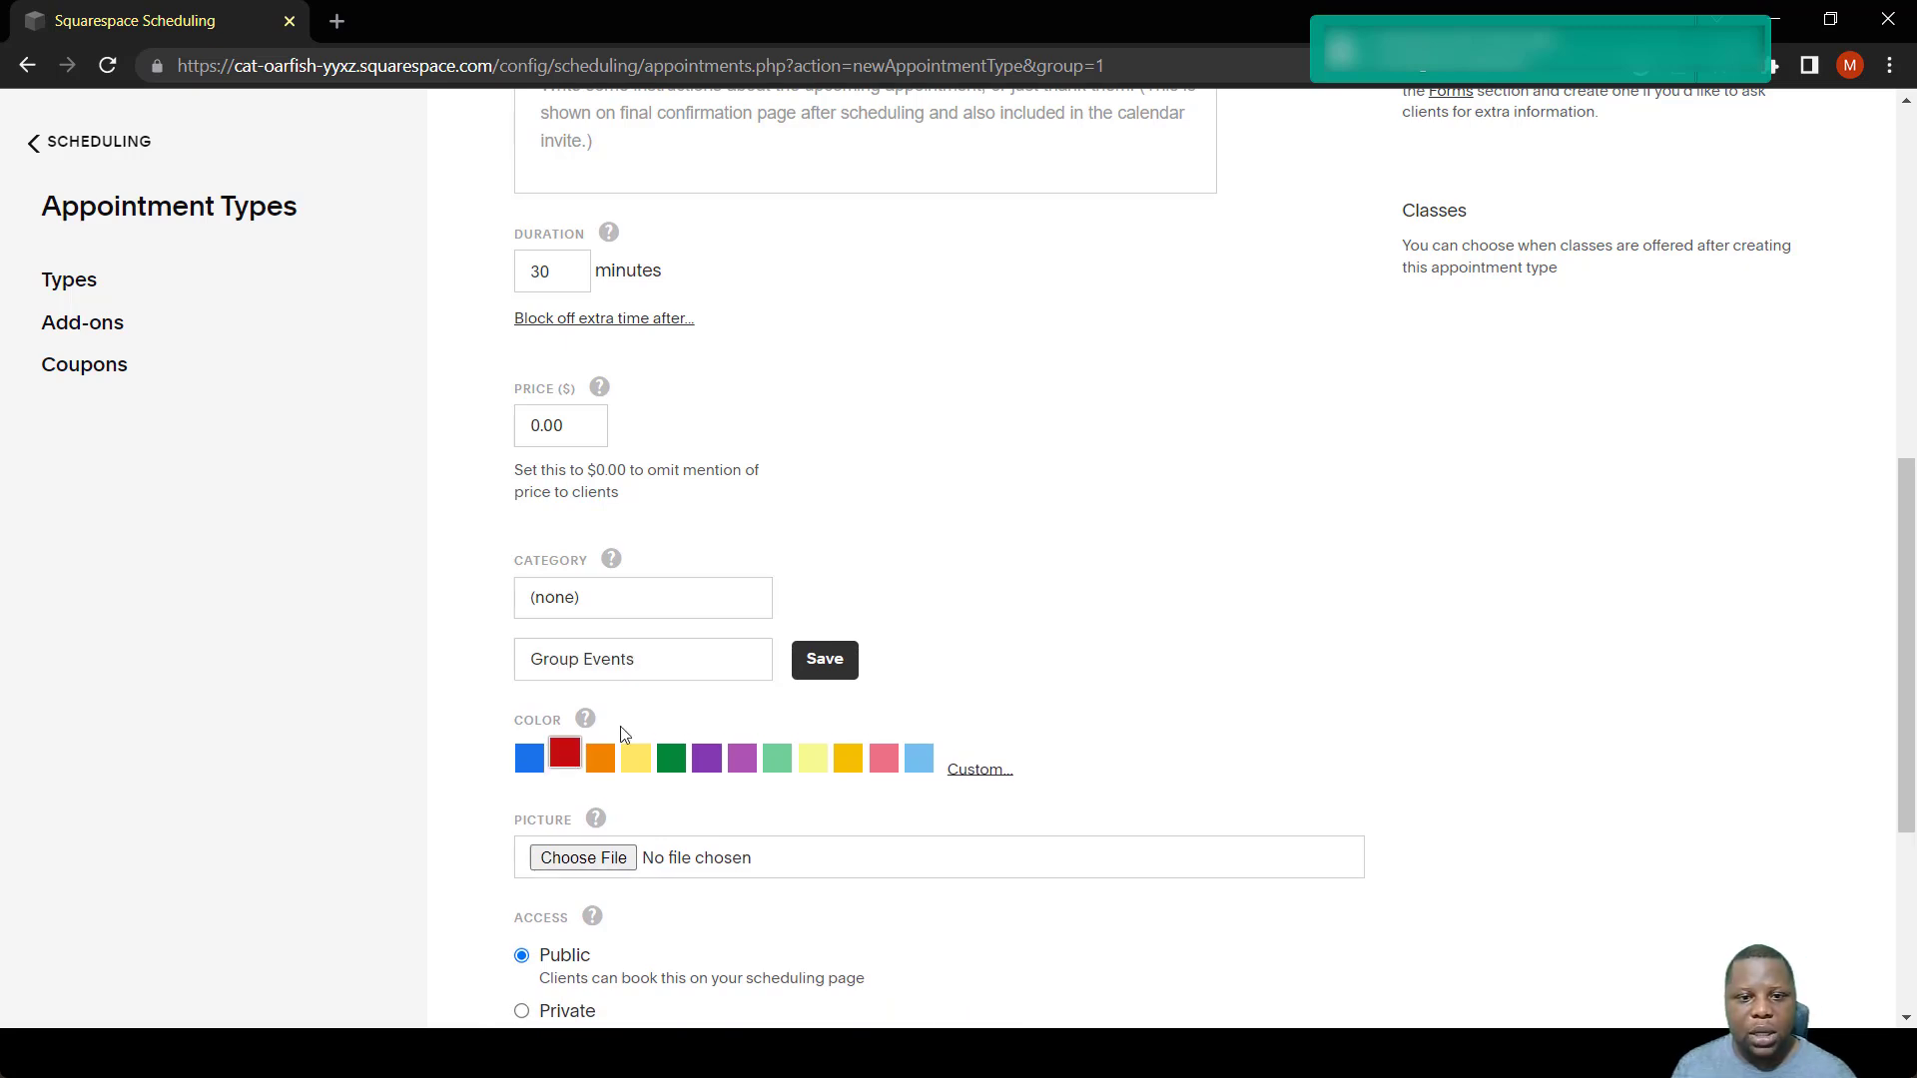
scroll("down", 3)
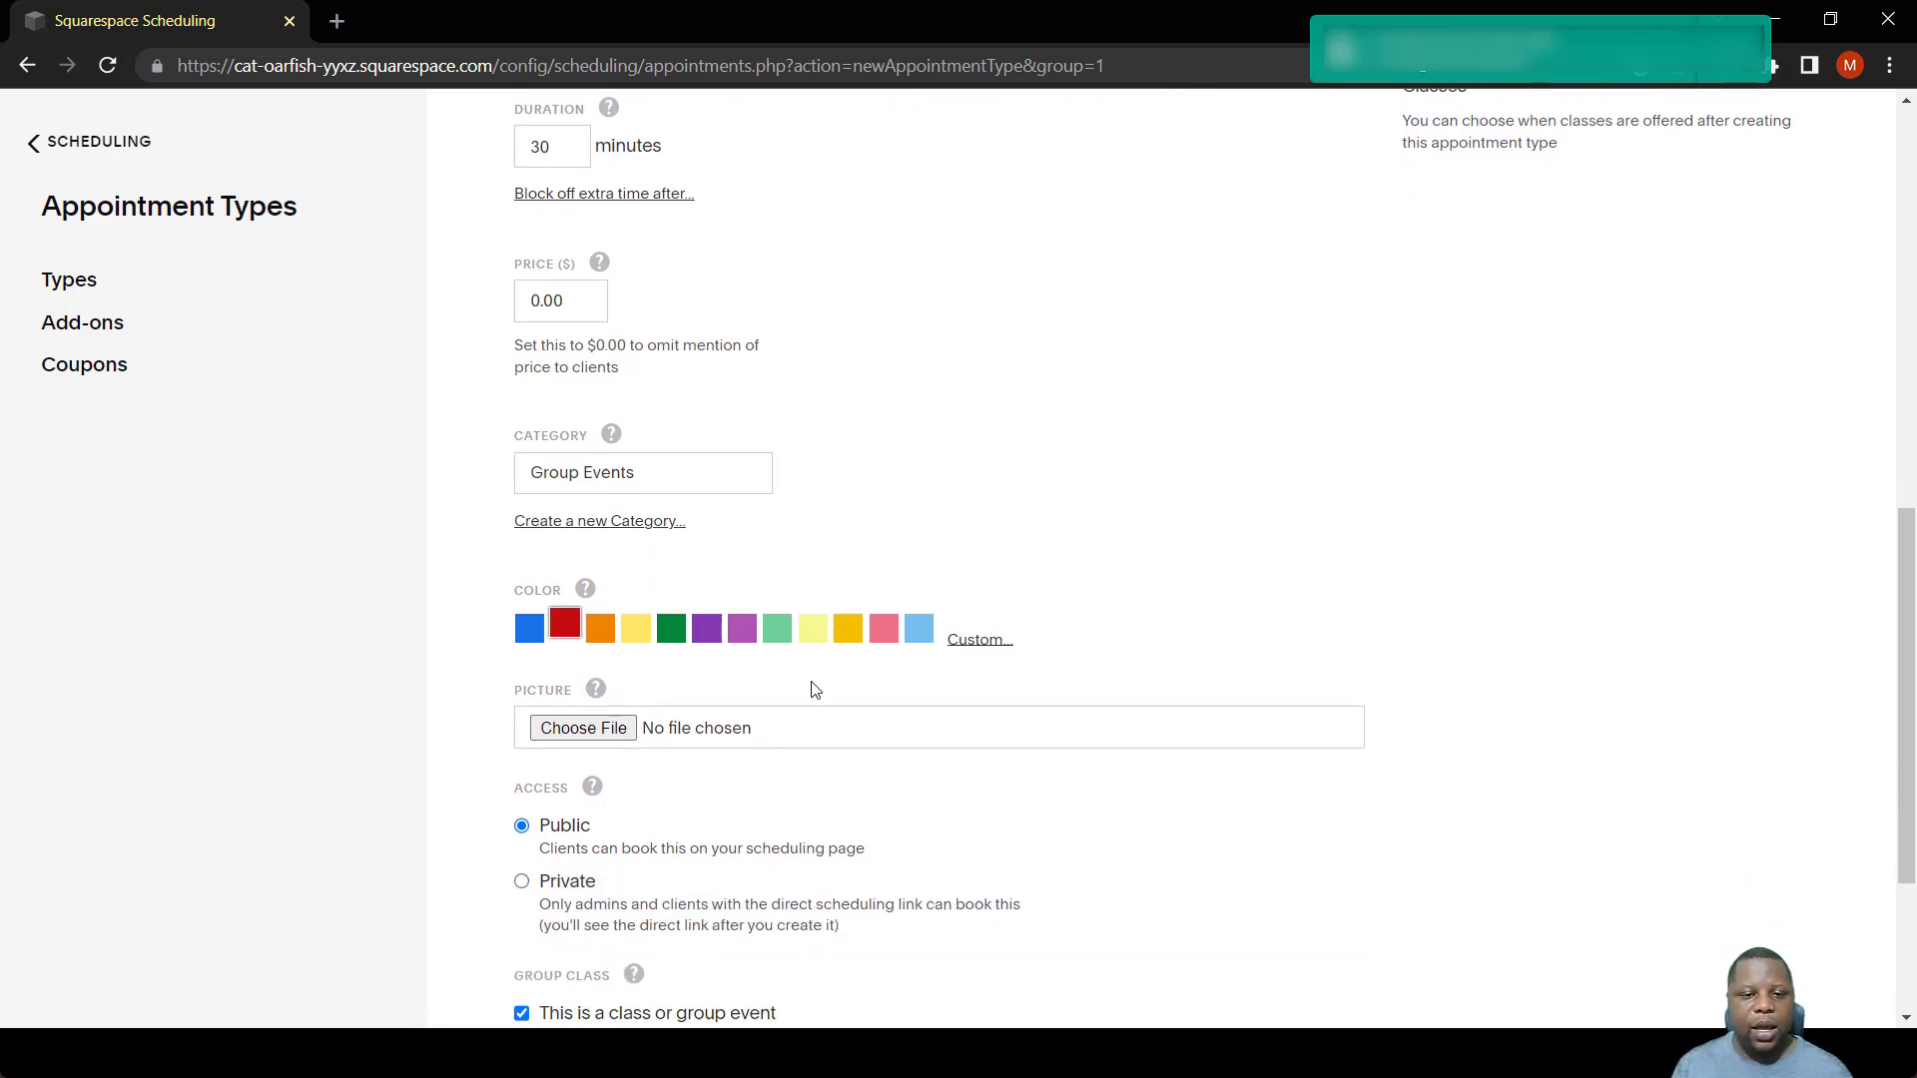
scroll("down", 3)
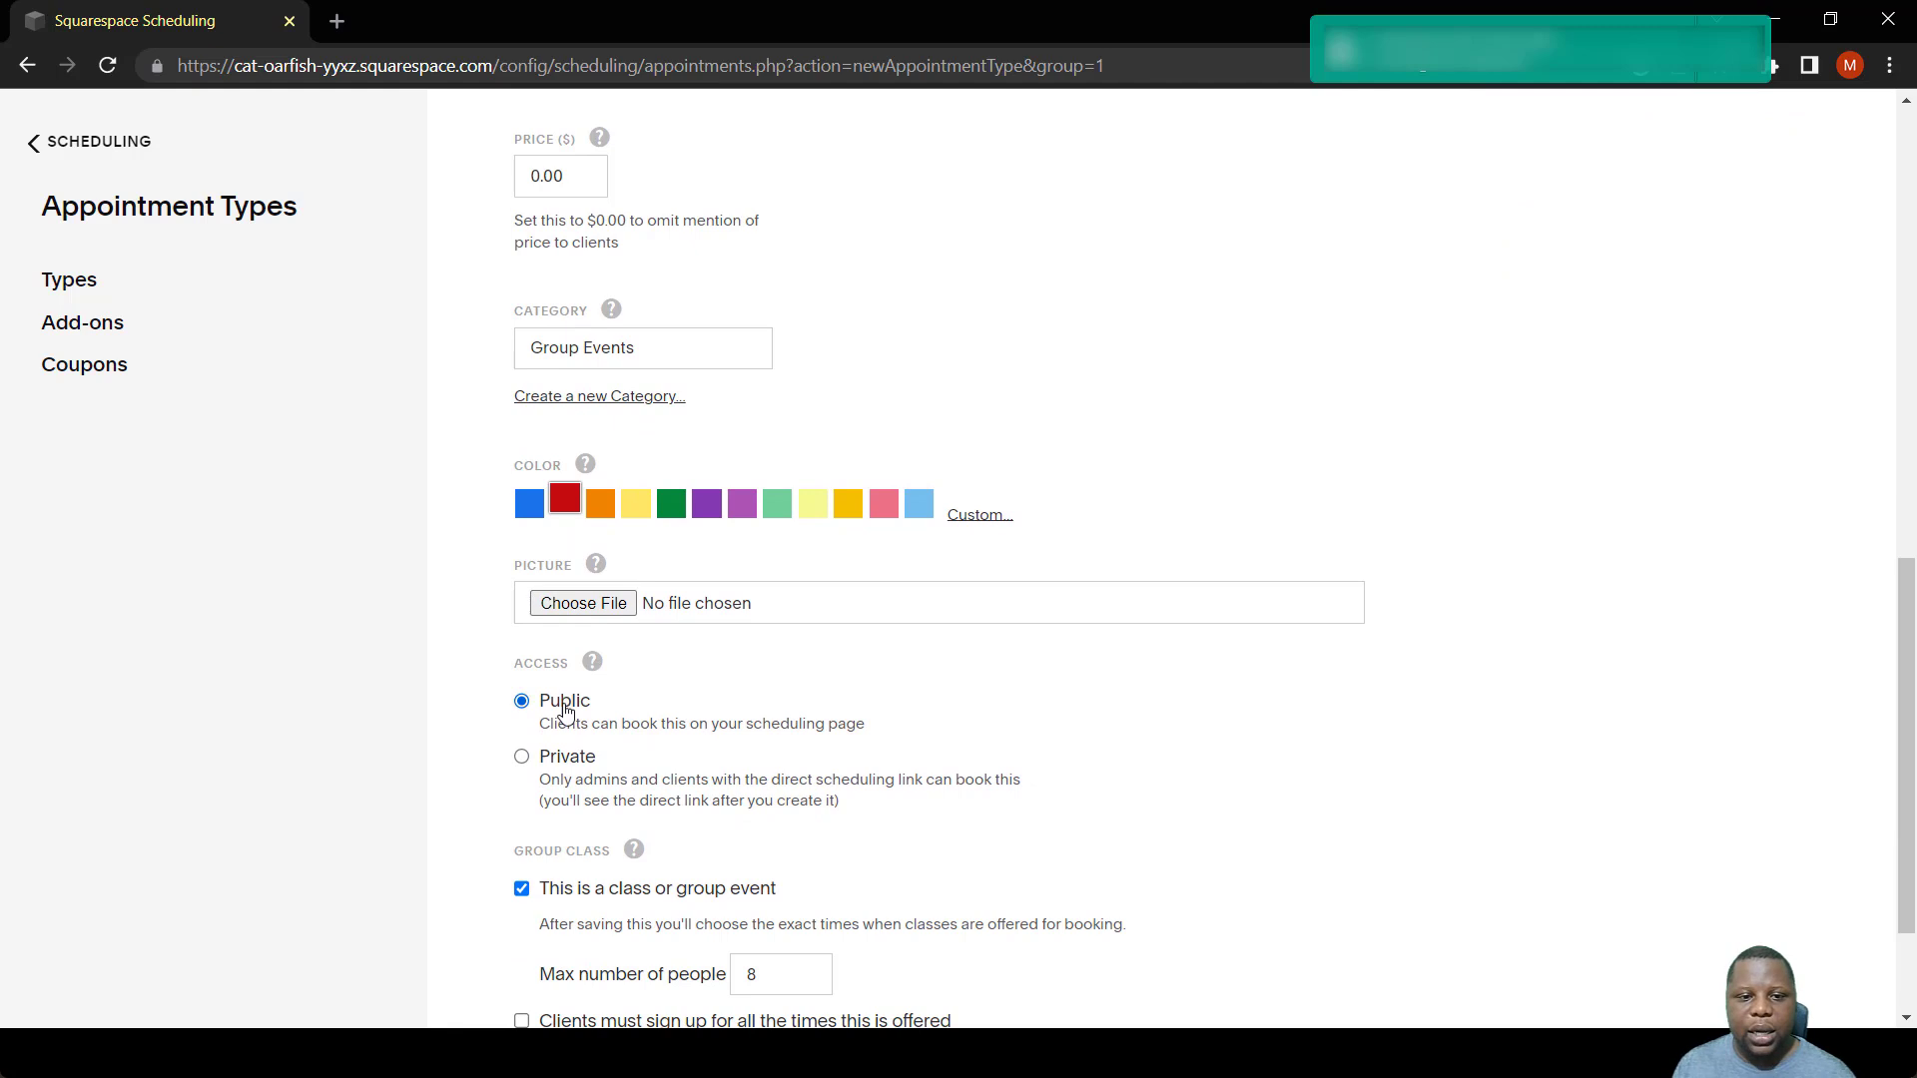
scroll("down", 3)
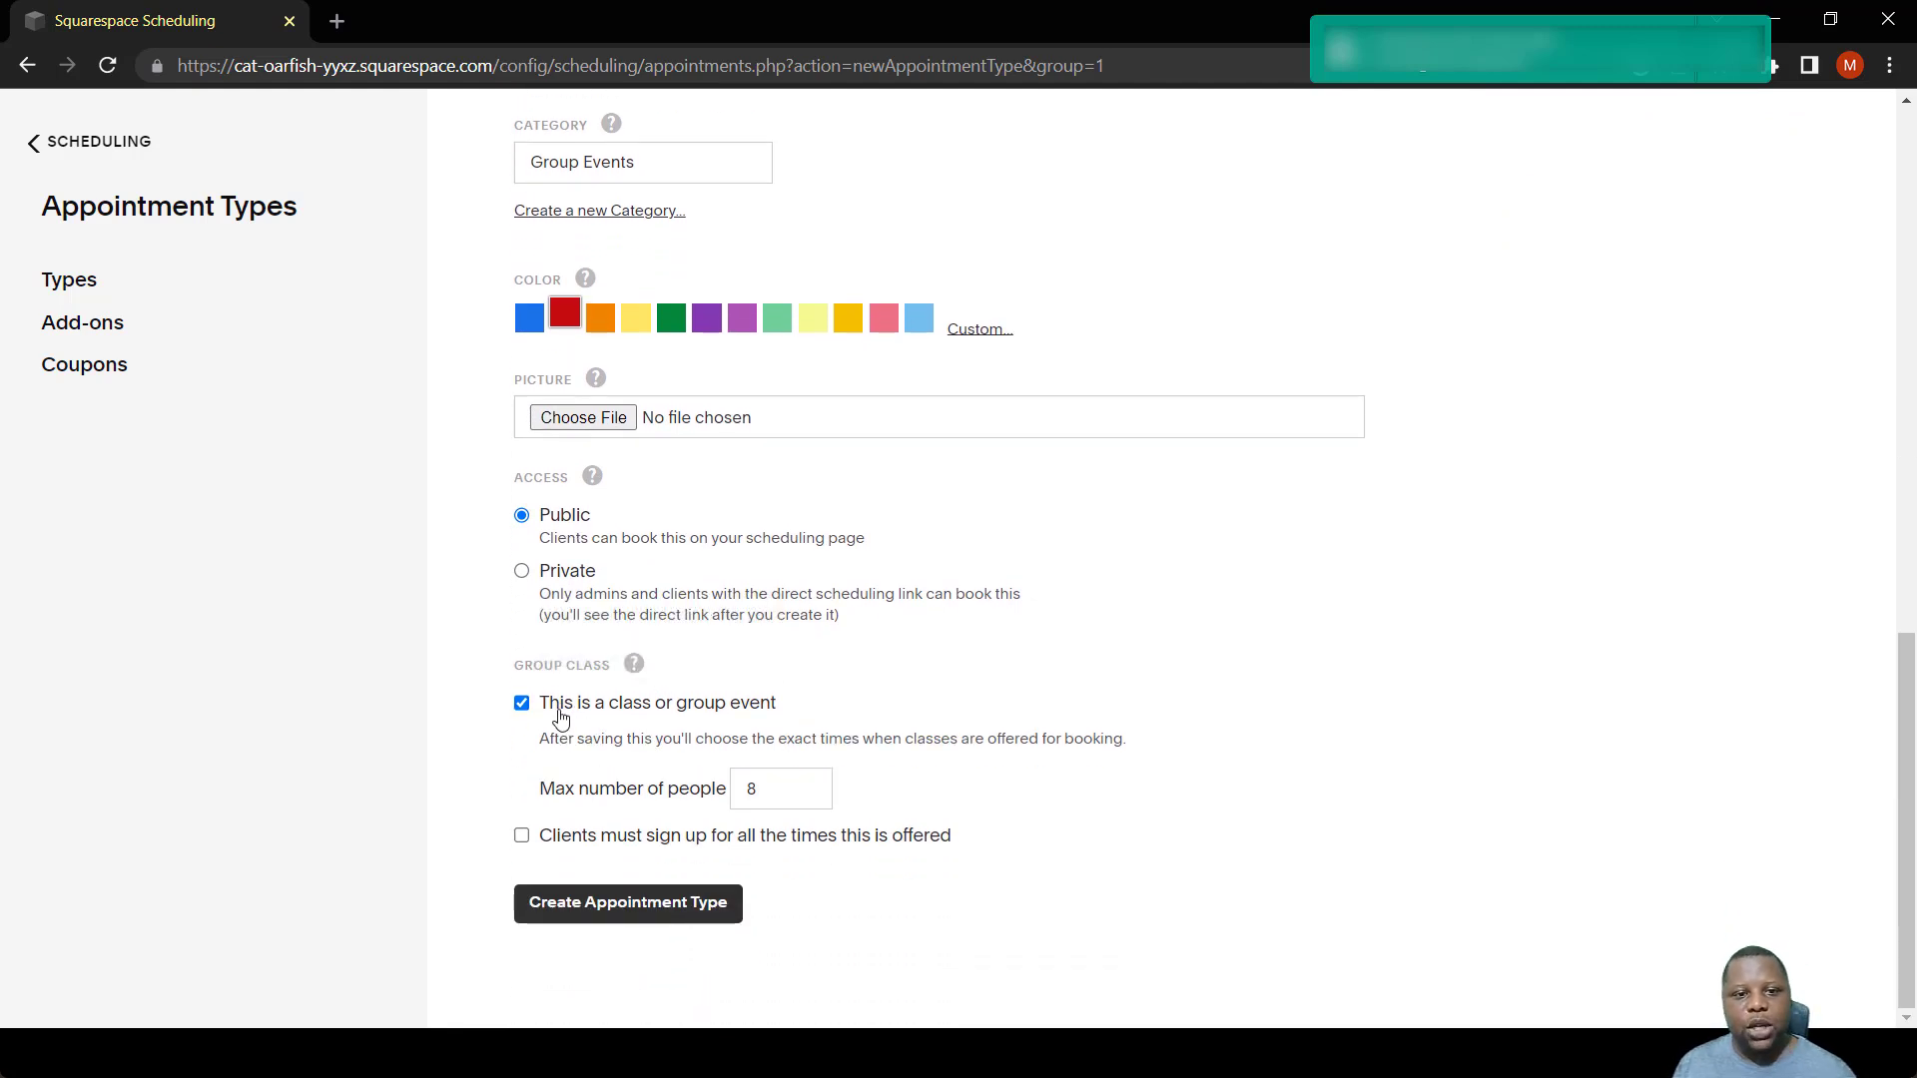
mouse_move(645, 719)
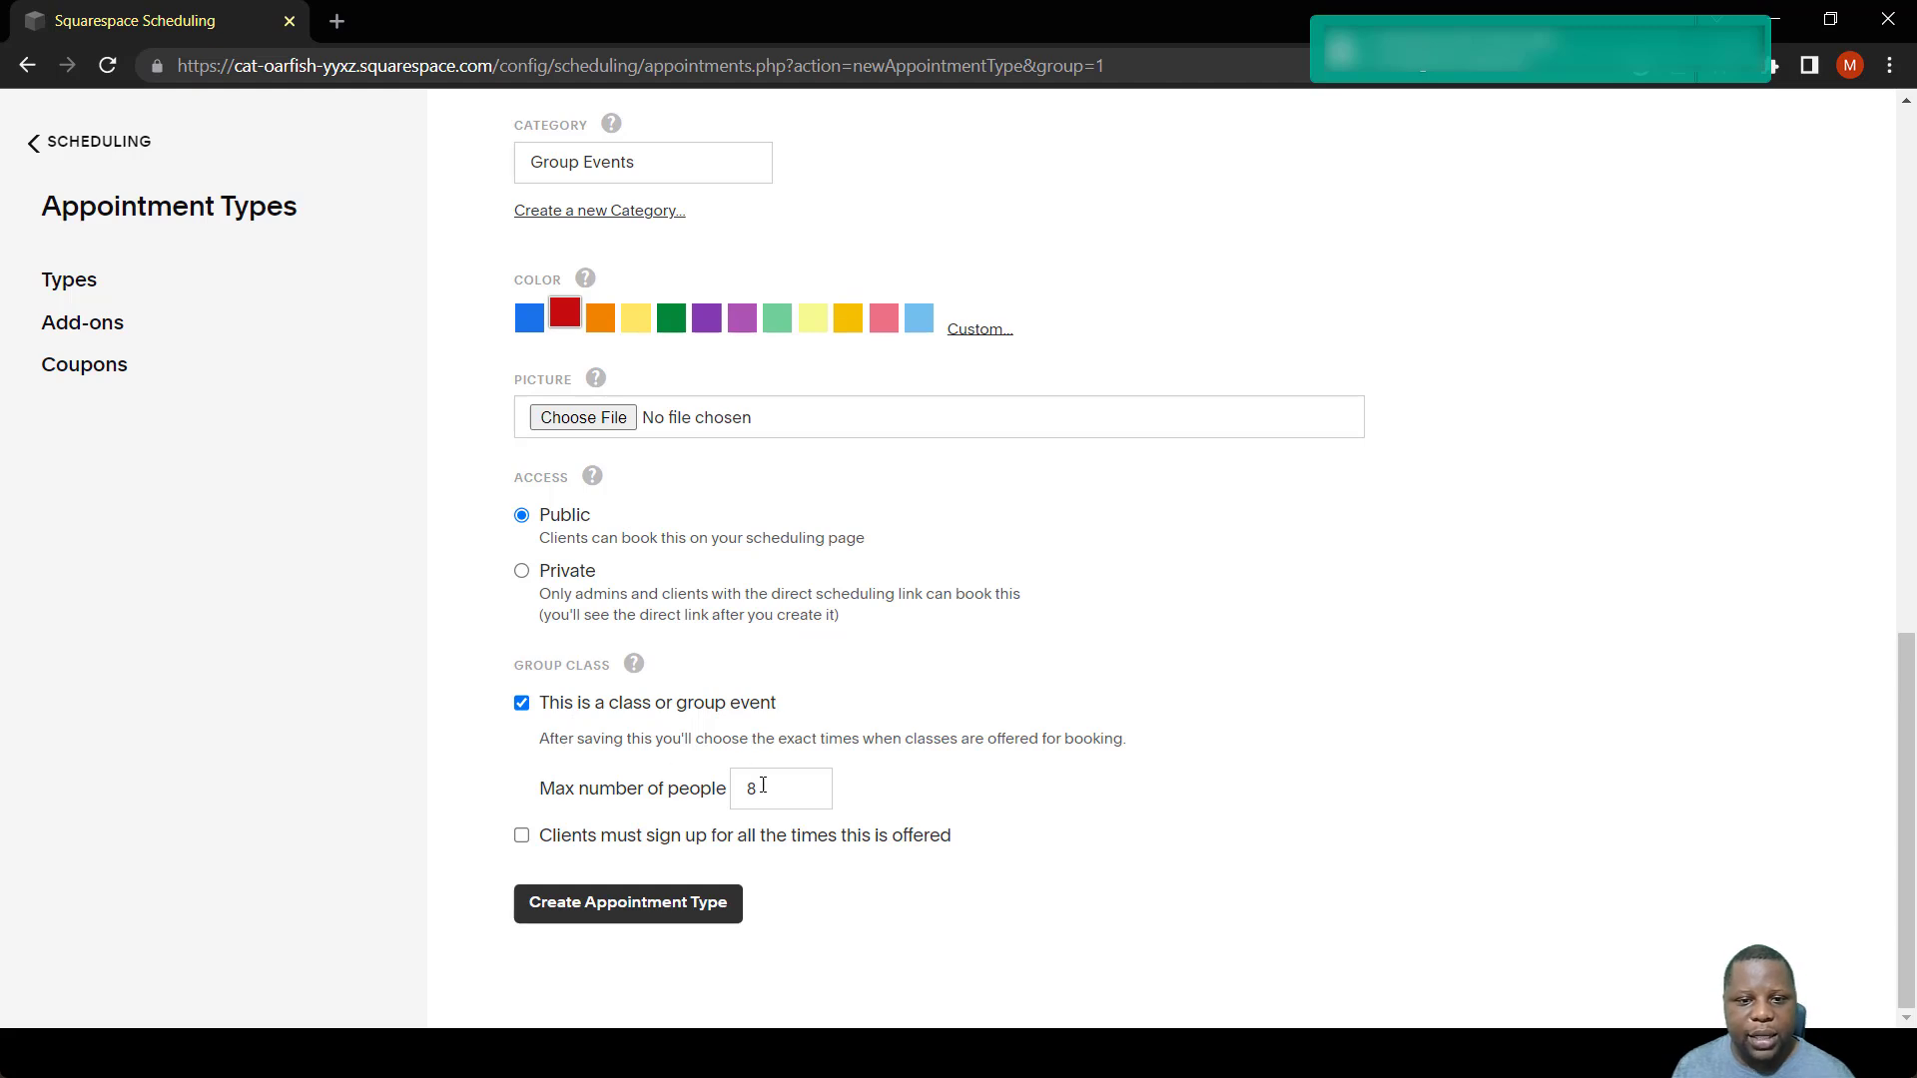
type("5")
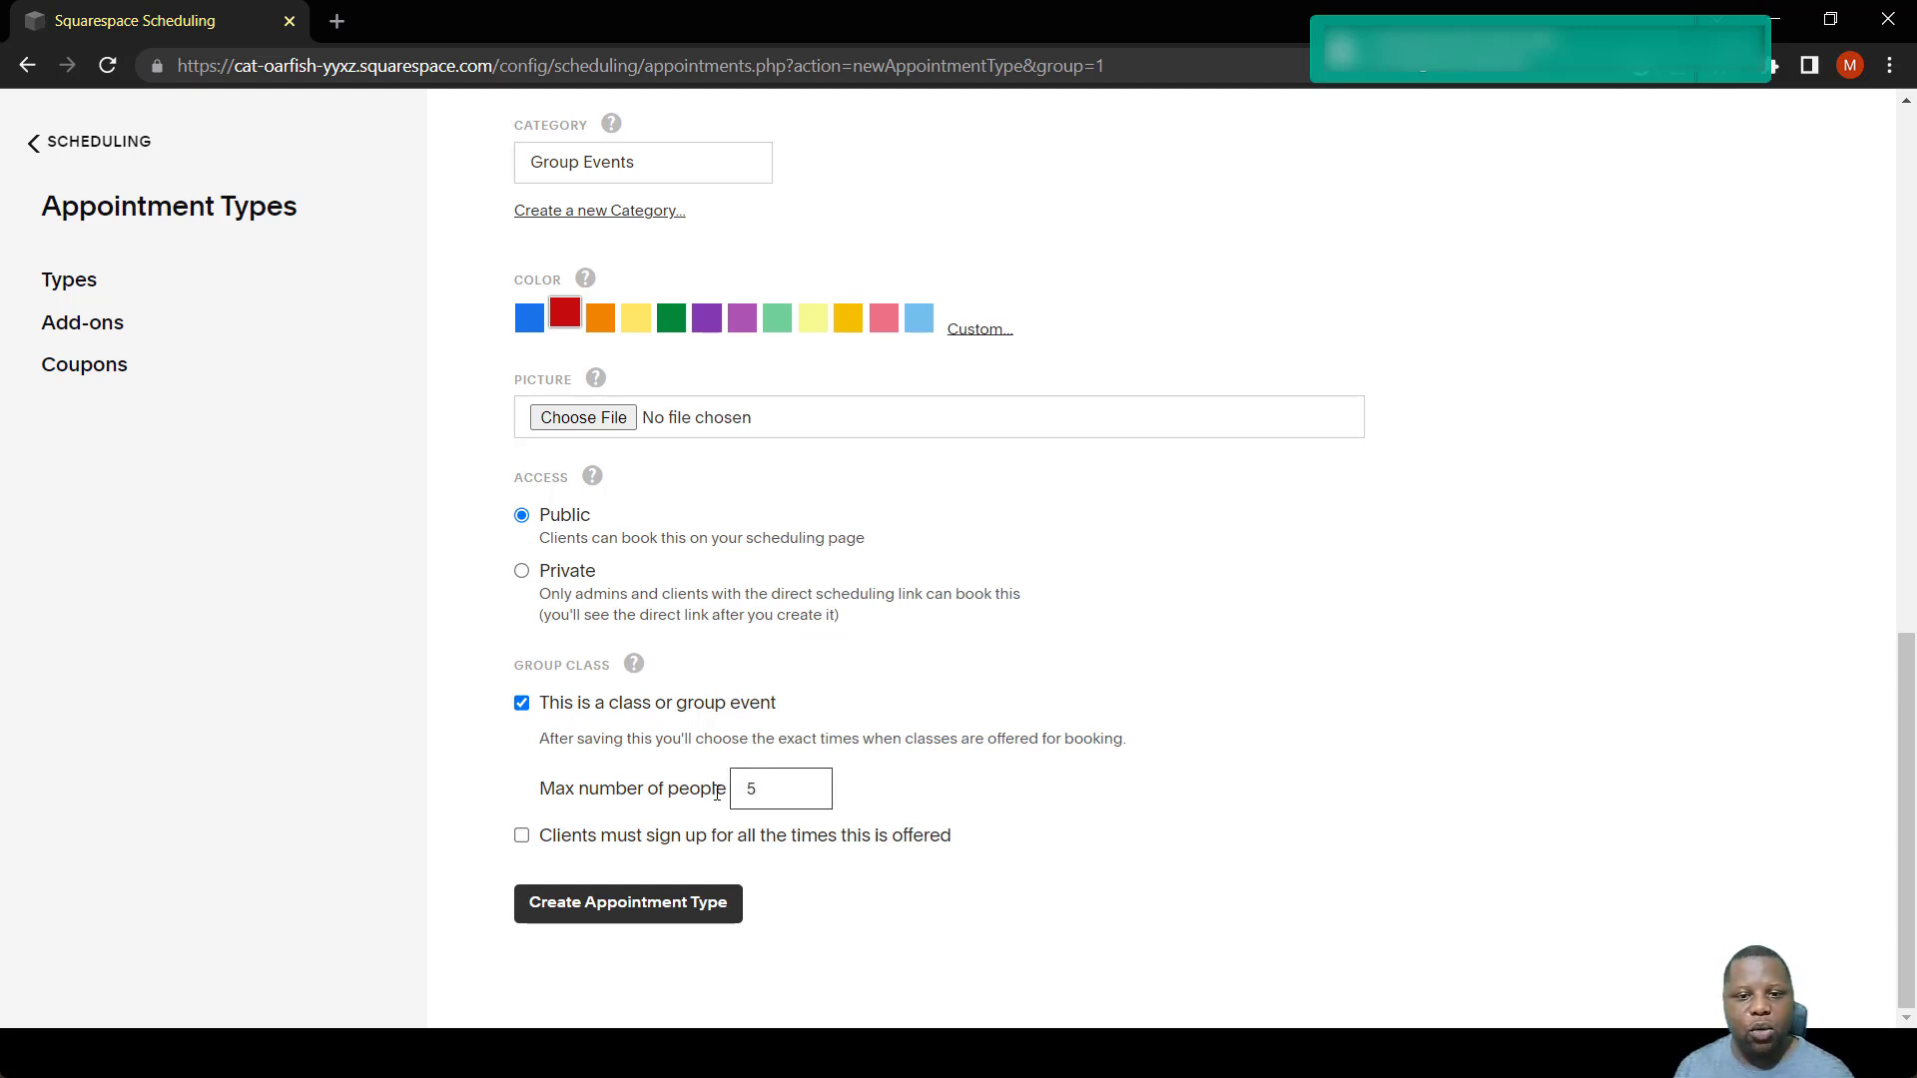
mouse_move(992, 821)
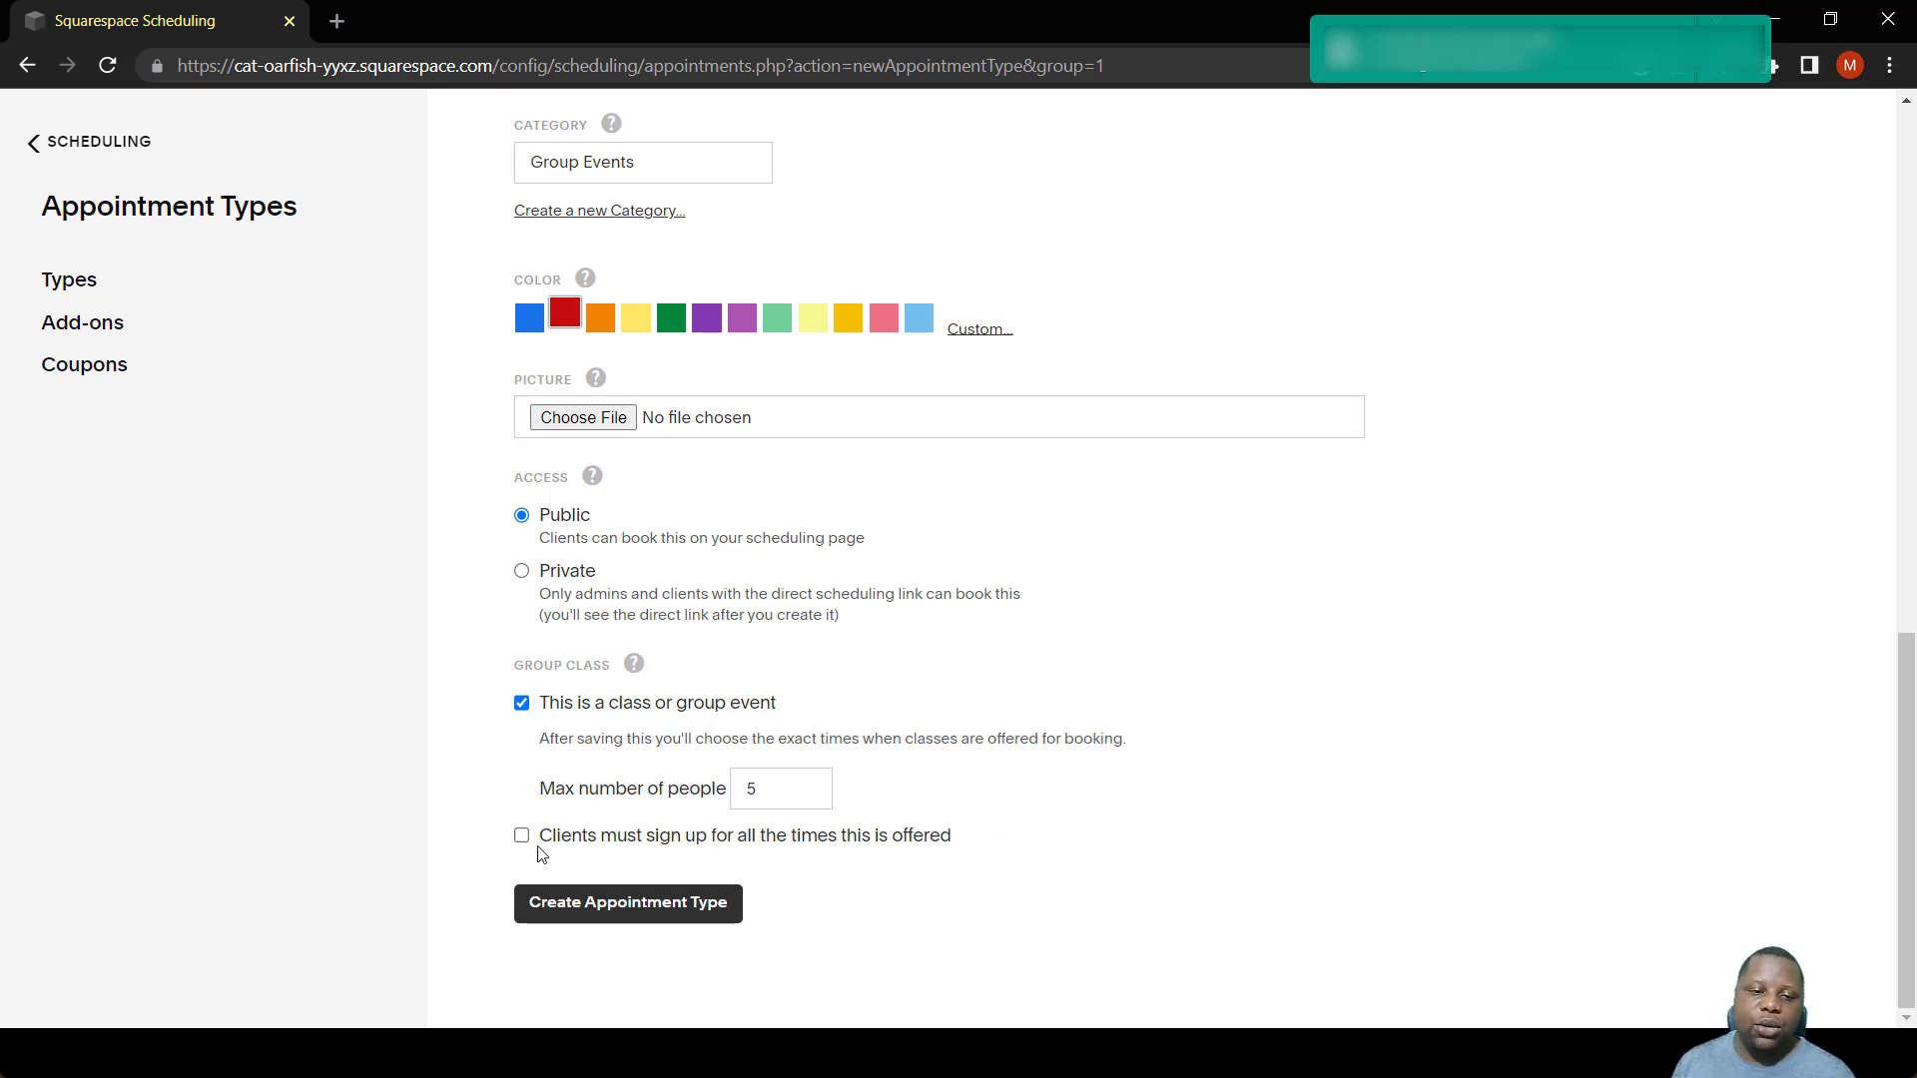
mouse_move(513, 837)
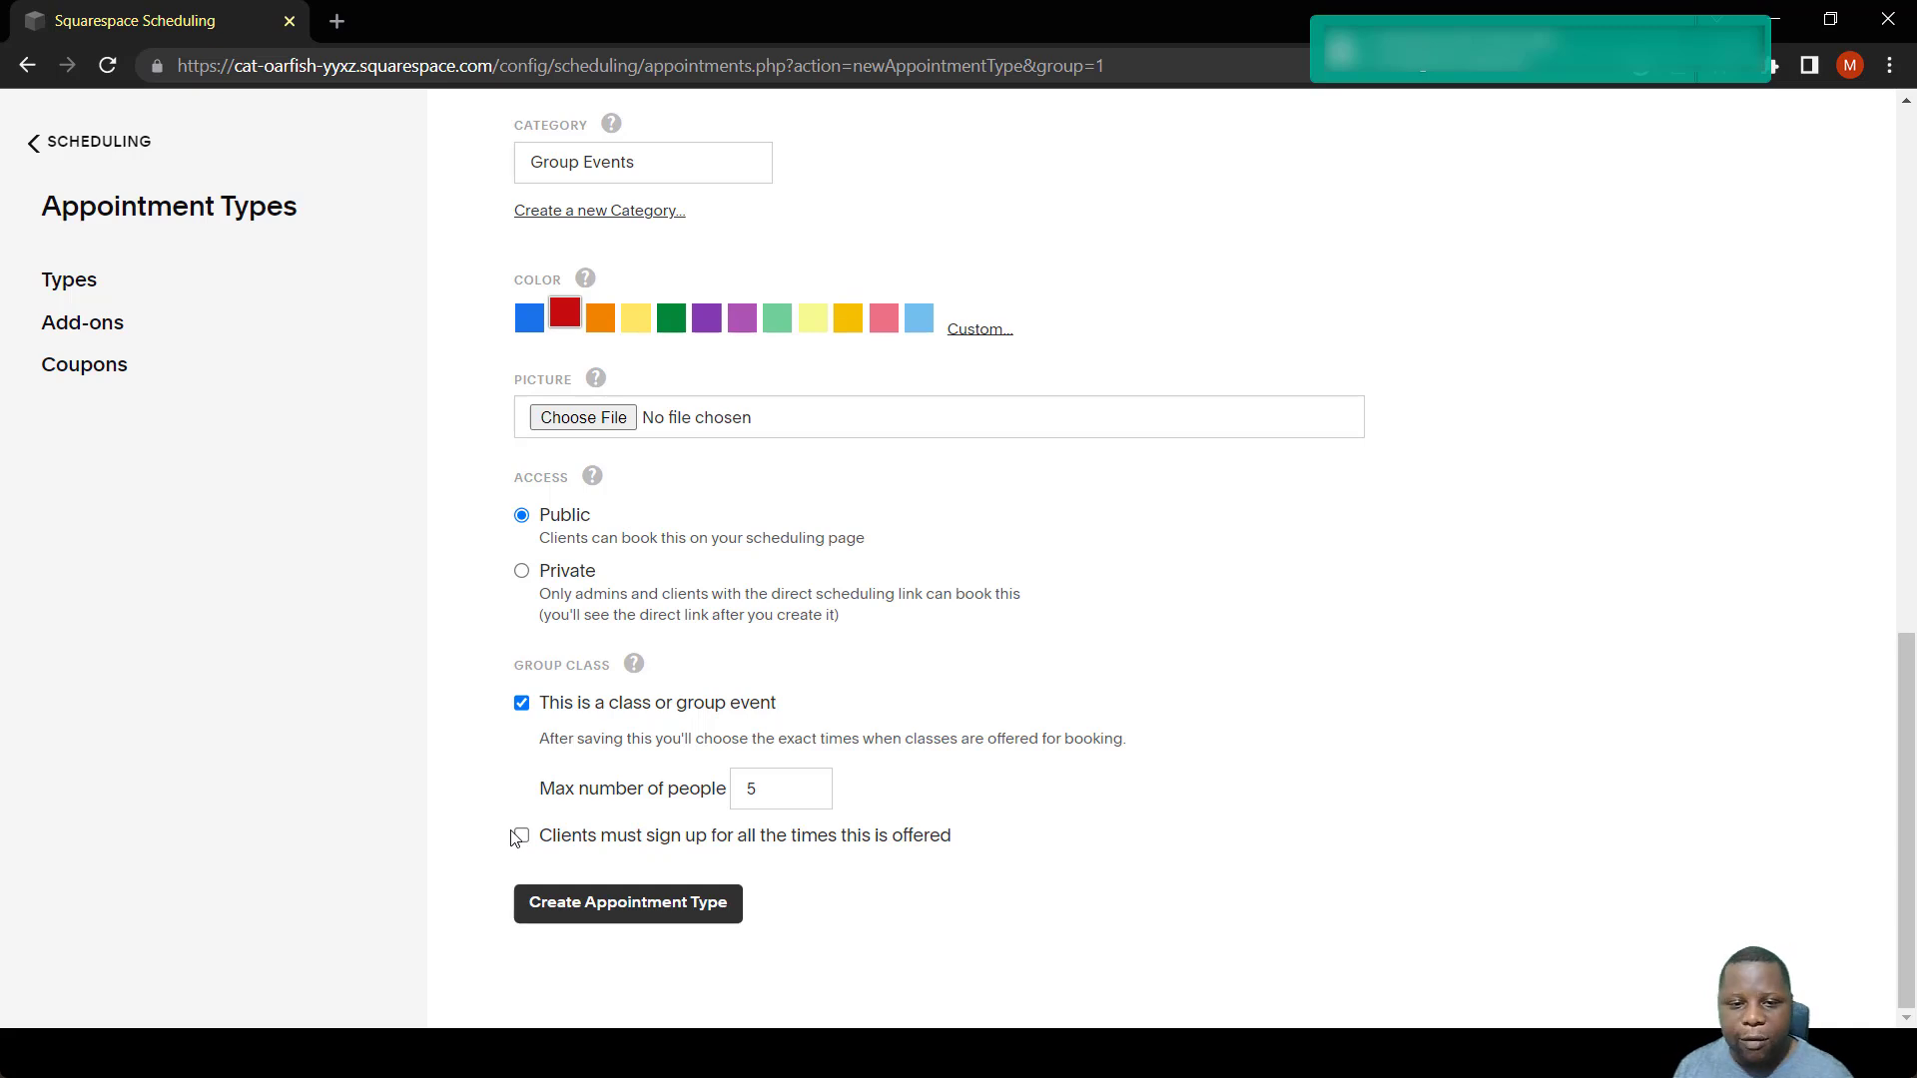
mouse_move(924, 855)
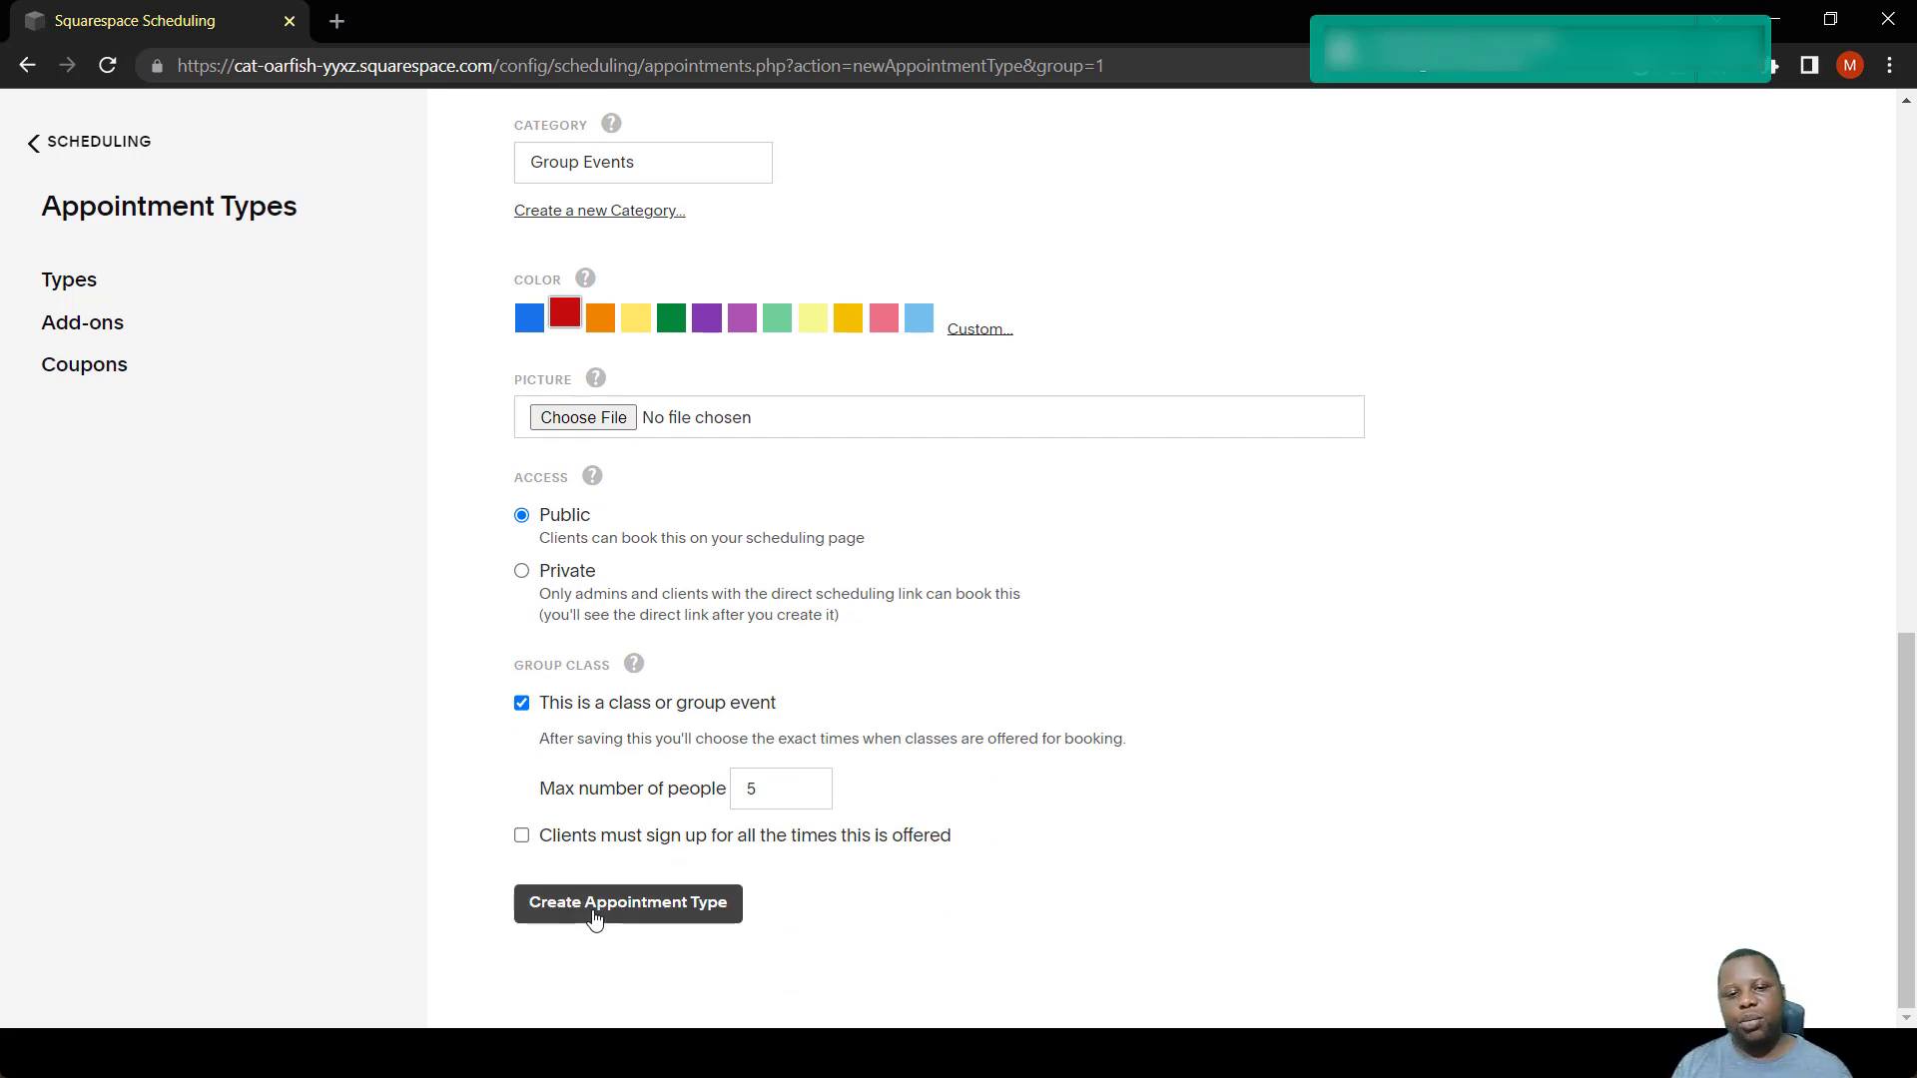
Create the class type and offer it on December 26, 2022 at 10:00-11:00am.
left_click(627, 902)
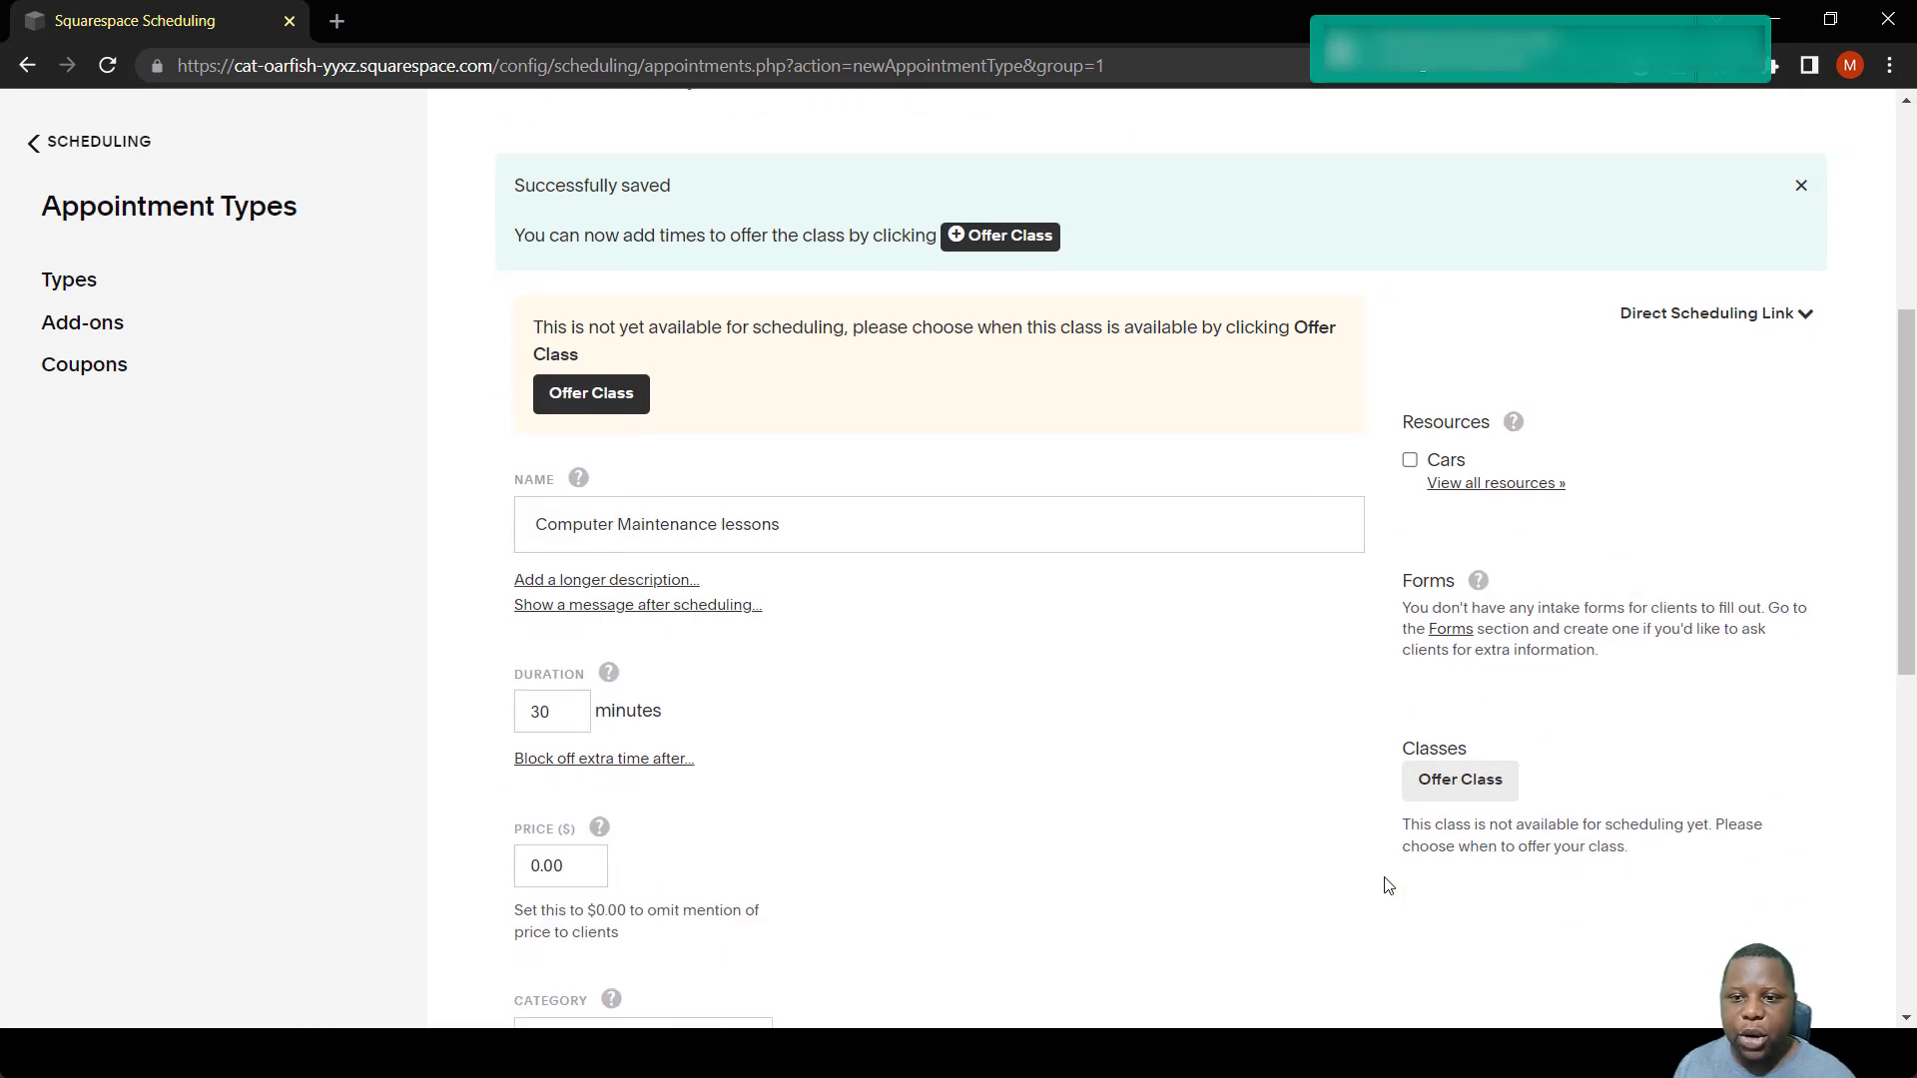
scroll("down", 3)
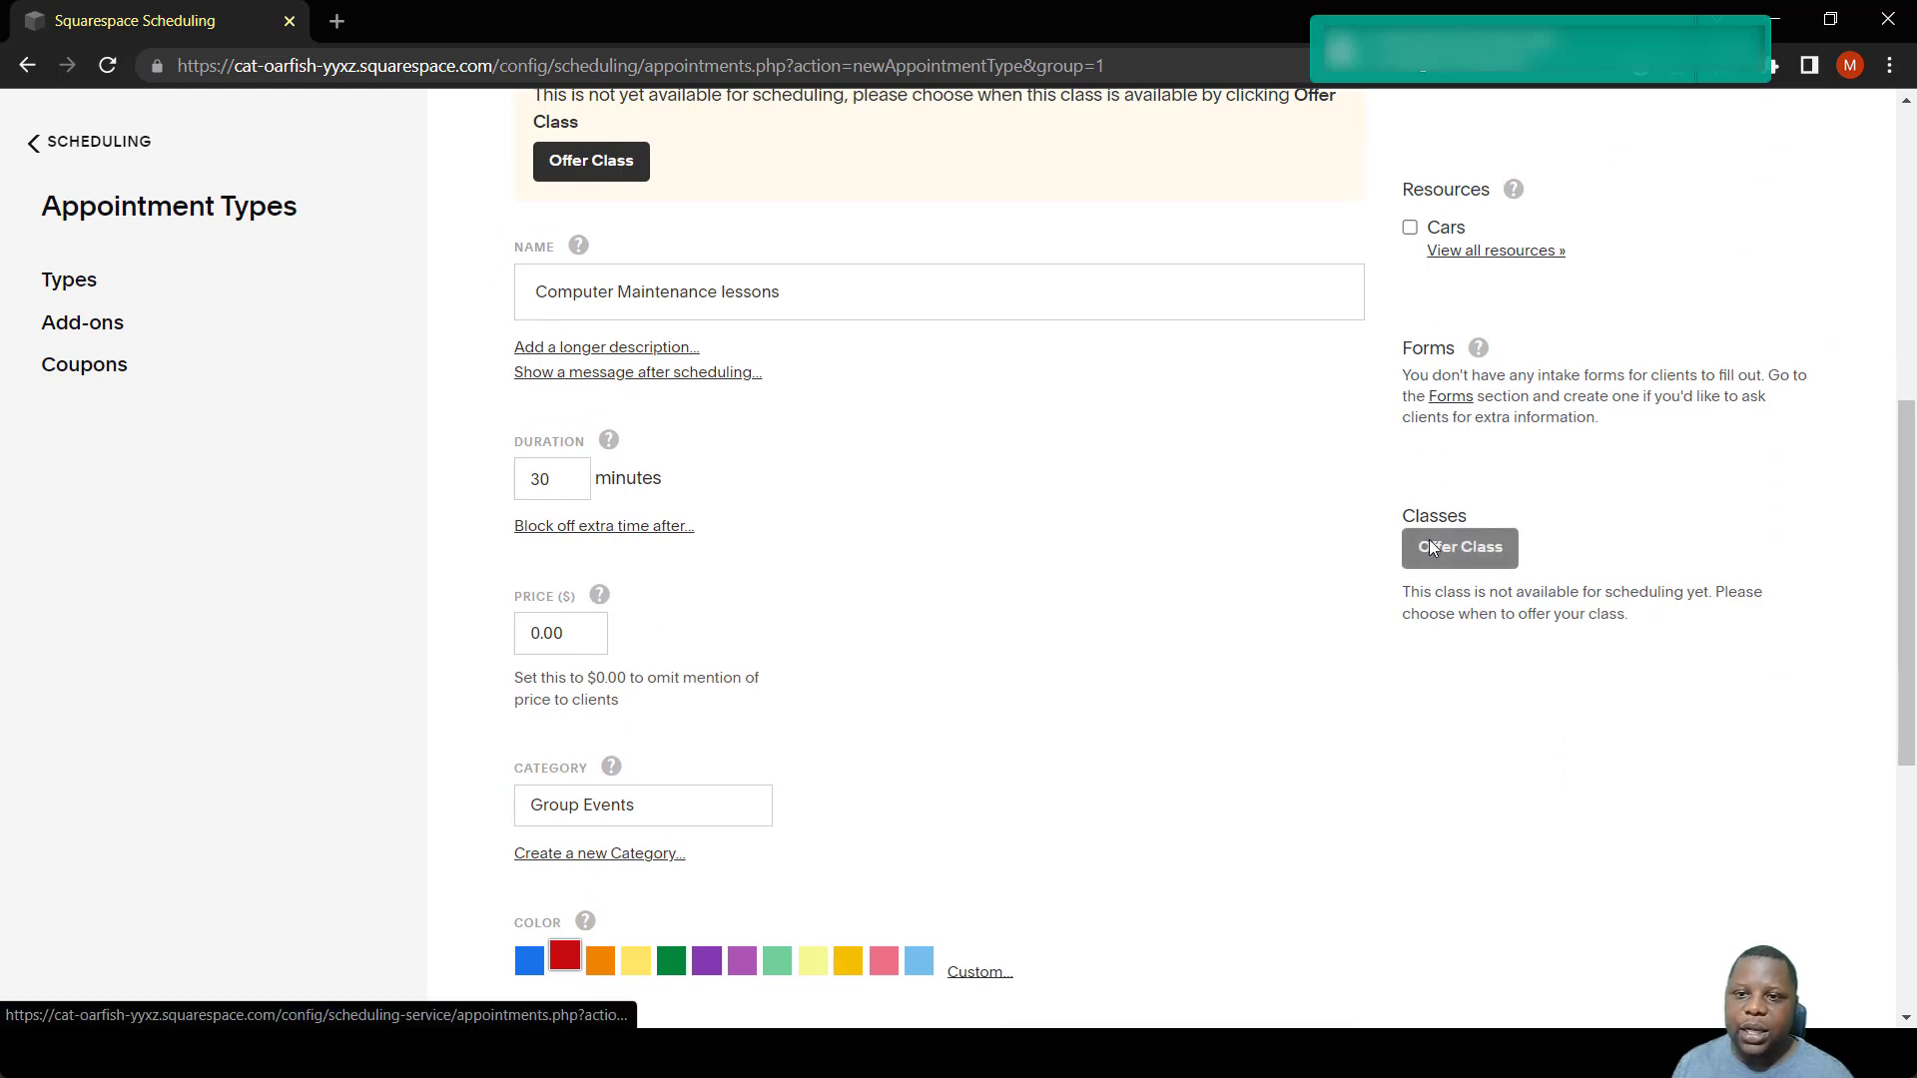
left_click(1458, 547)
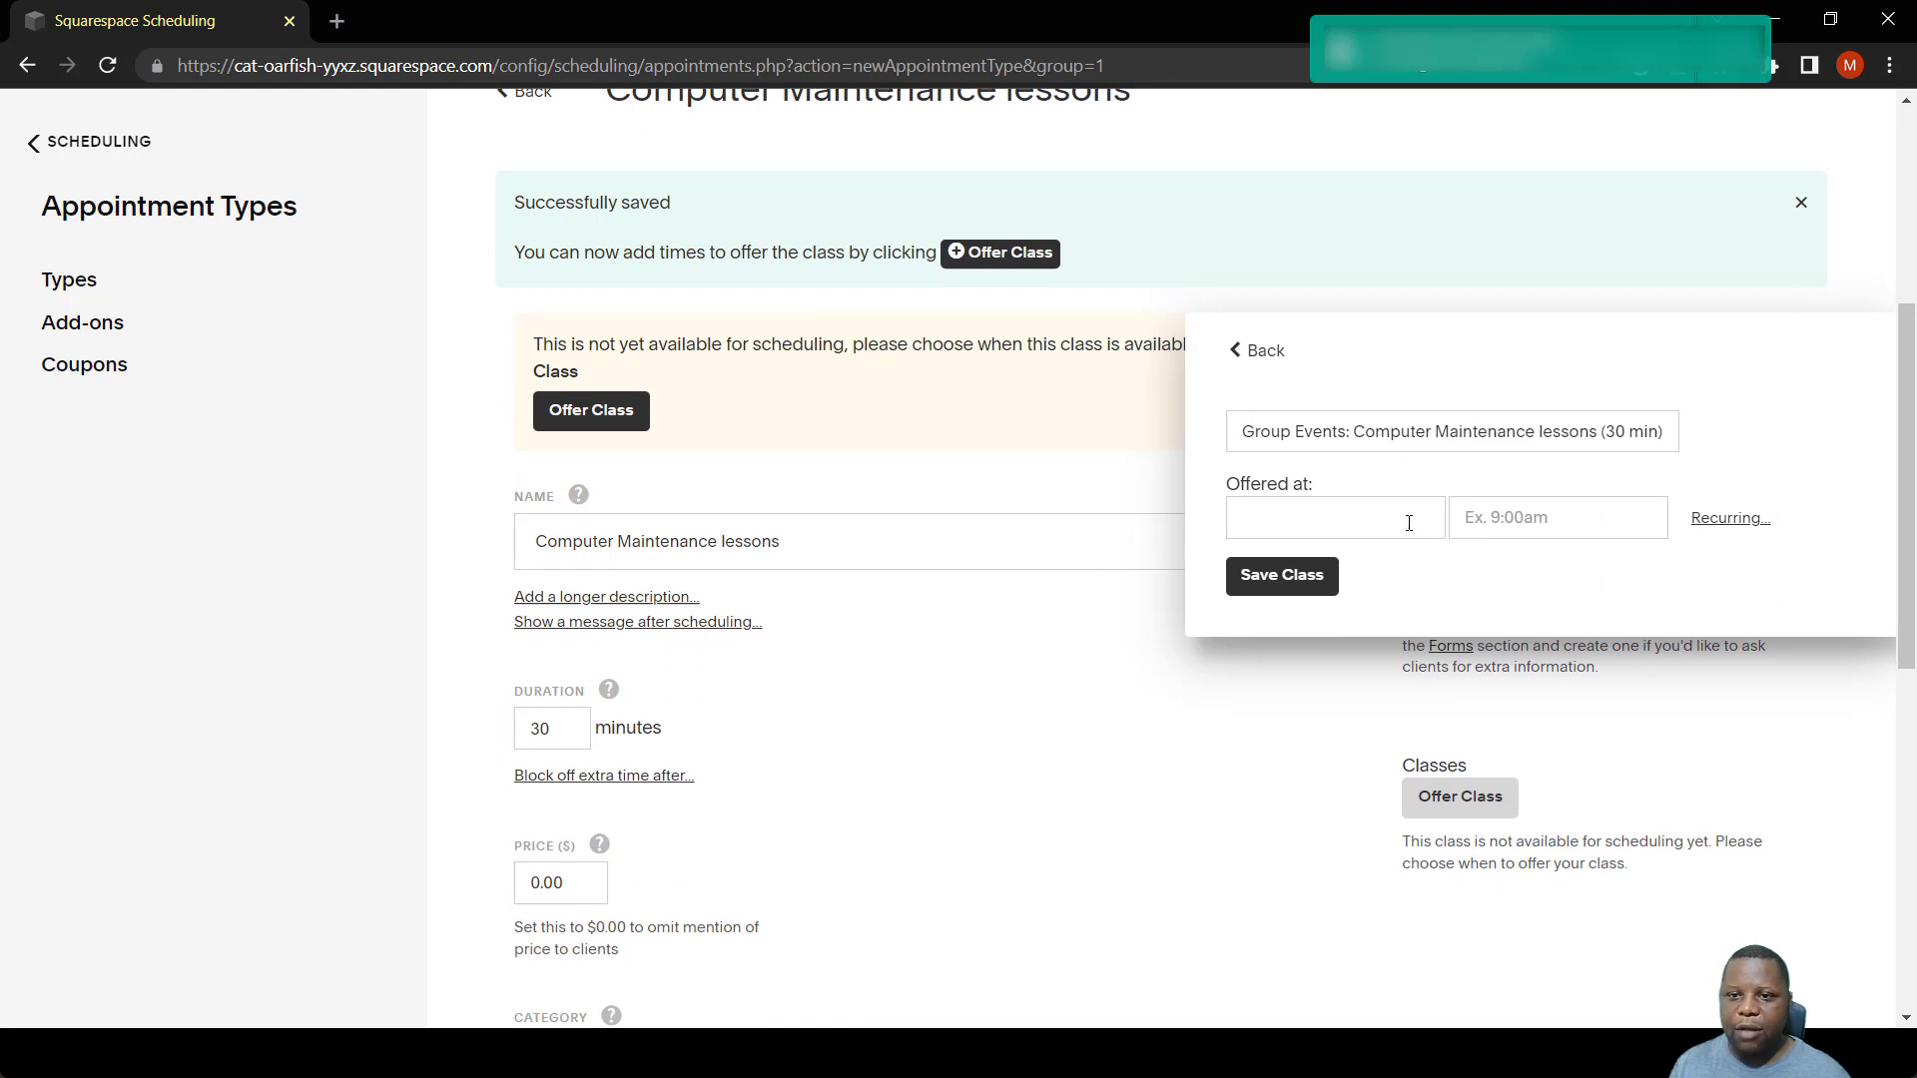
left_click(1334, 517)
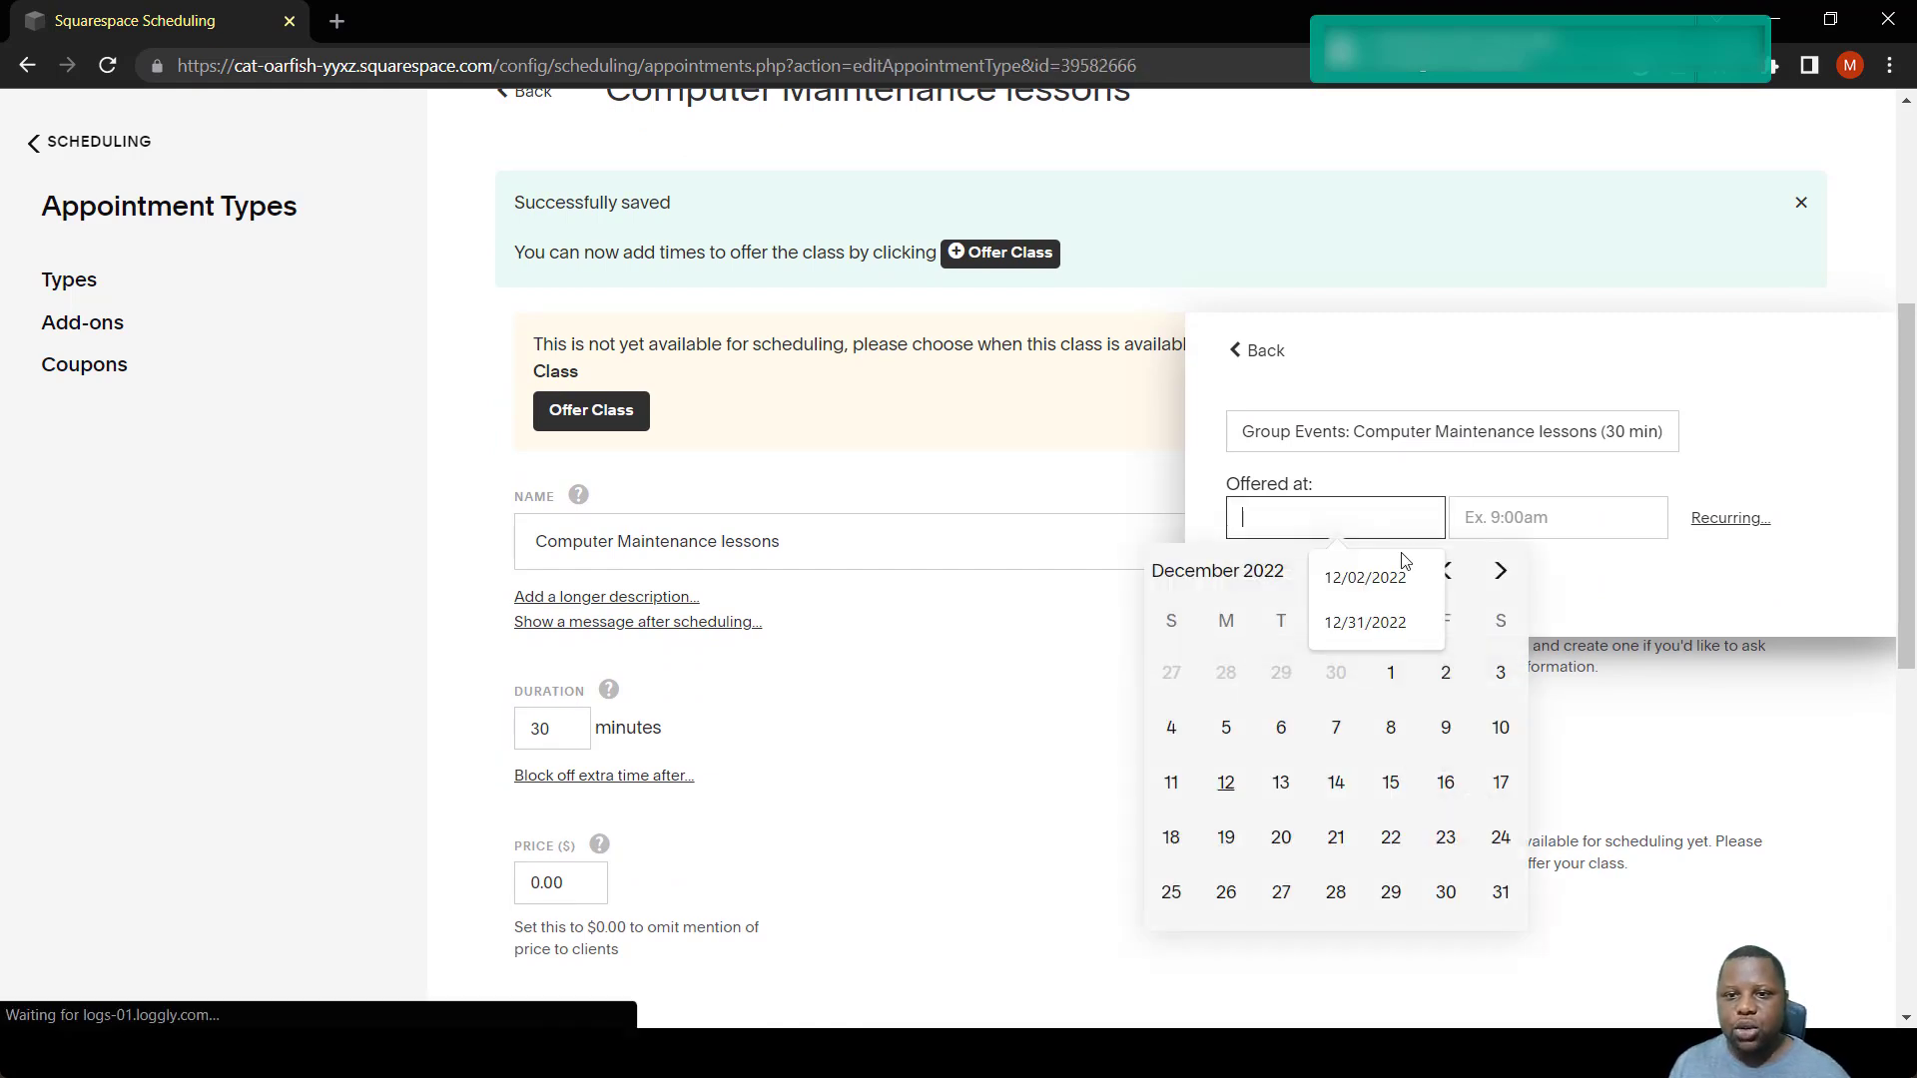
left_click(1389, 673)
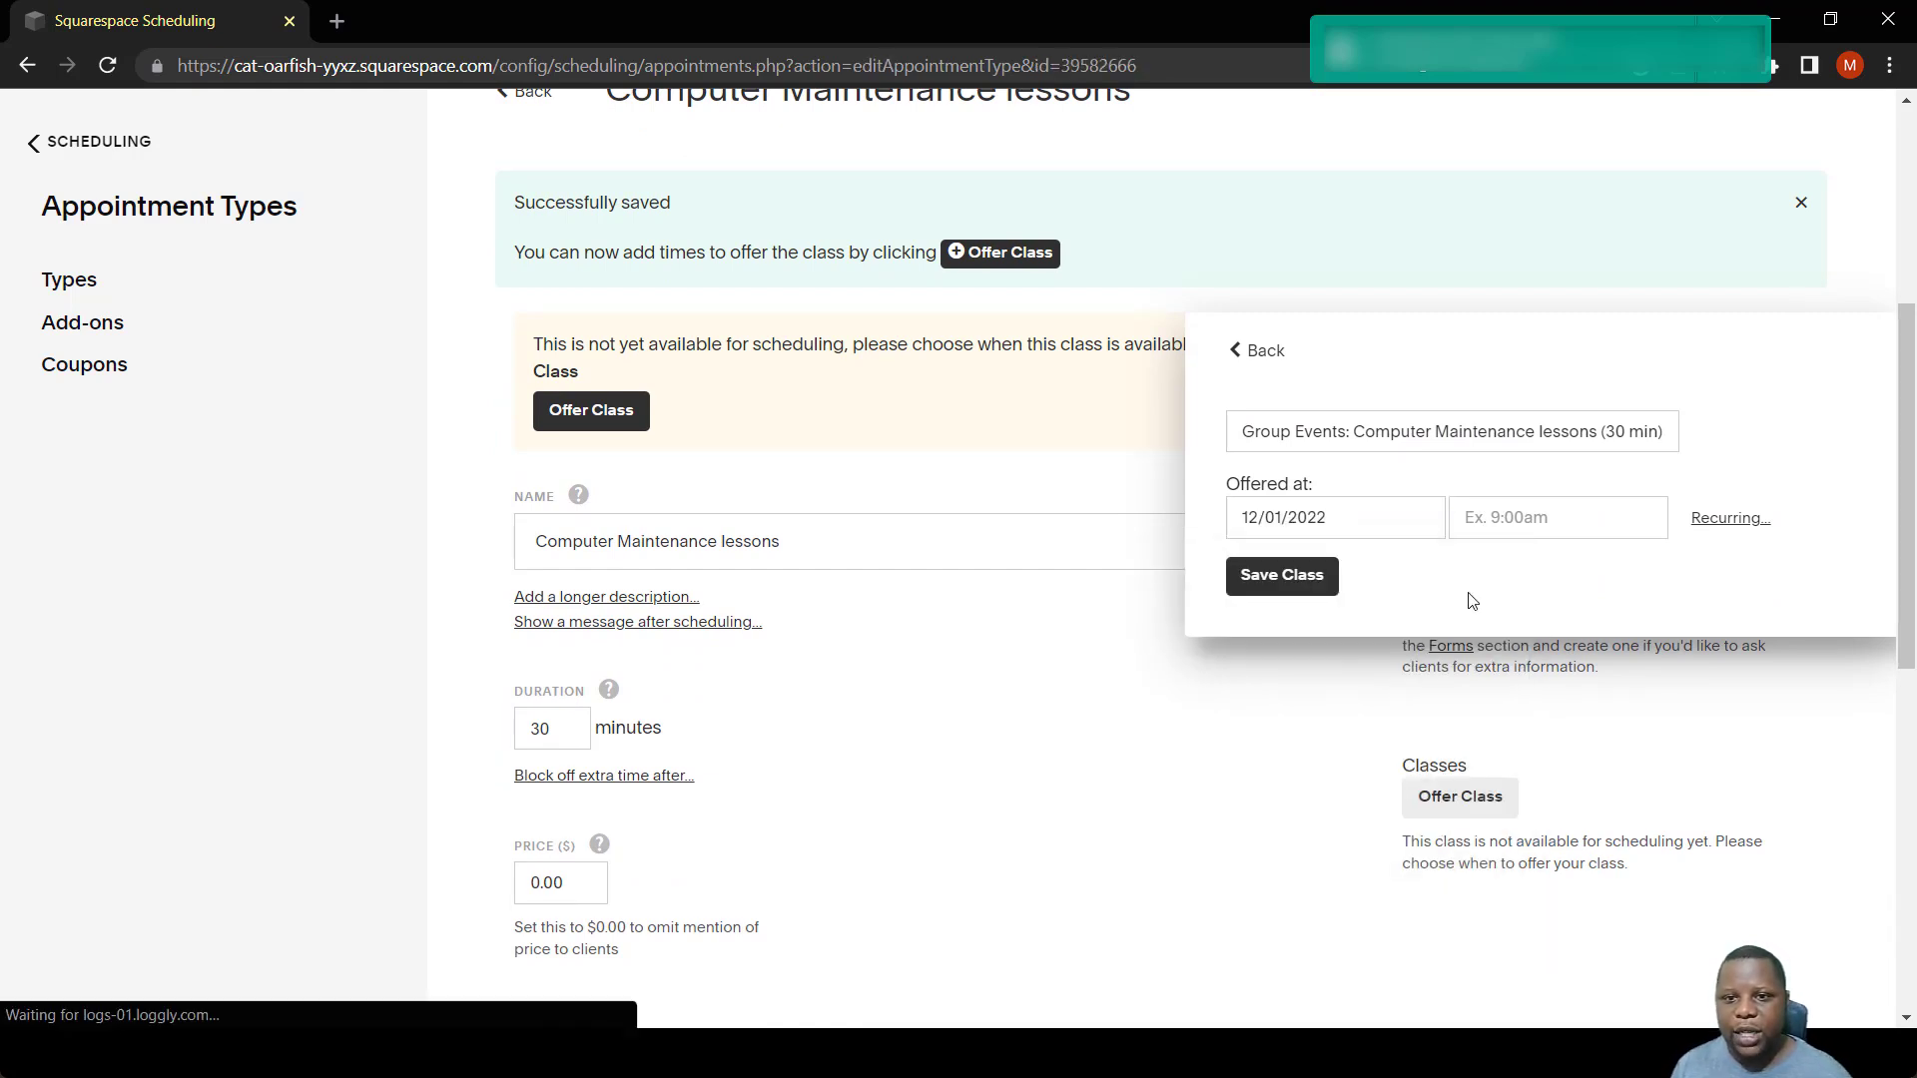
left_click(1334, 515)
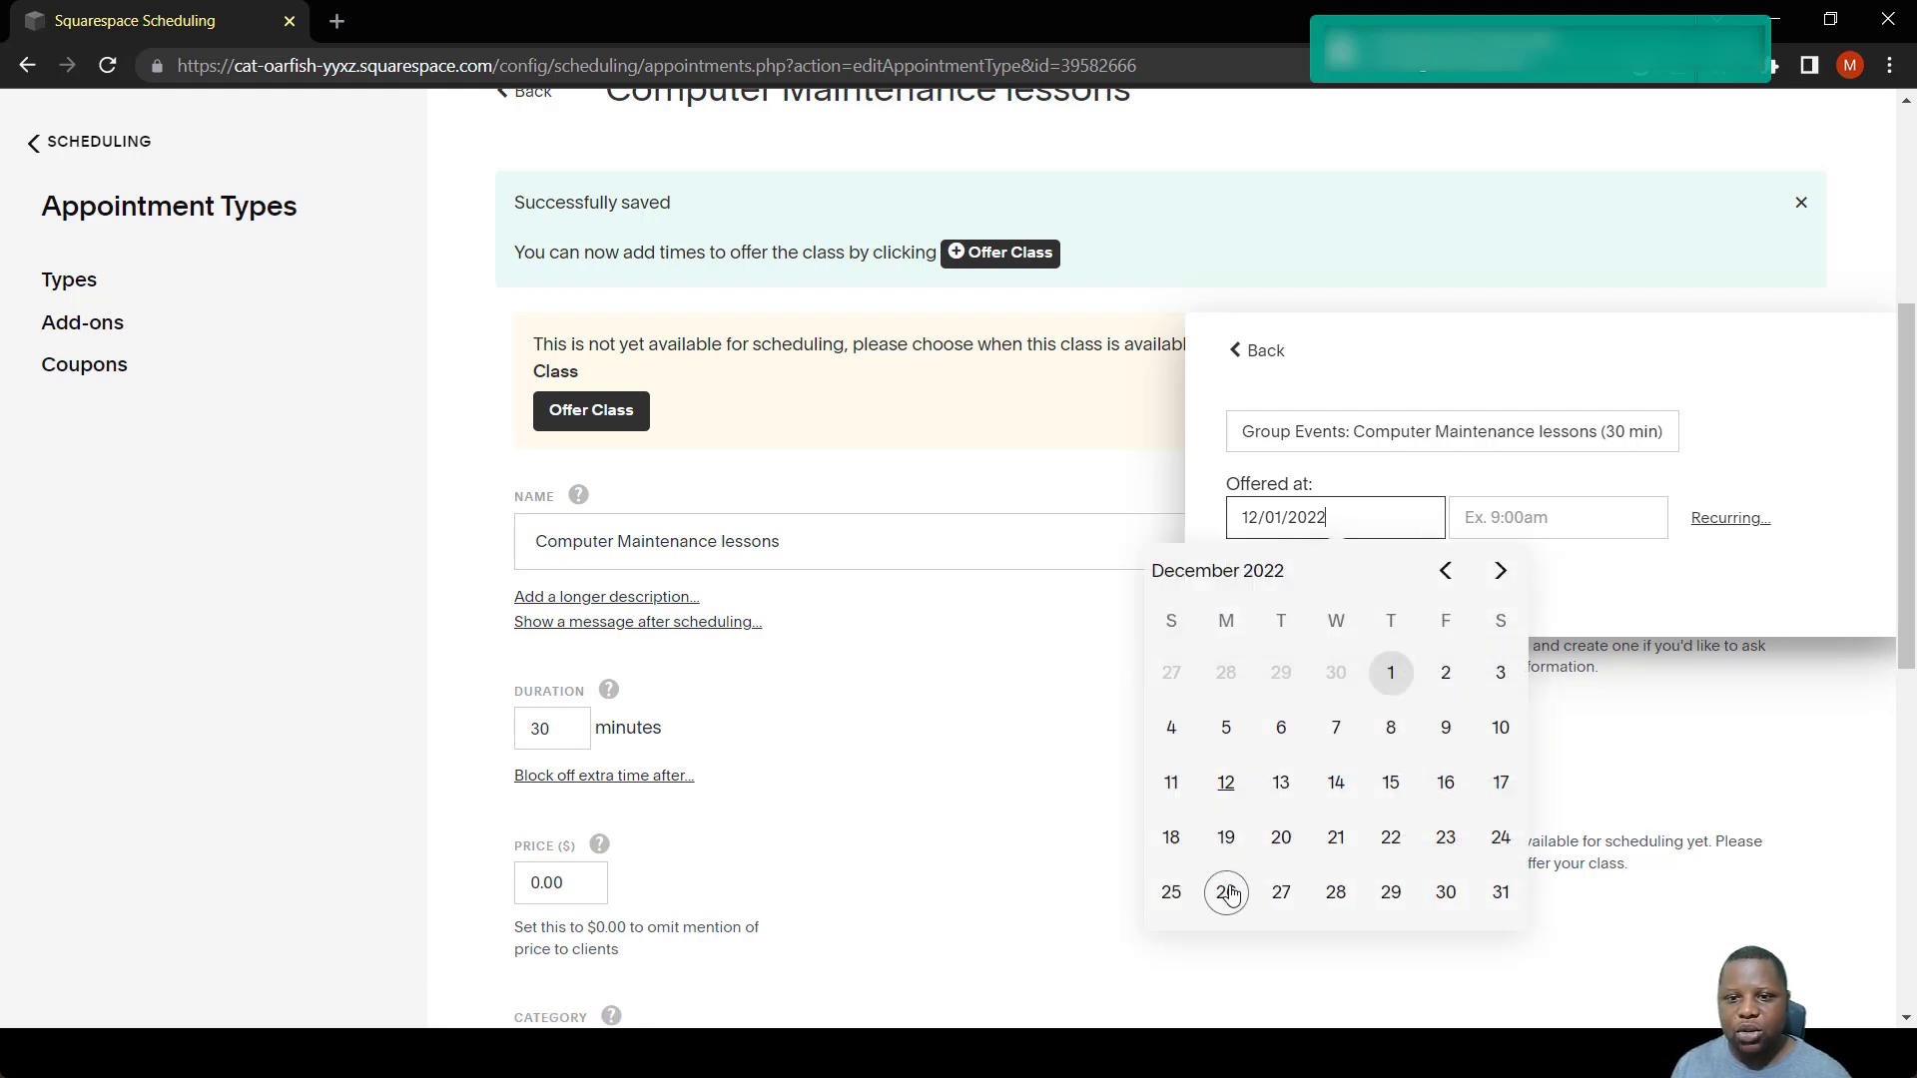
left_click(1224, 892)
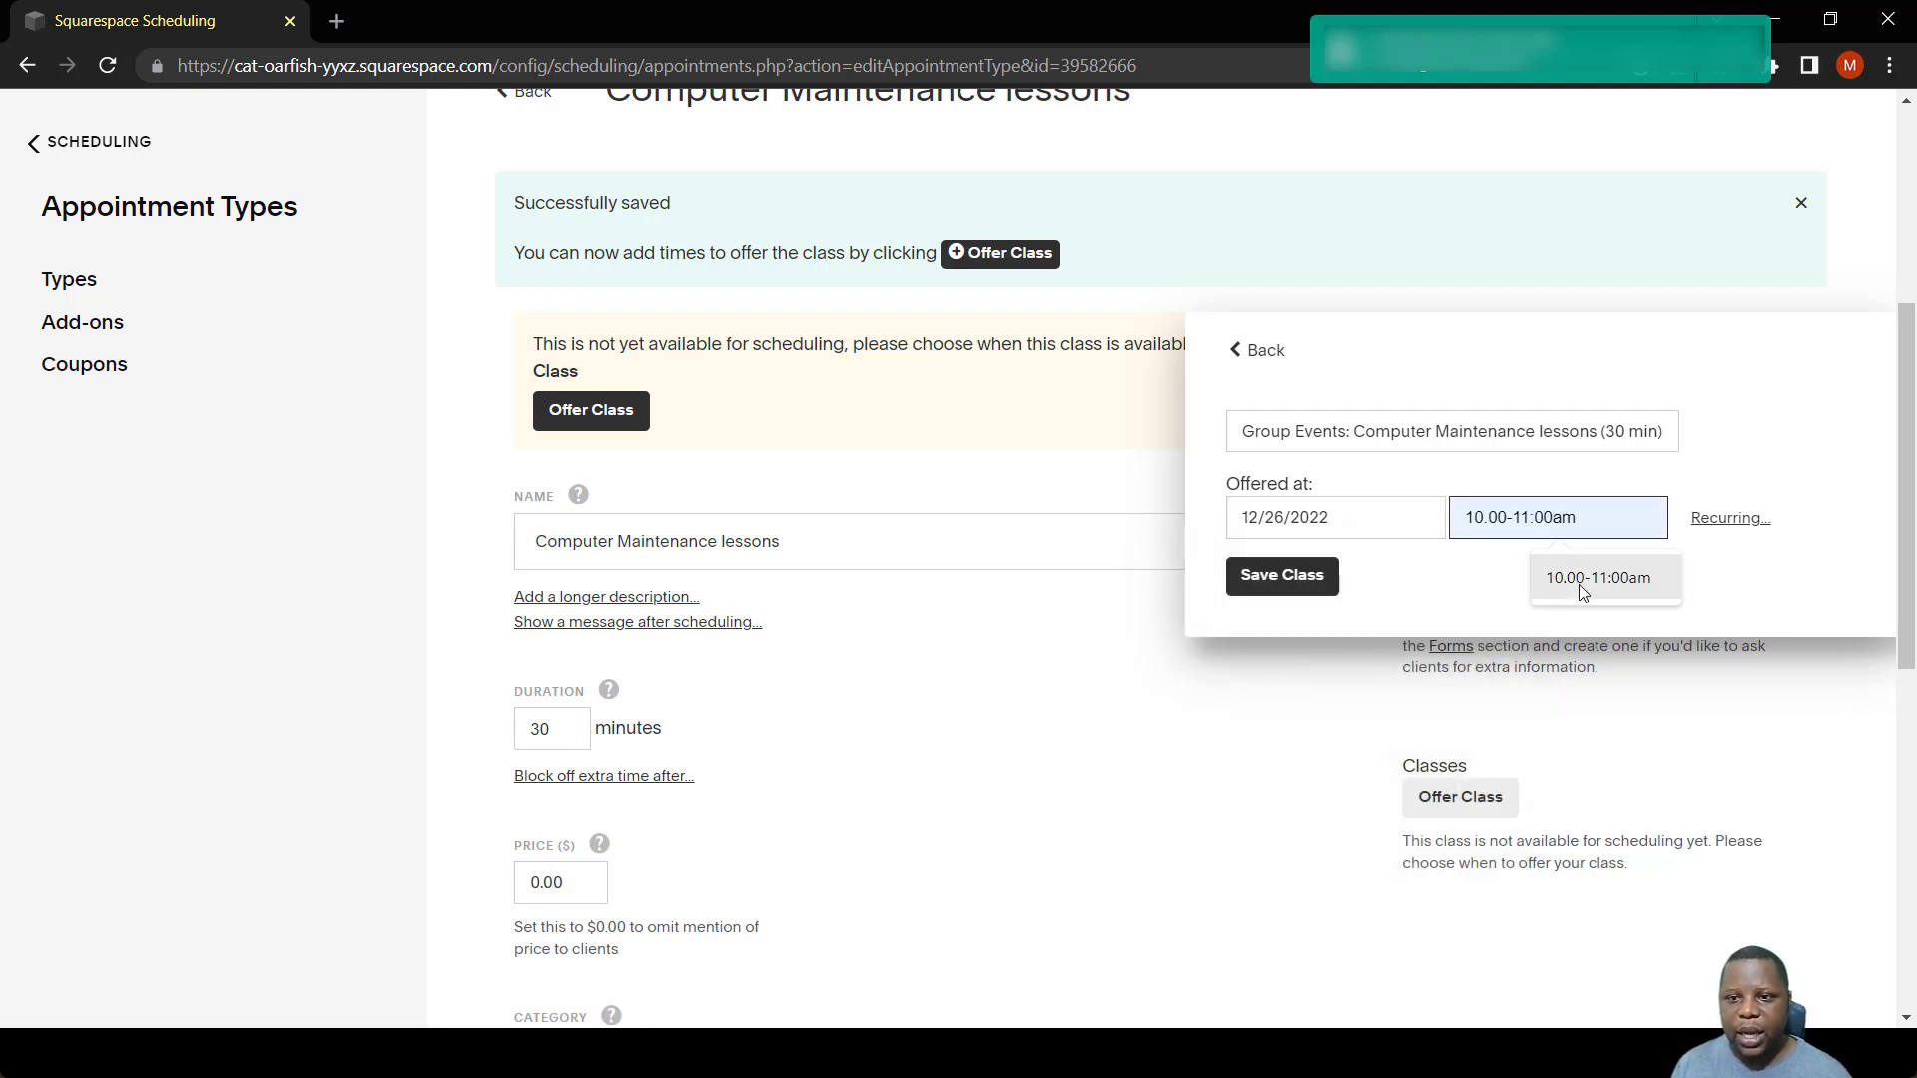
left_click(1603, 577)
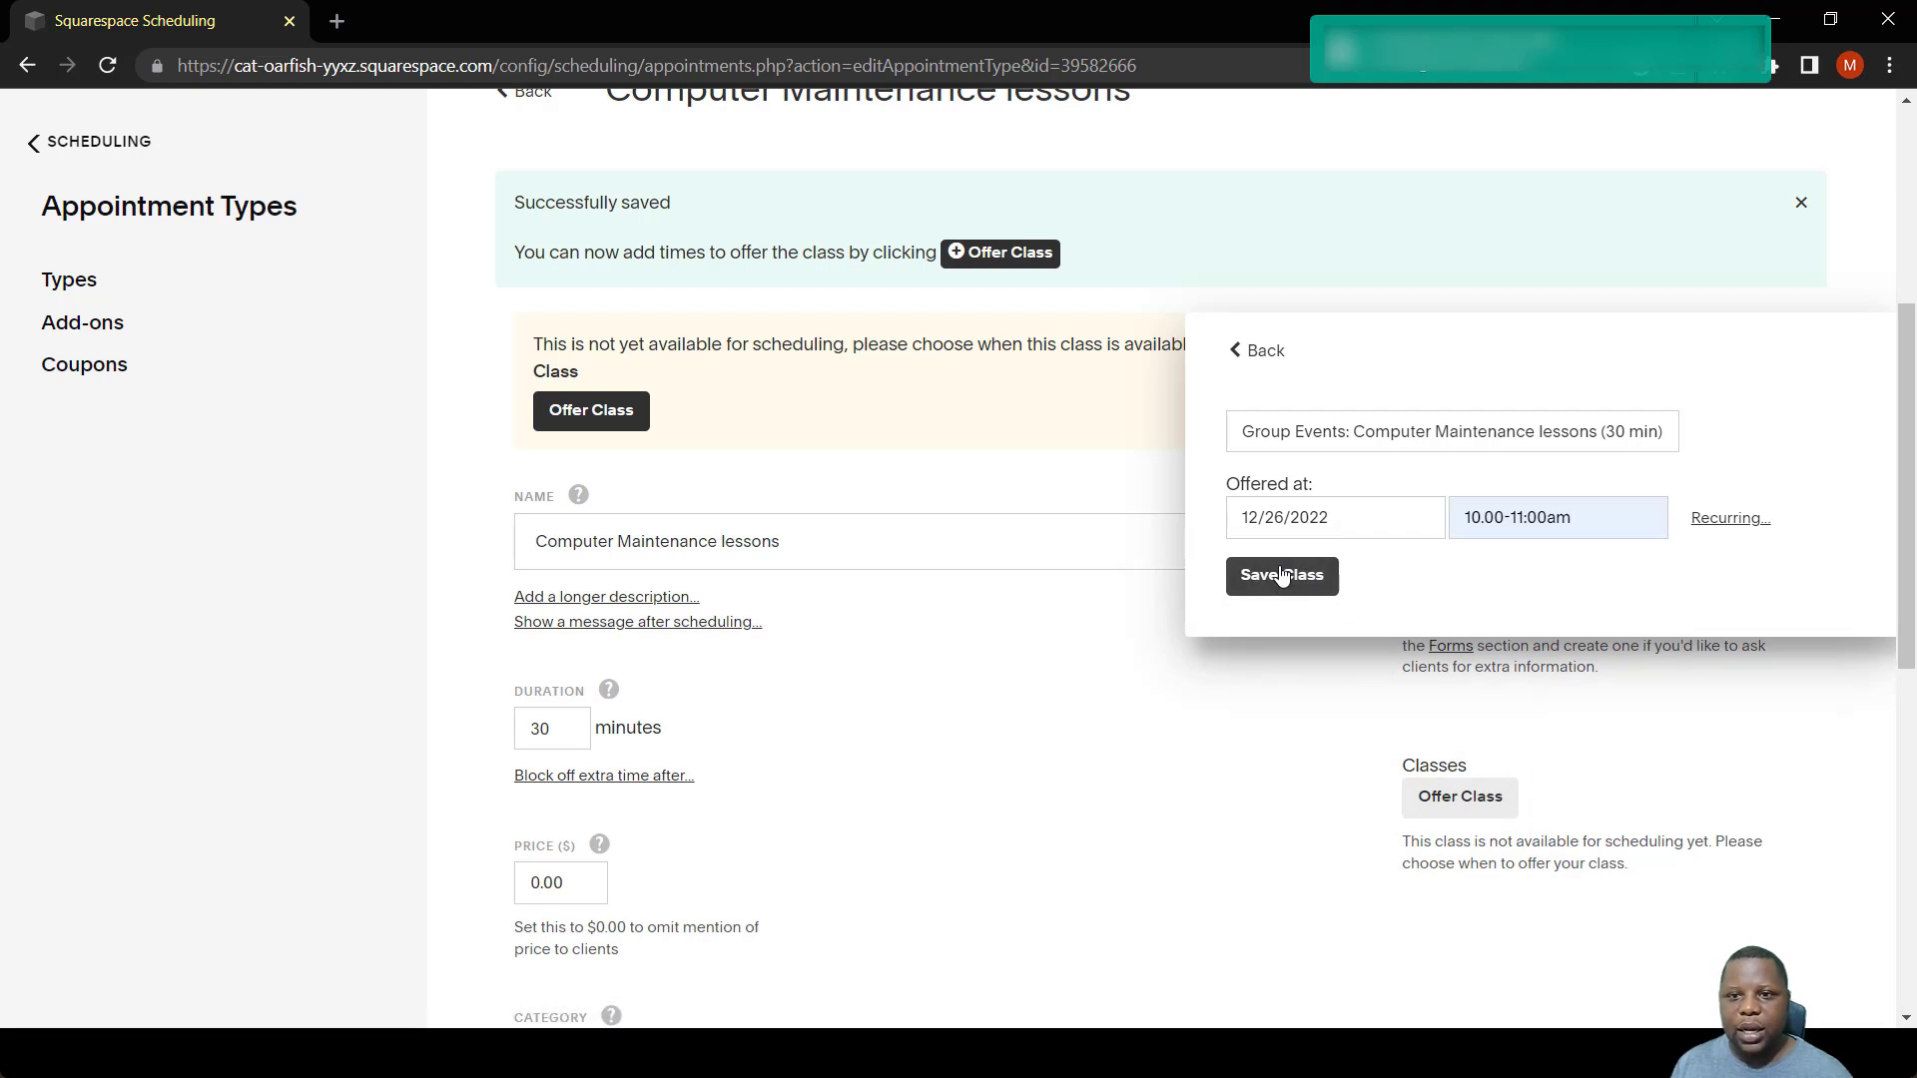
left_click(1282, 575)
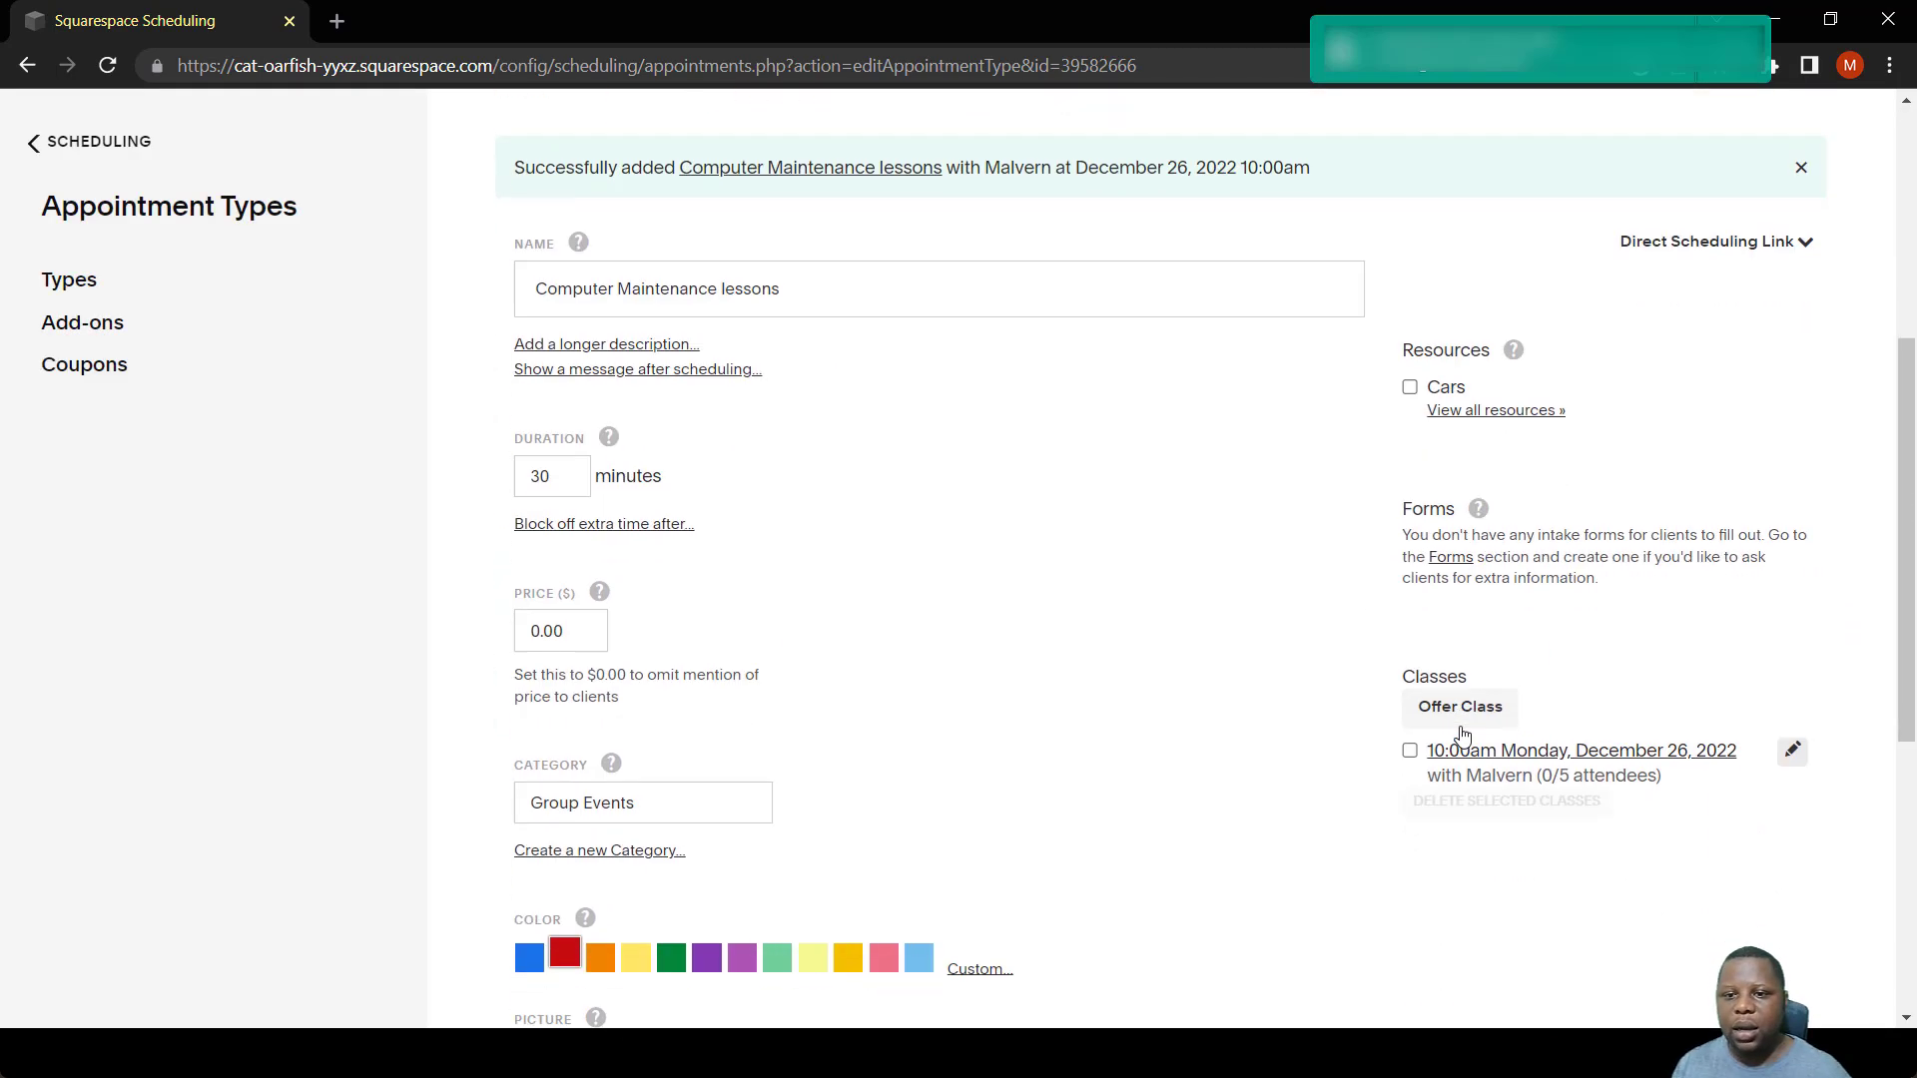
Offer a second class time on December 27, 2022 at 10:00am and save it.
scroll("down", 3)
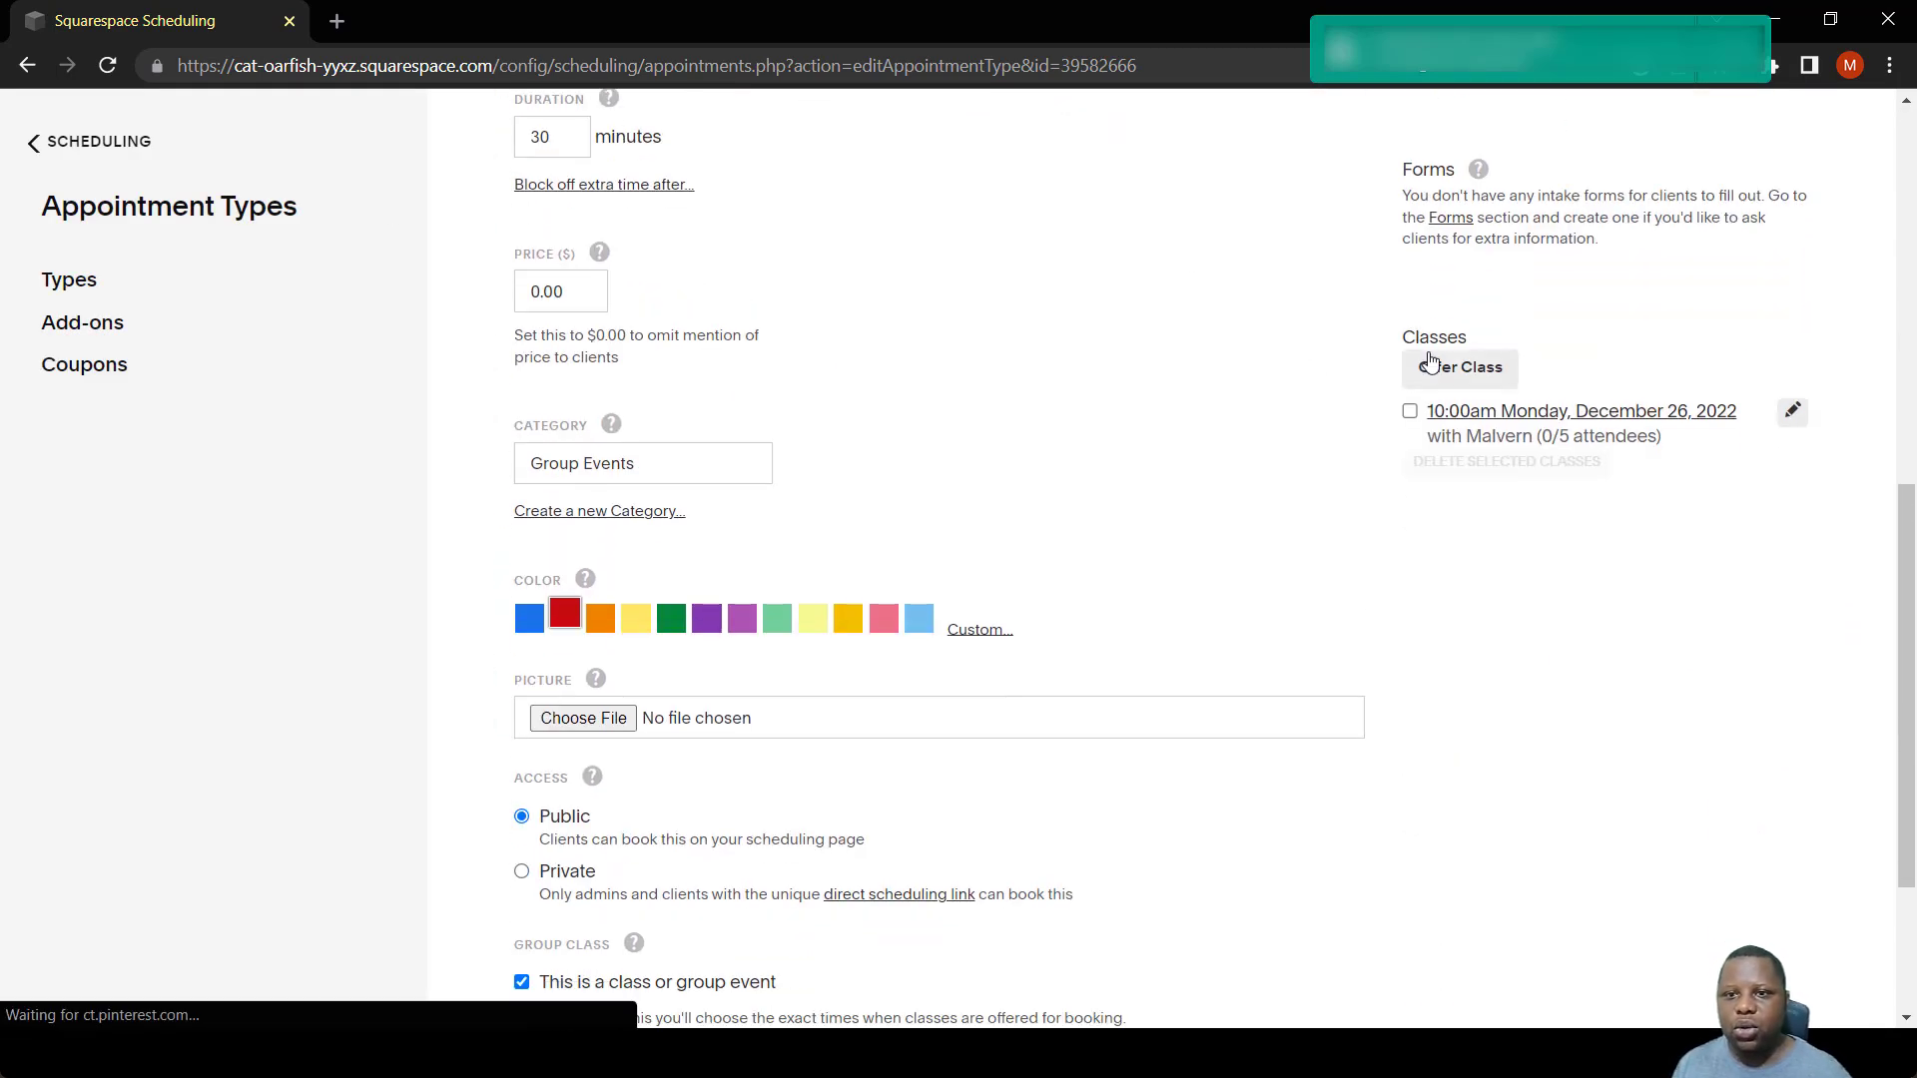
left_click(1458, 368)
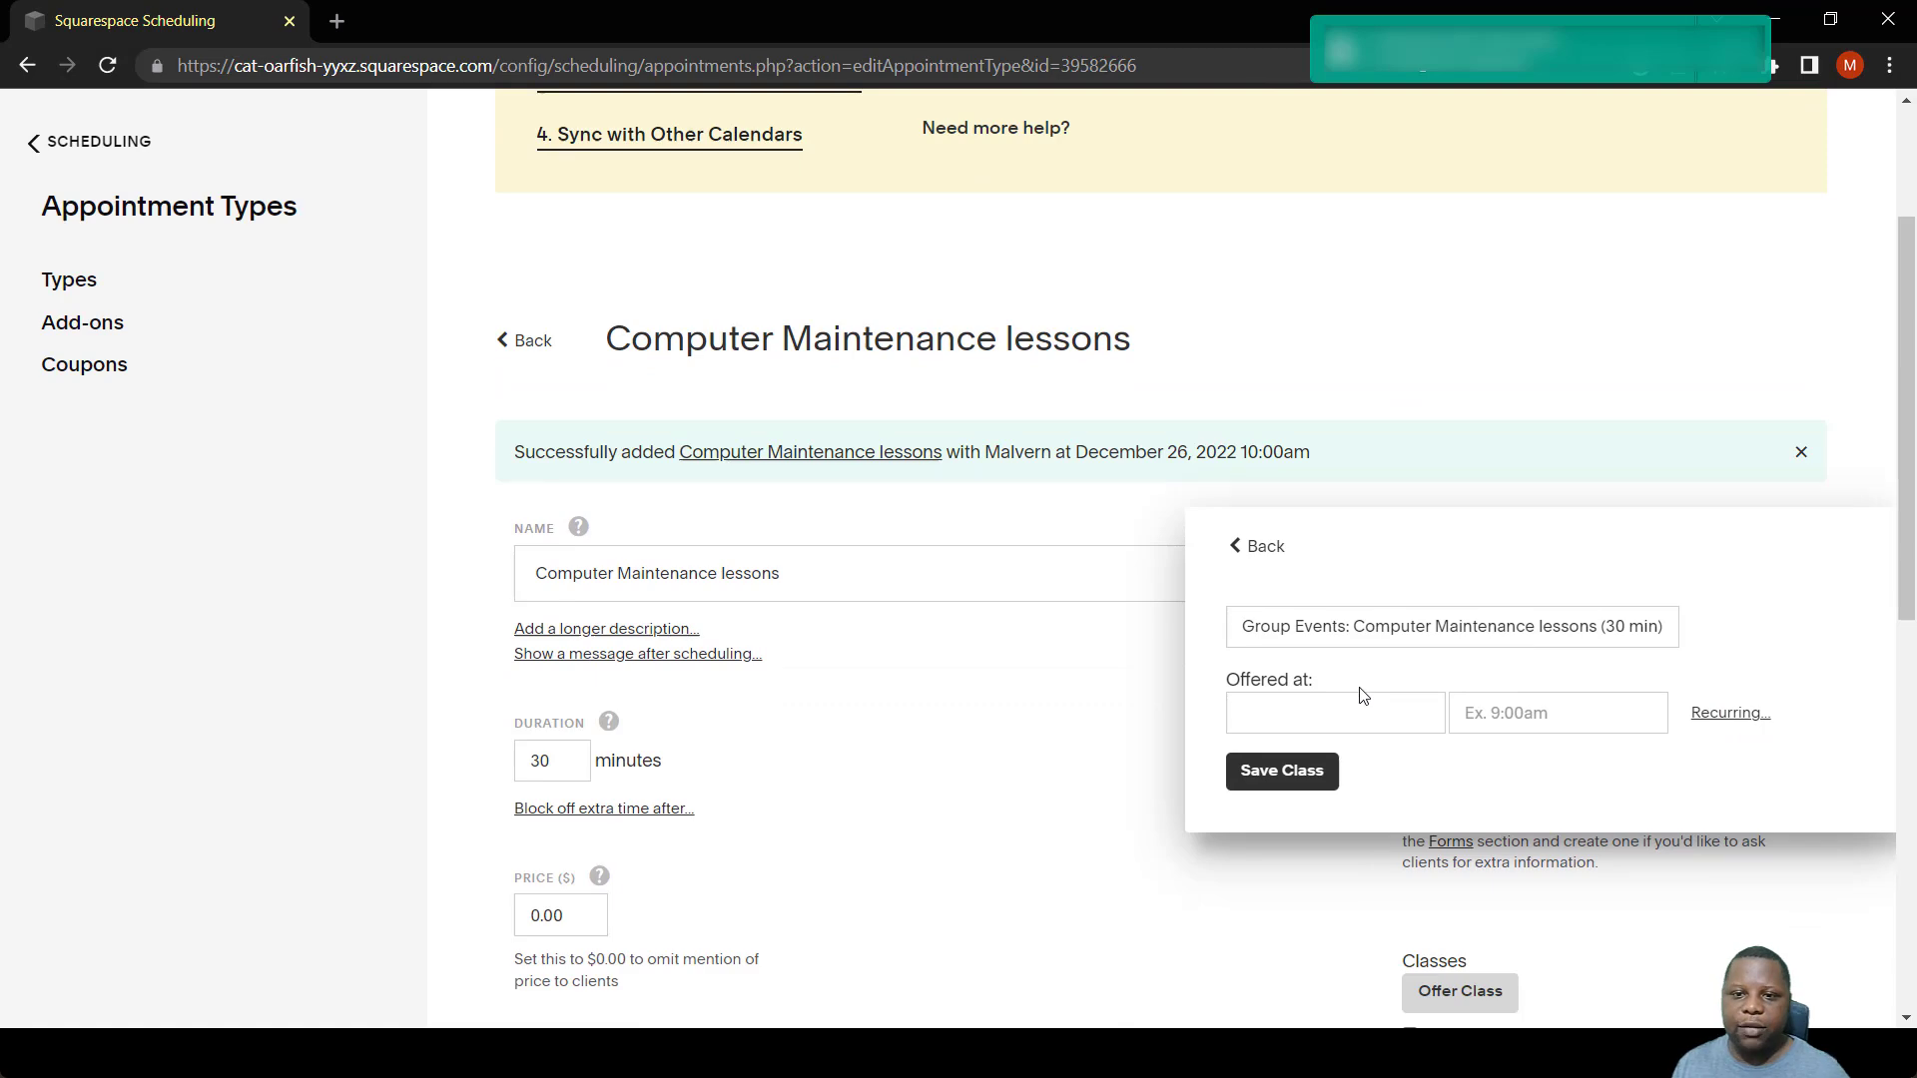
left_click(1334, 713)
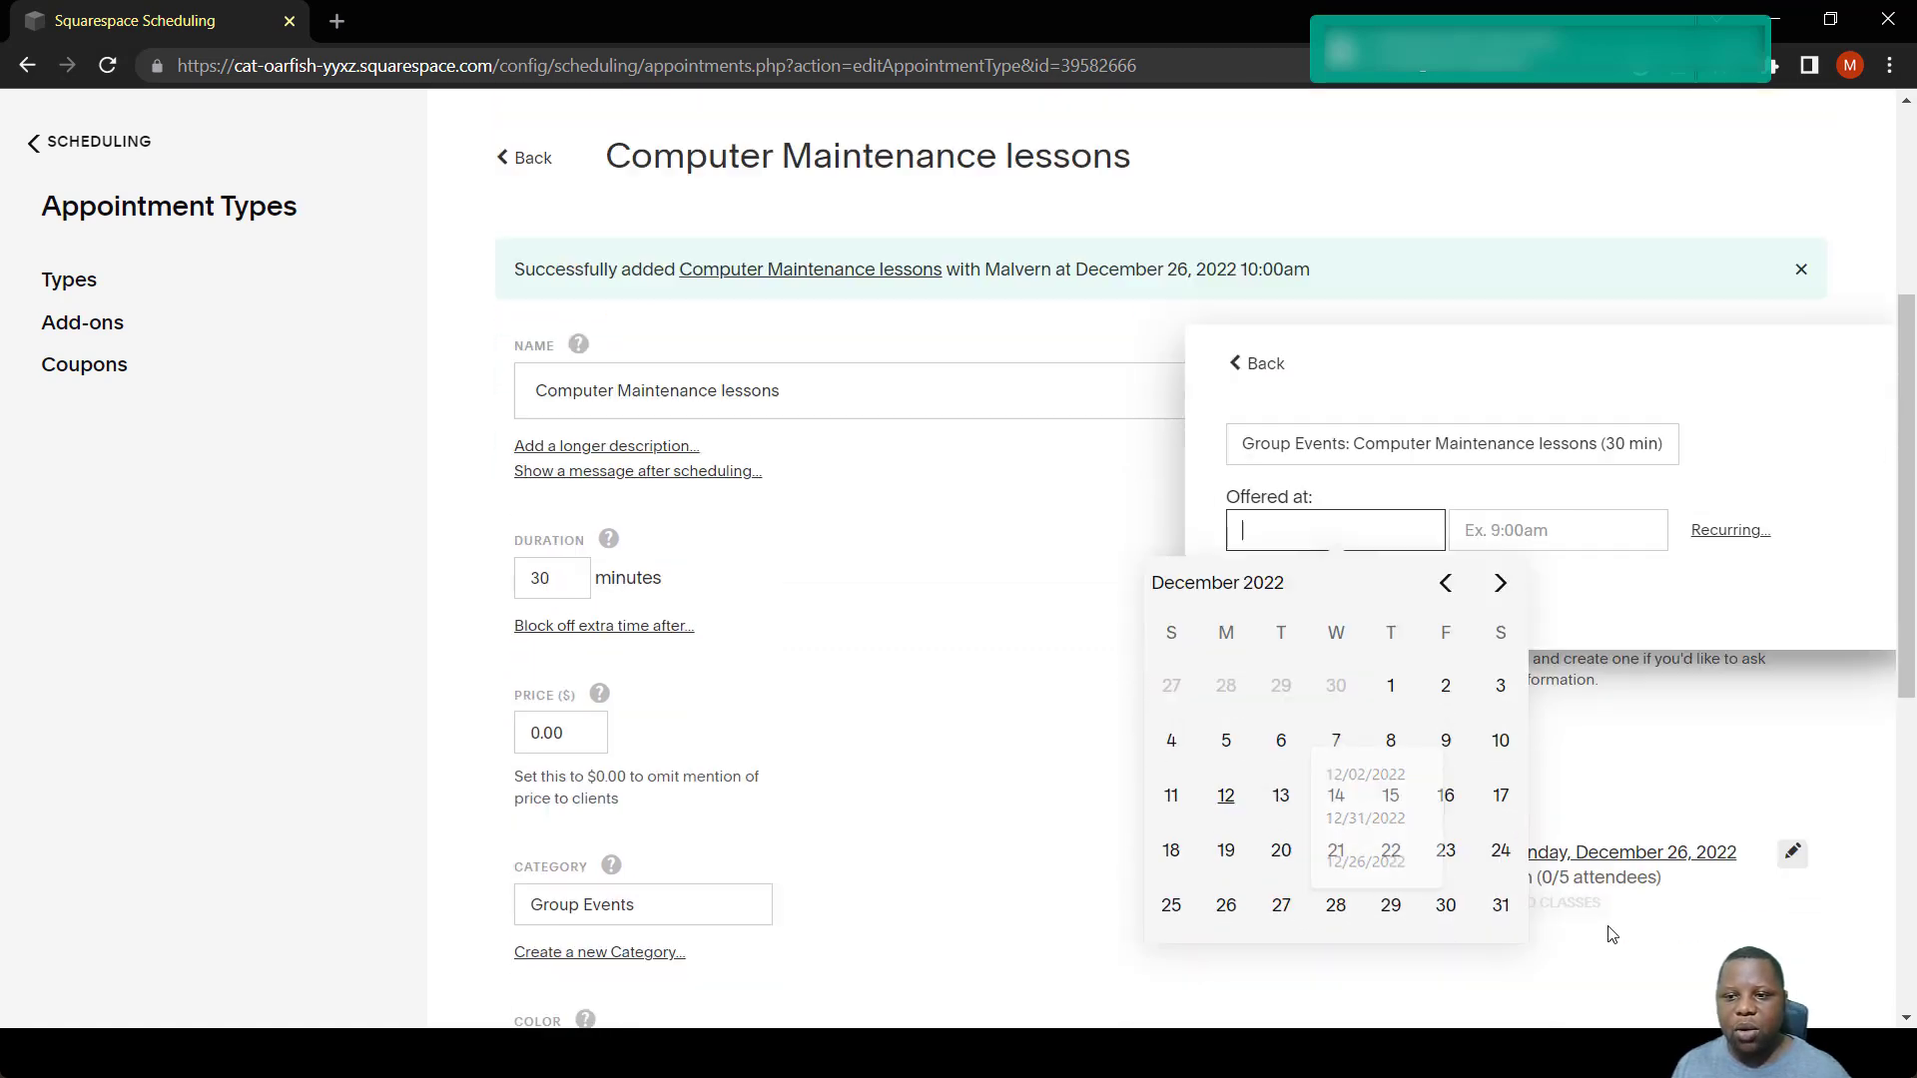
left_click(1224, 910)
type("10.00-11:00am")
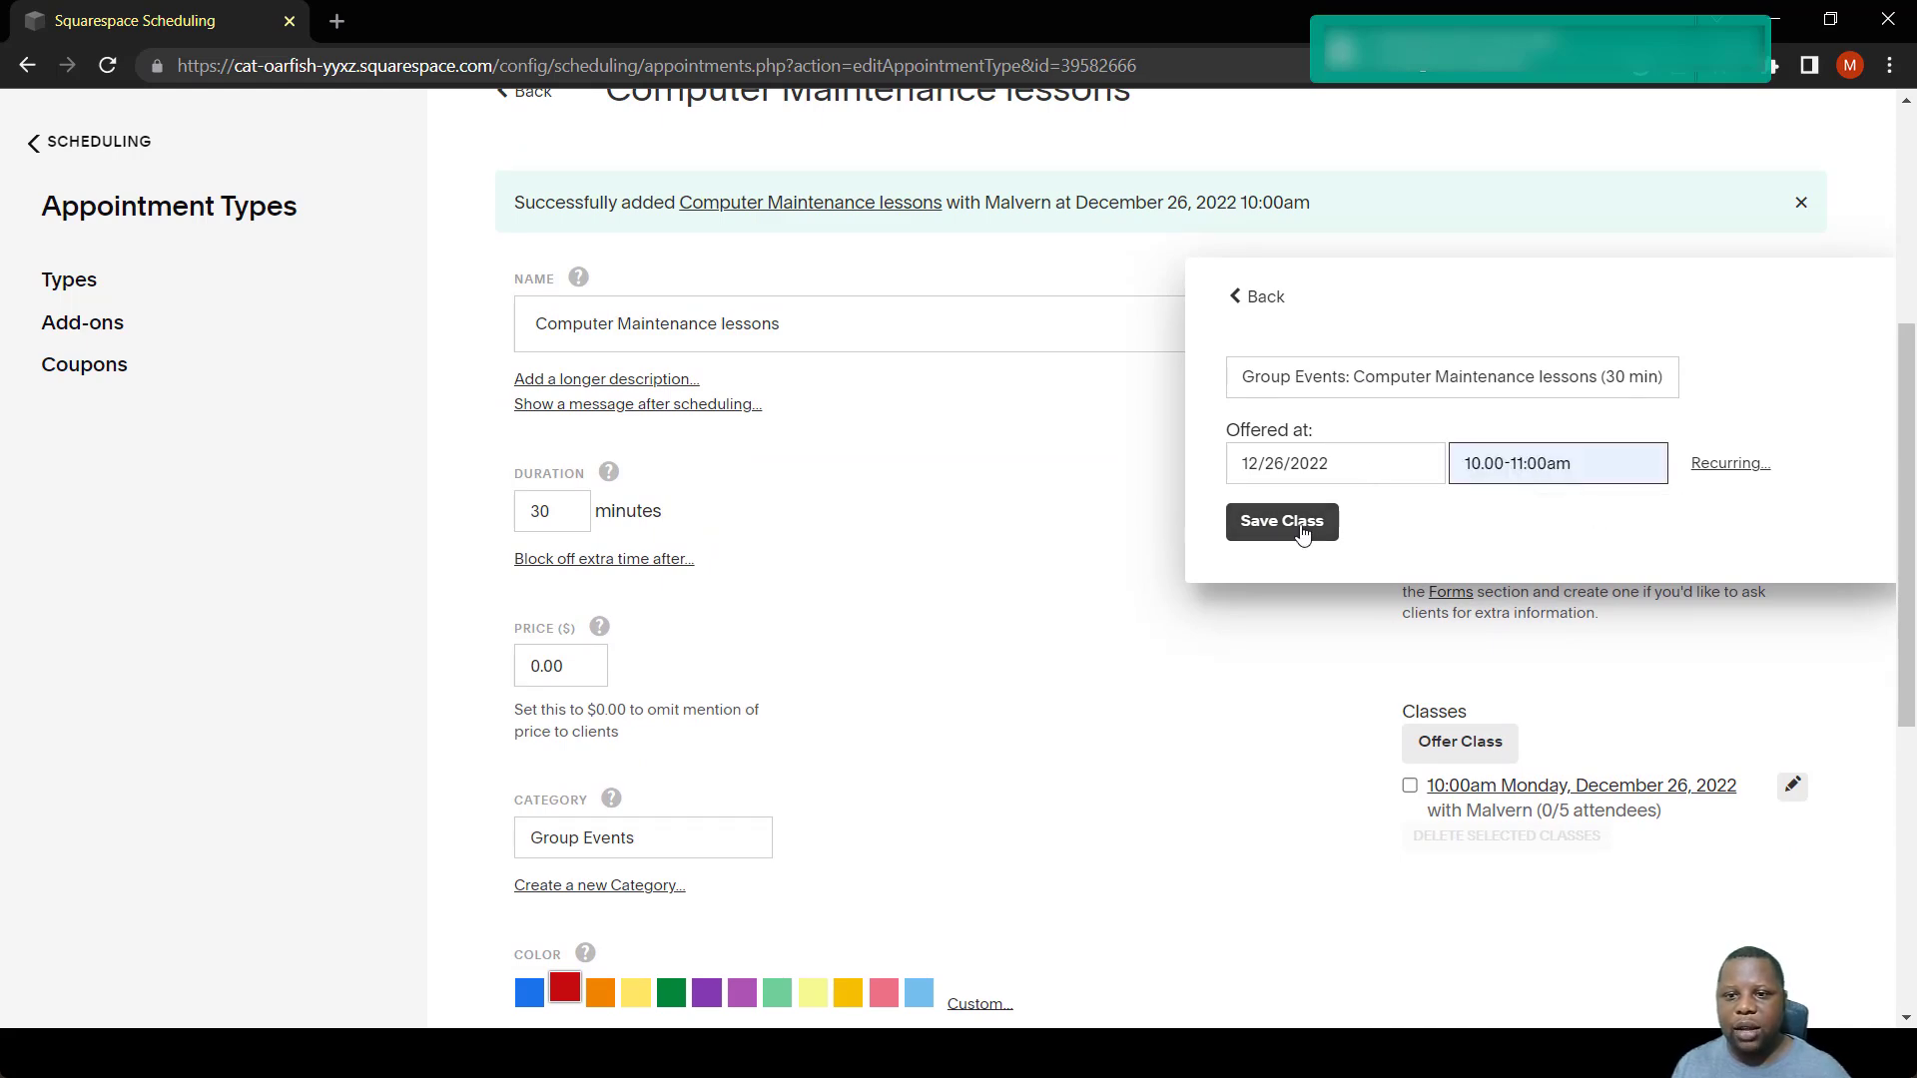
left_click(1280, 521)
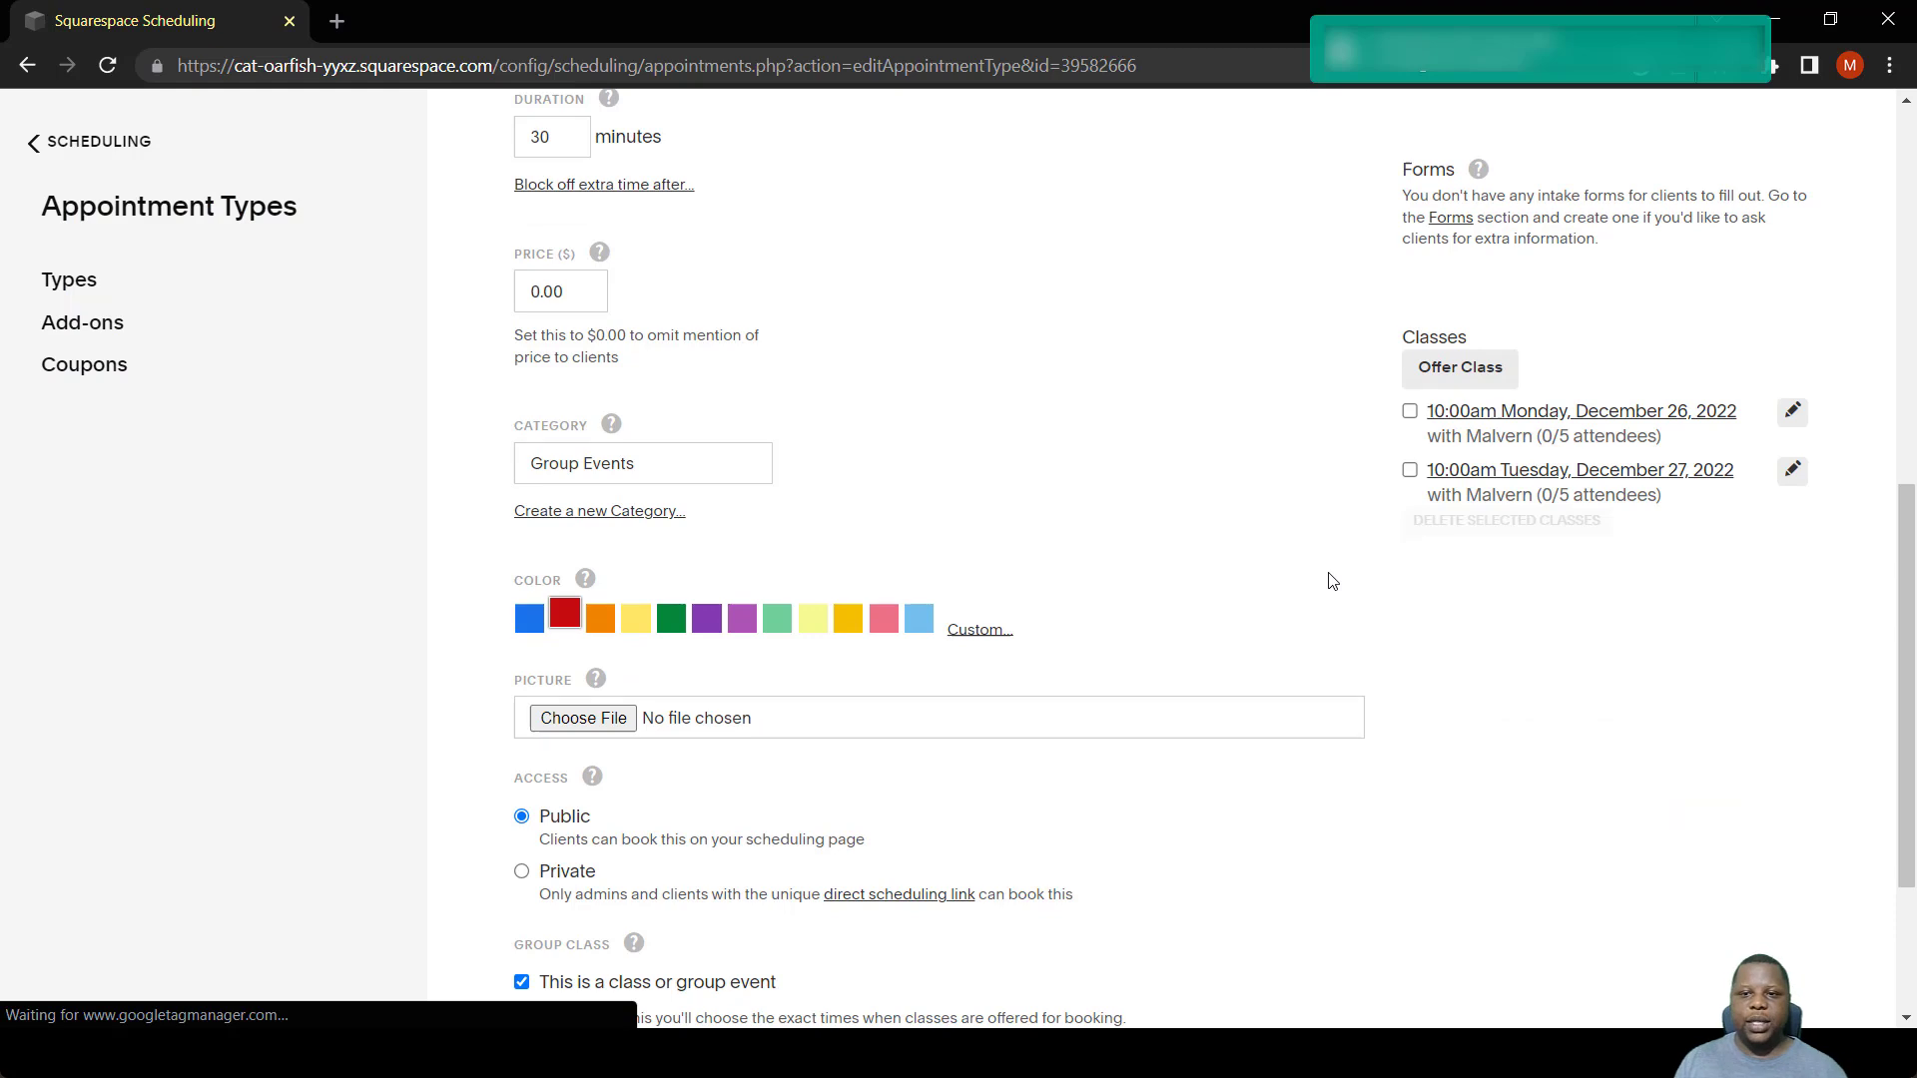
mouse_move(1580, 437)
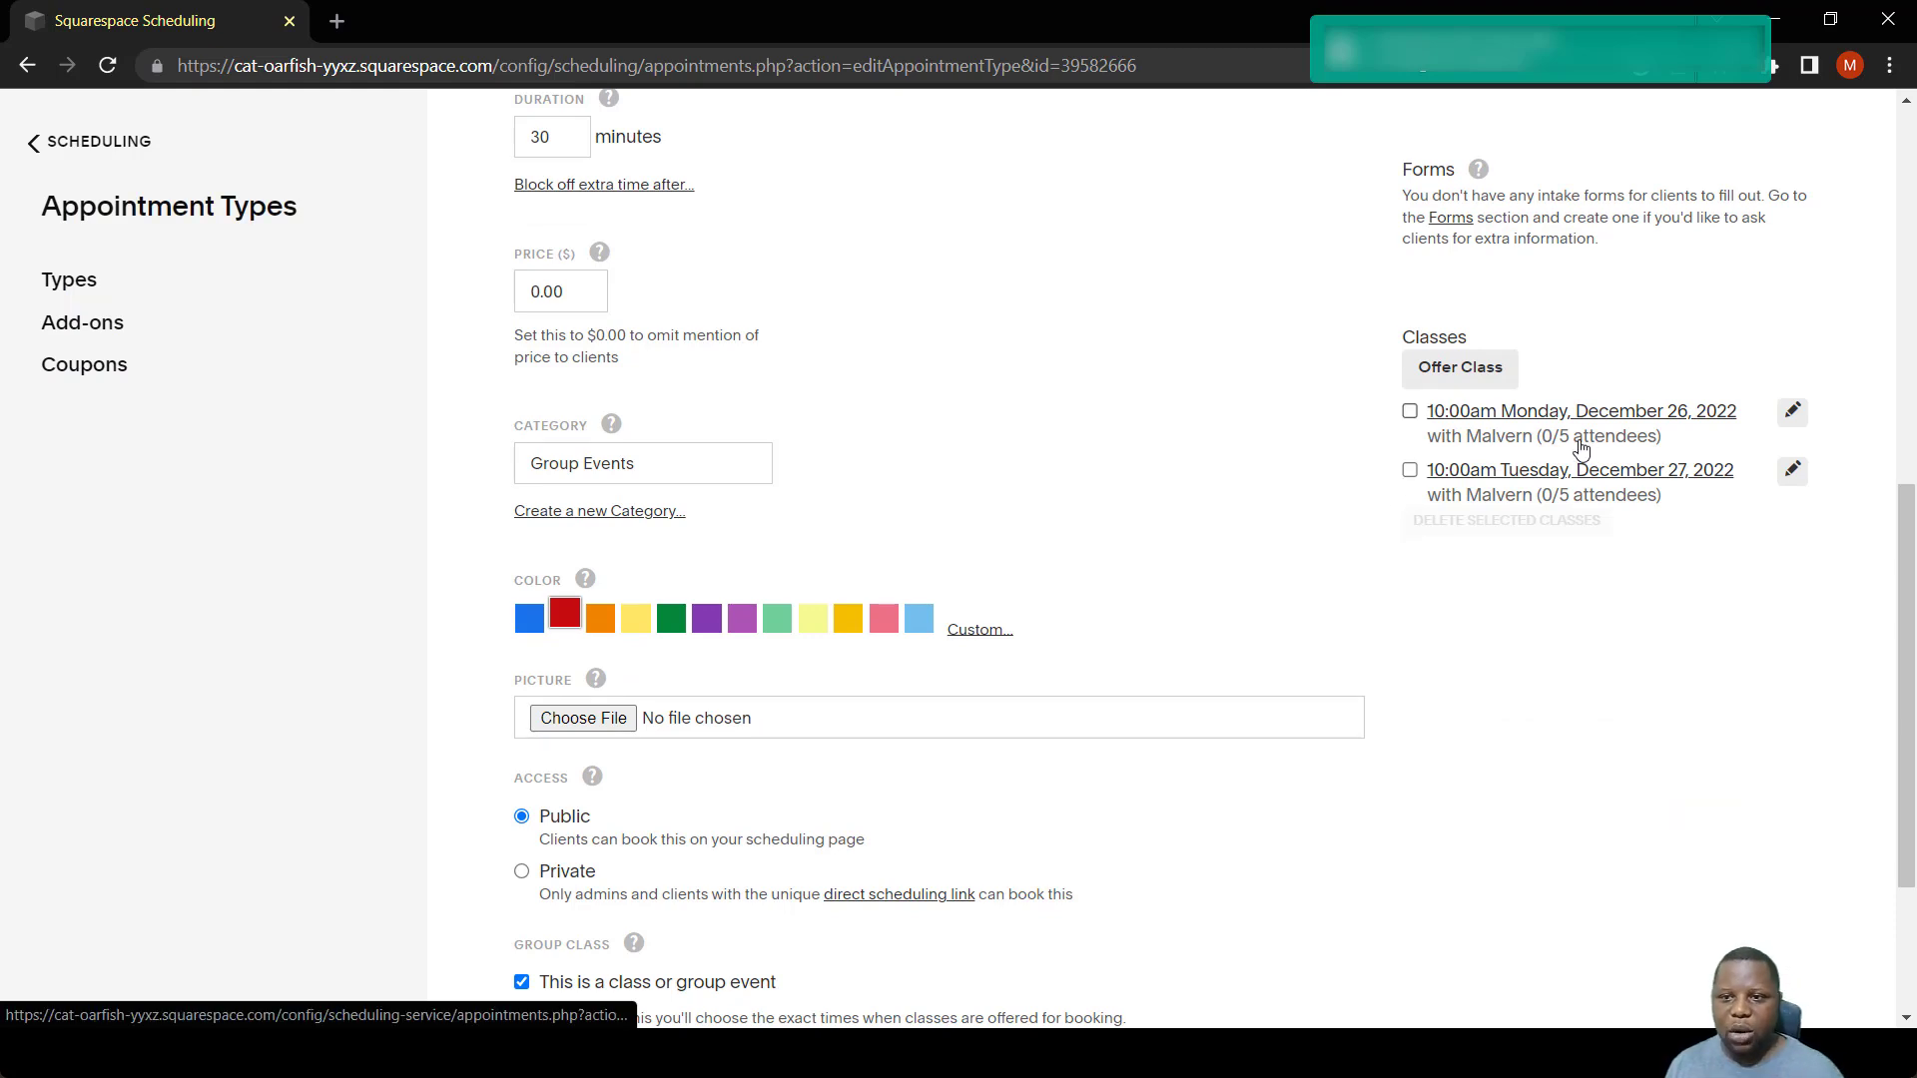
Tick 'Clients must sign up for all the times this is offered' for the class.
scroll("down", 3)
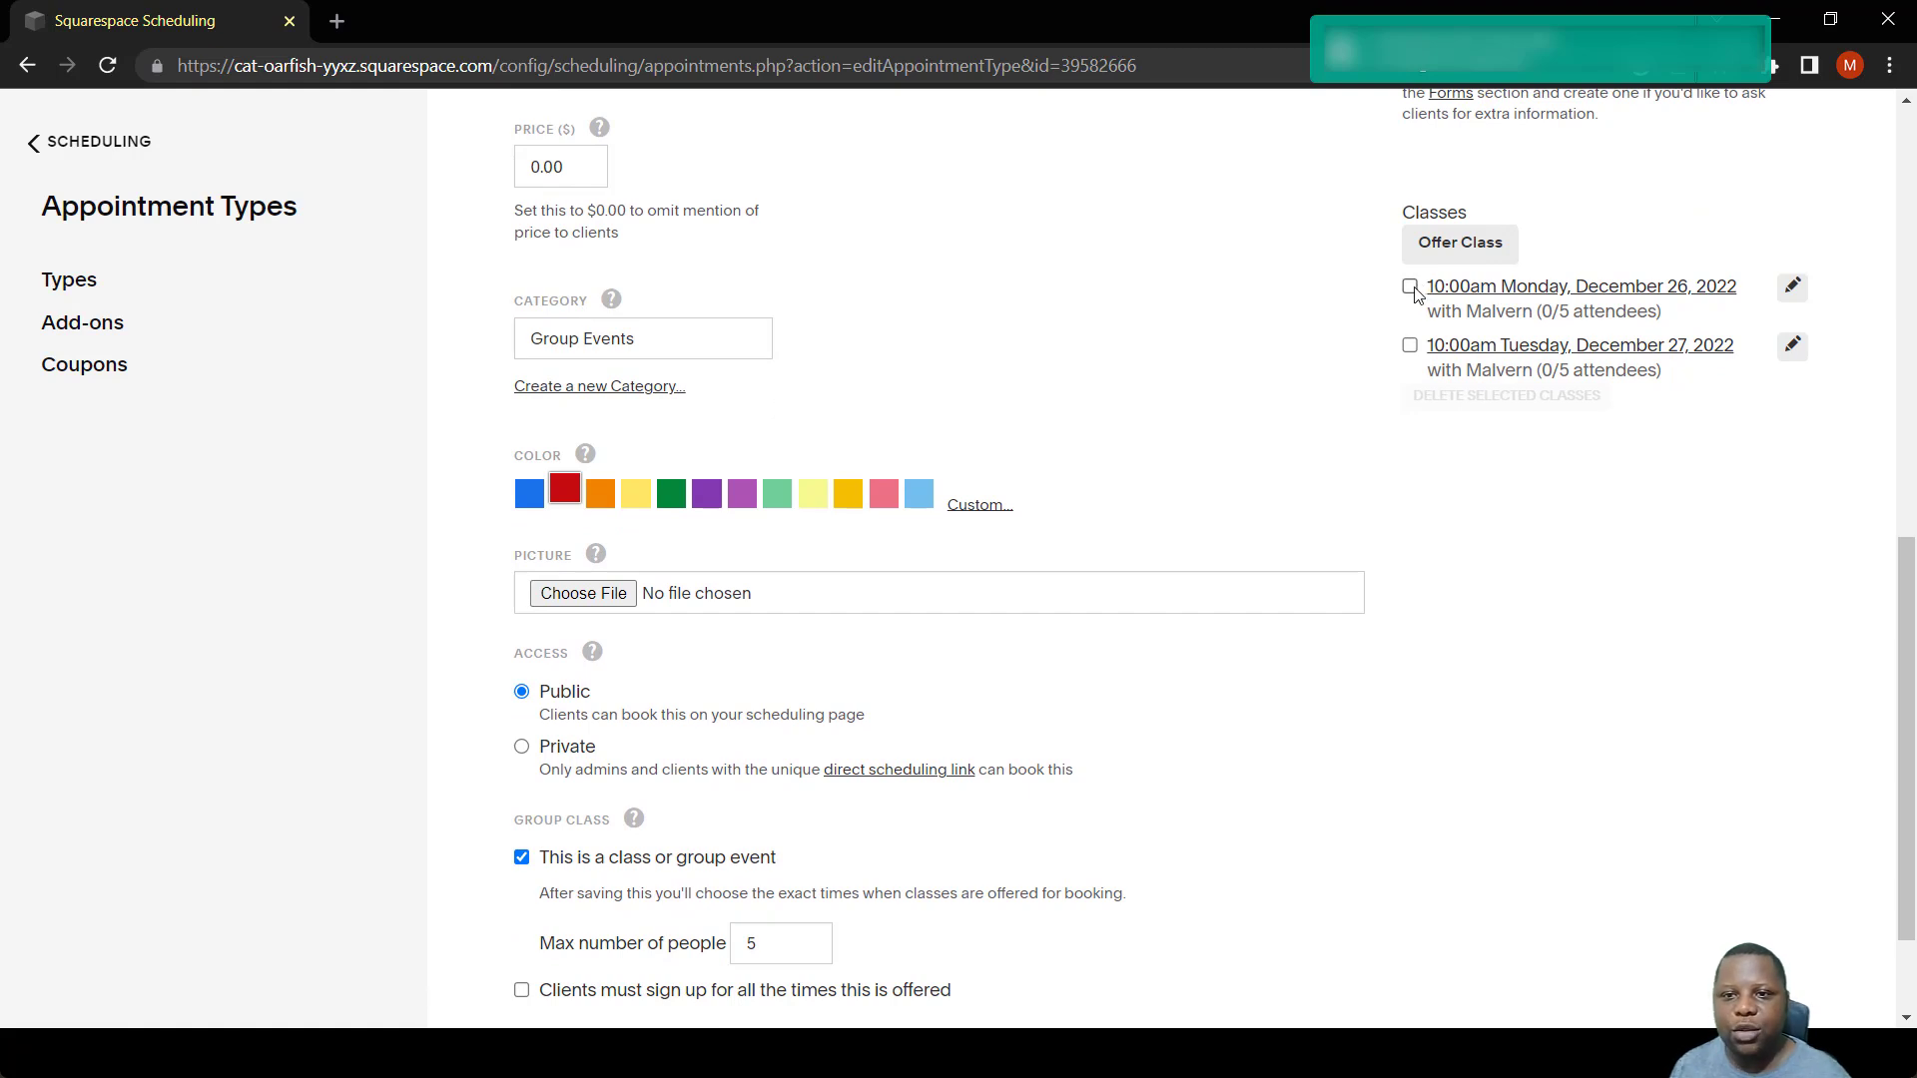
scroll("down", 3)
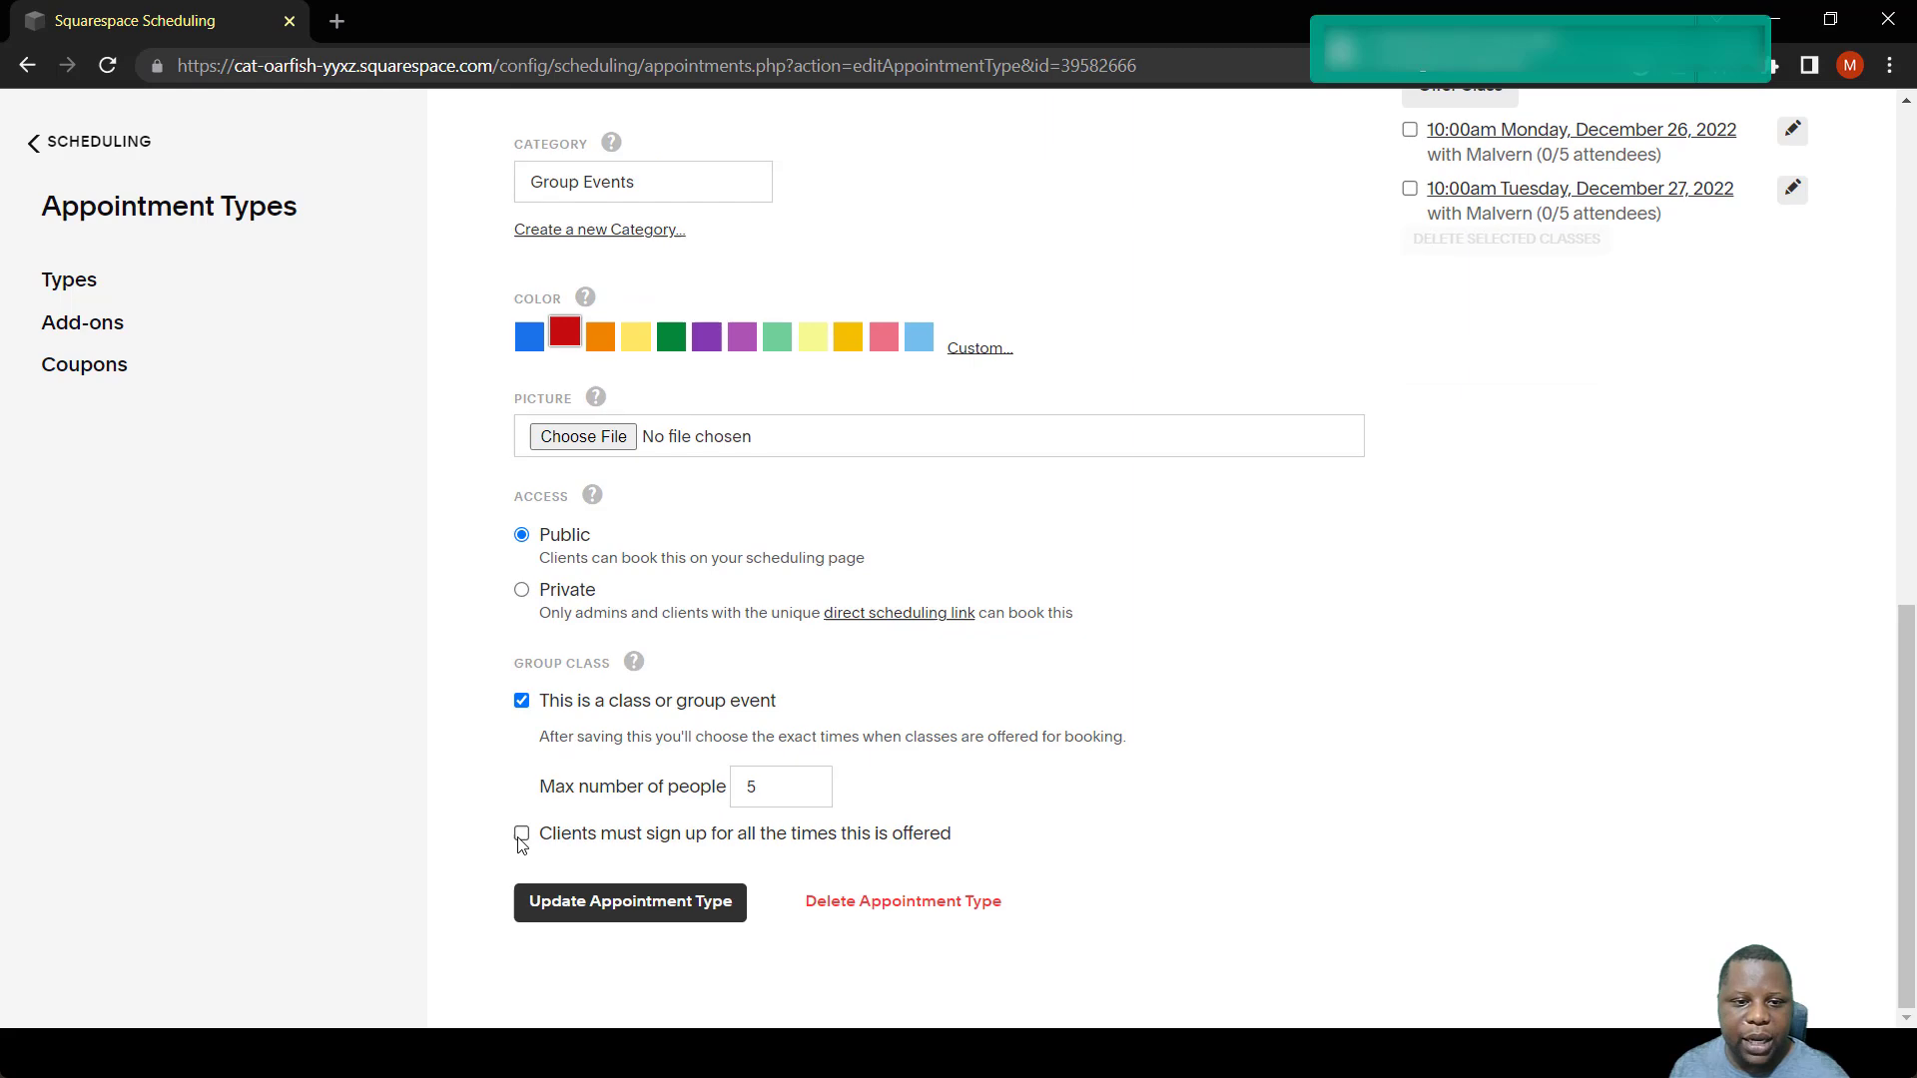
scroll("up", 3)
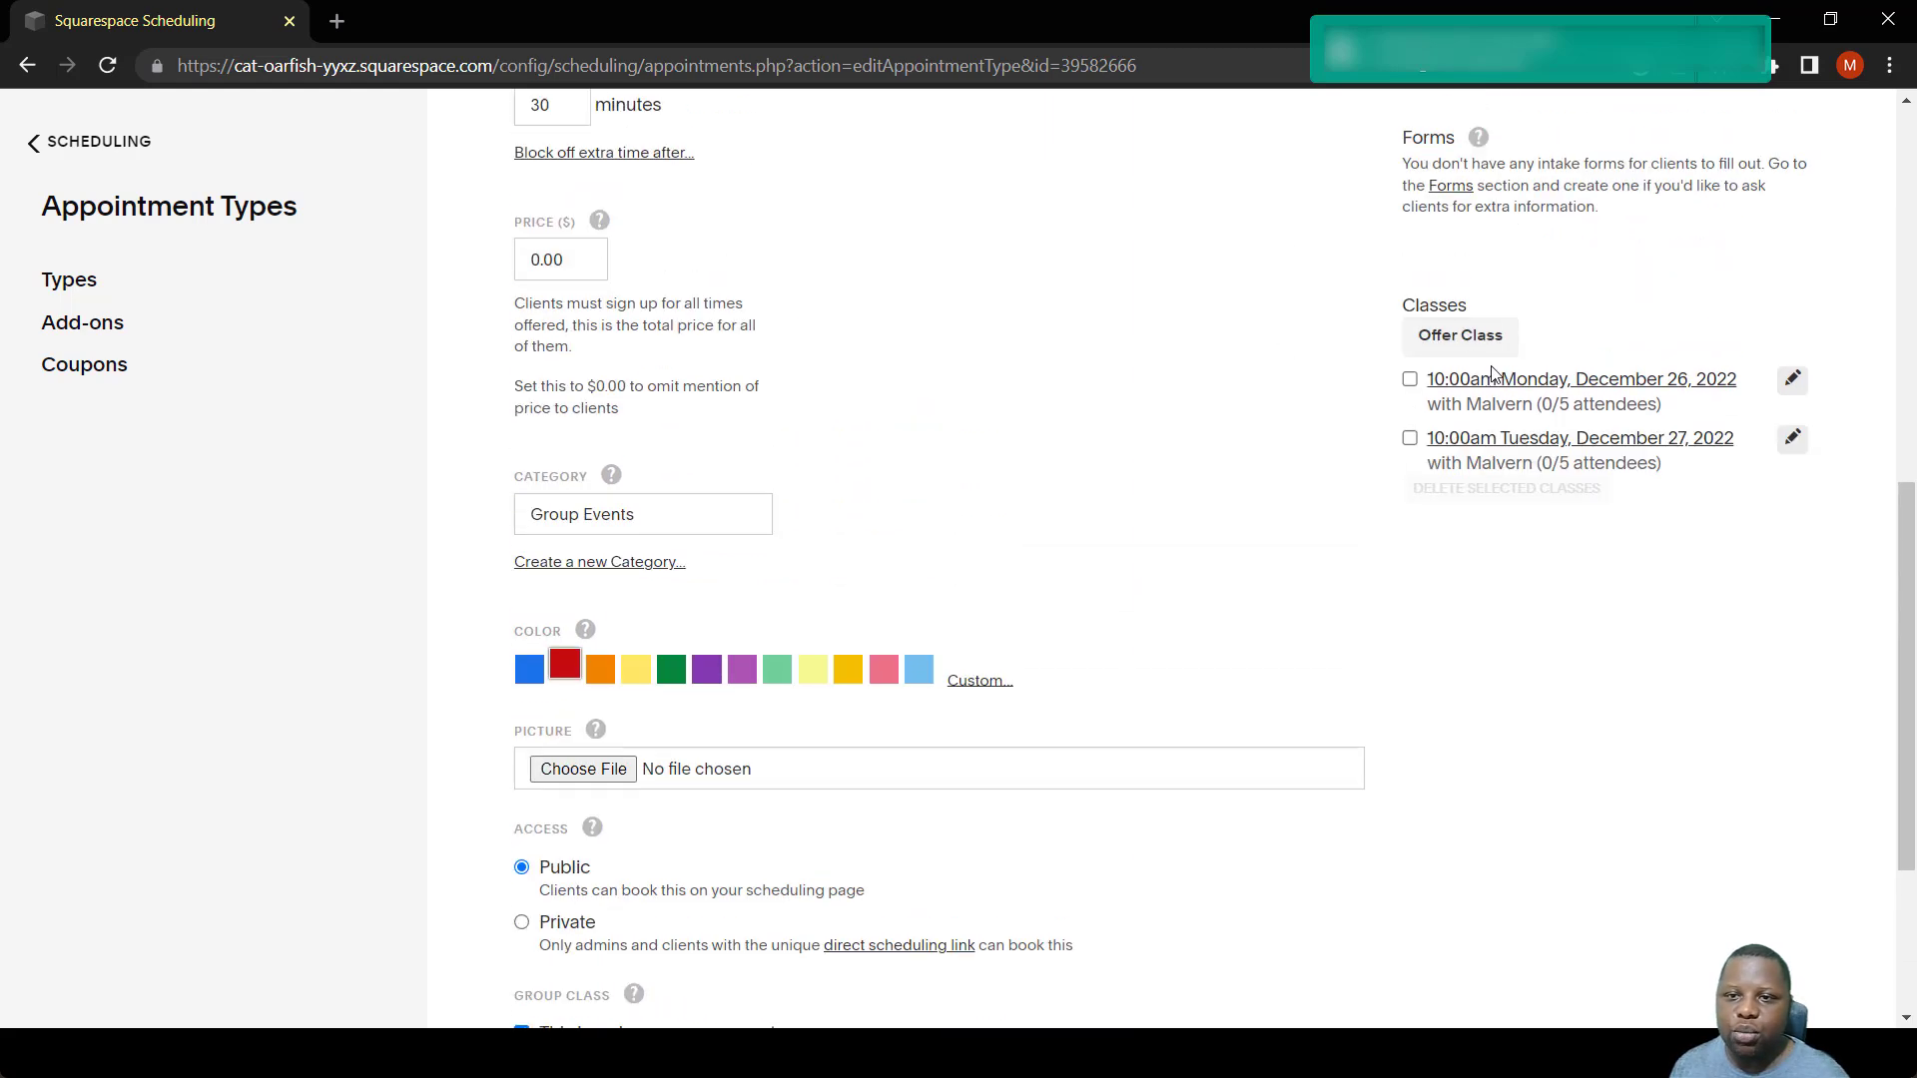
scroll("down", 3)
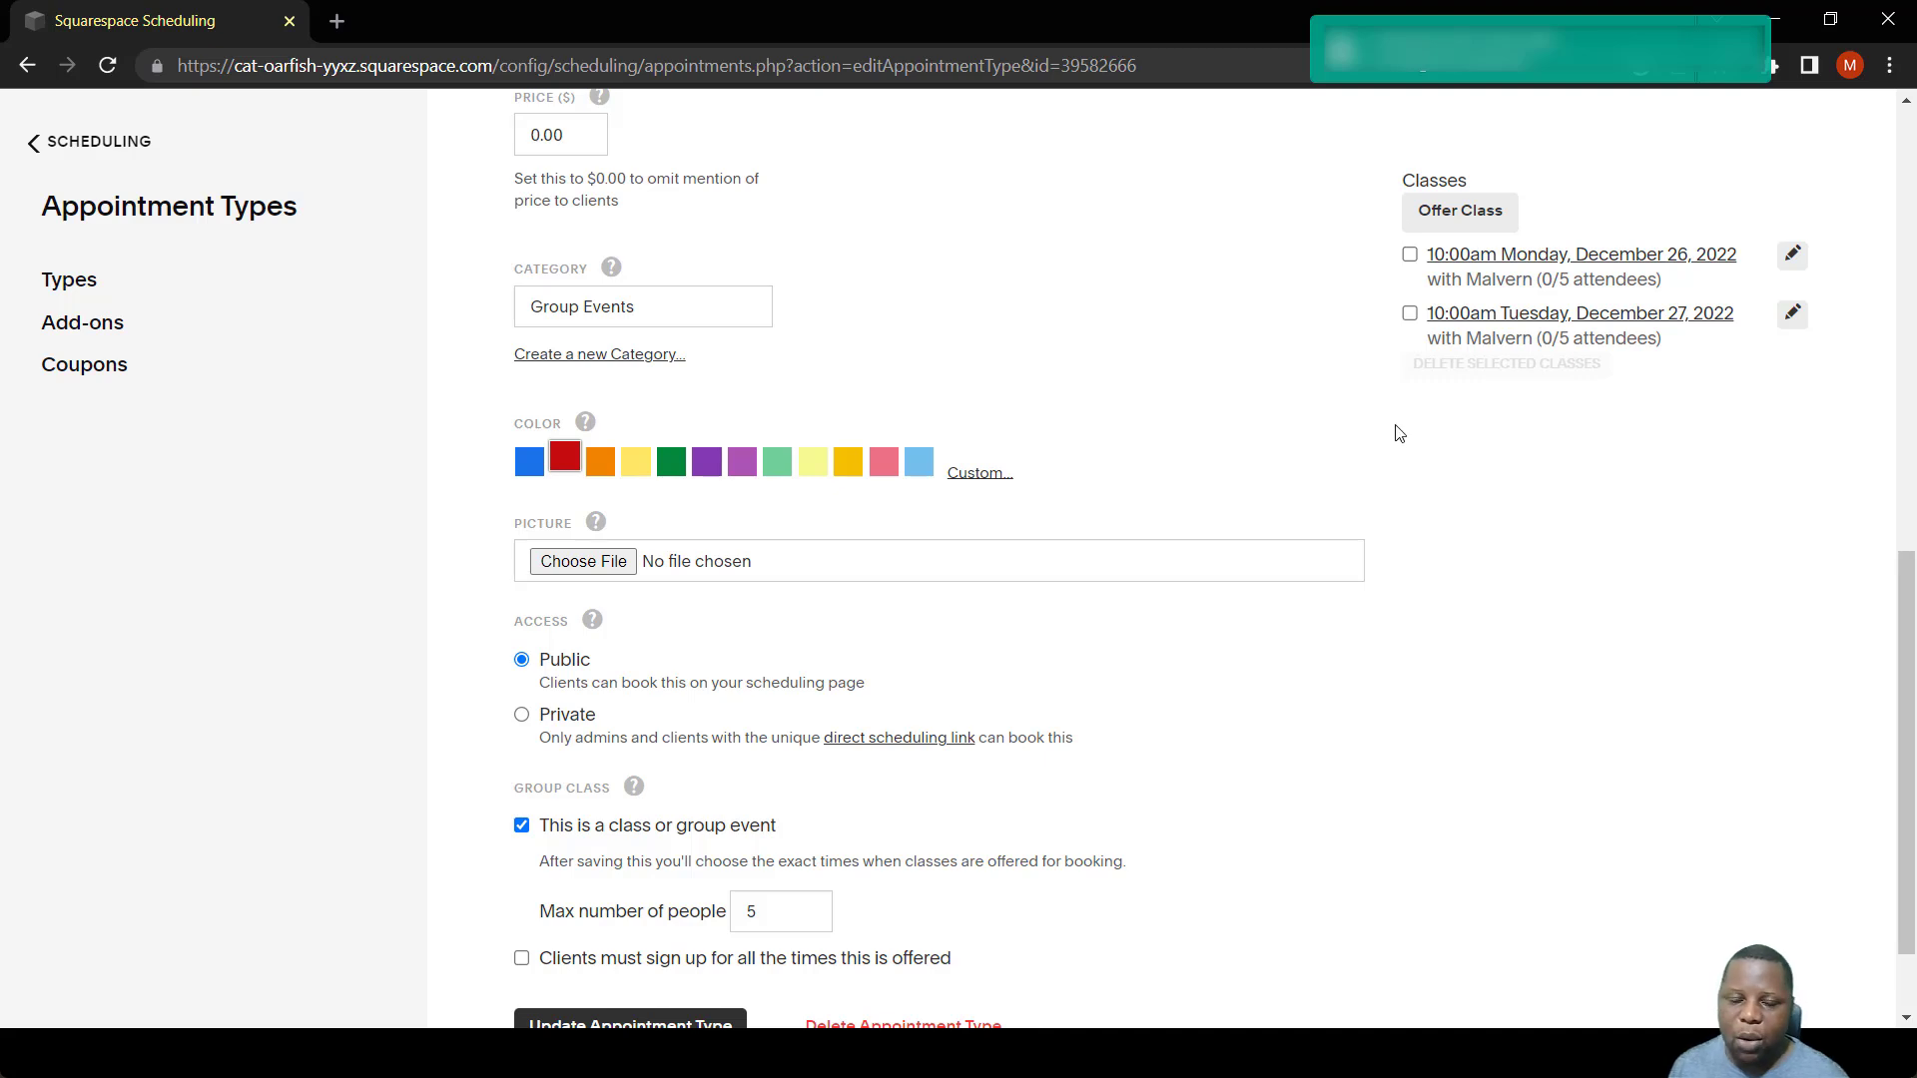
scroll("down", 3)
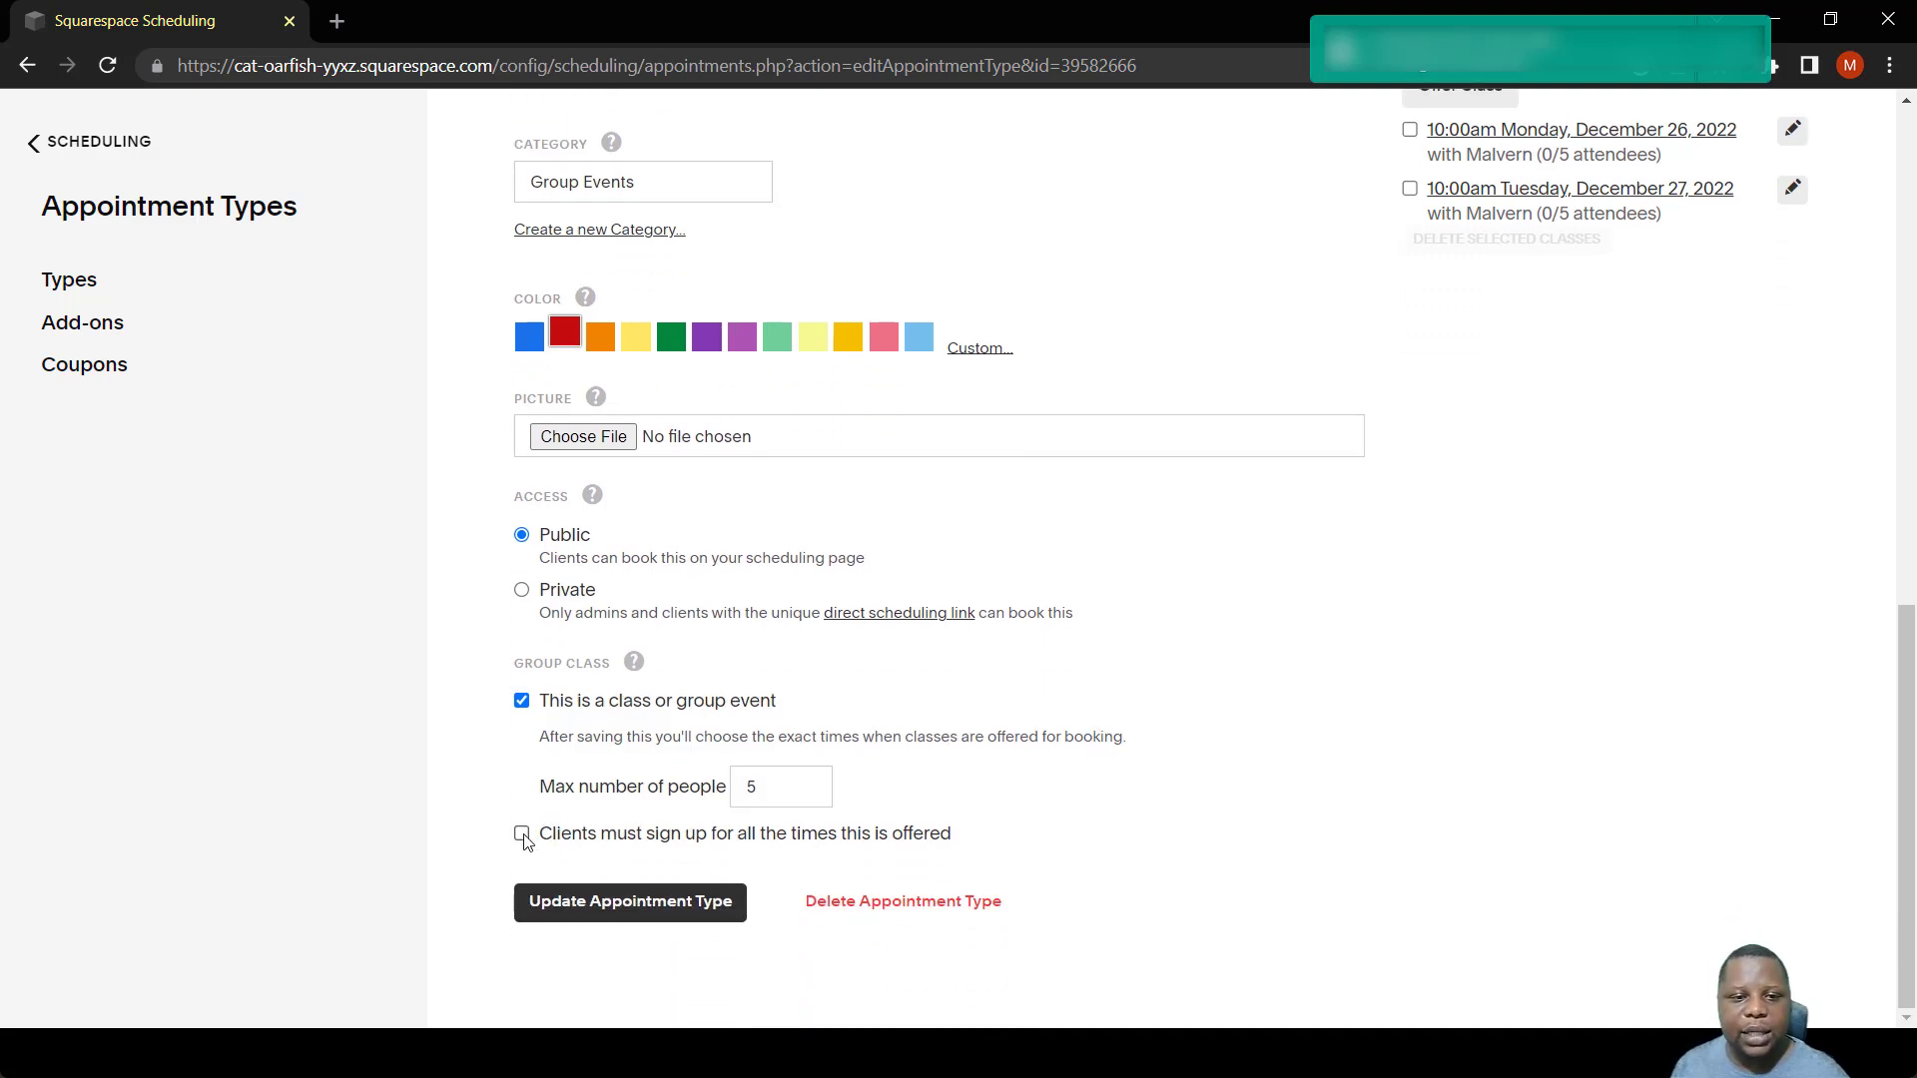
left_click(522, 833)
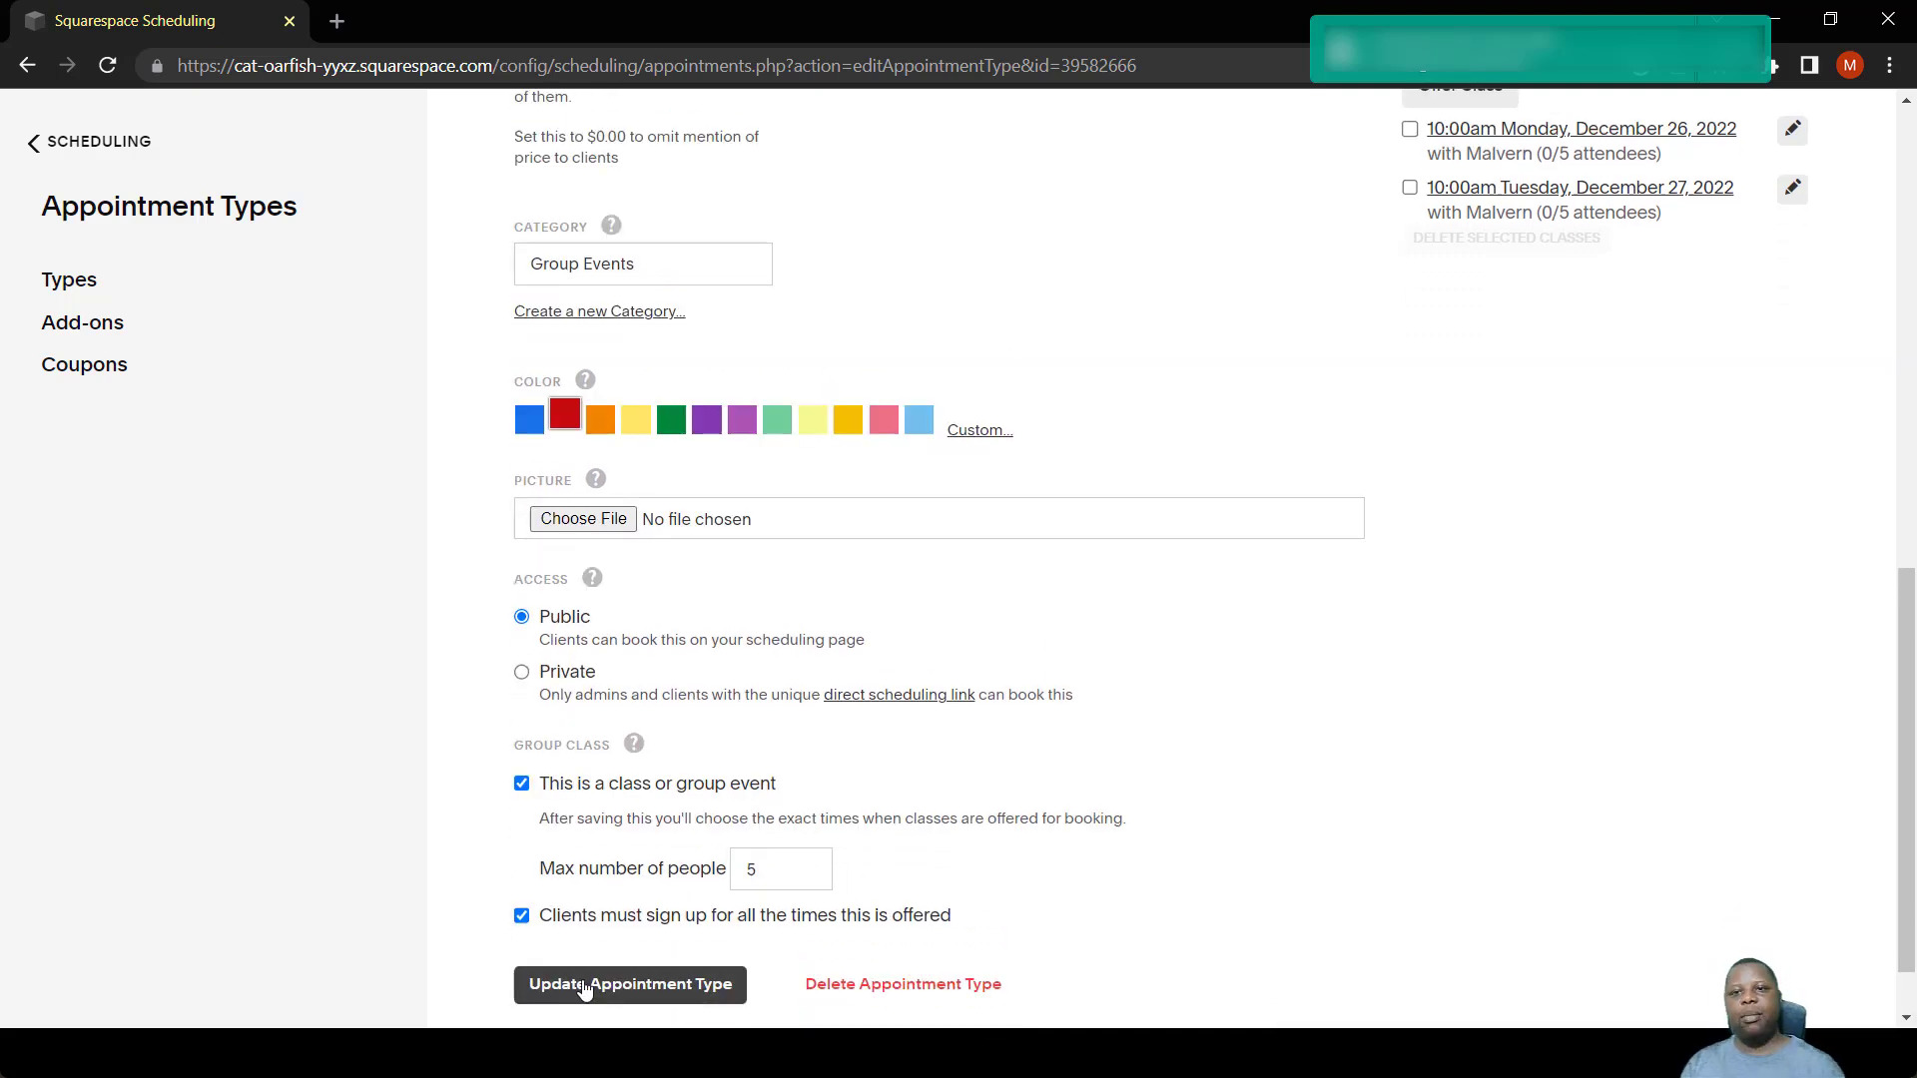
Save the class update and follow Computer Maintenance lessons' direct scheduling link to its booking page.
left_click(629, 984)
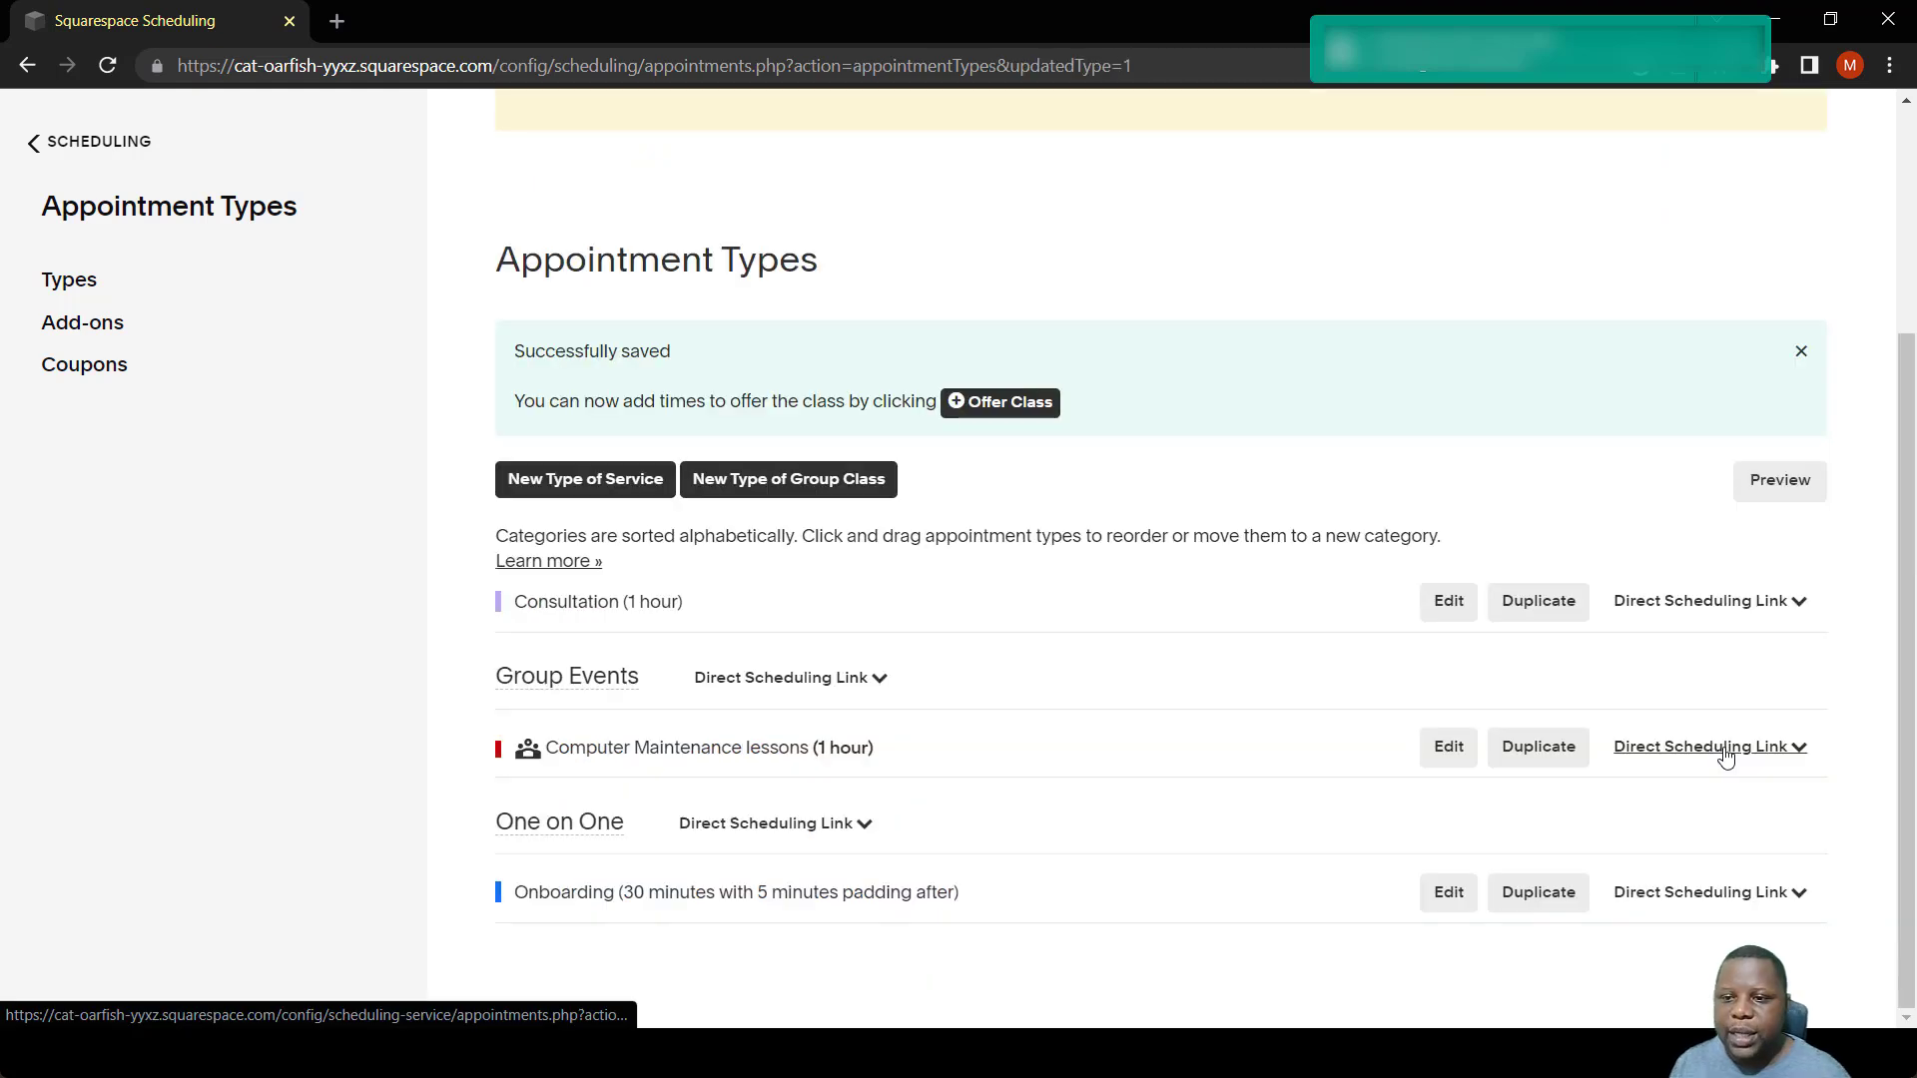
mouse_move(1723, 753)
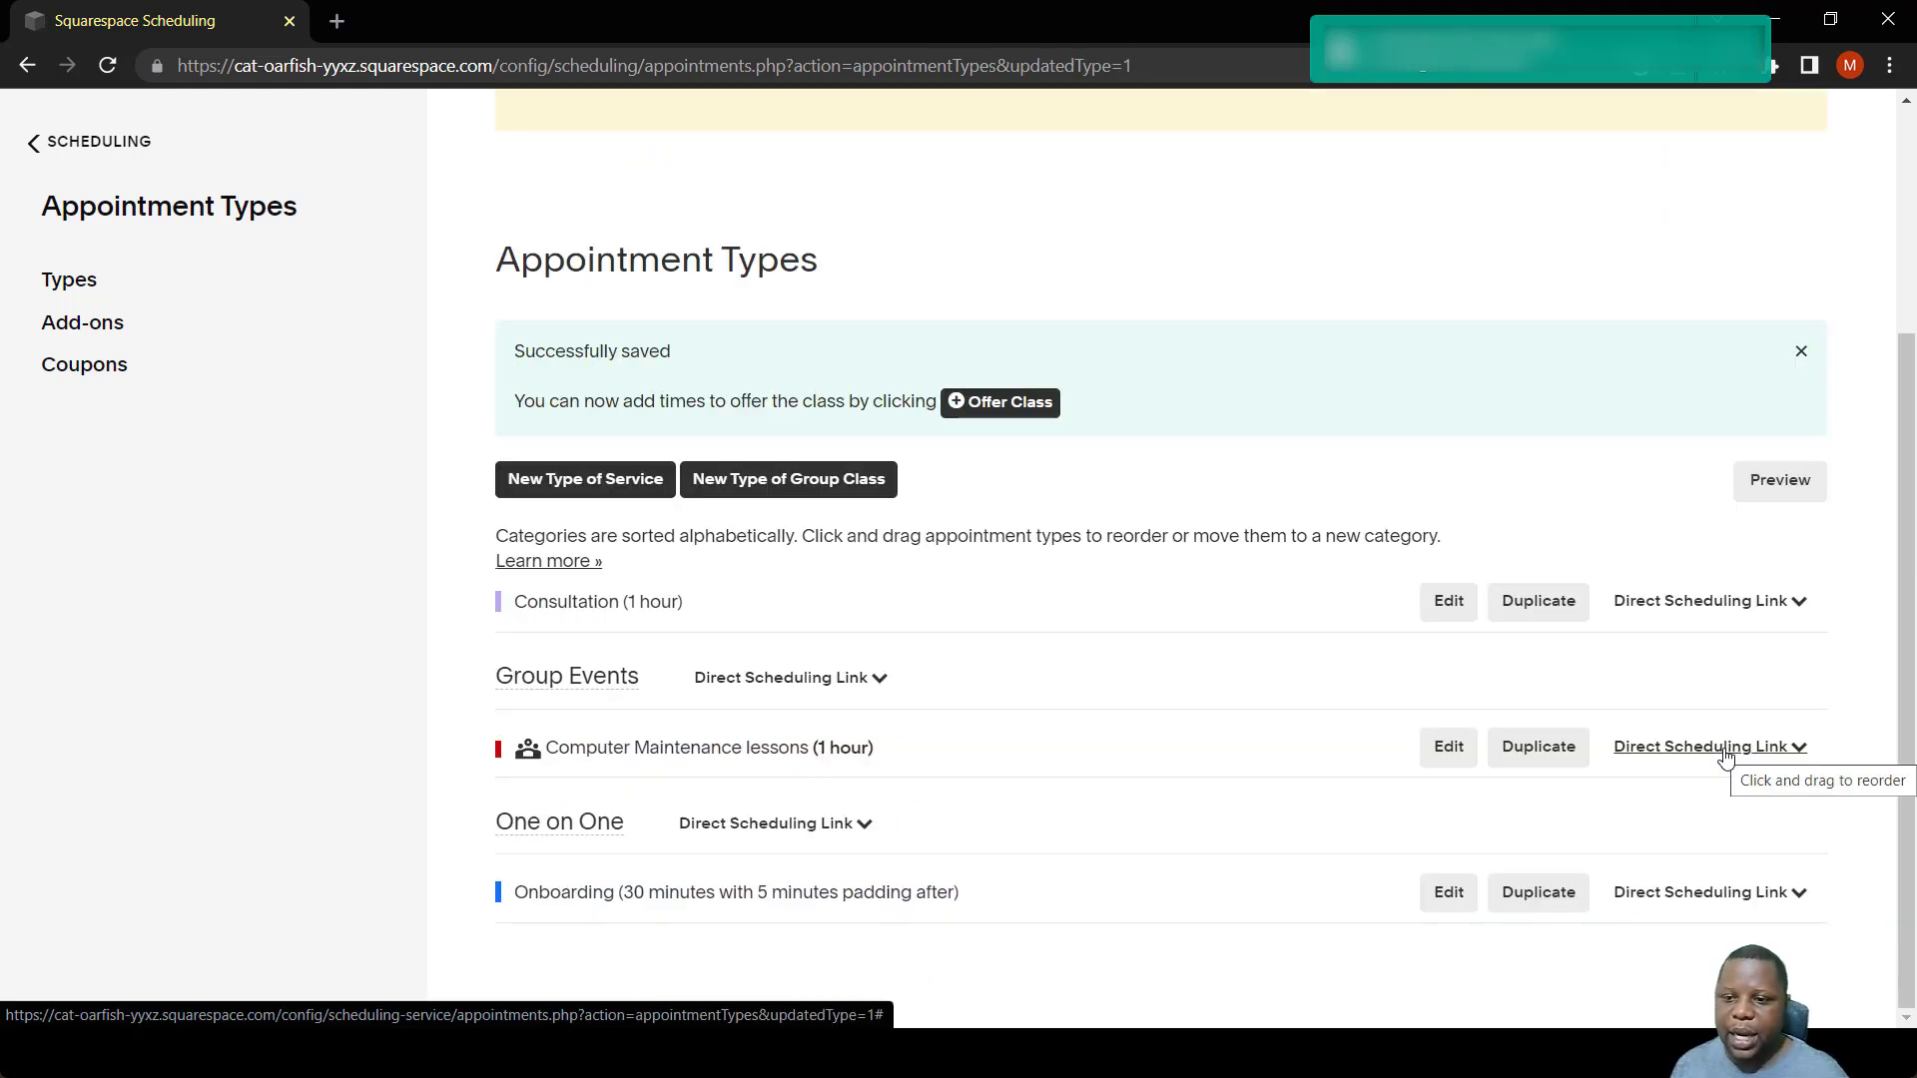
left_click(1701, 747)
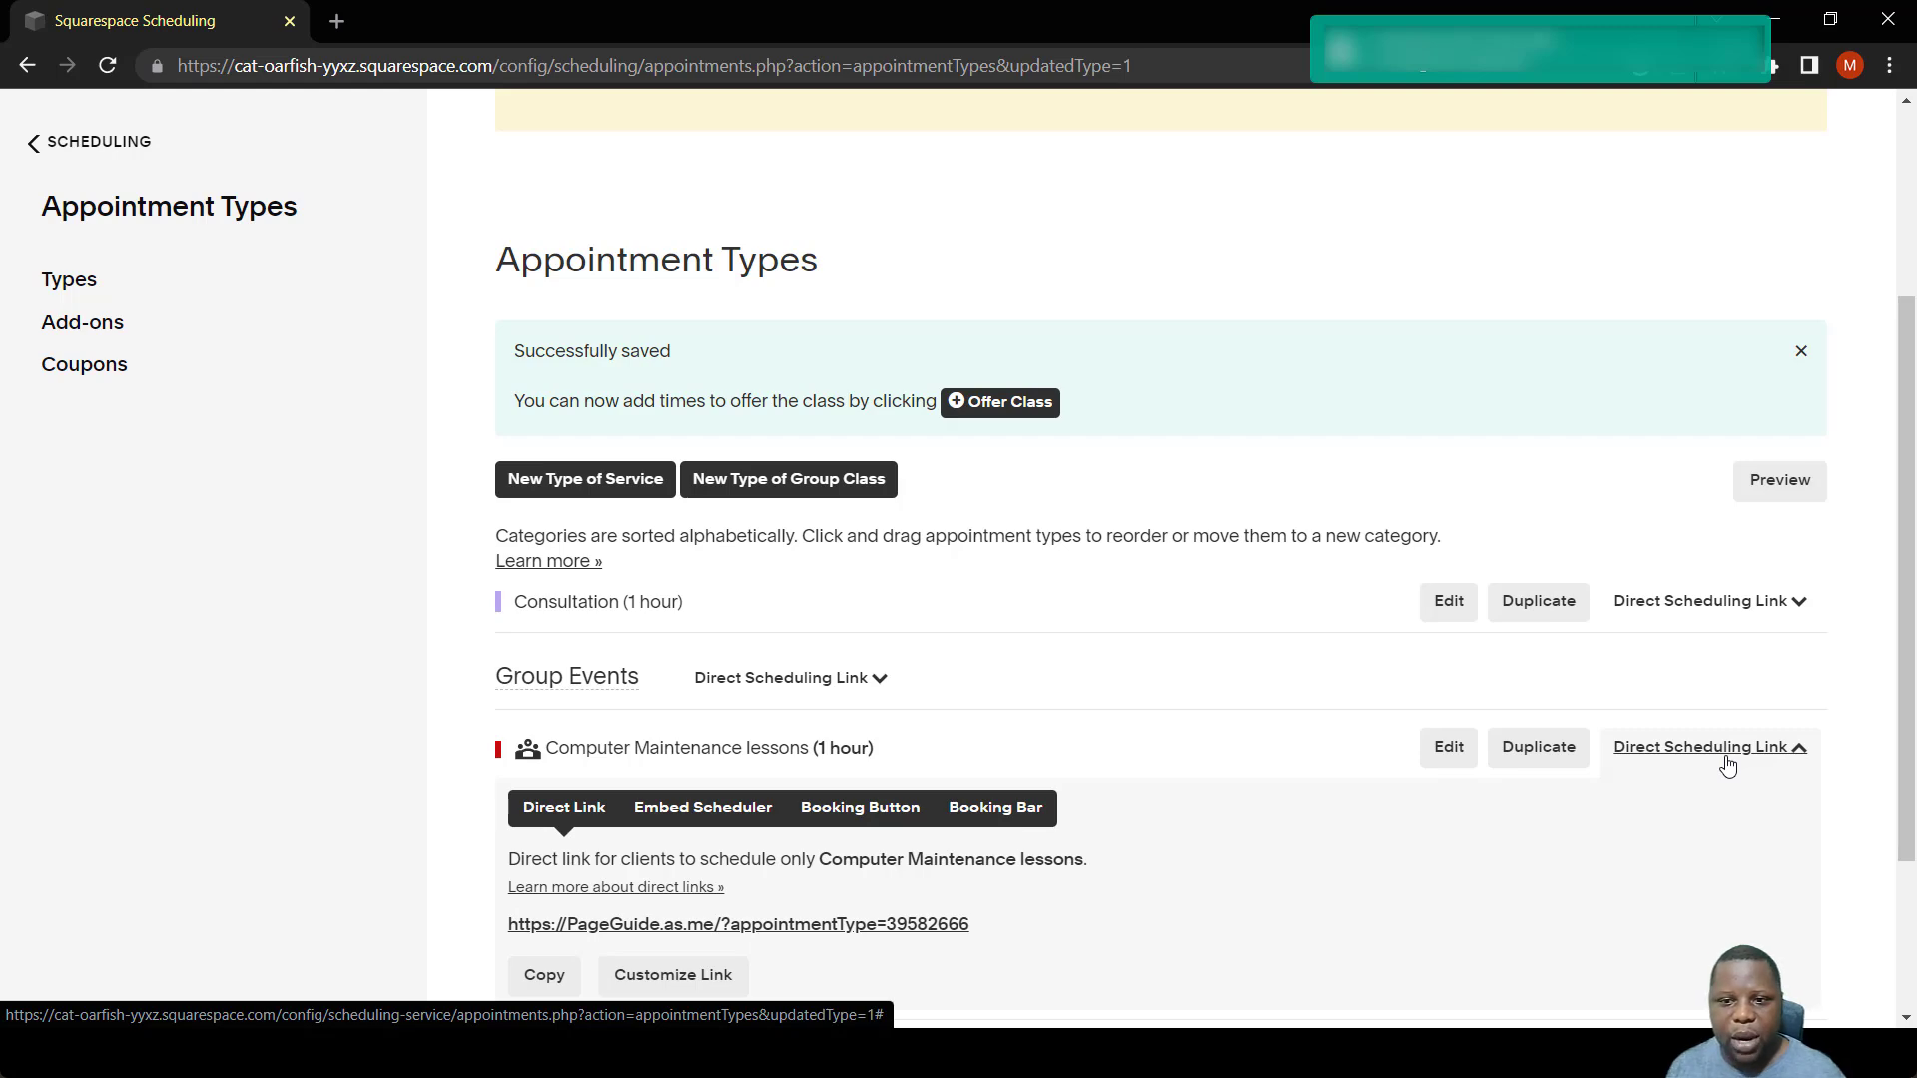
scroll("down", 3)
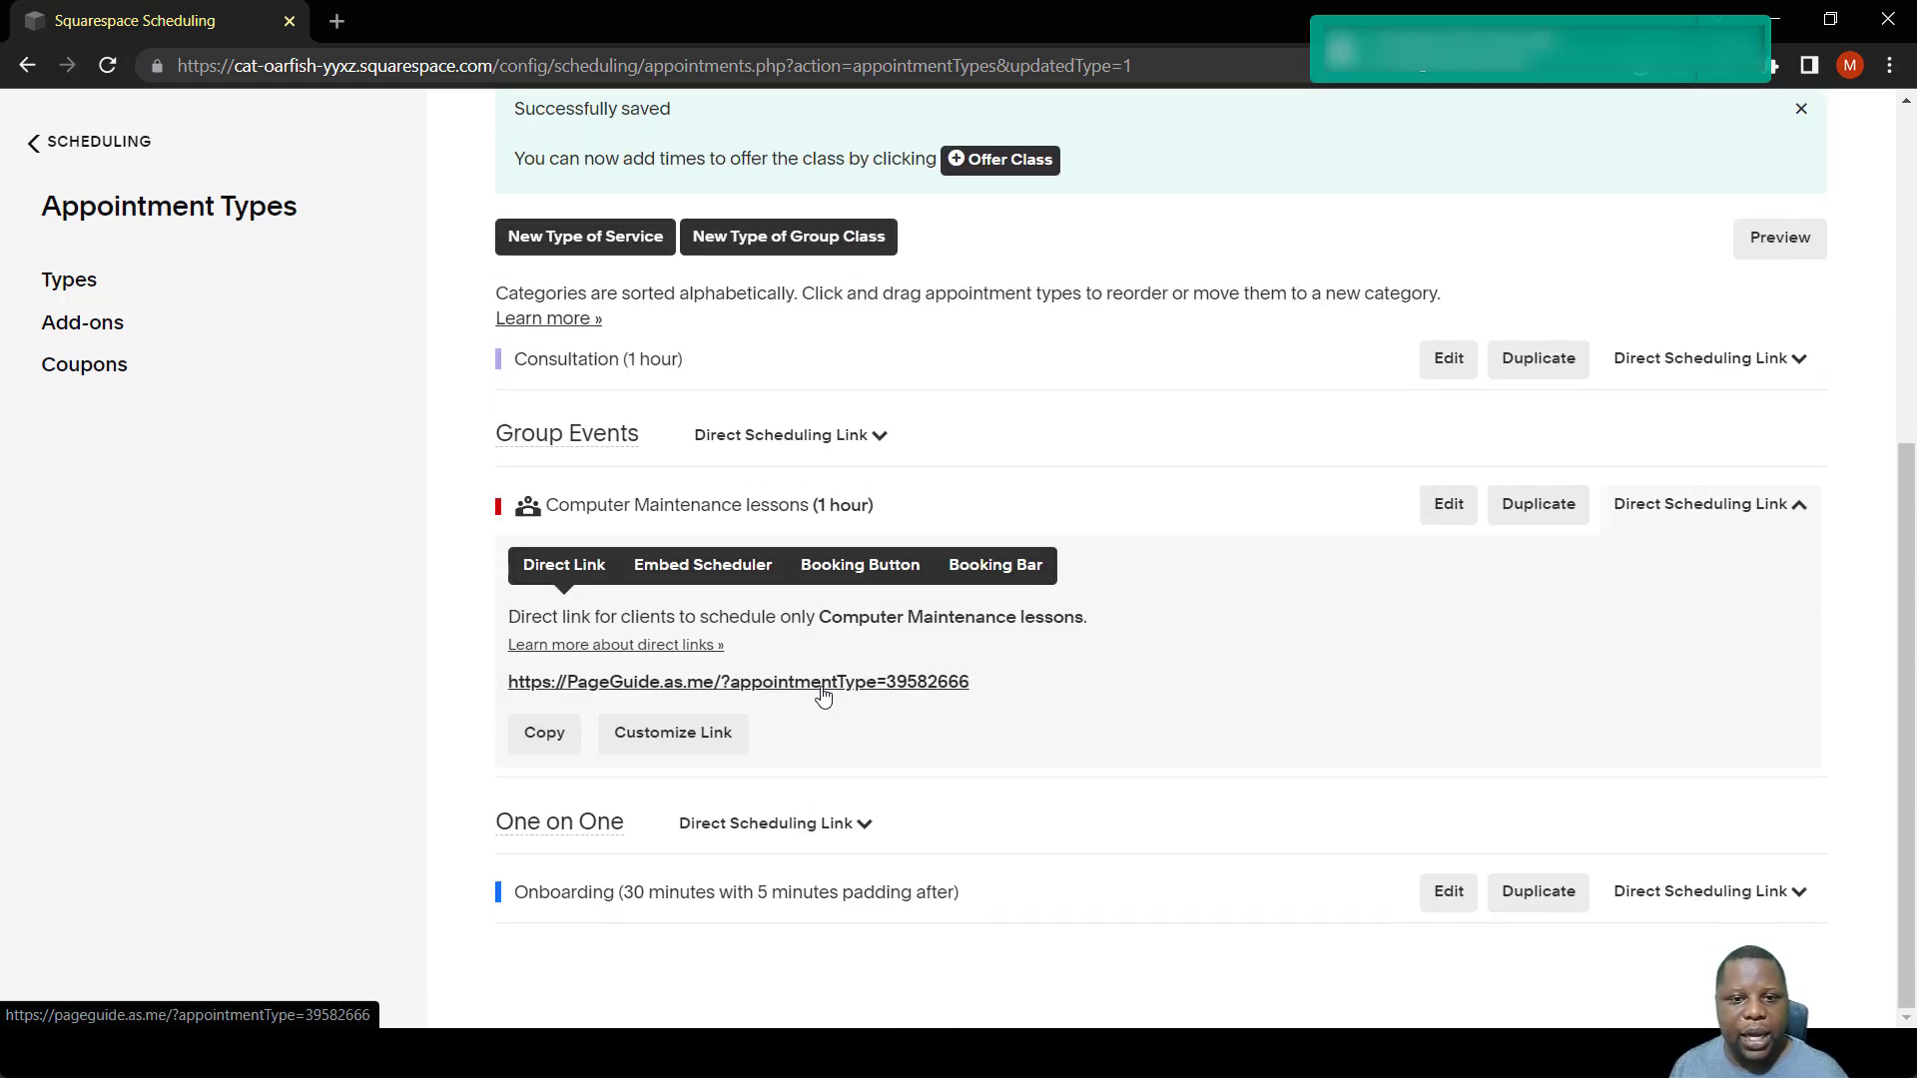
left_click(736, 681)
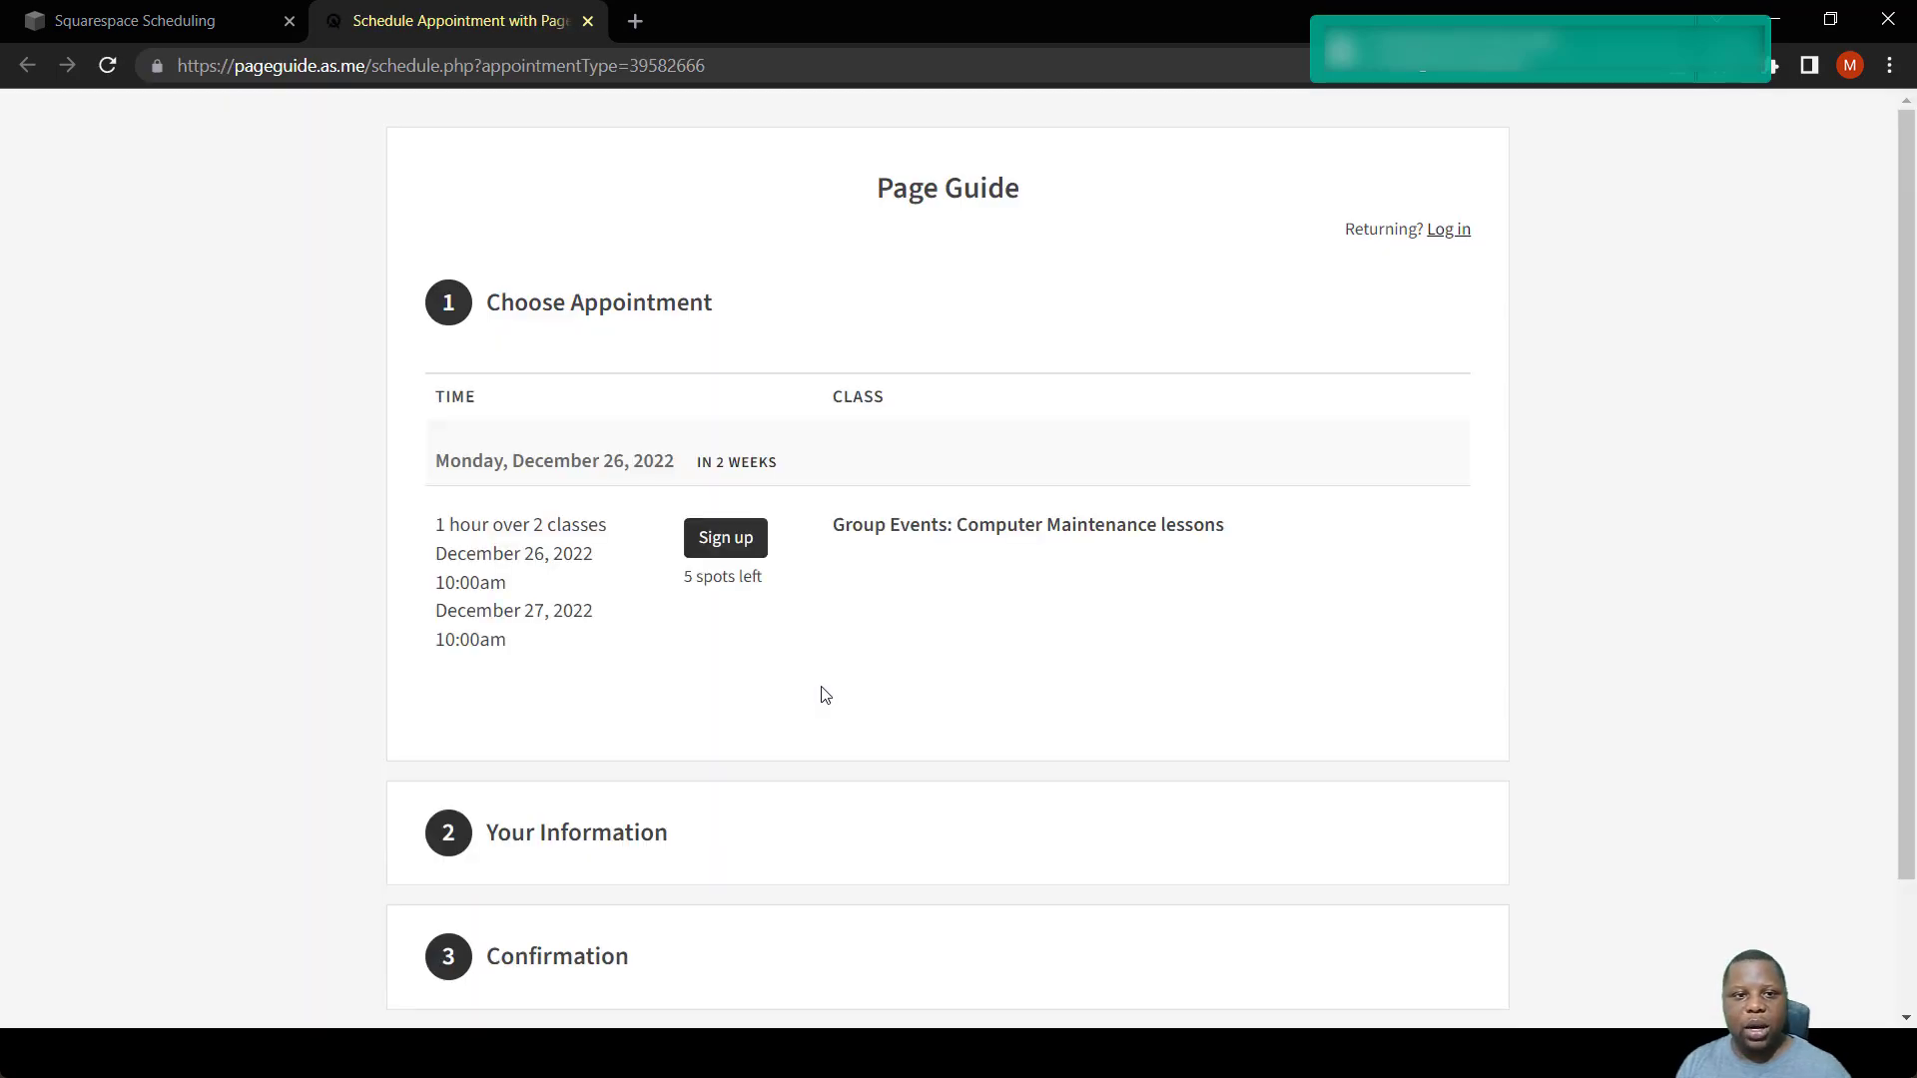
mouse_move(669, 581)
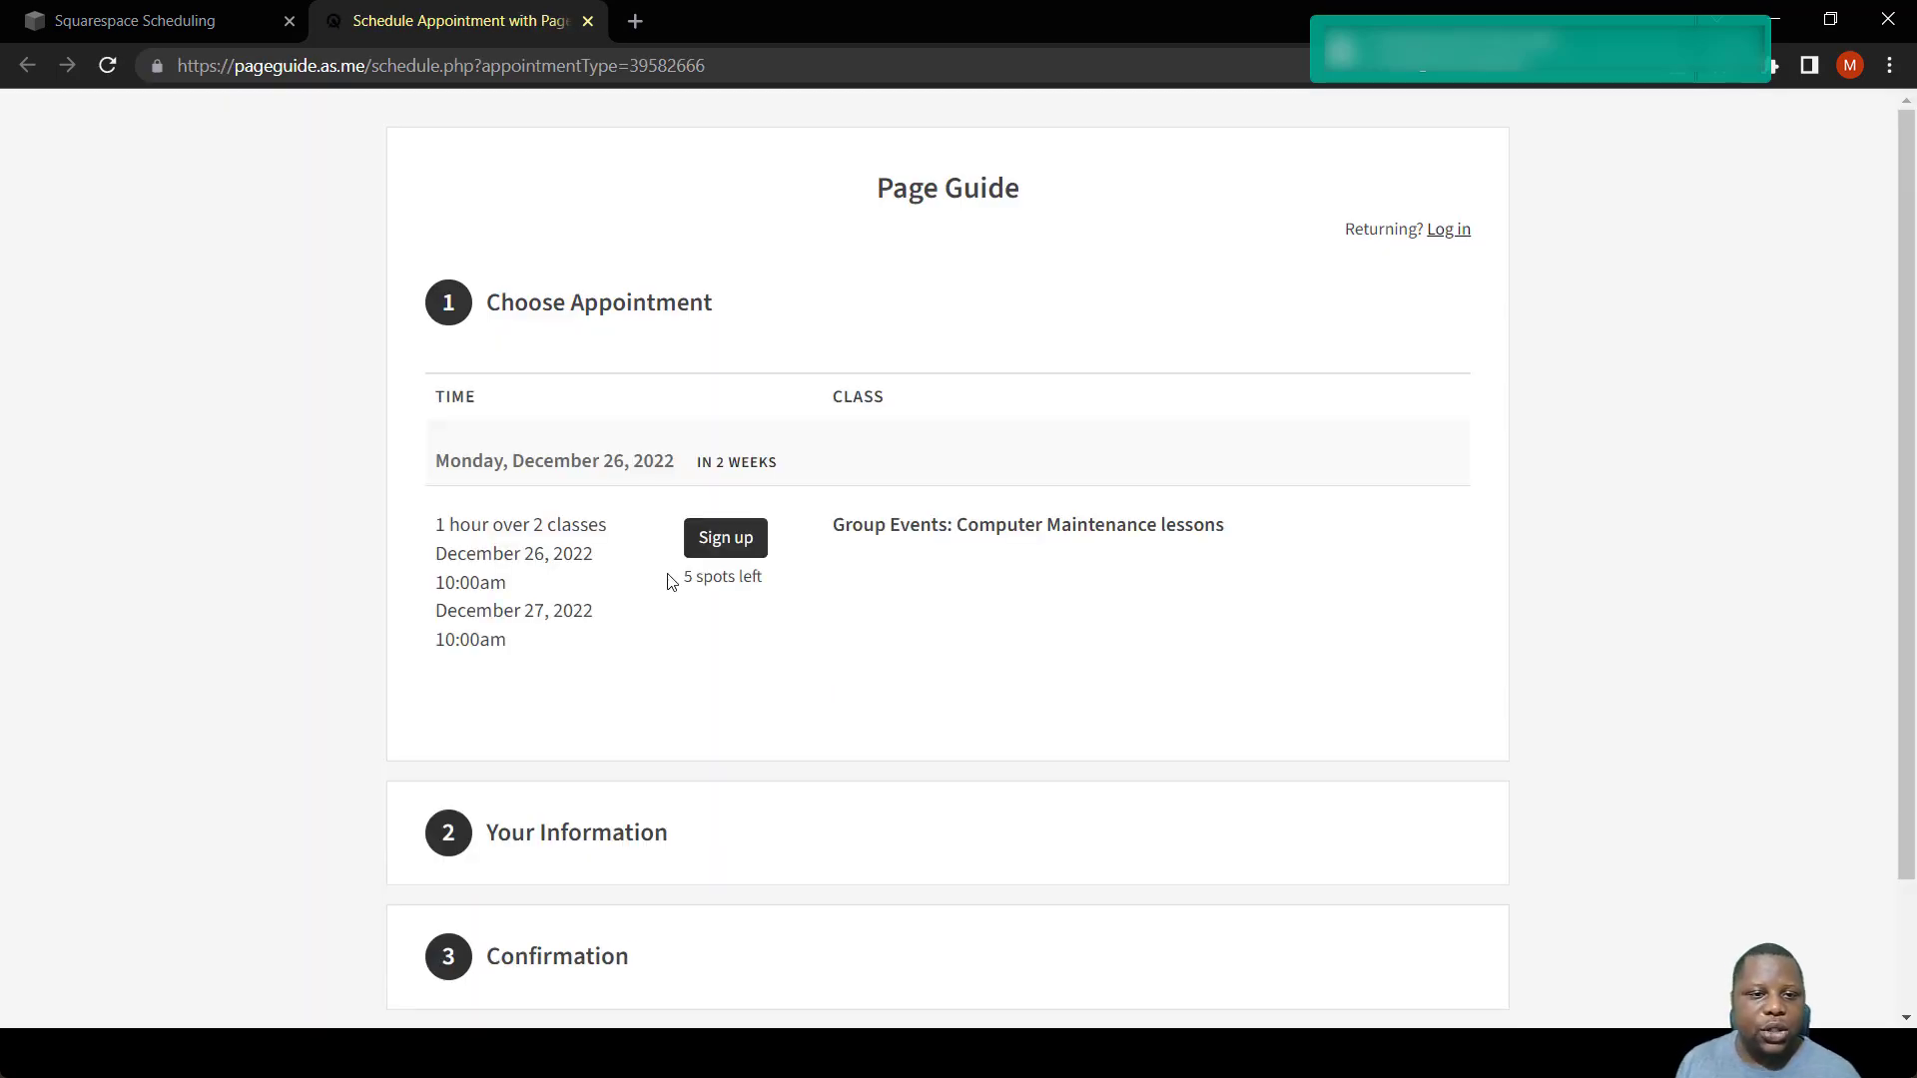
mouse_move(731, 558)
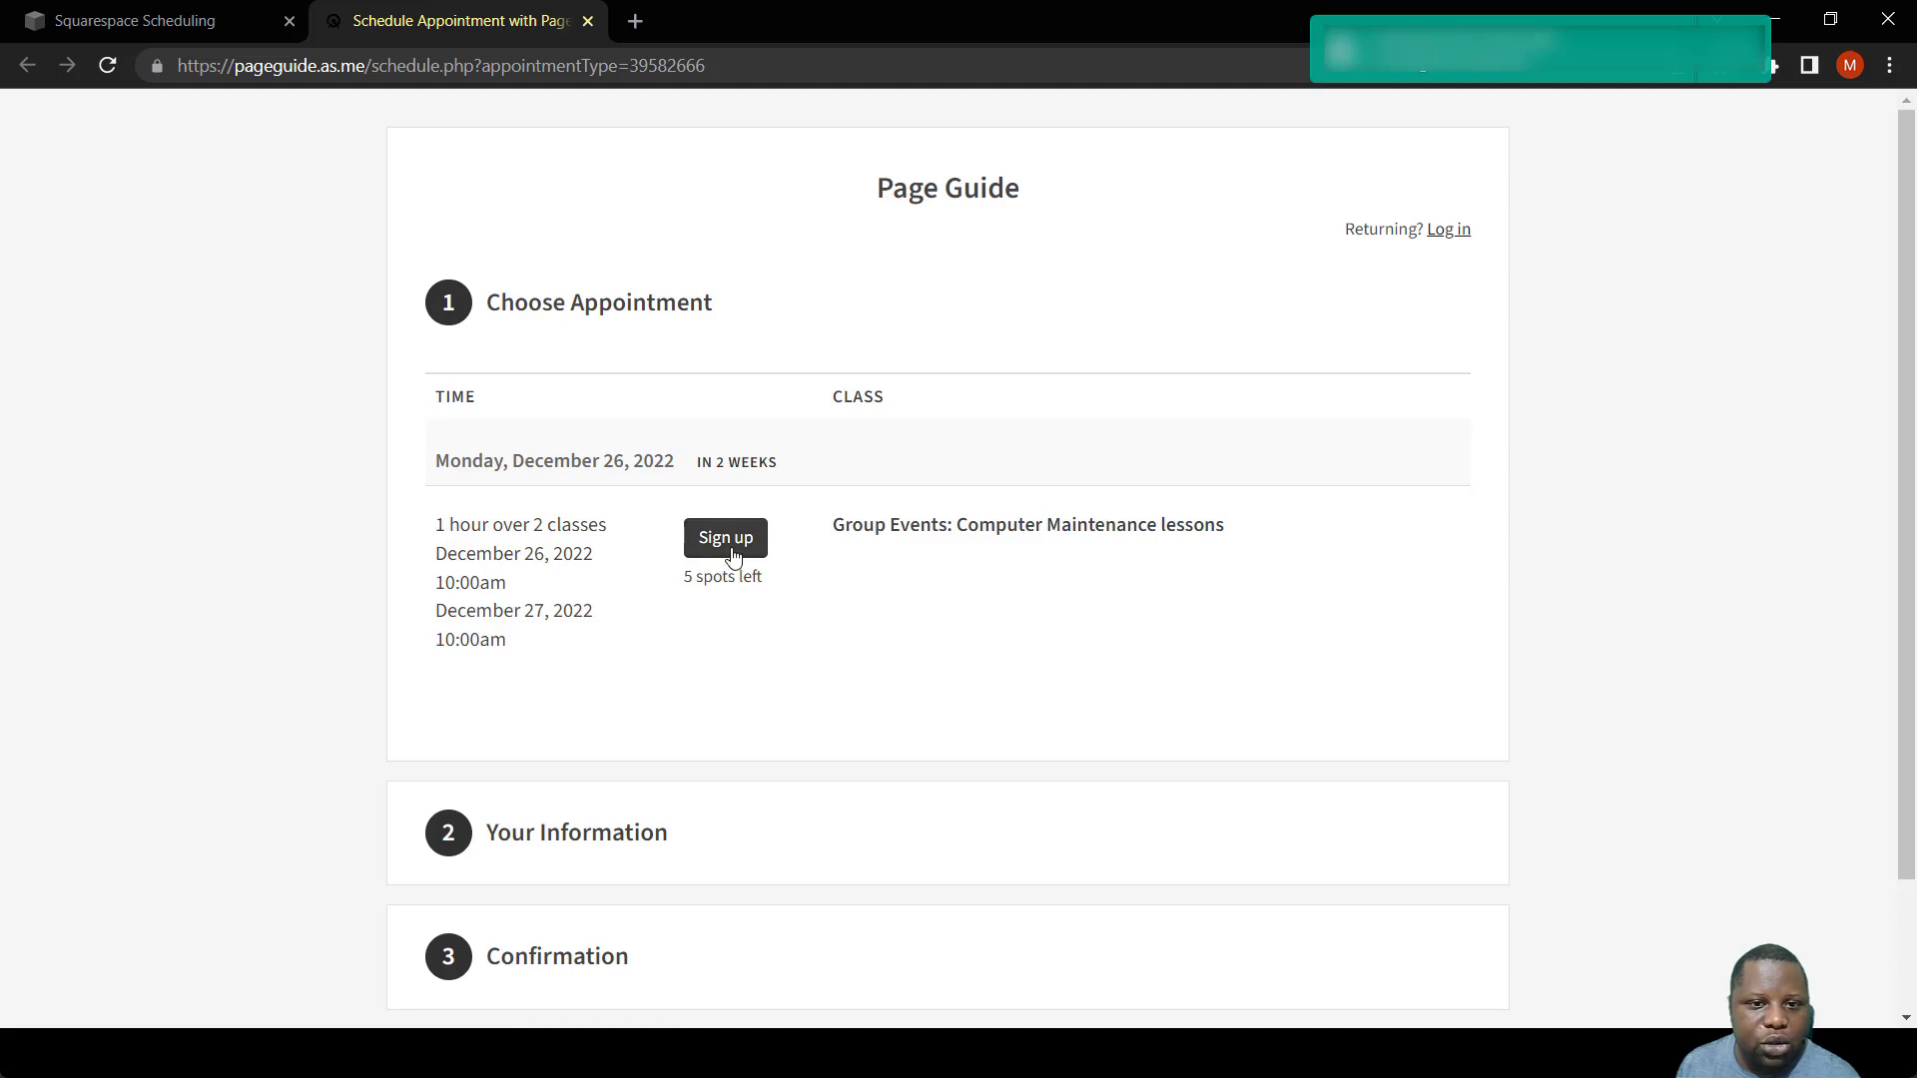
mouse_move(521, 601)
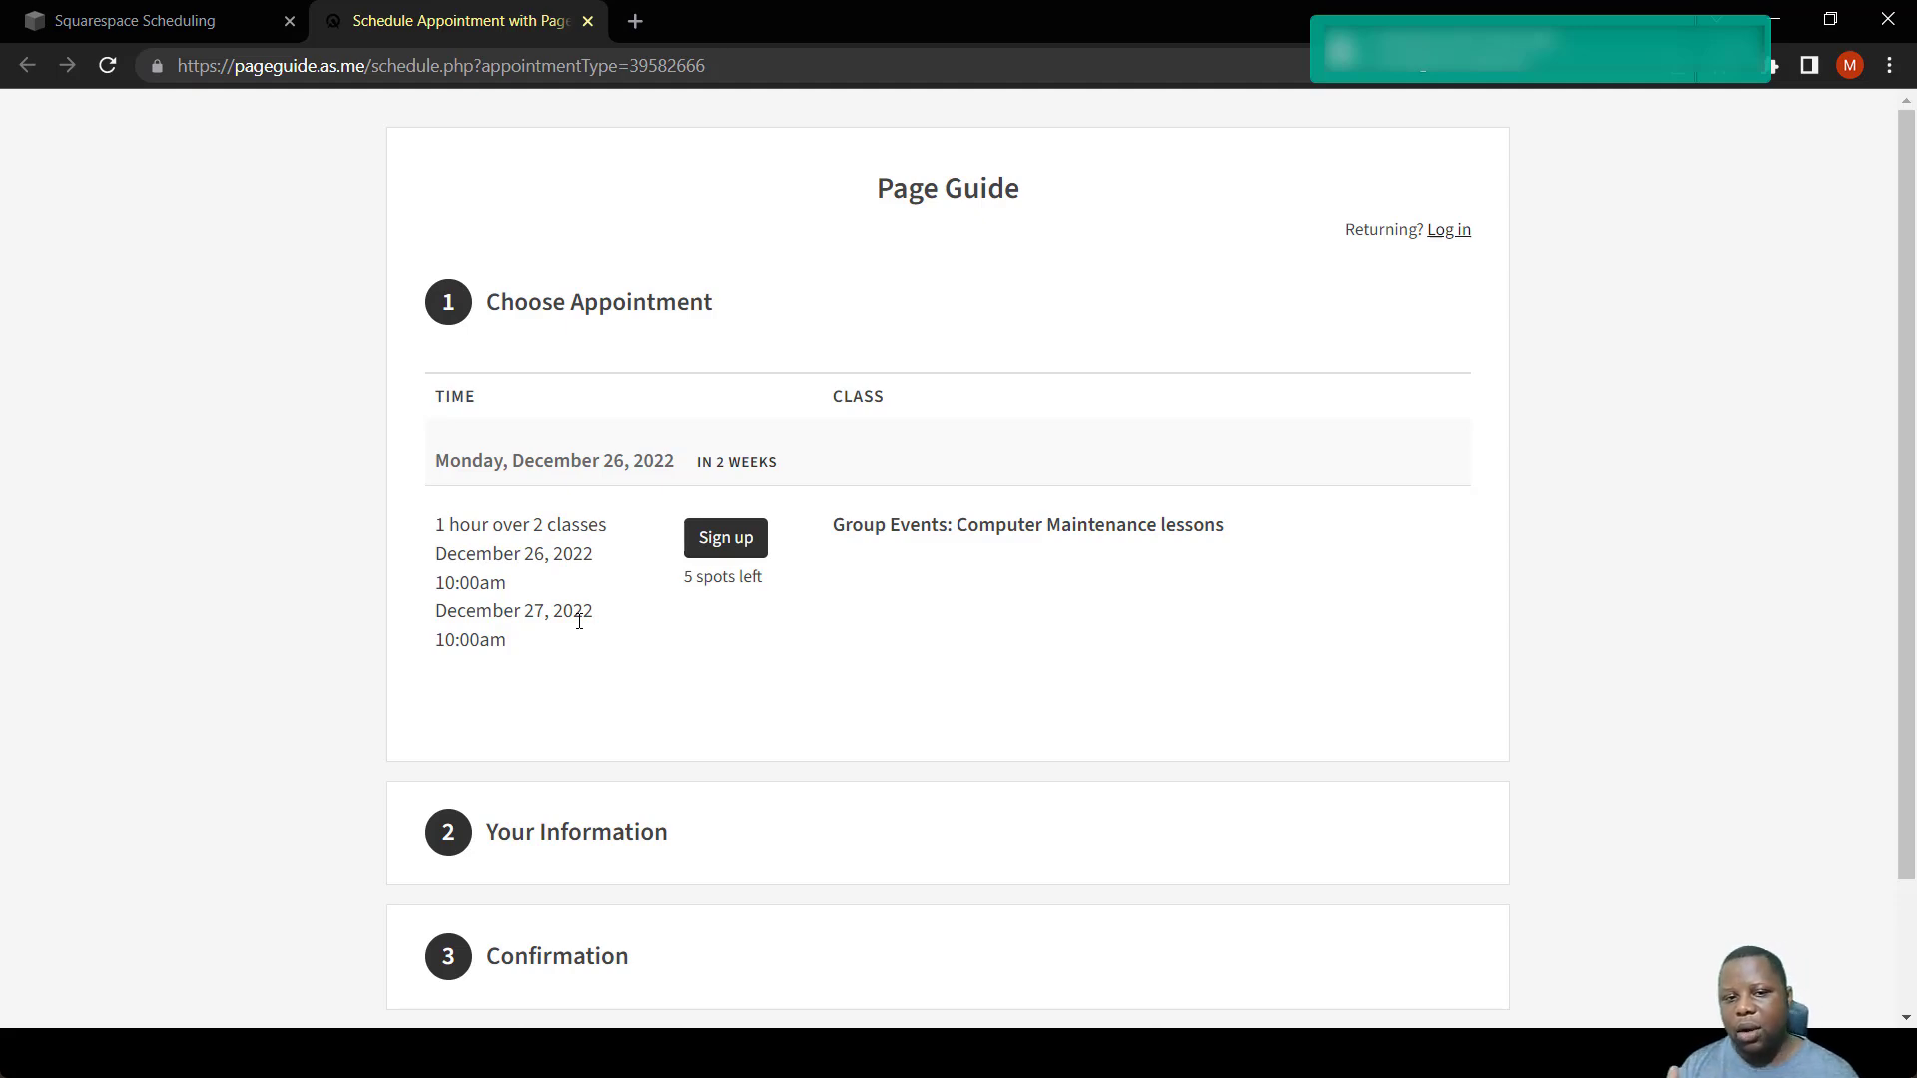
mouse_move(701, 607)
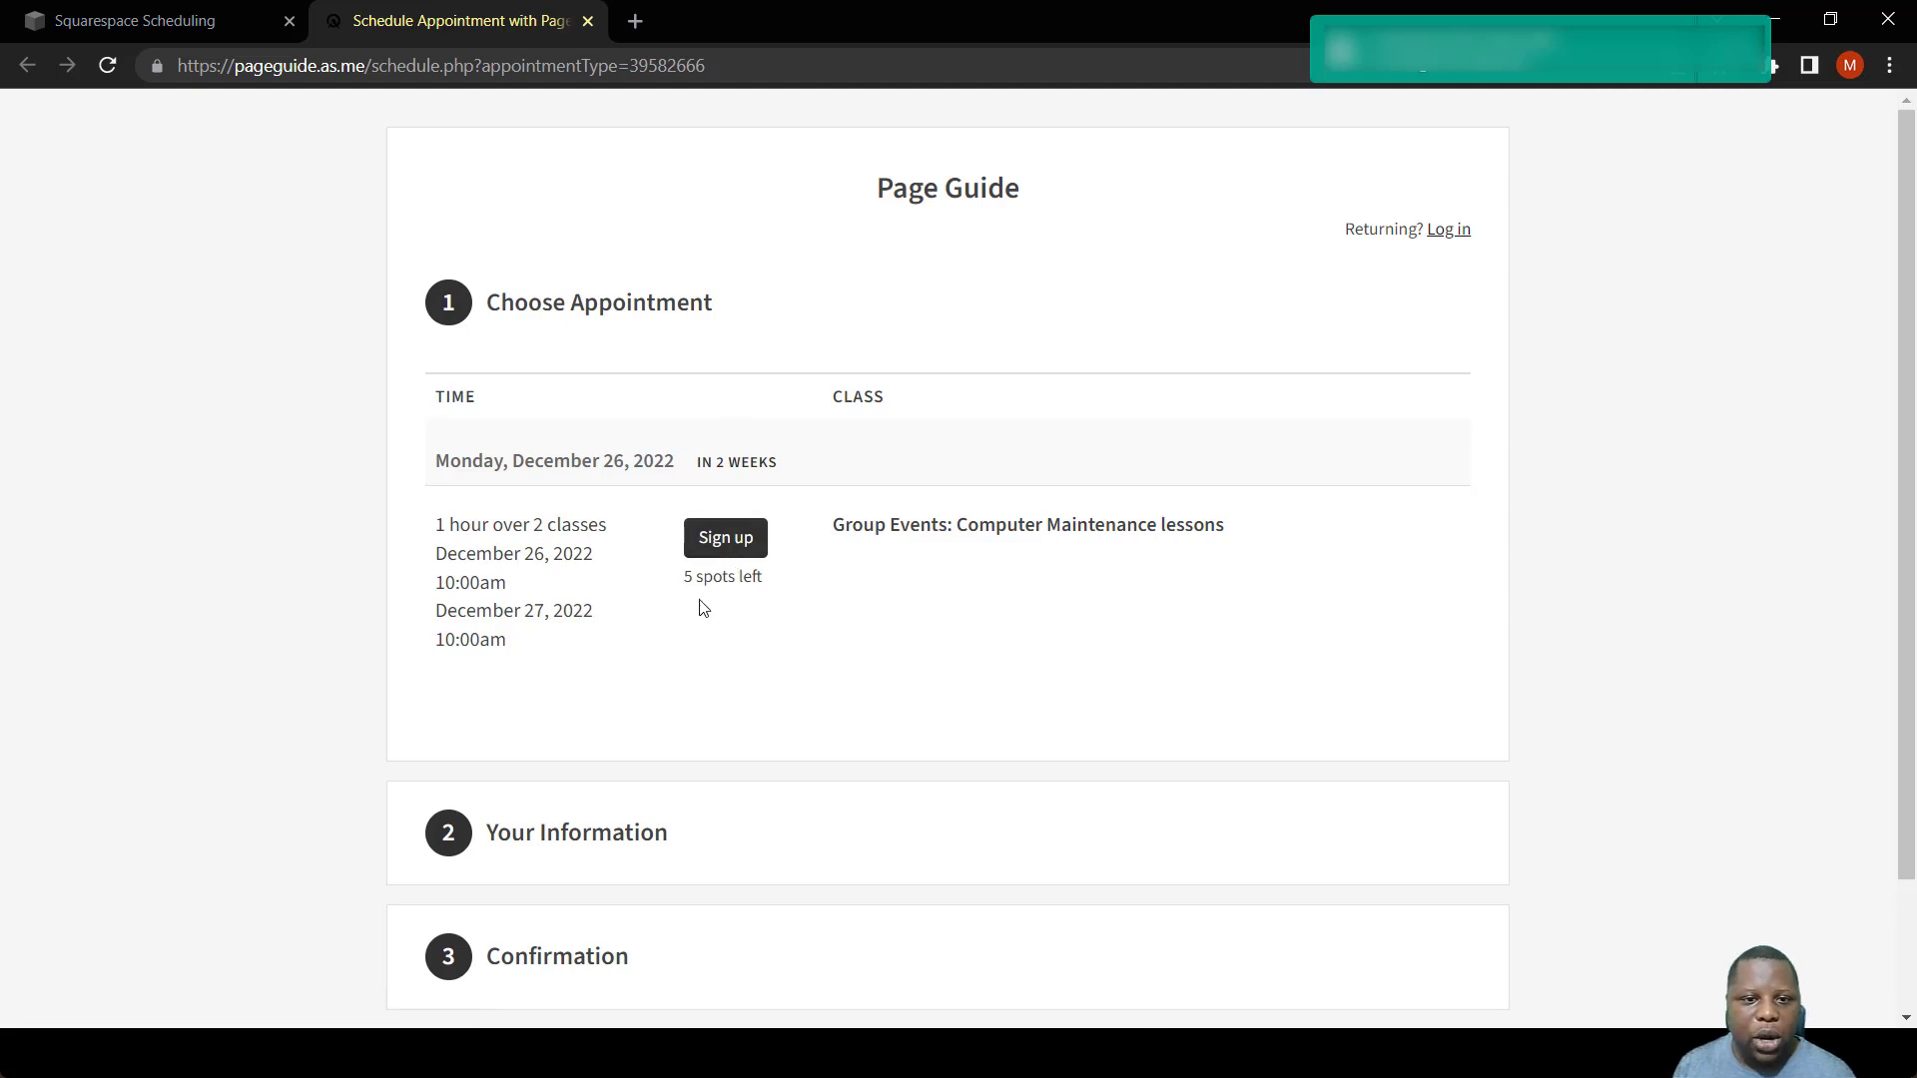
mouse_move(765, 617)
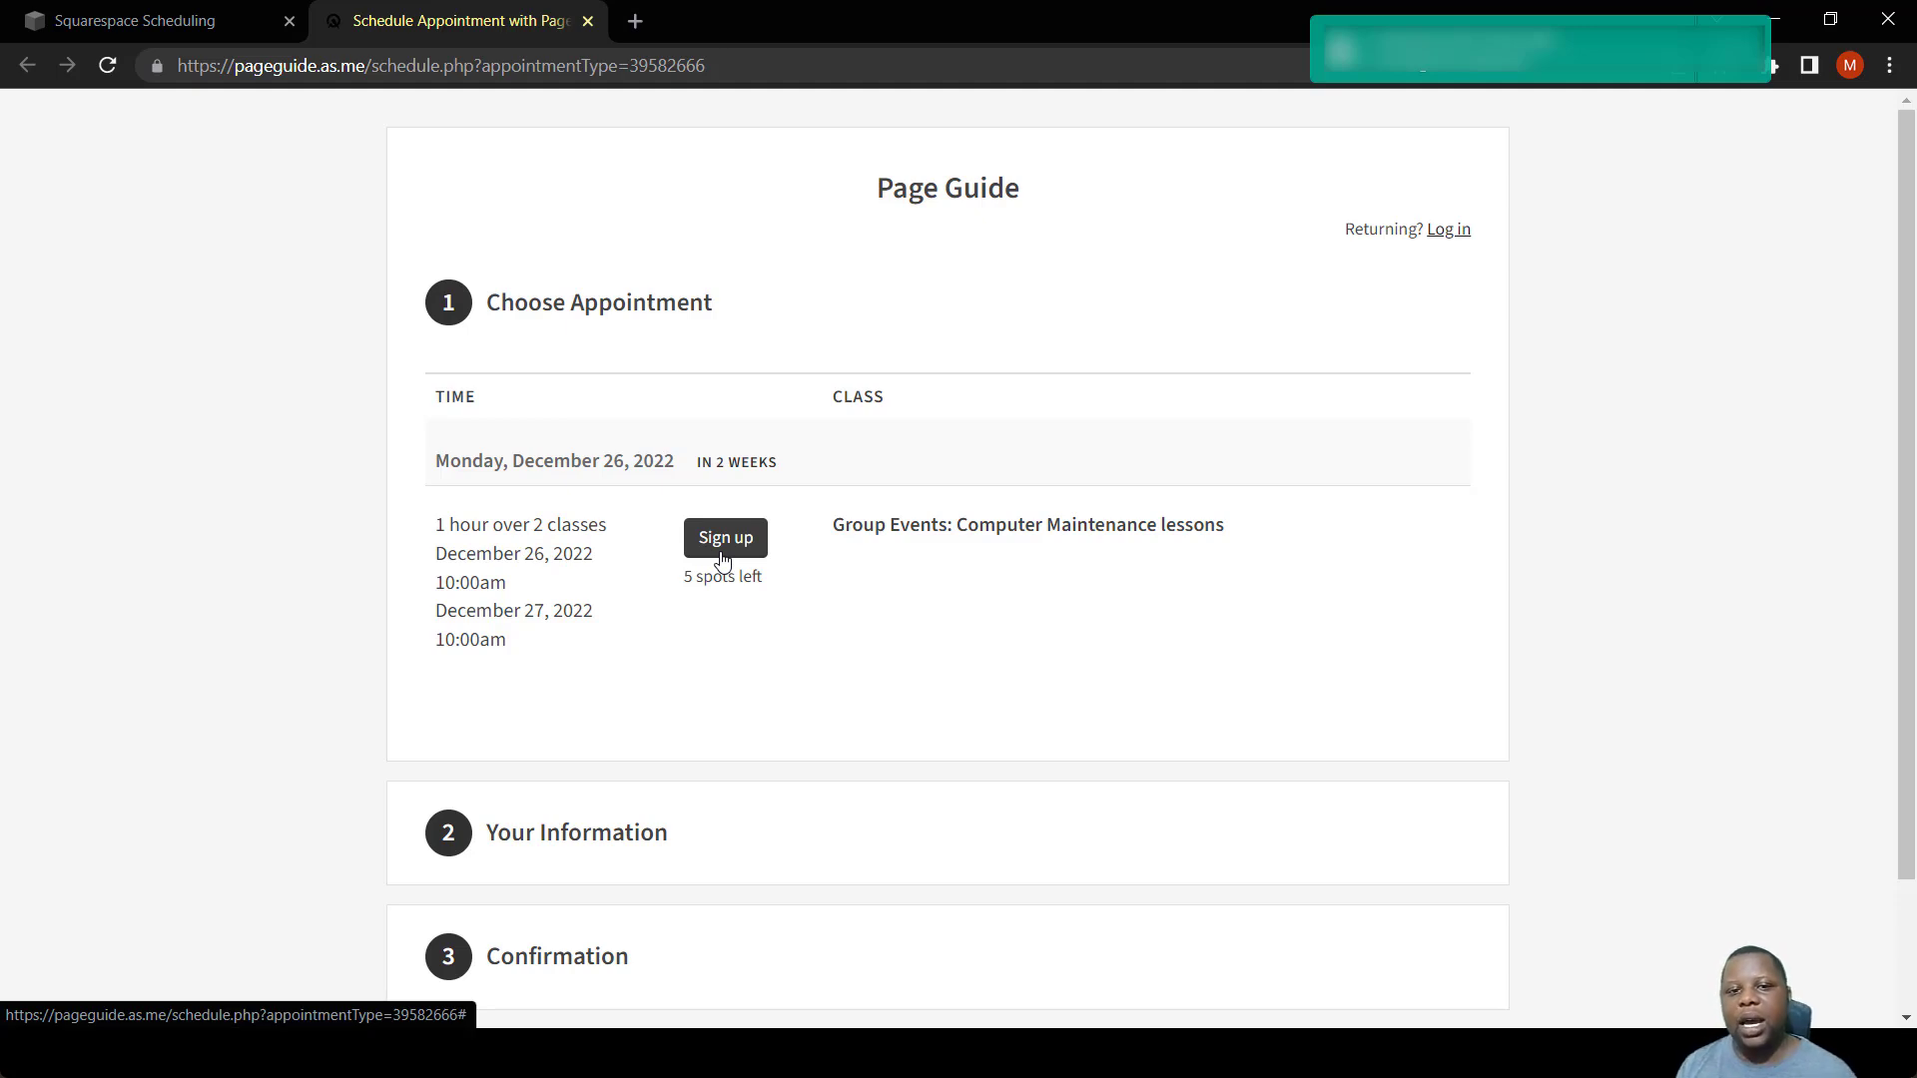
mouse_move(811, 529)
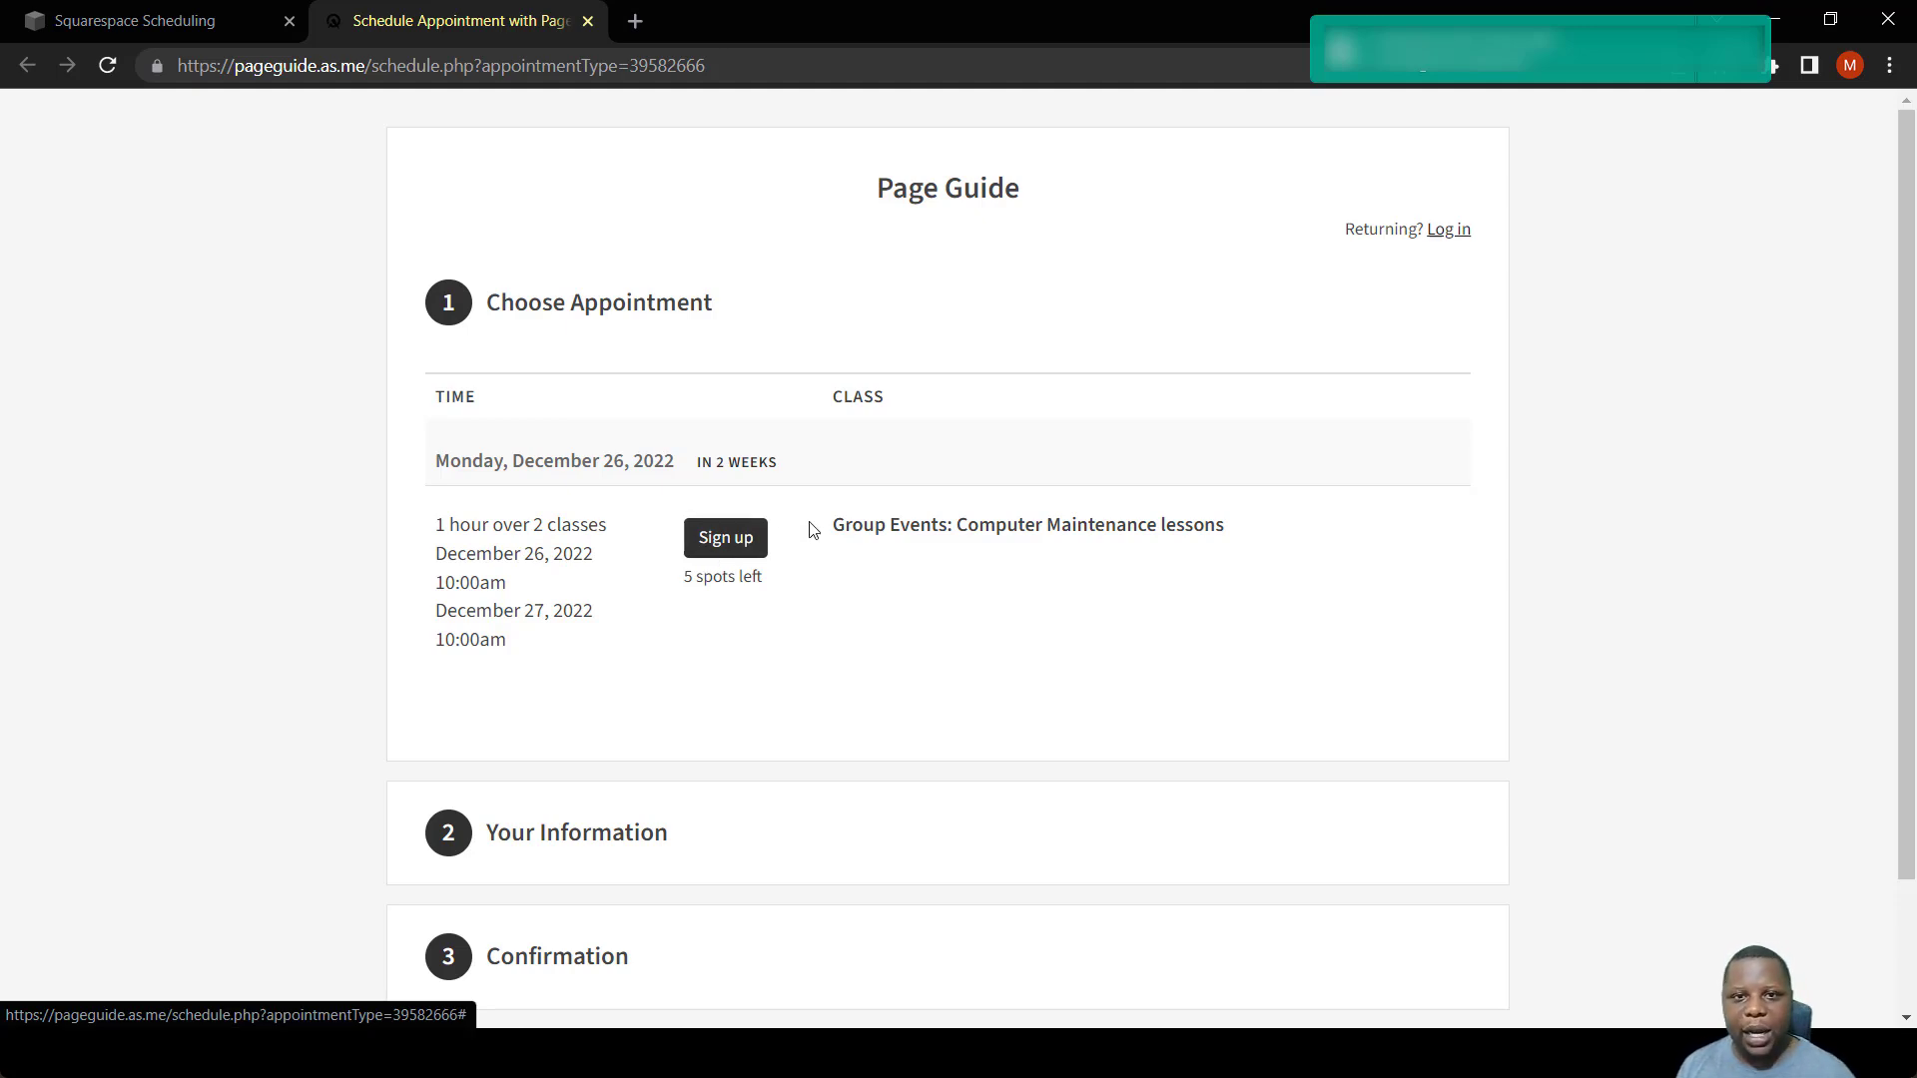
mouse_move(587, 20)
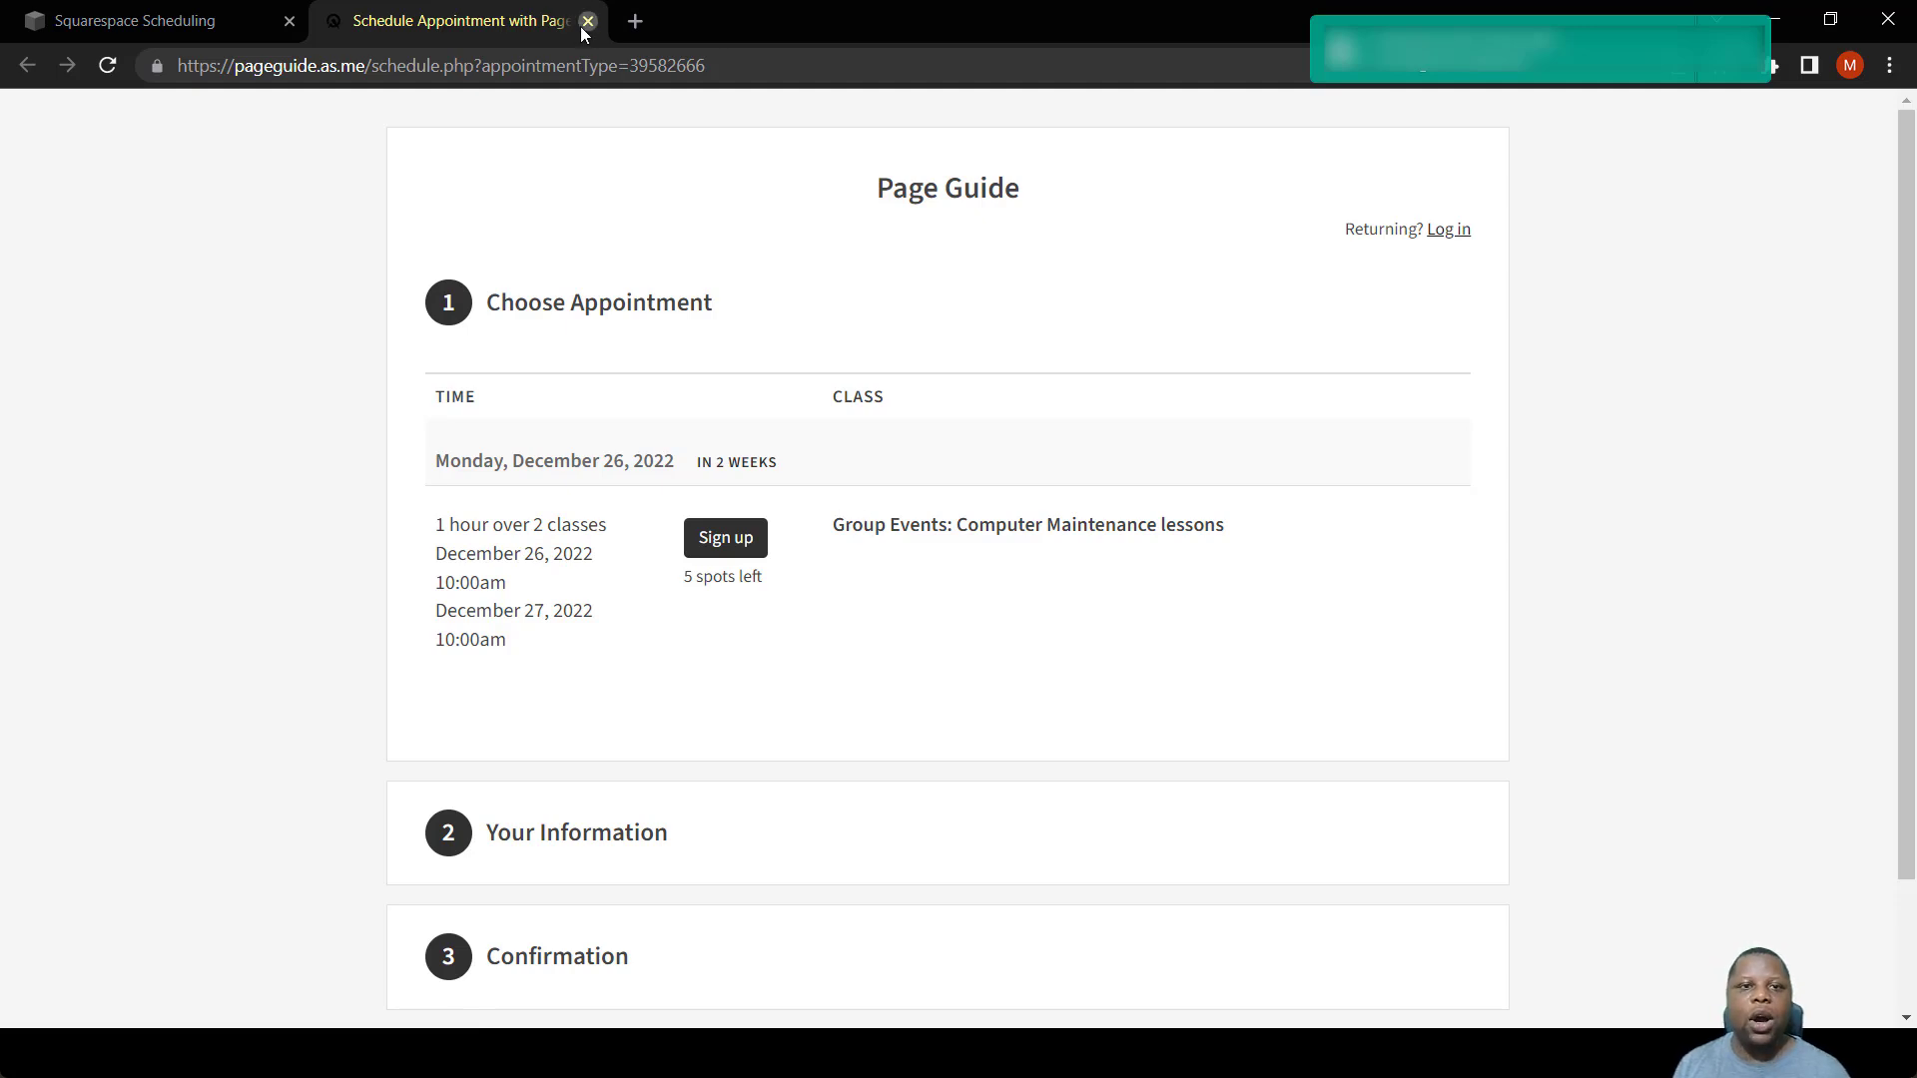
Close the public booking page and return to the Appointment Types list.
left_click(587, 20)
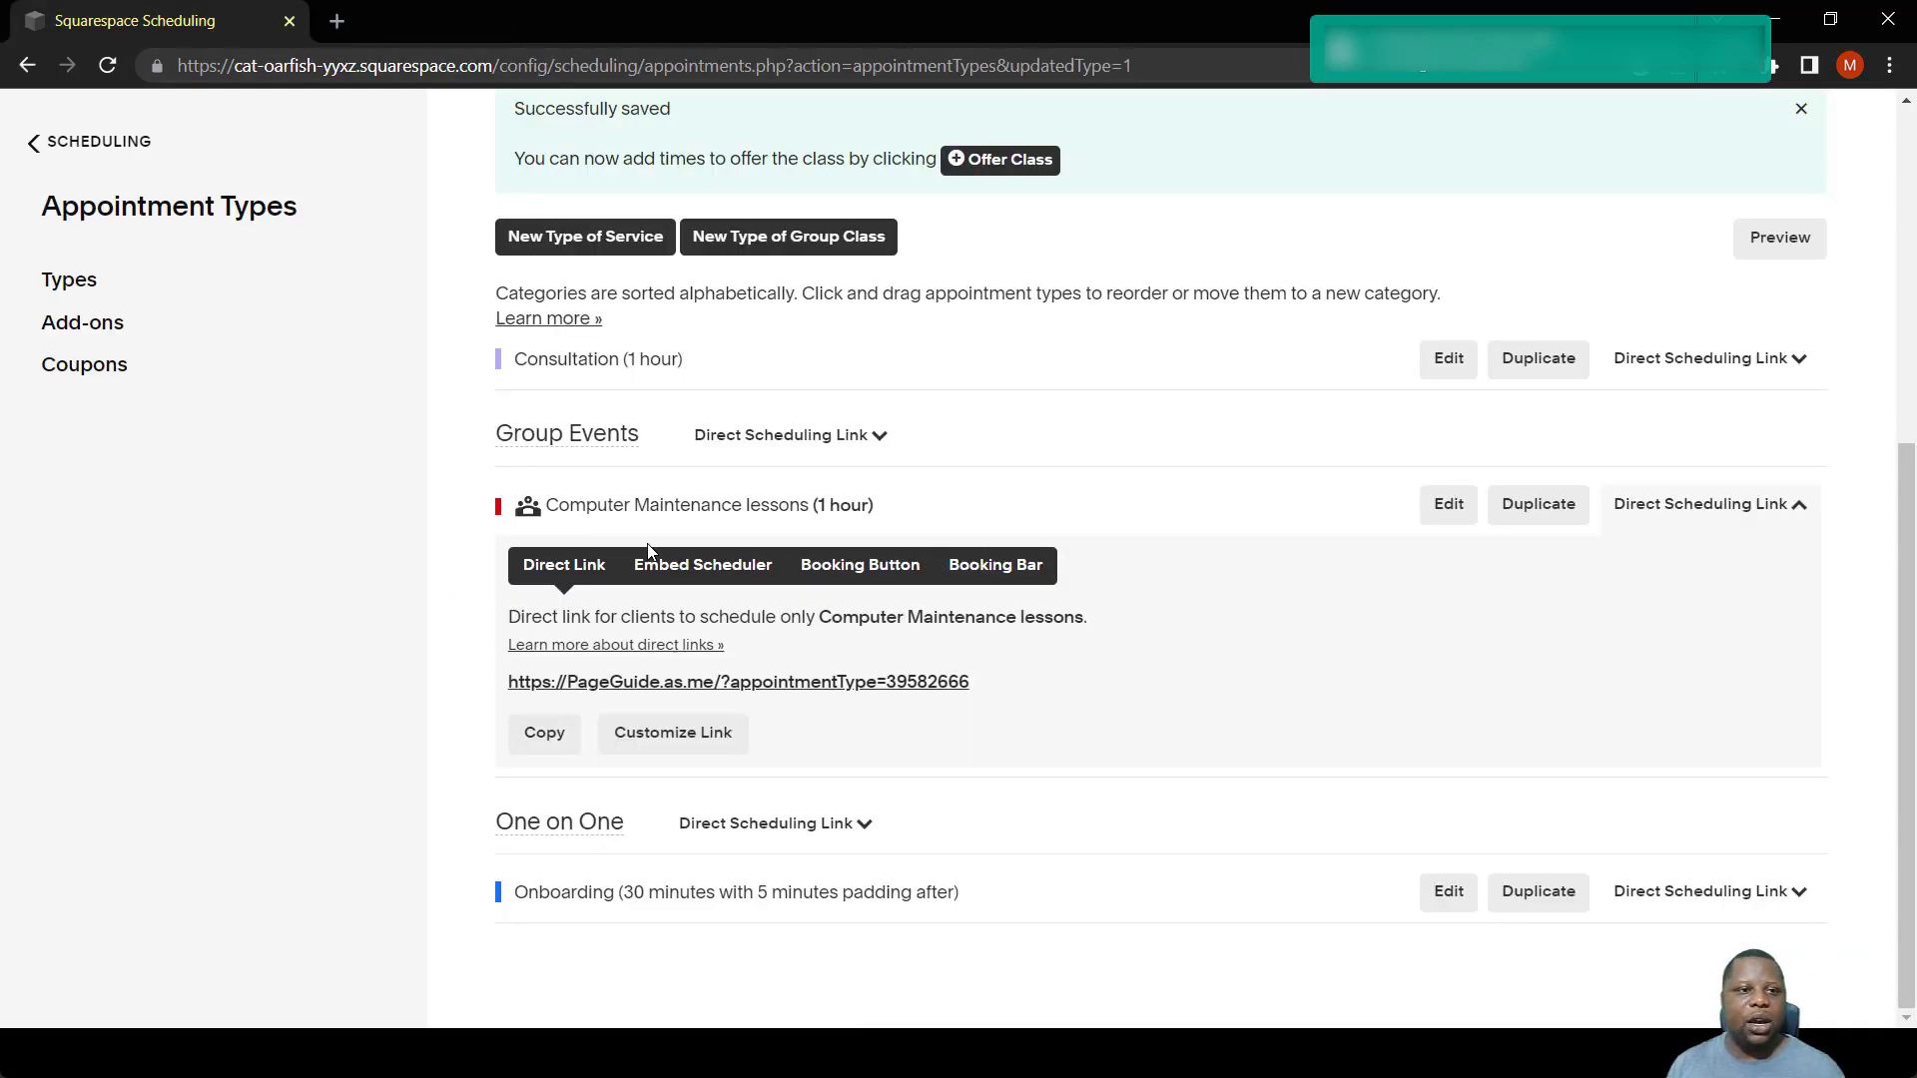
mouse_move(984, 223)
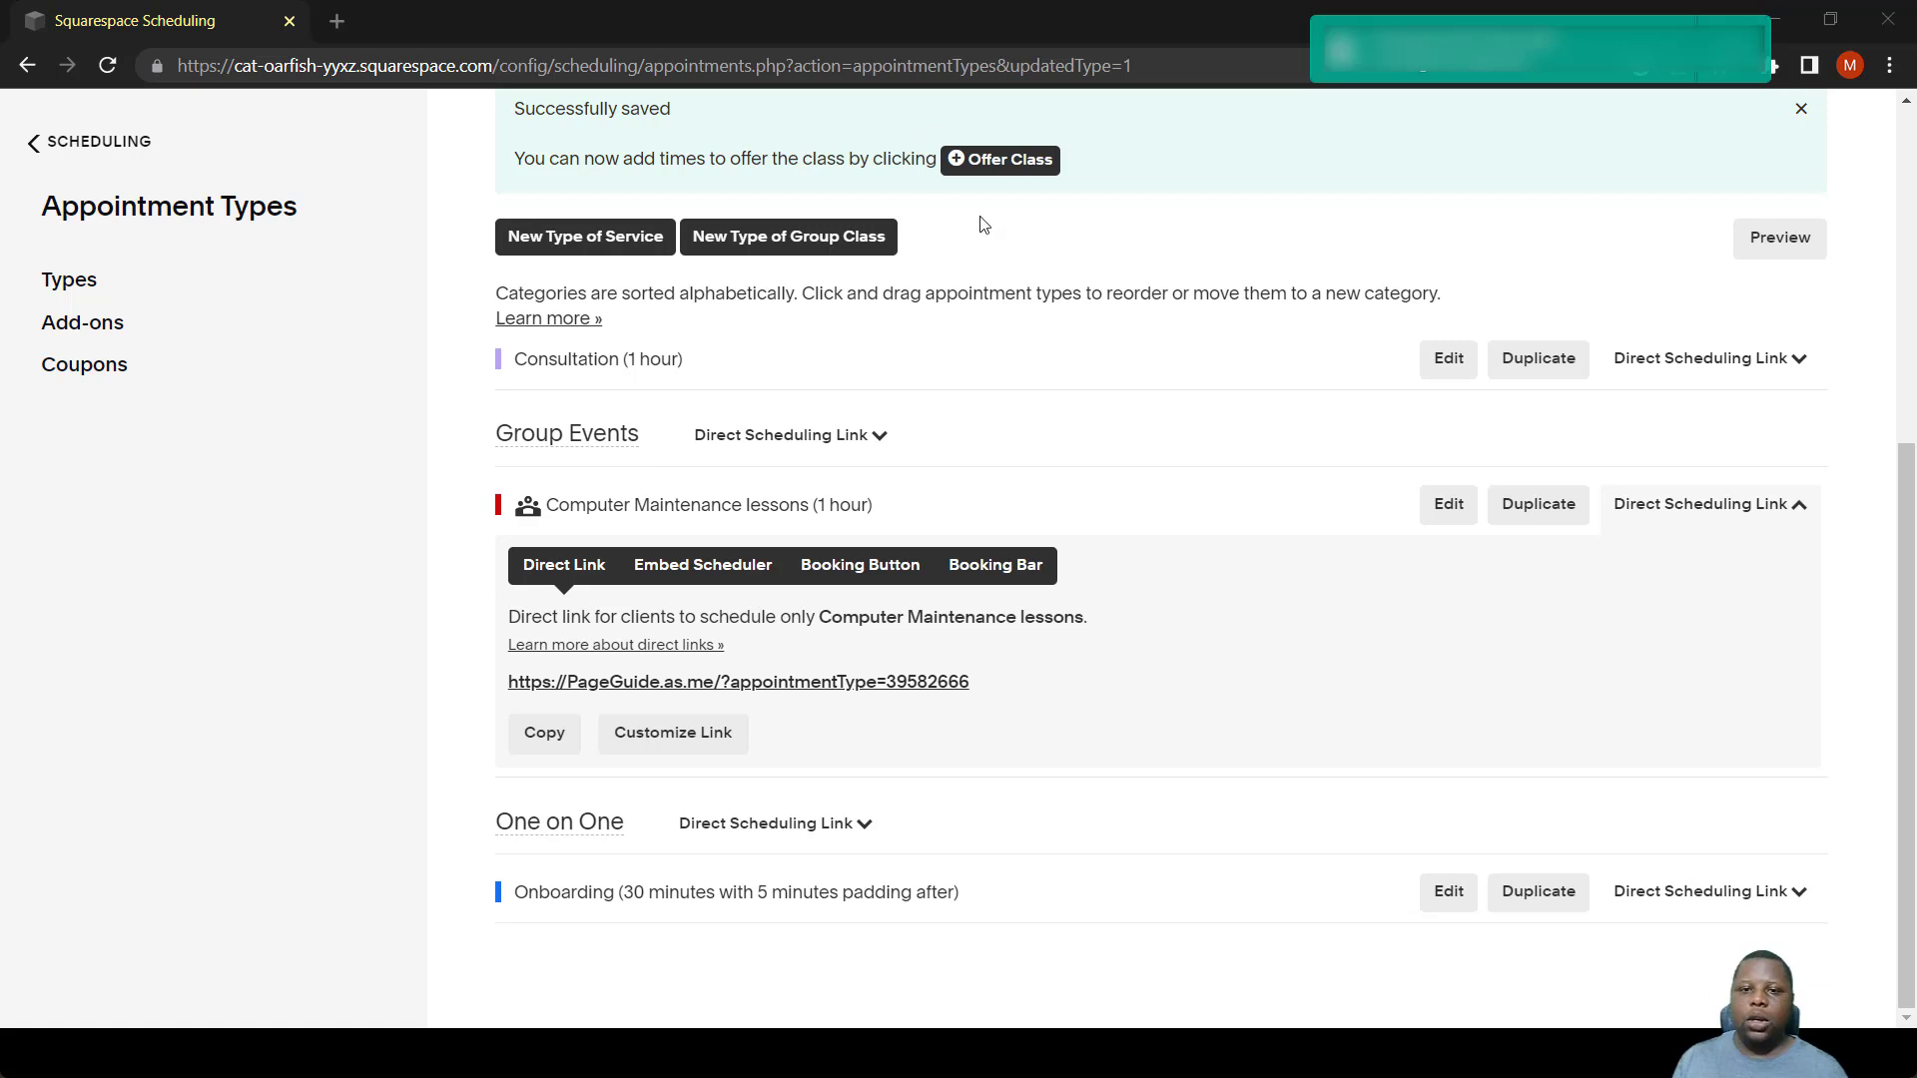
scroll("up", 3)
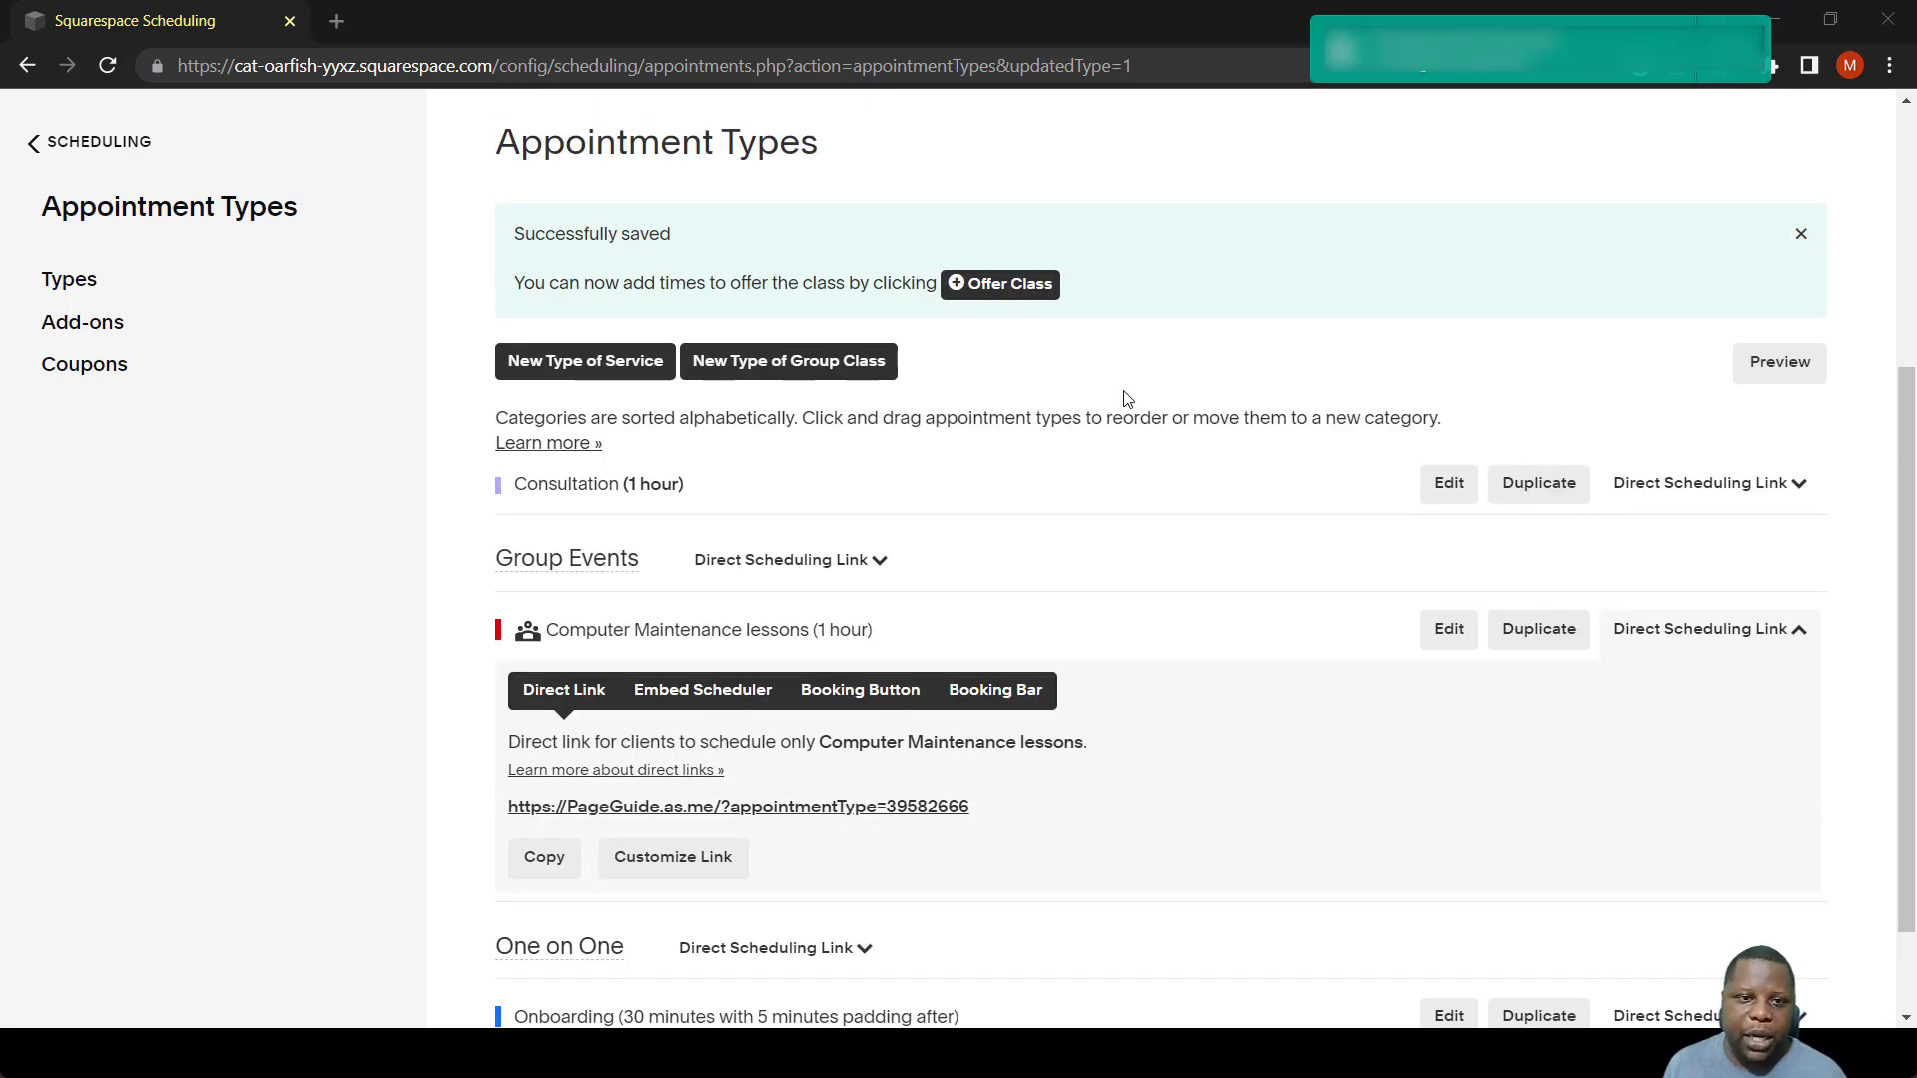
mouse_move(1228, 428)
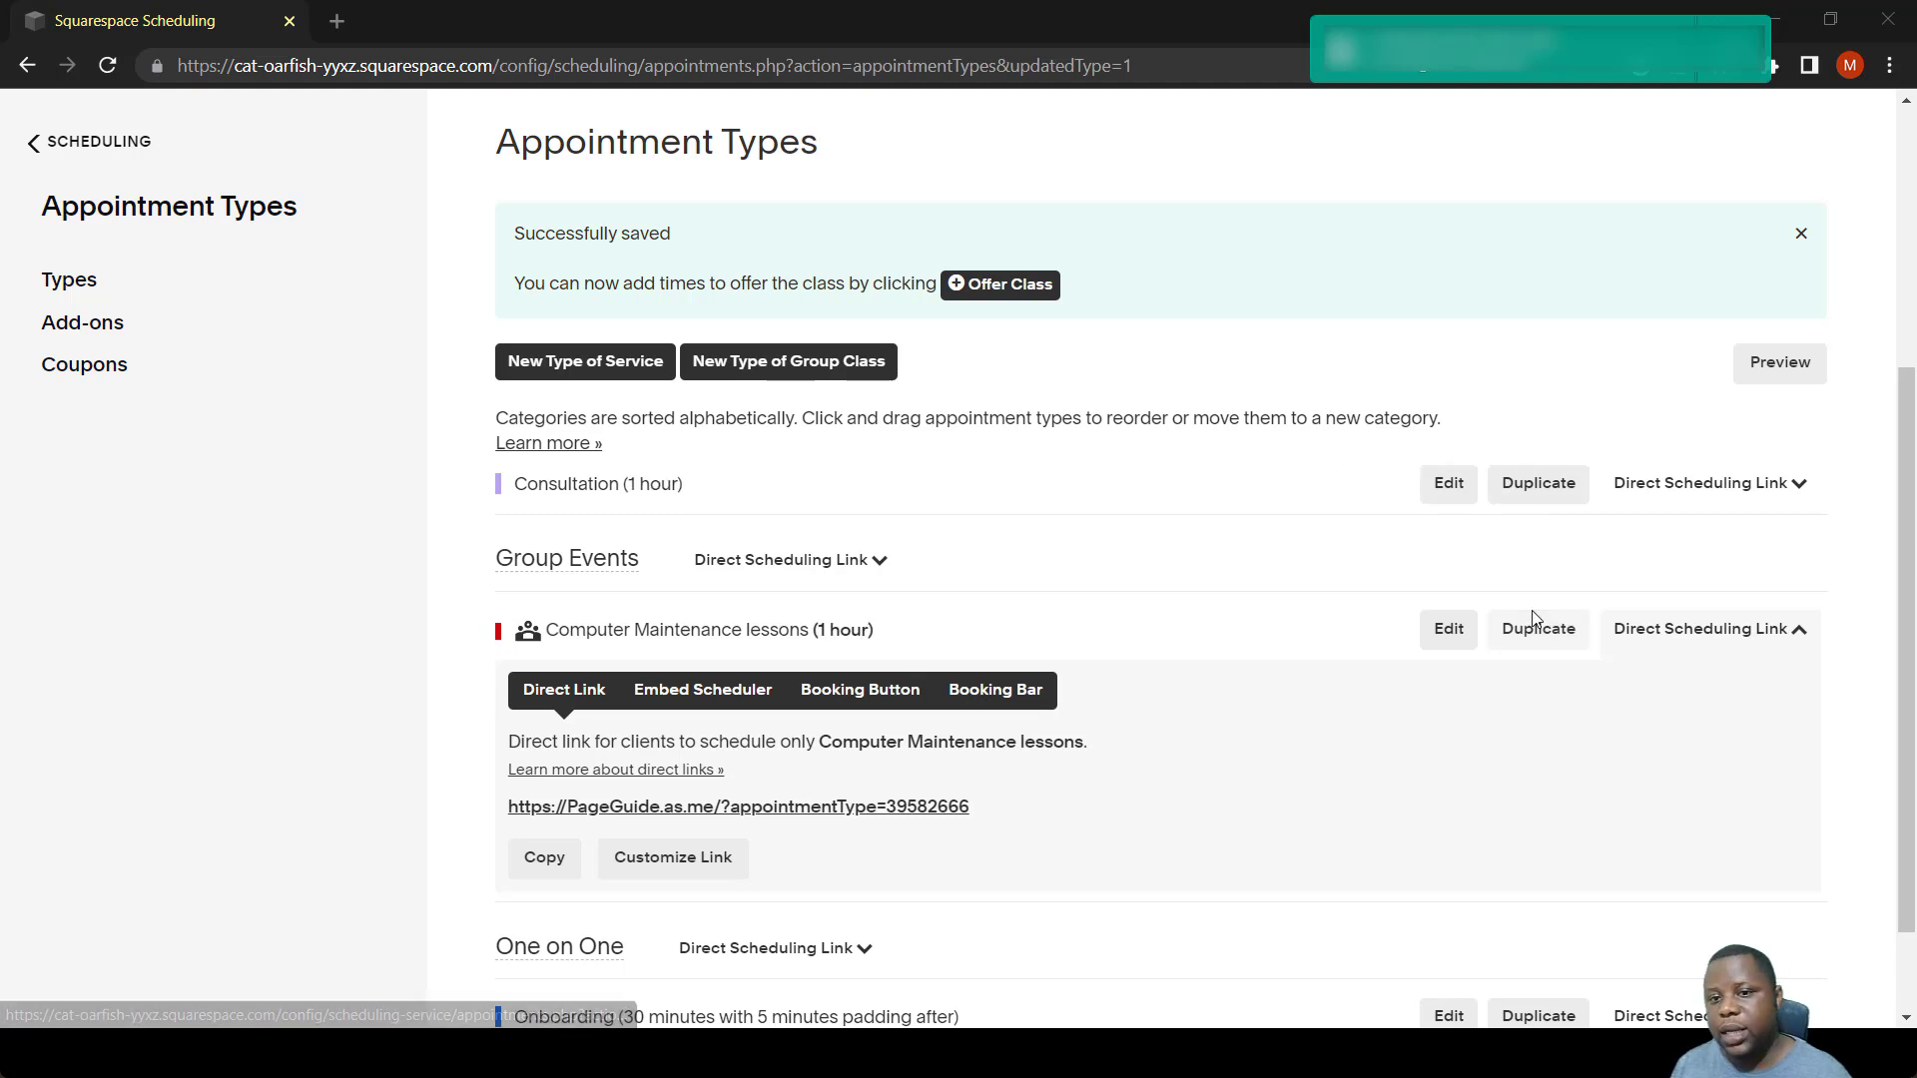
mouse_move(1538, 657)
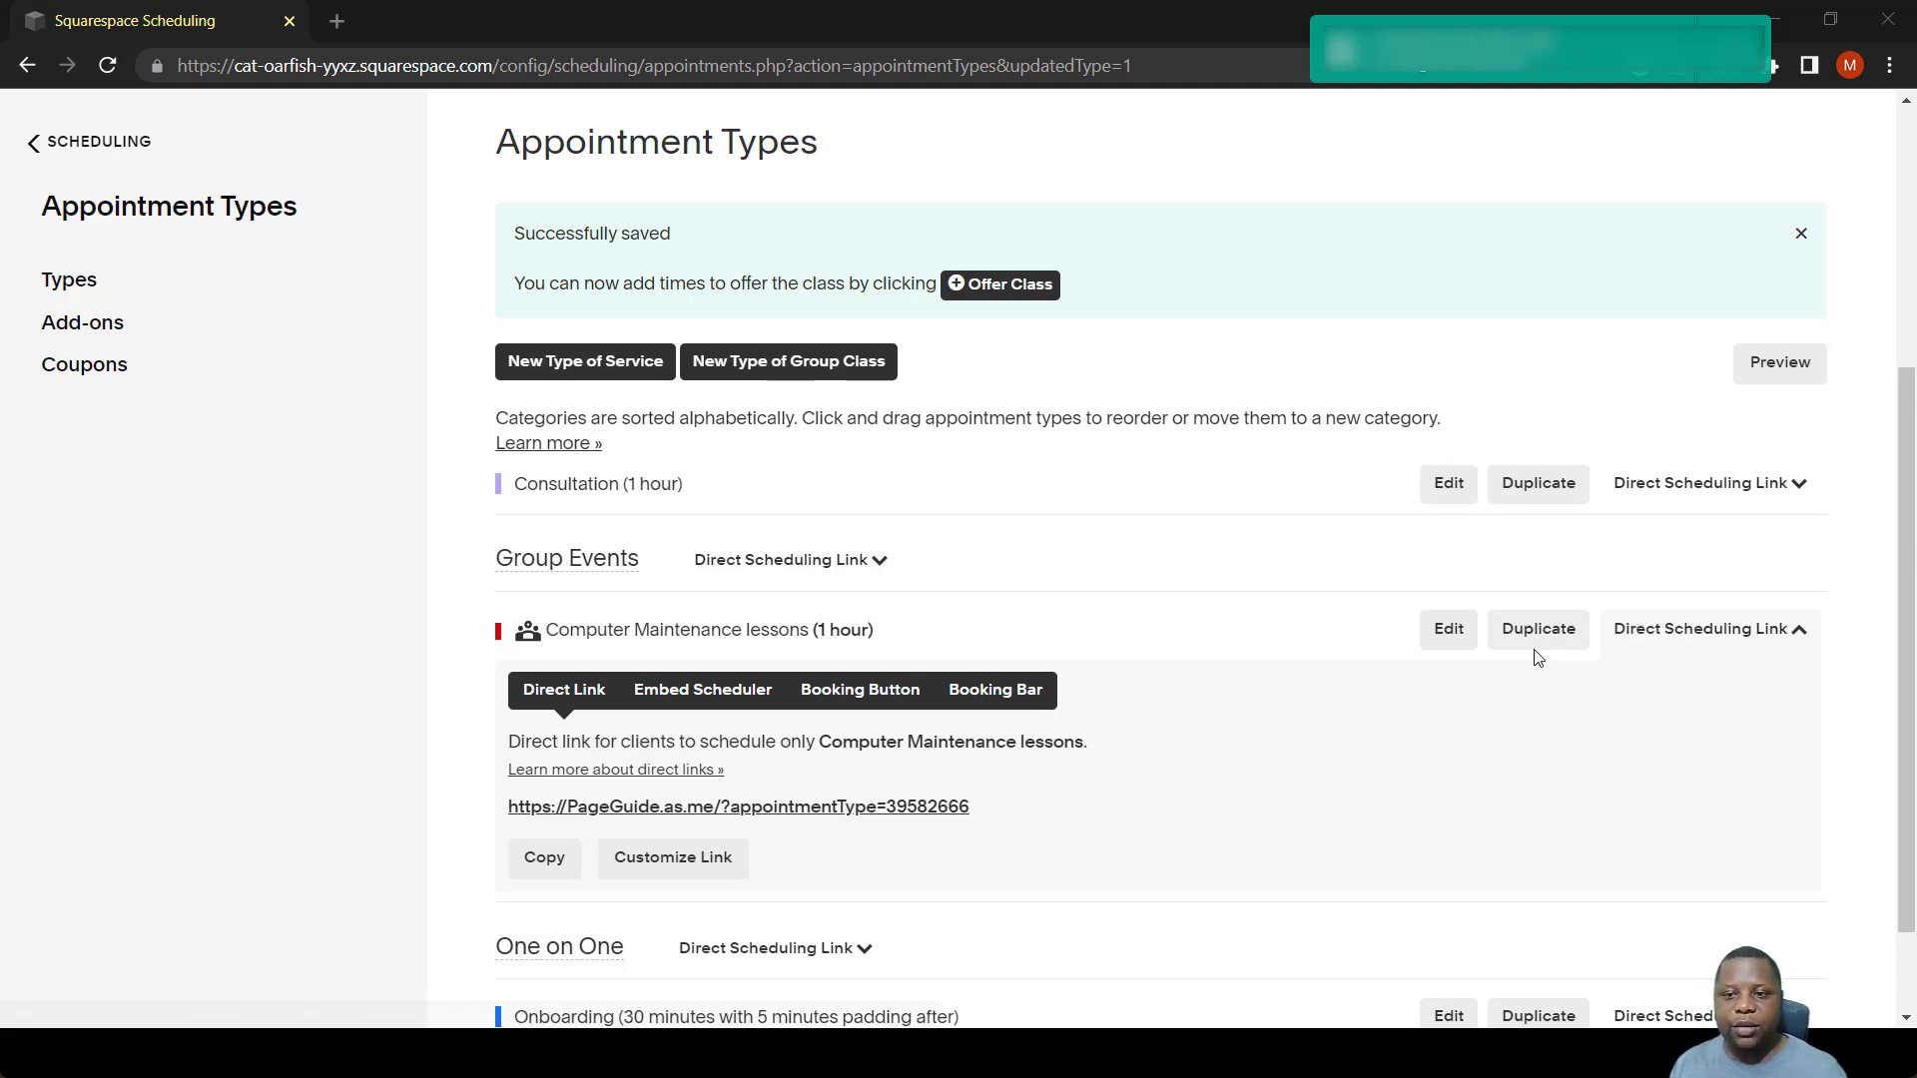
mouse_move(1369, 645)
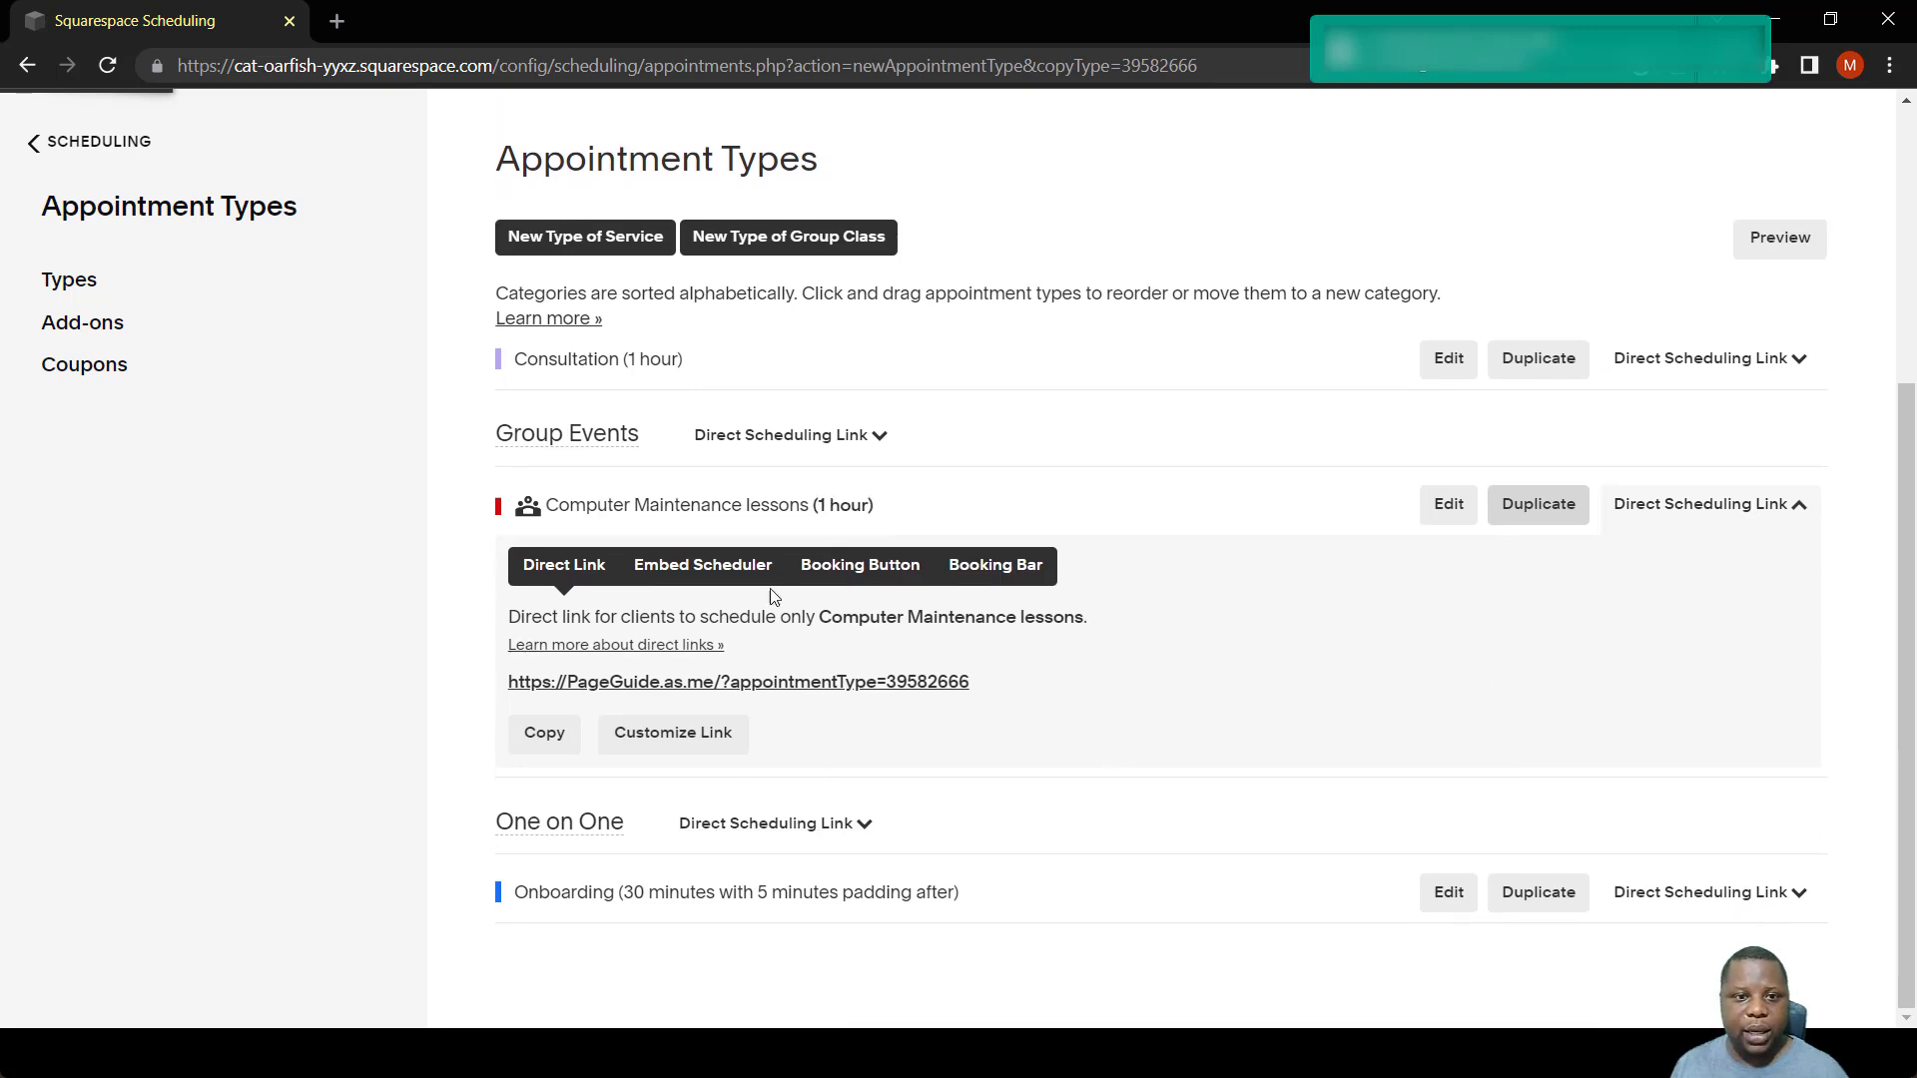
Duplicate Computer Maintenance lessons as 'Computer hardware Maintenance lessons' and create the new class.
left_click(1538, 505)
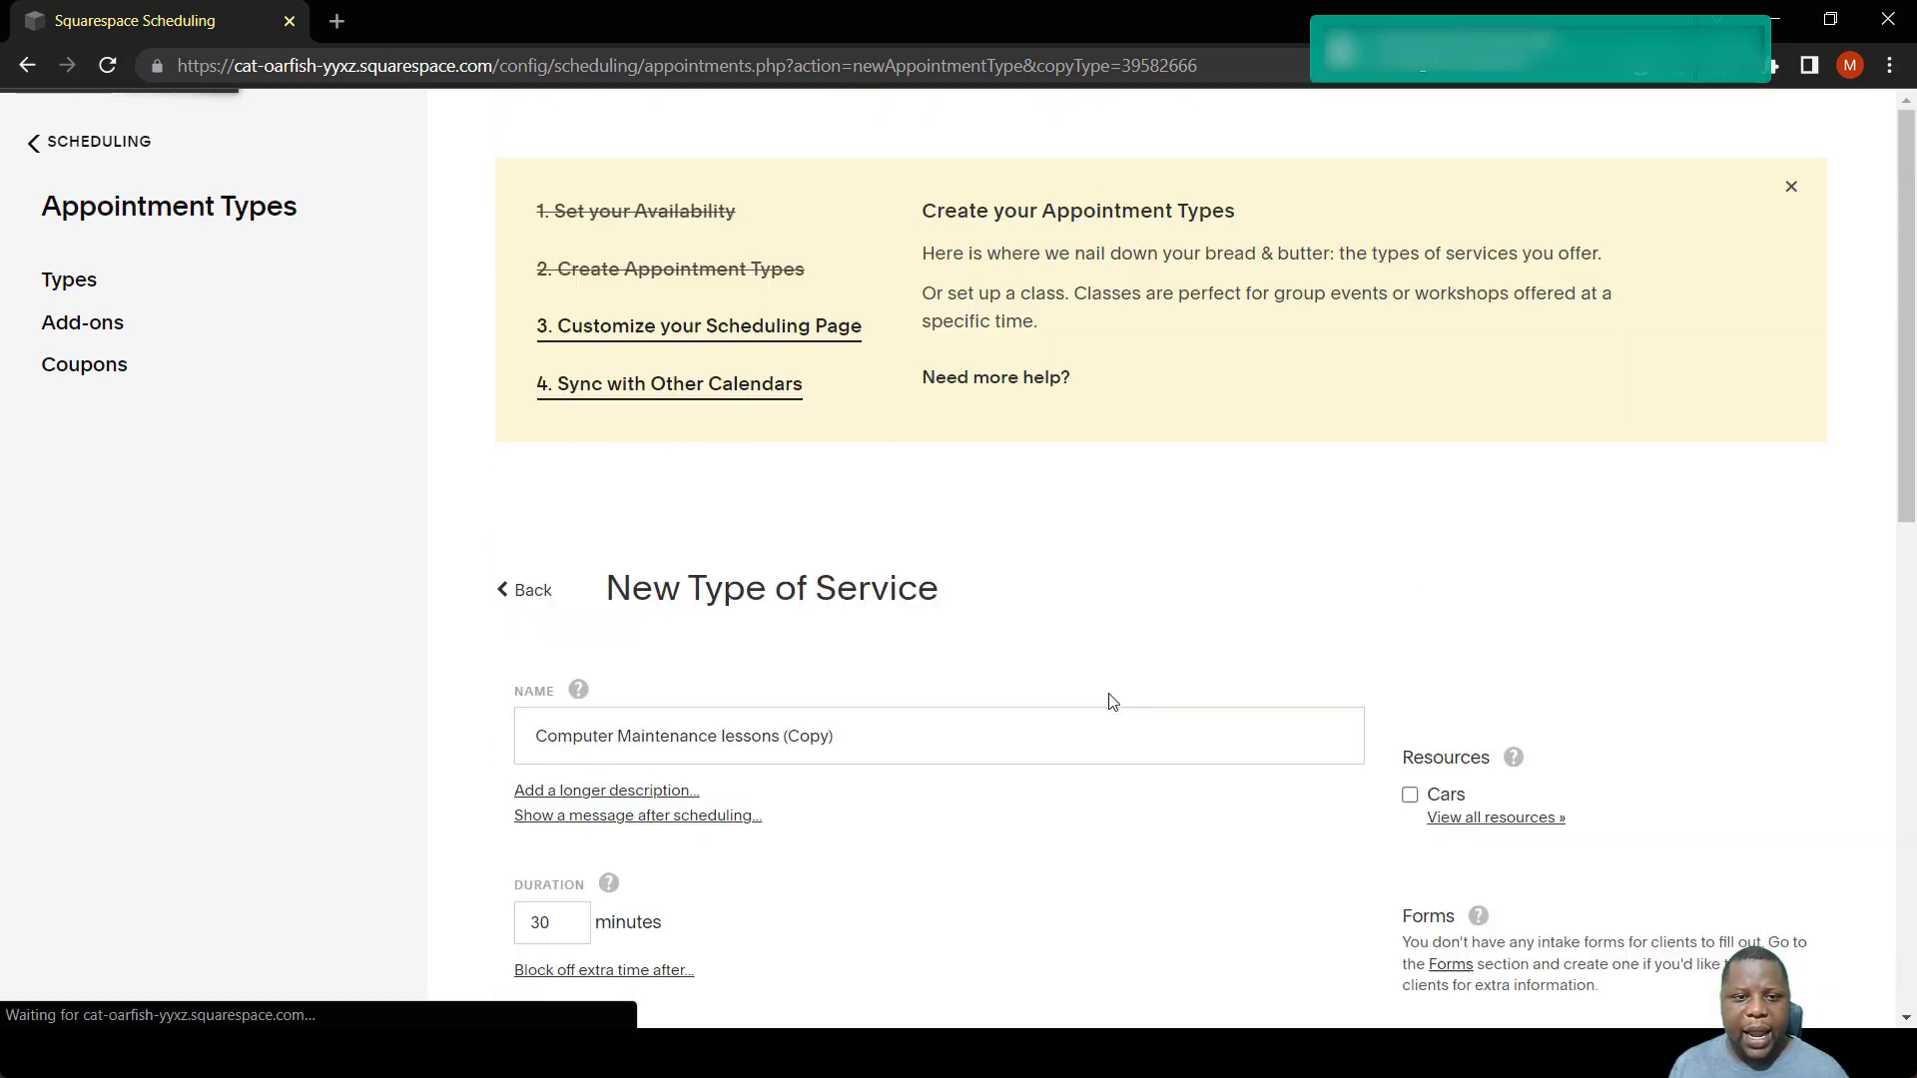
scroll("down", 3)
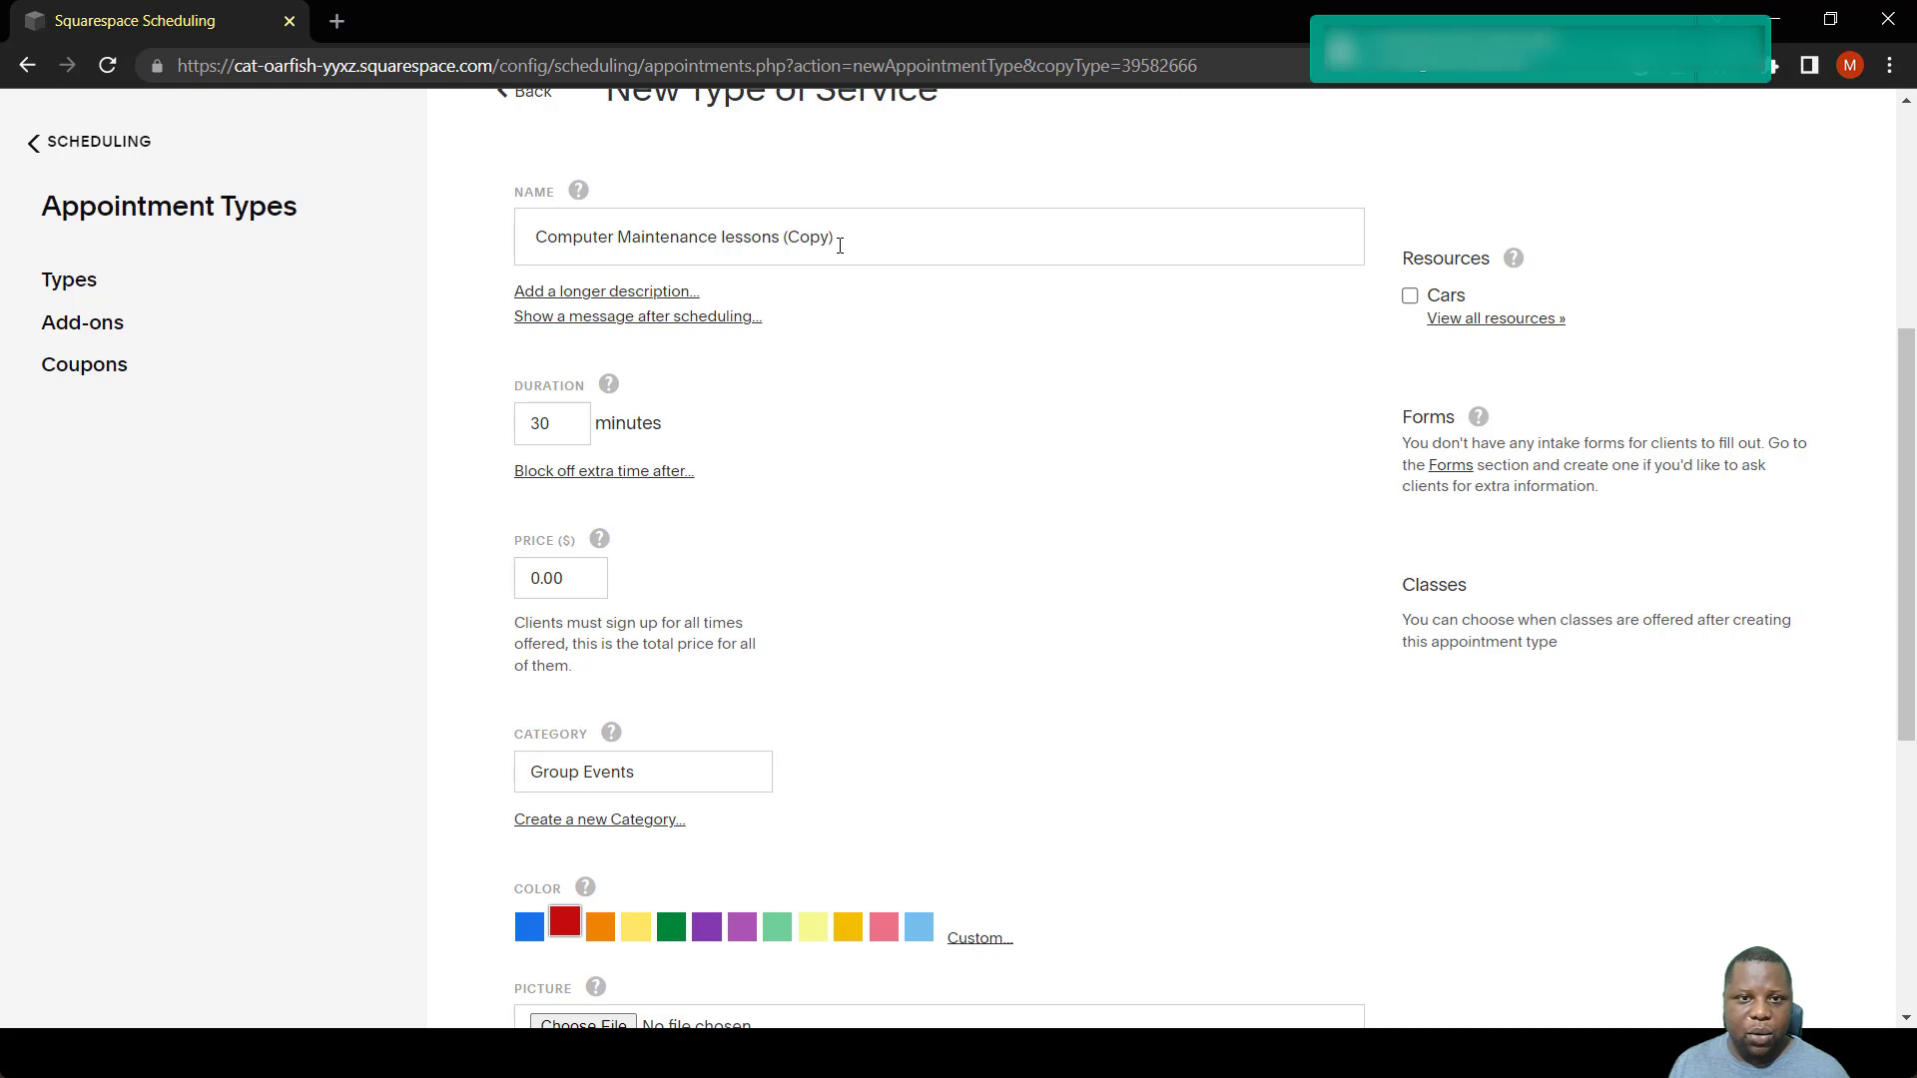
key("Backspace")
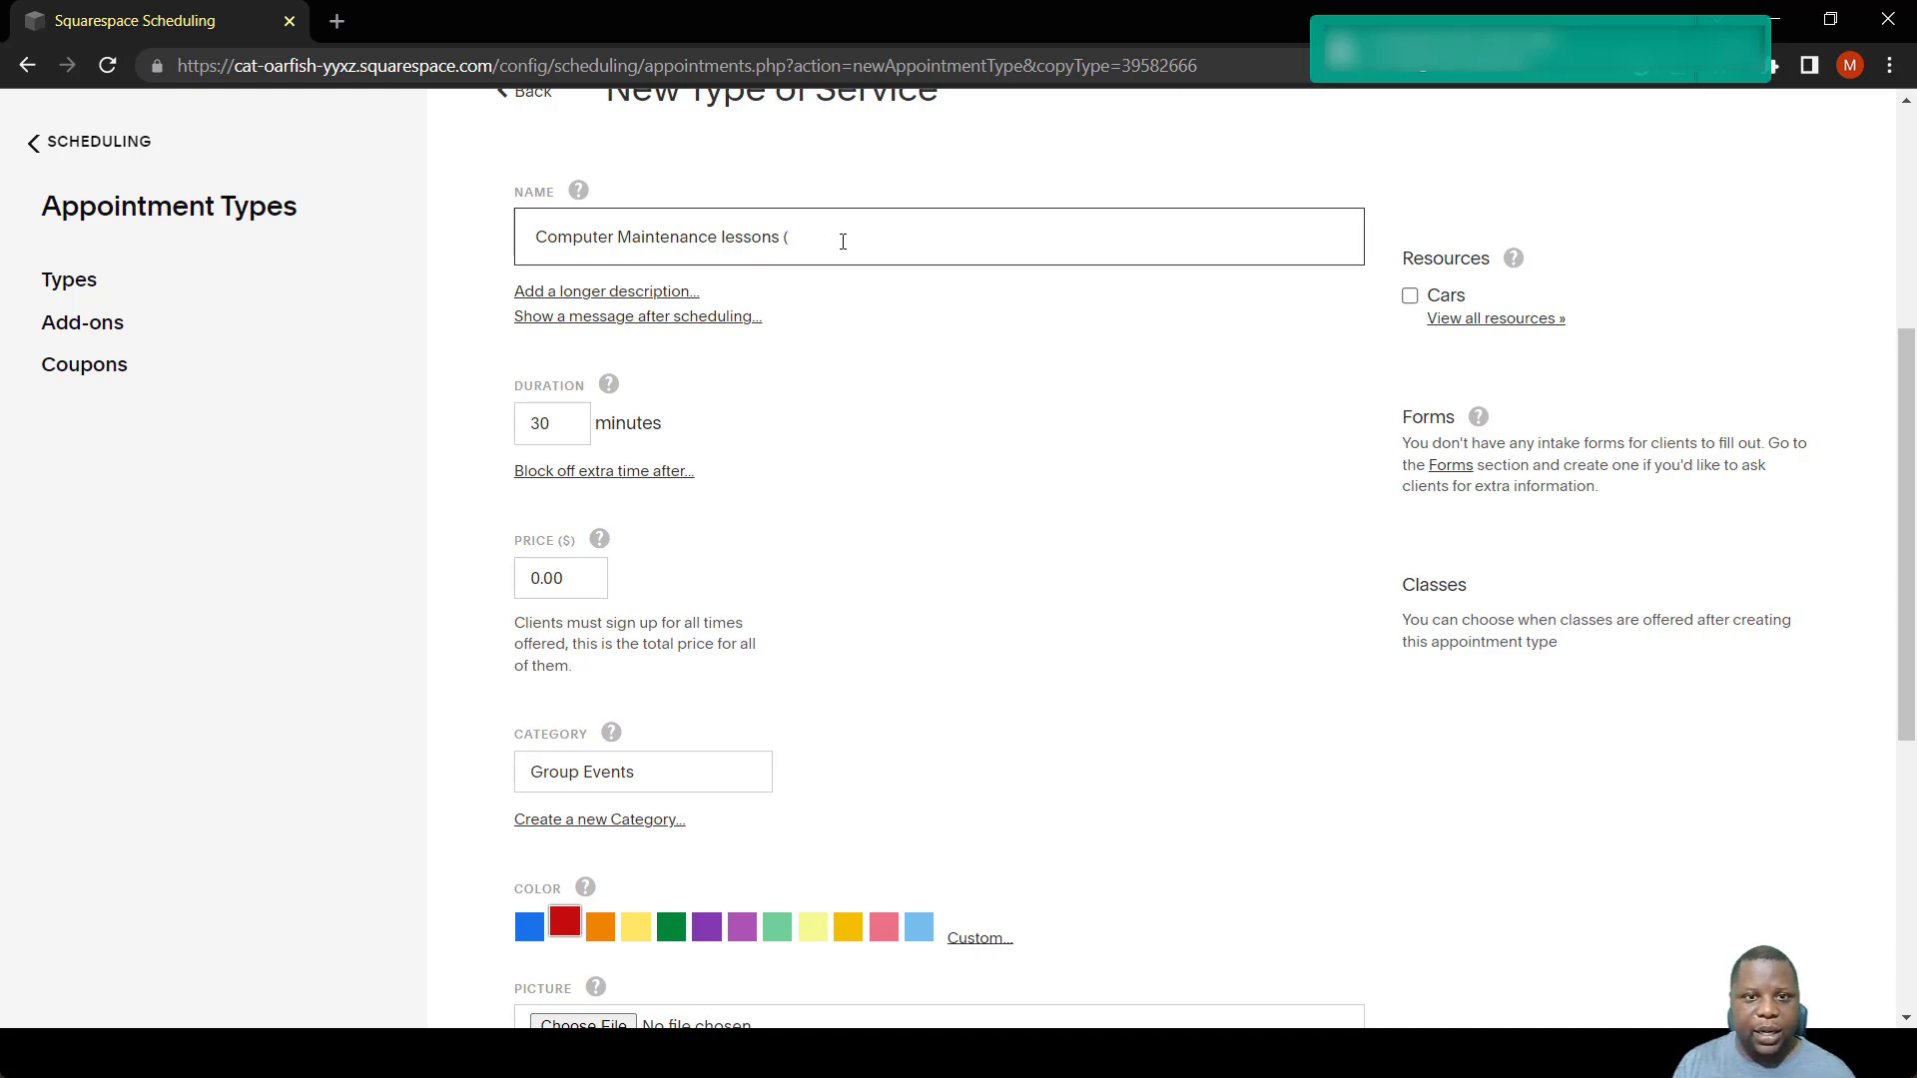
key("Backspace")
type("Car")
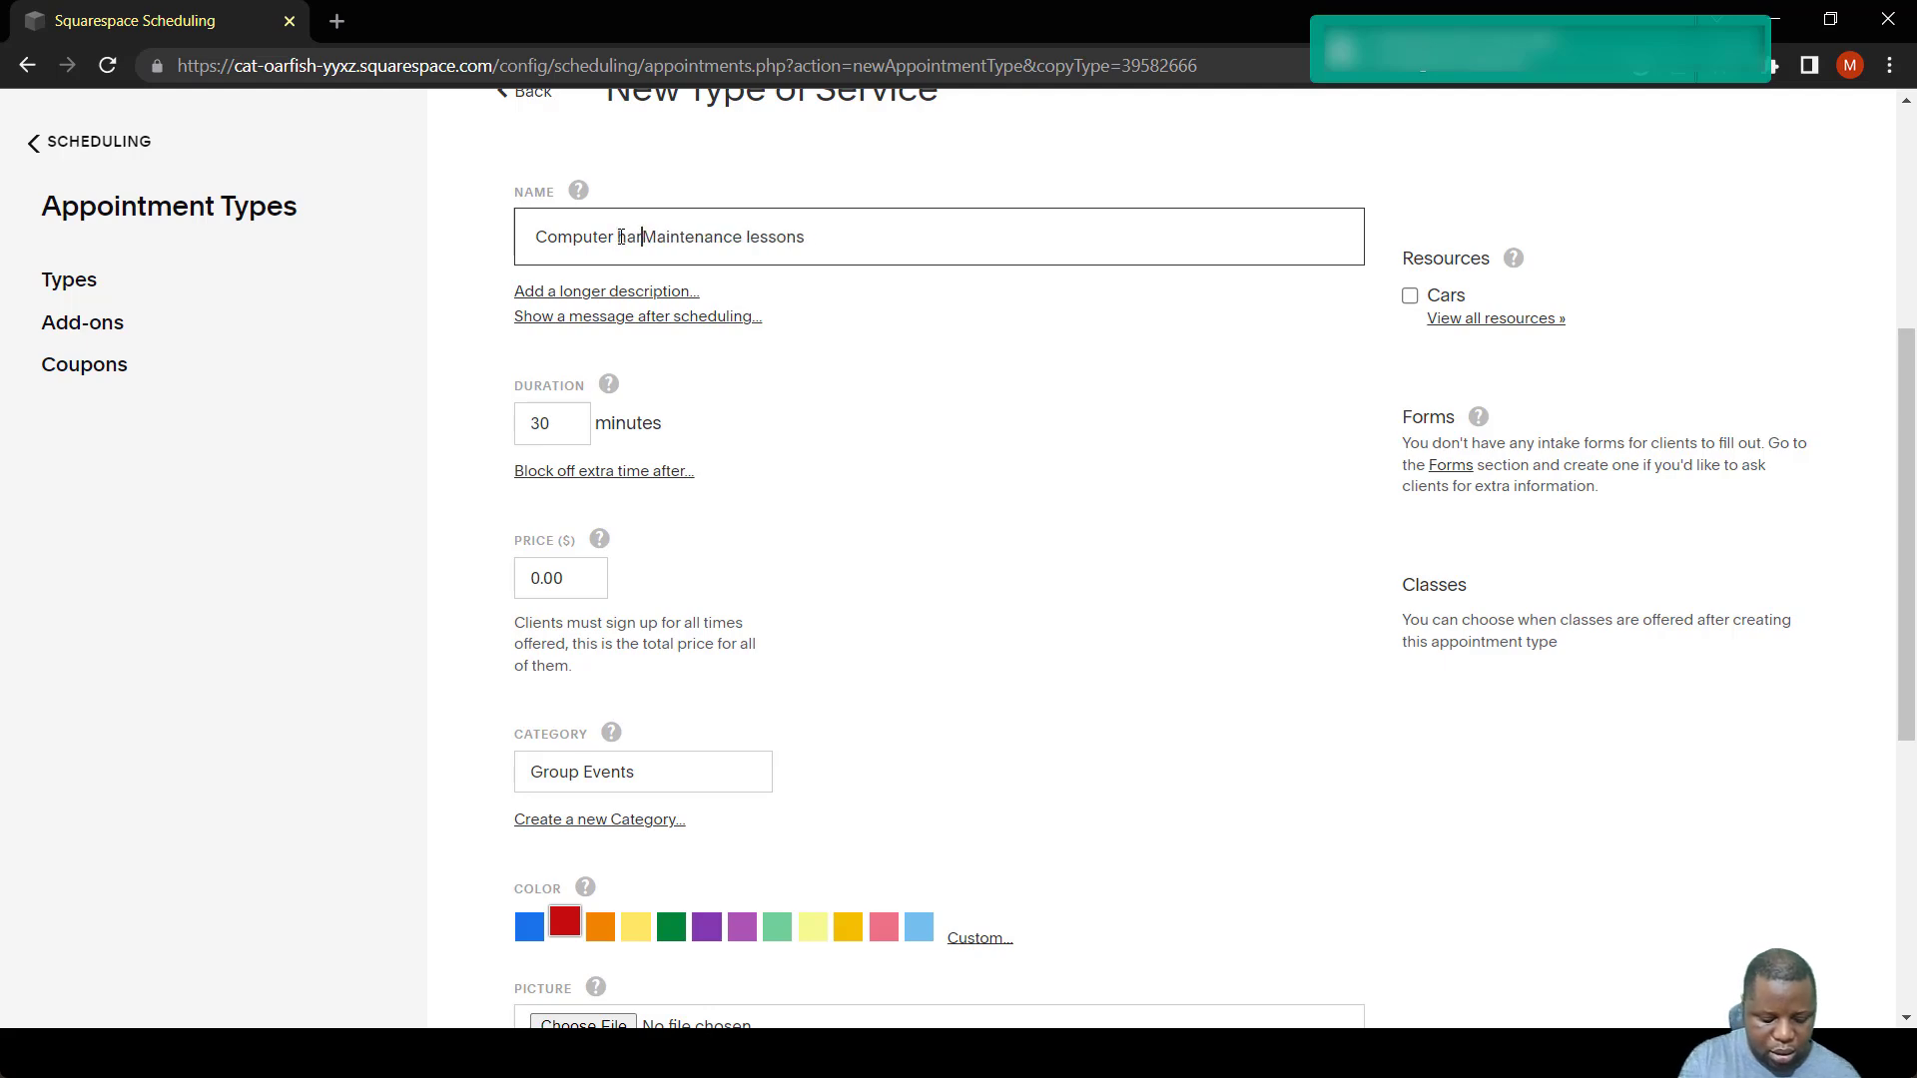
scroll("down", 3)
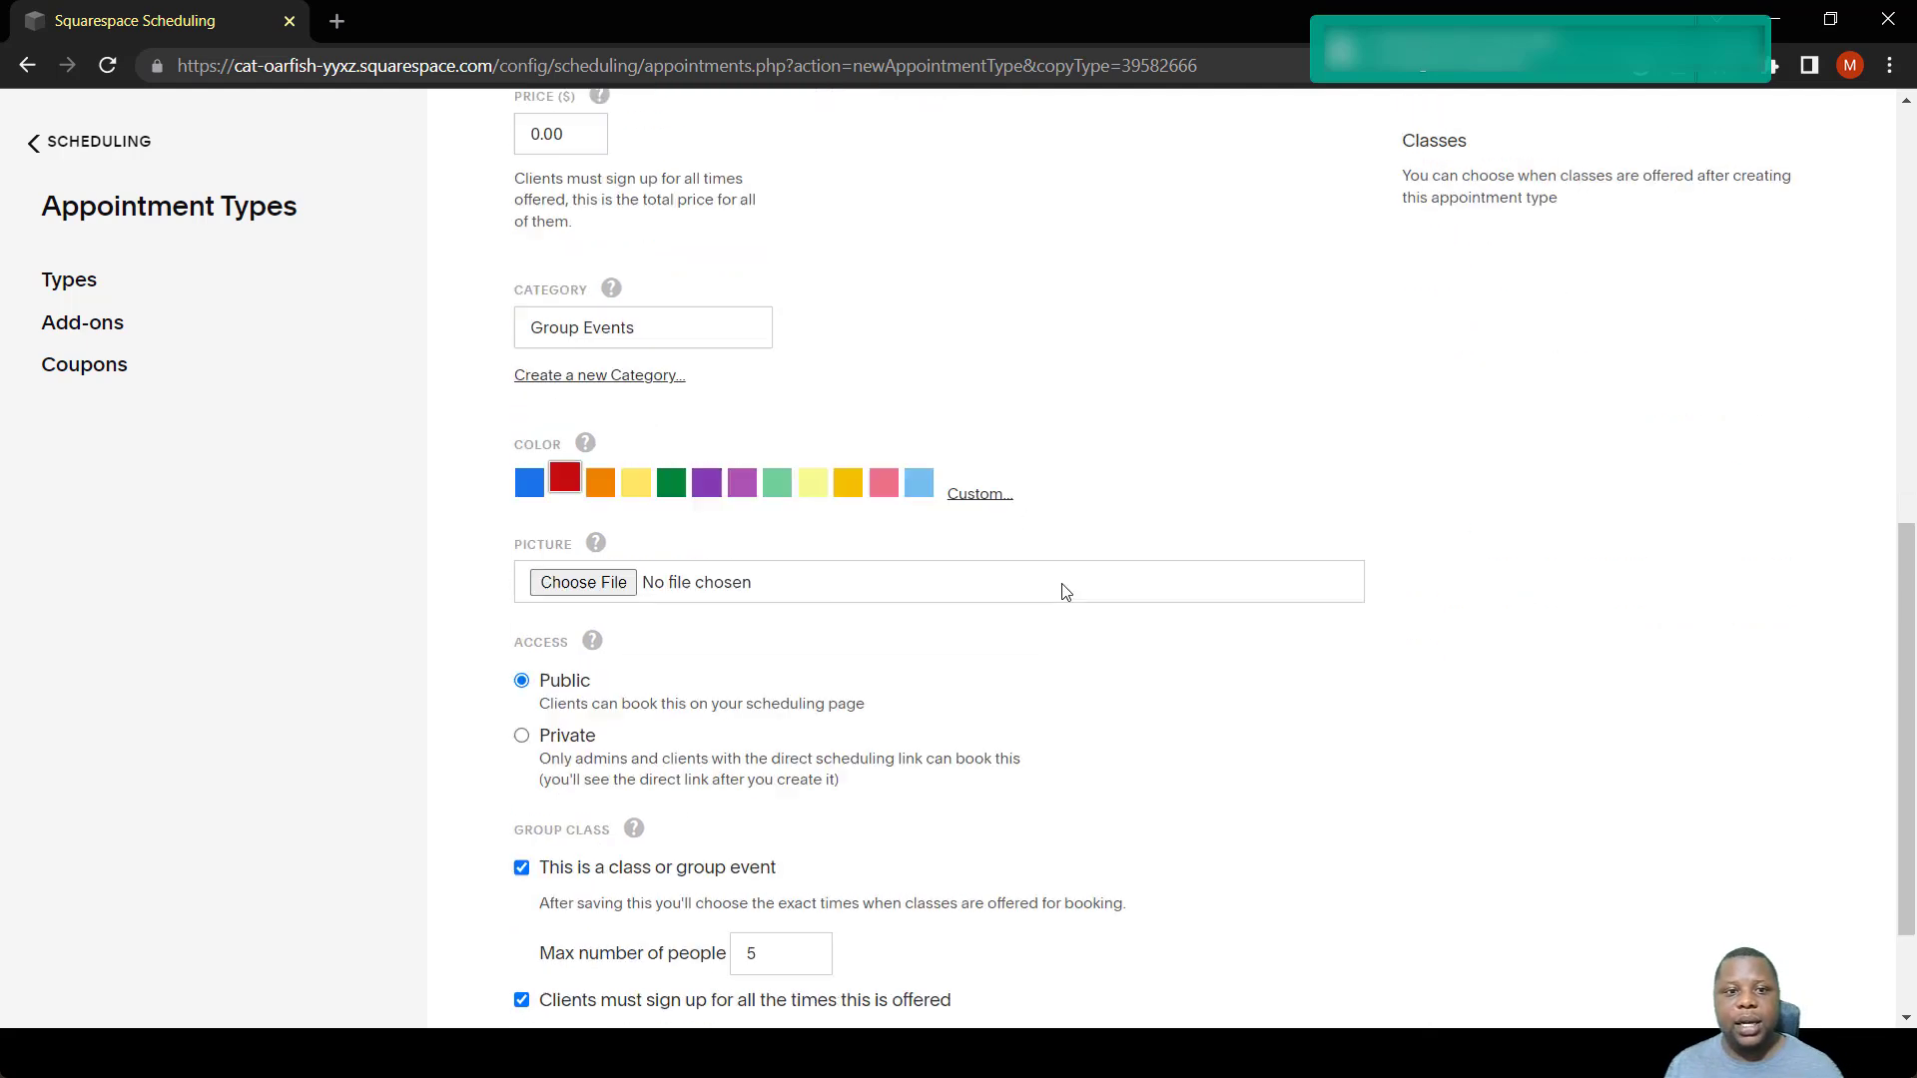
scroll("down", 3)
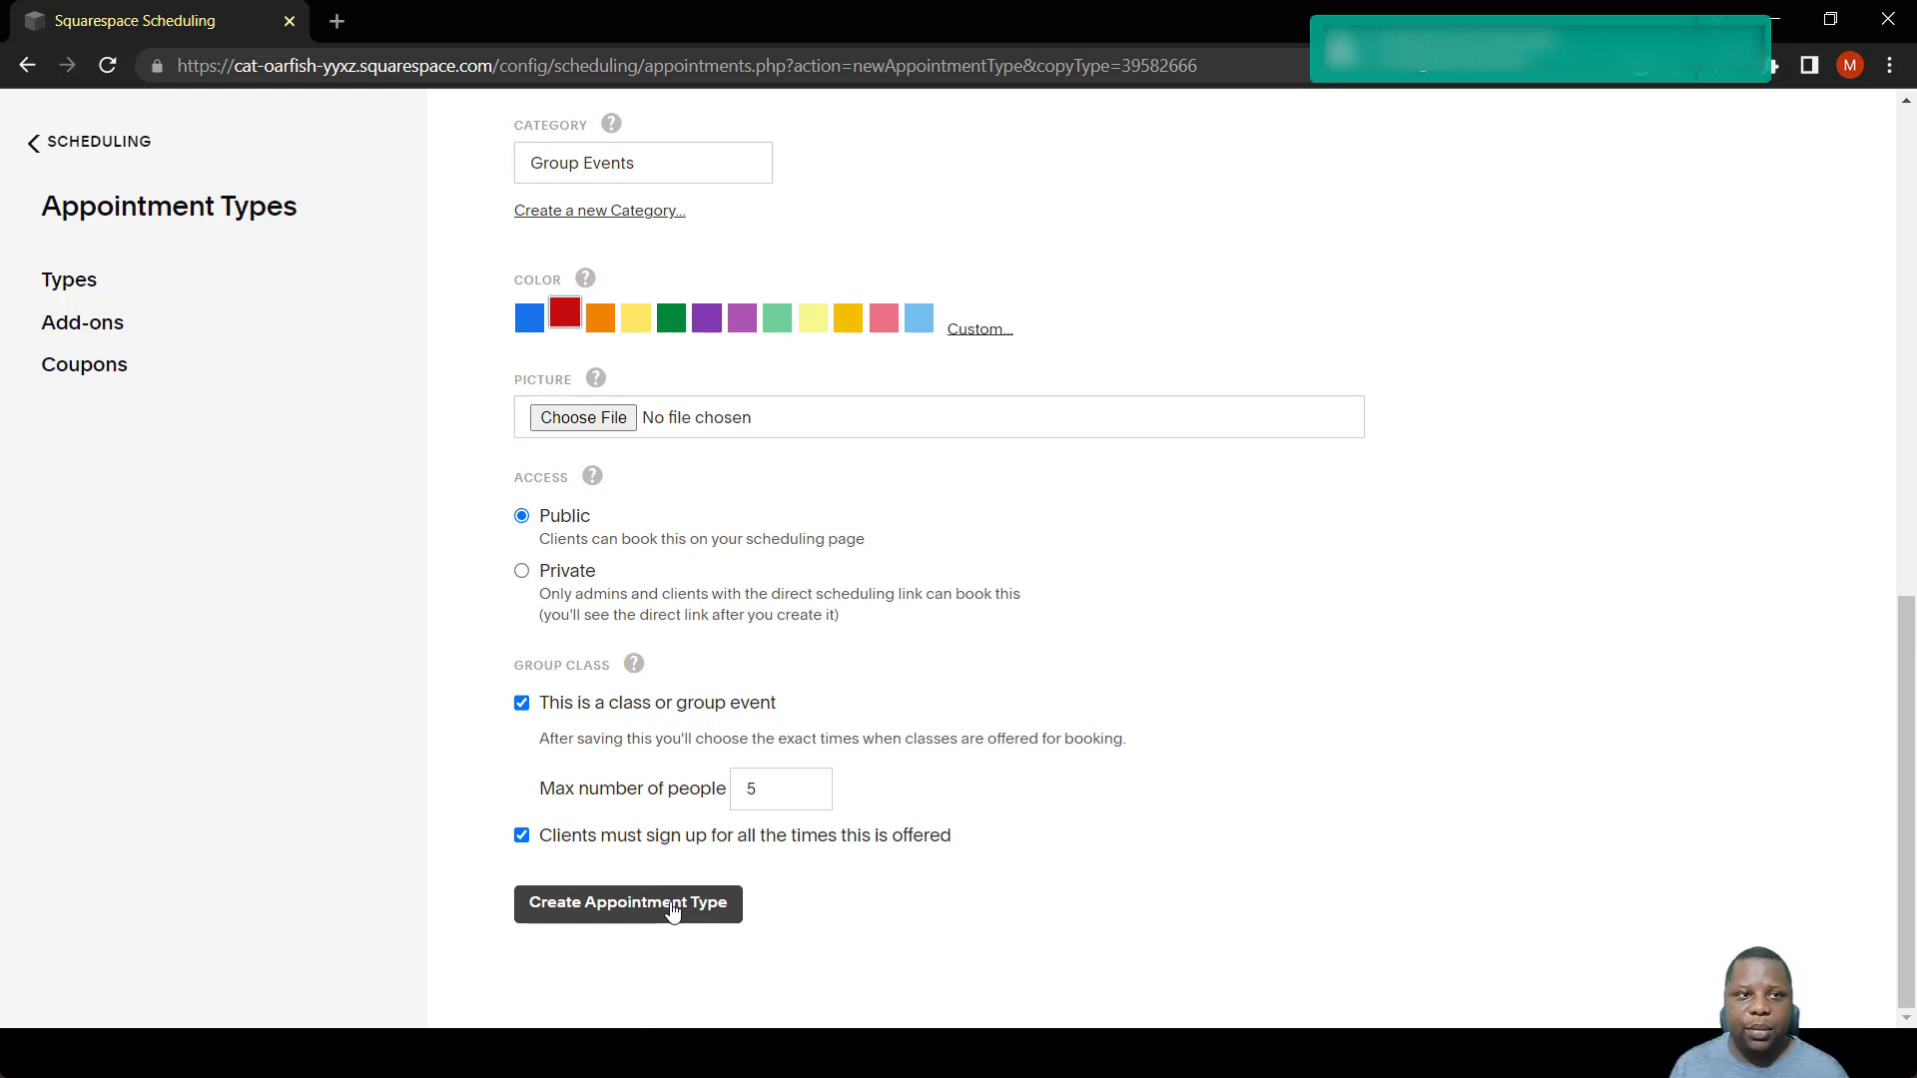
left_click(627, 902)
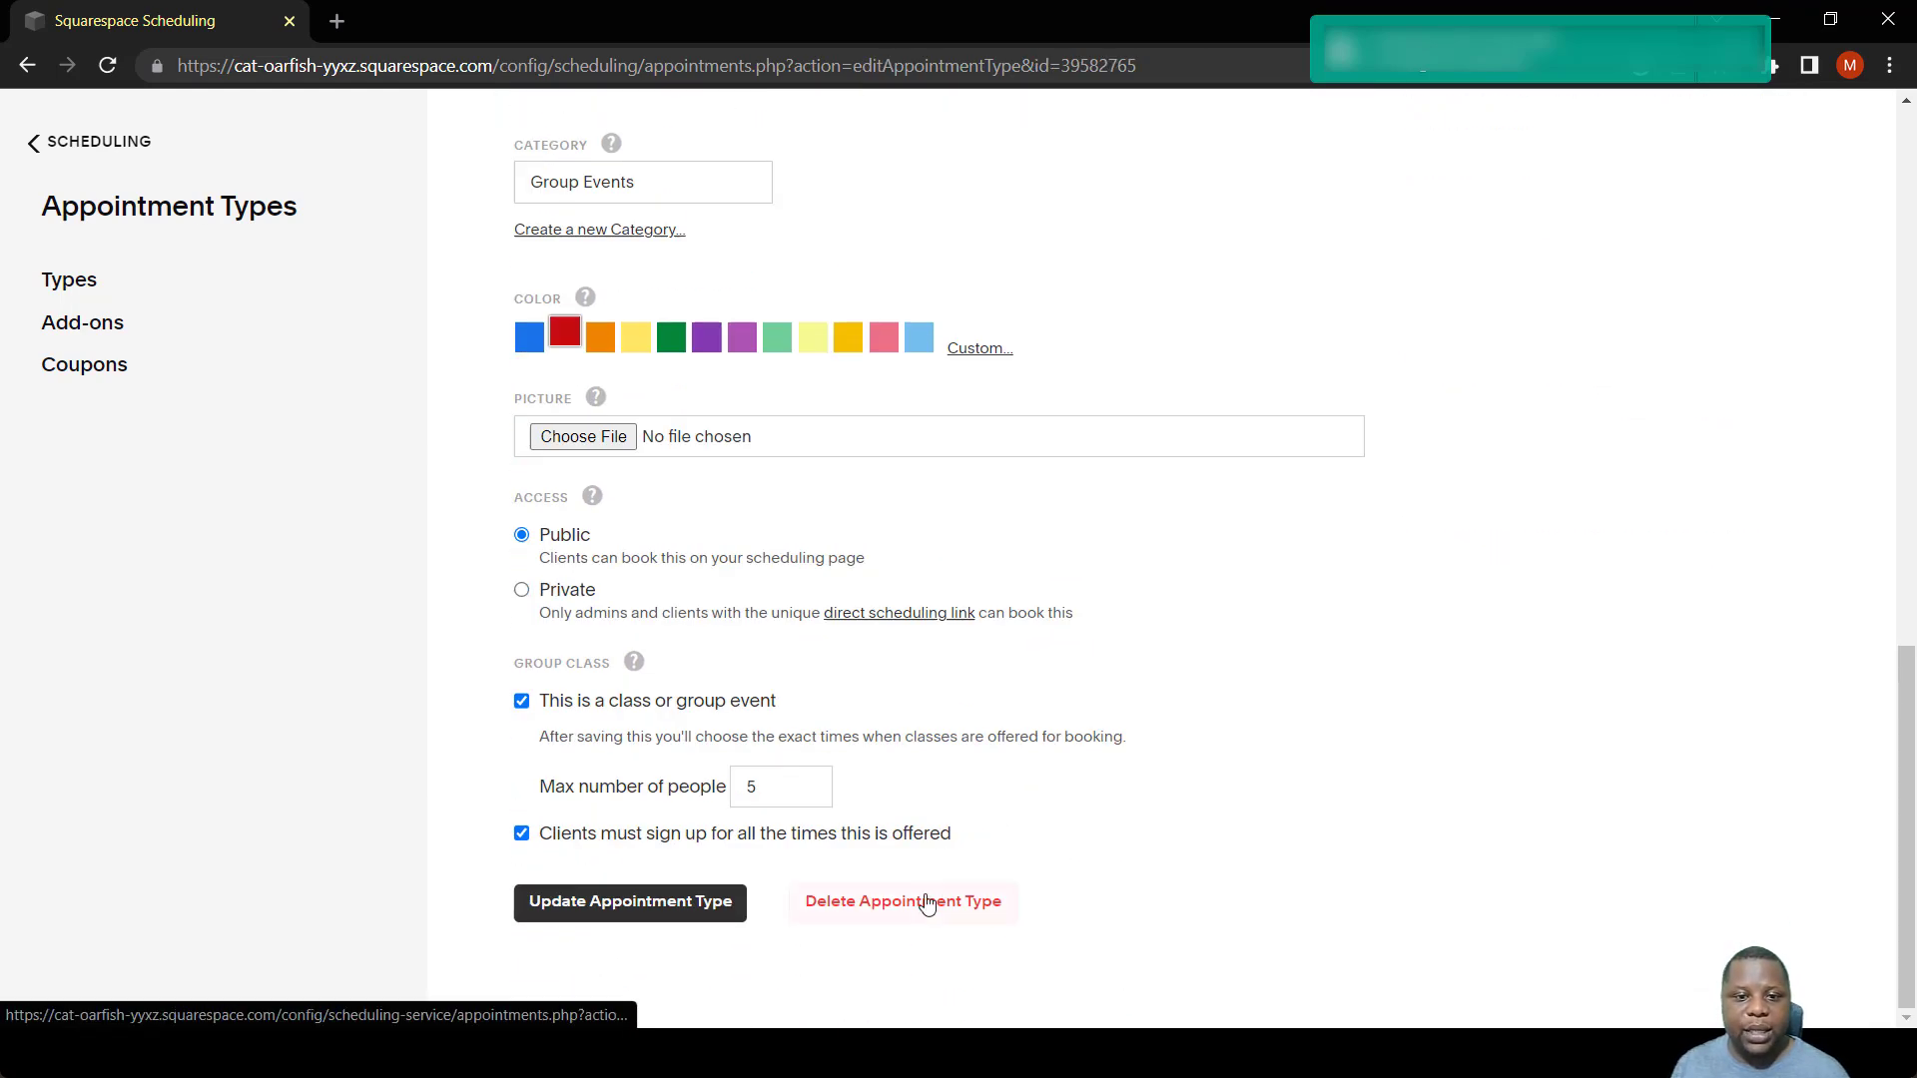
mouse_move(941, 792)
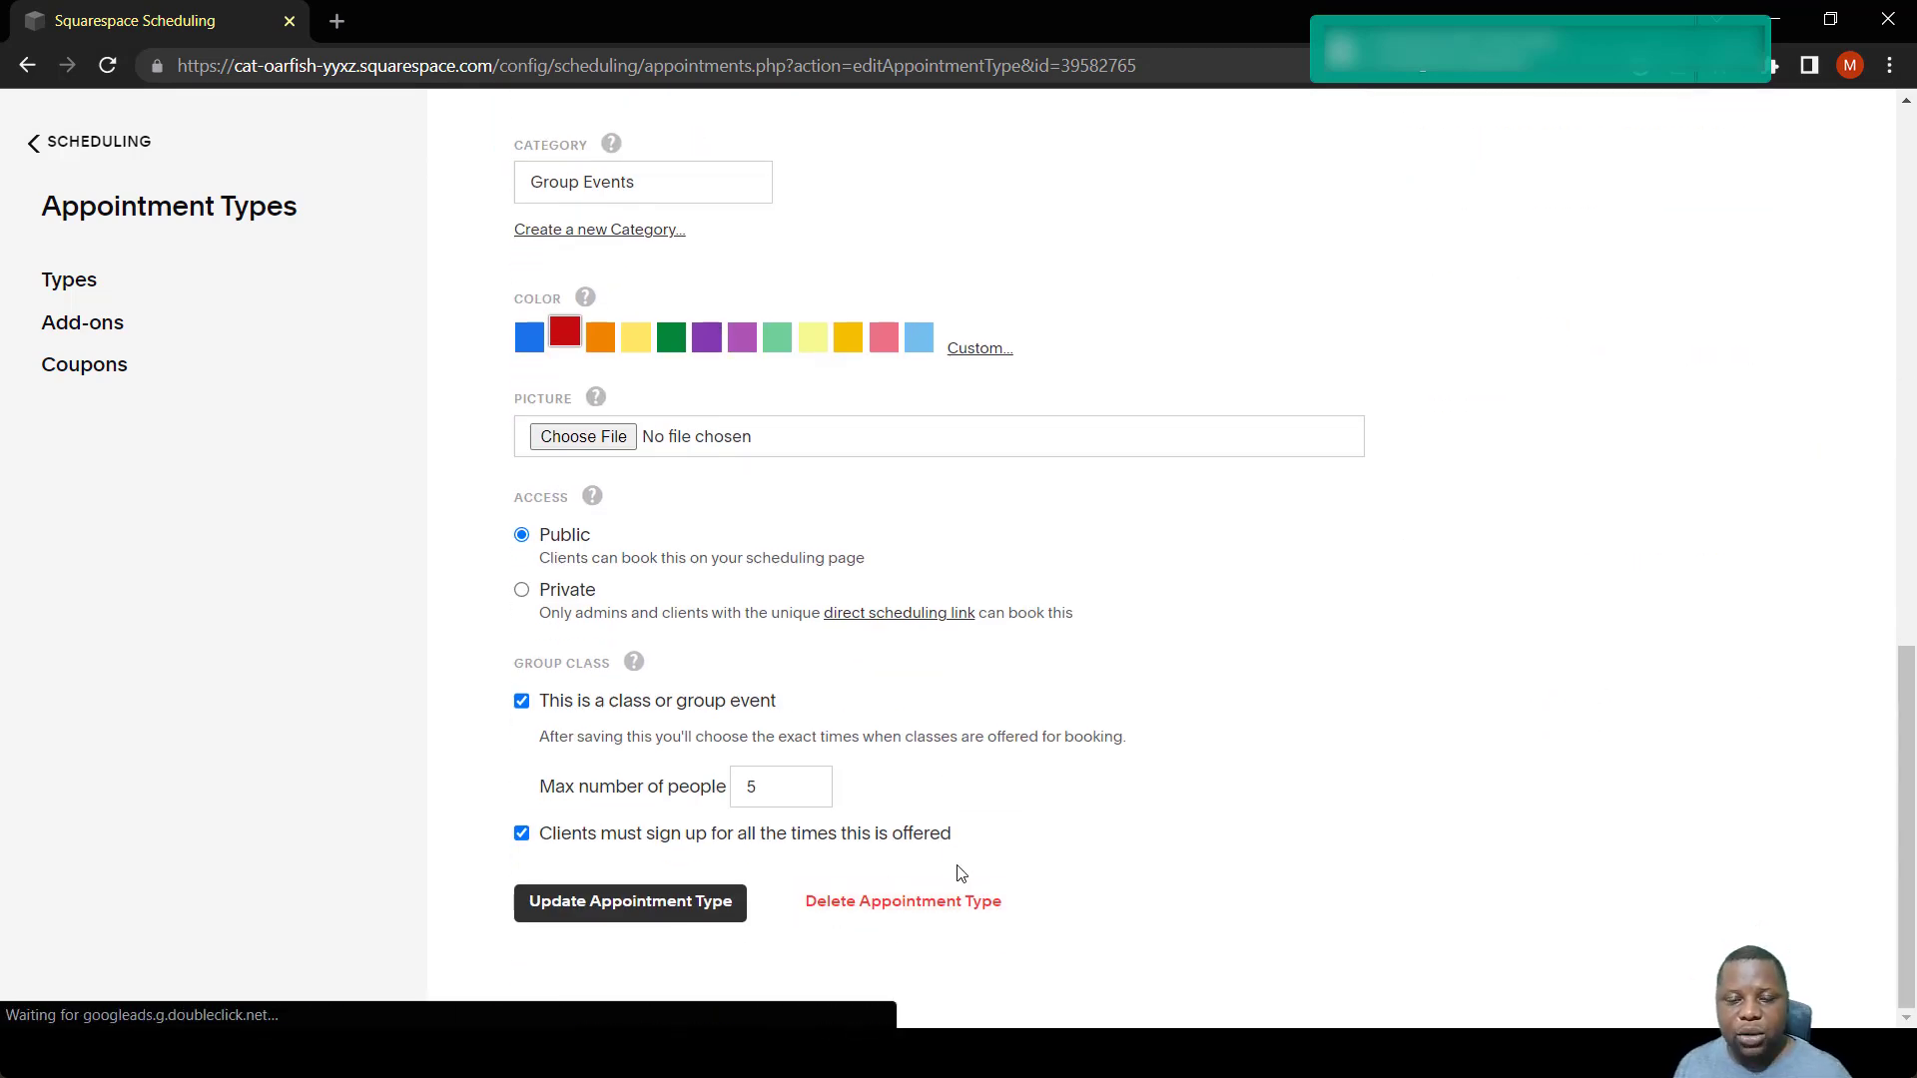
left_click(629, 903)
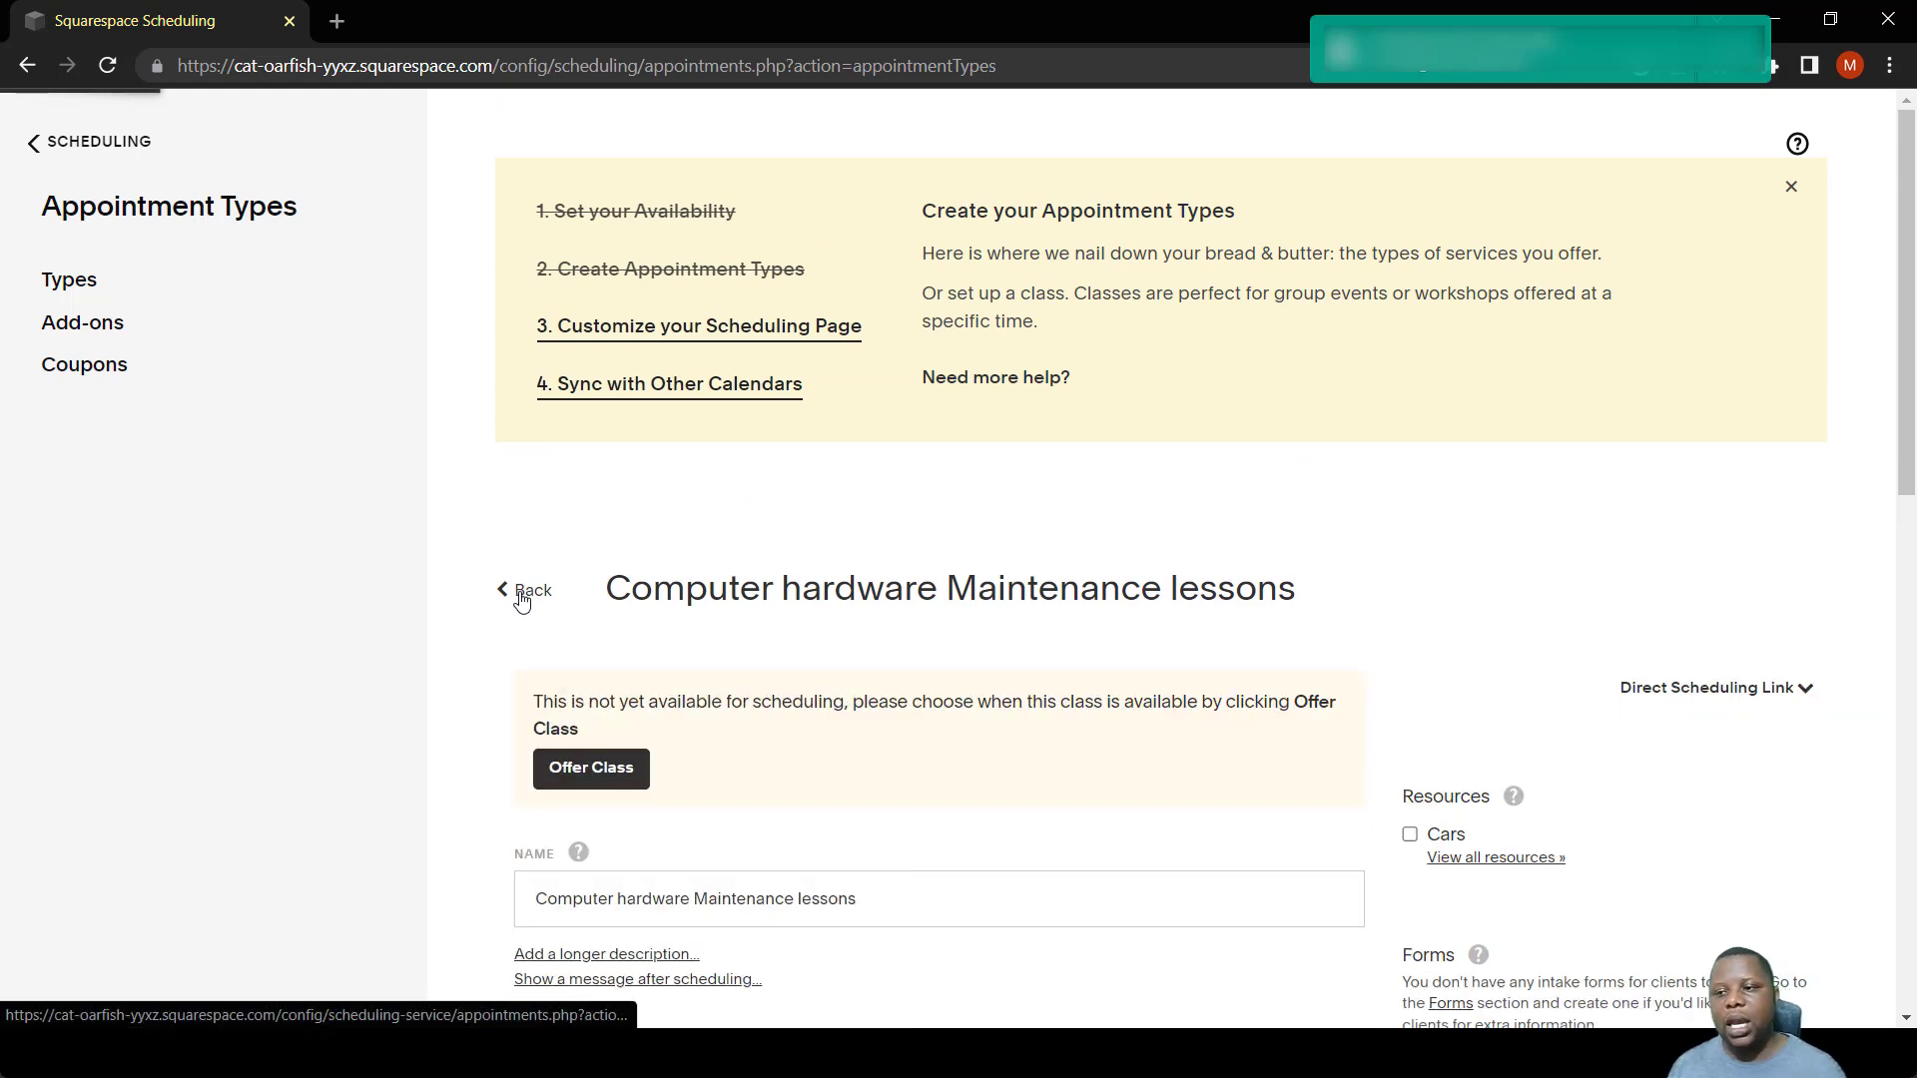
Return to the list and edit Computer hardware Maintenance lessons under Classes Not Offered.
left_click(529, 589)
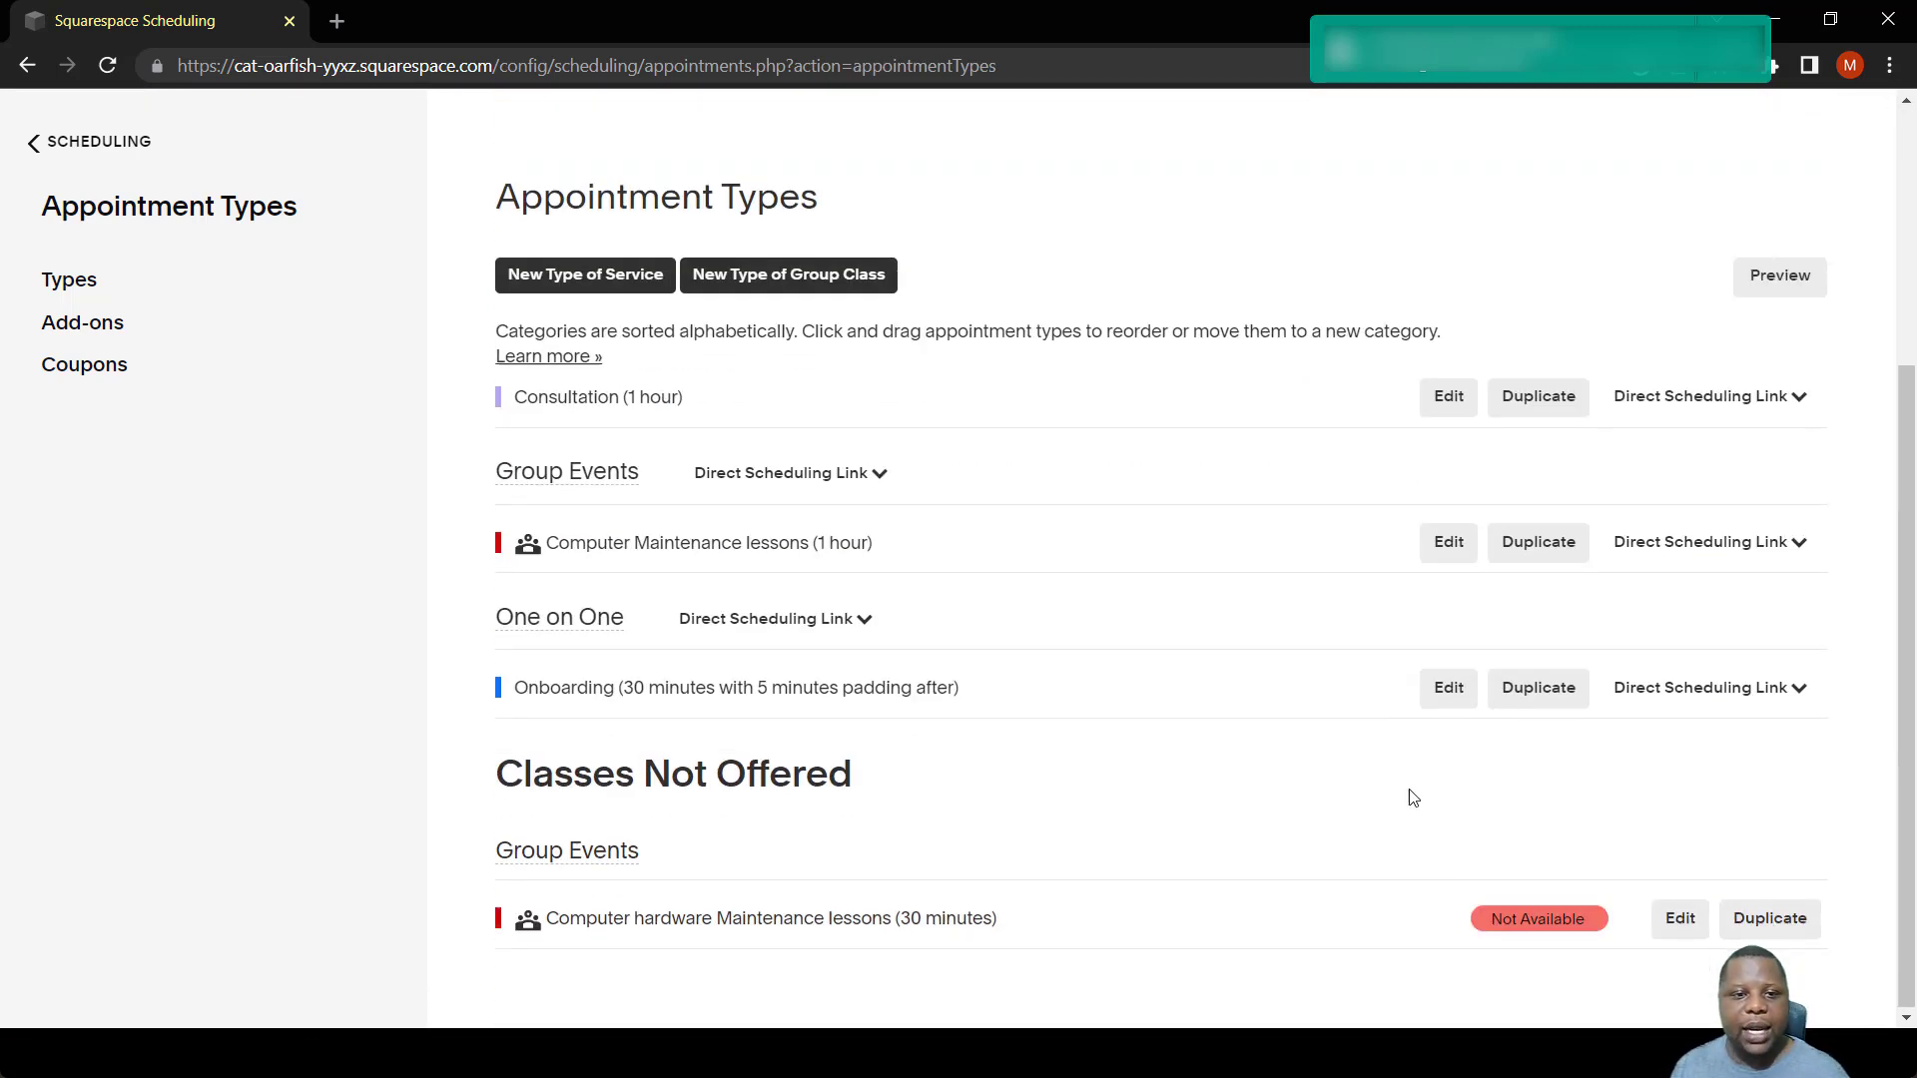
mouse_move(851, 894)
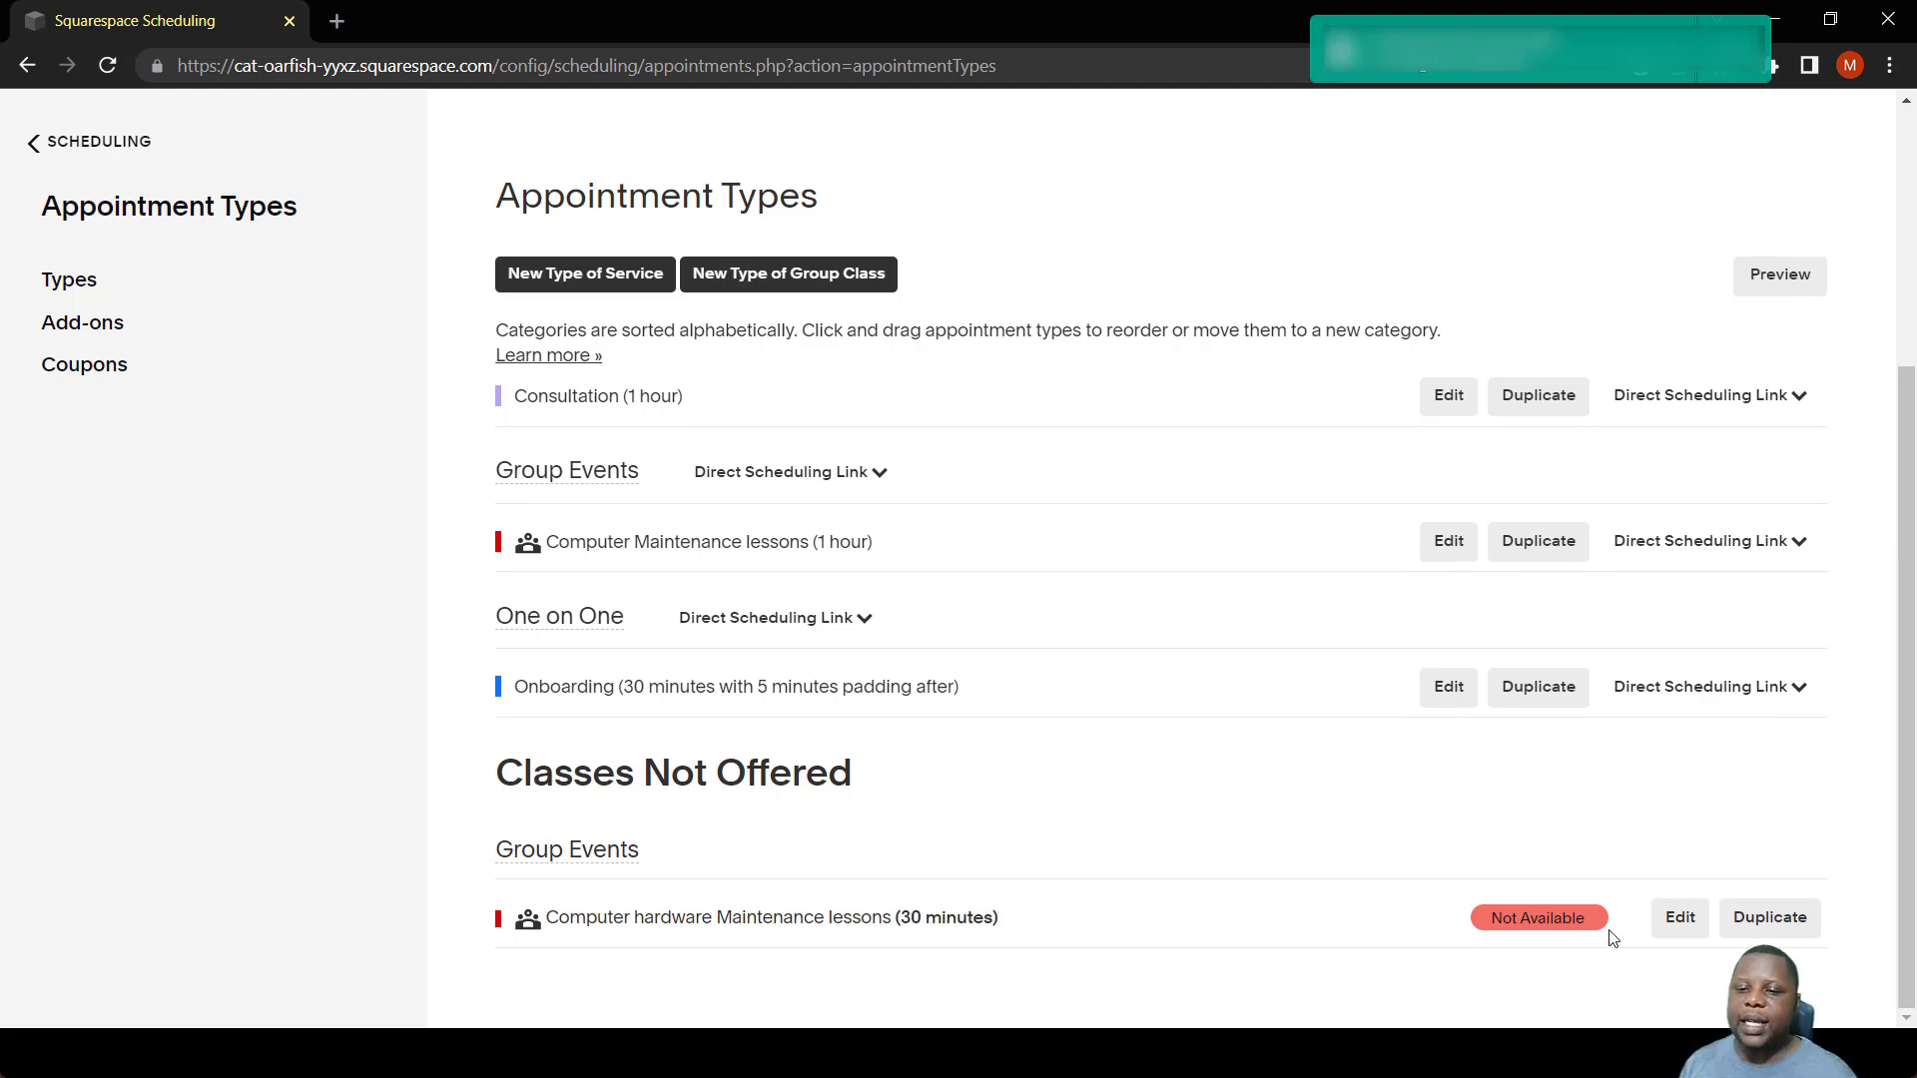
mouse_move(1679, 919)
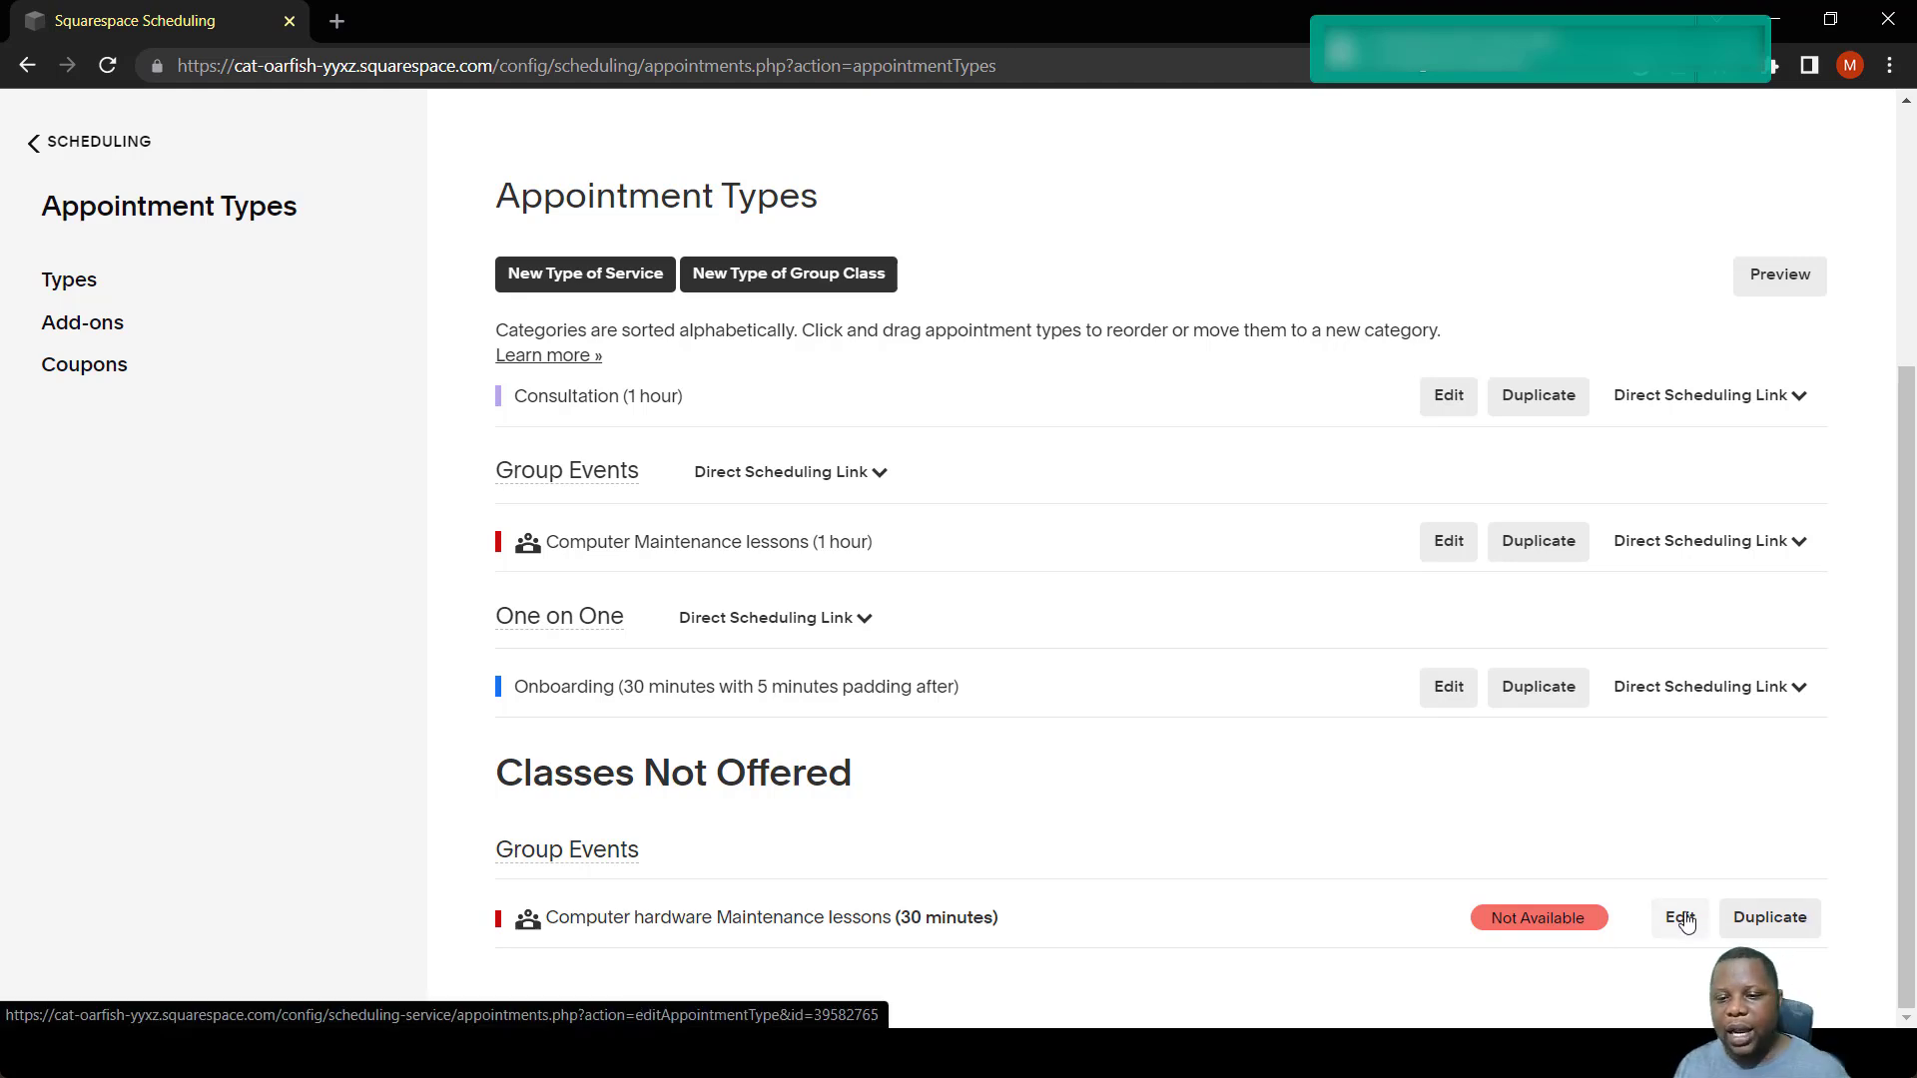
left_click(1679, 916)
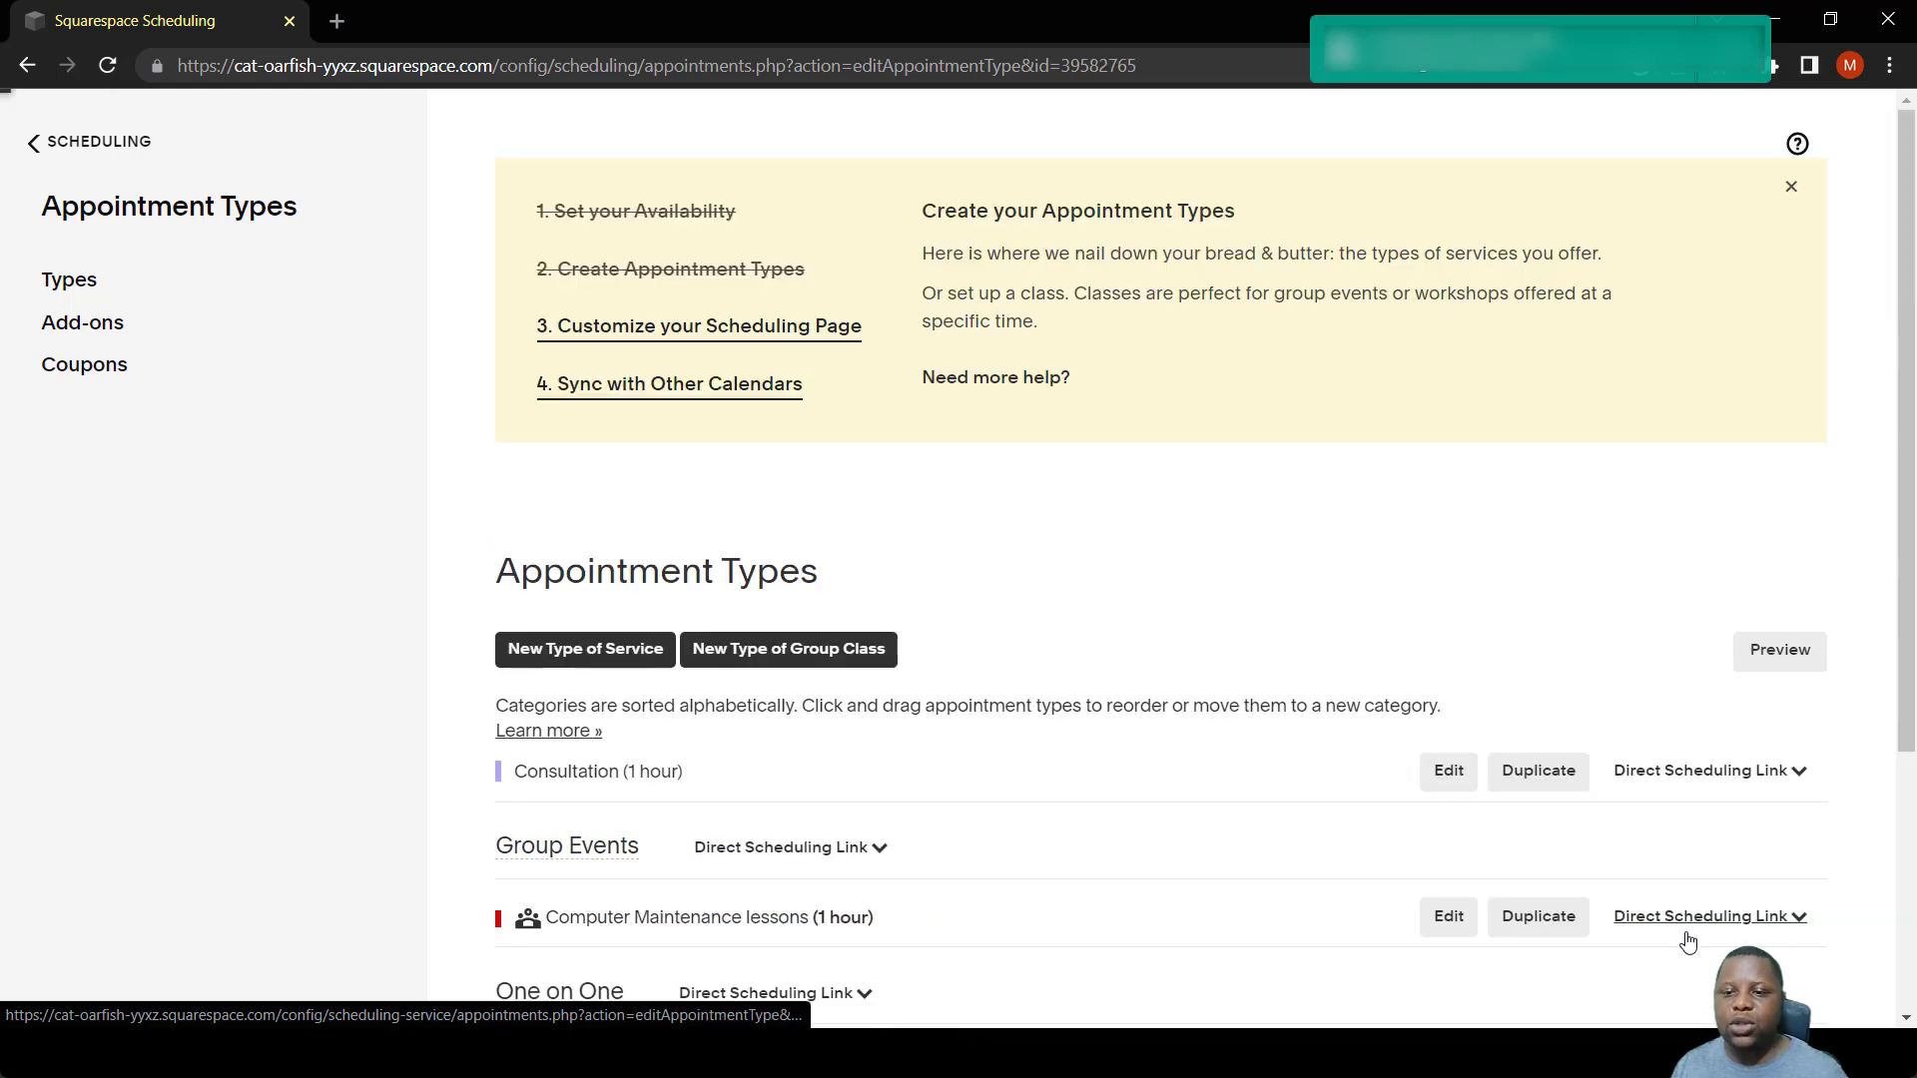
Offer the class on December 29, 2022 with time 10.00-11:00am and save it.
left_click(1447, 917)
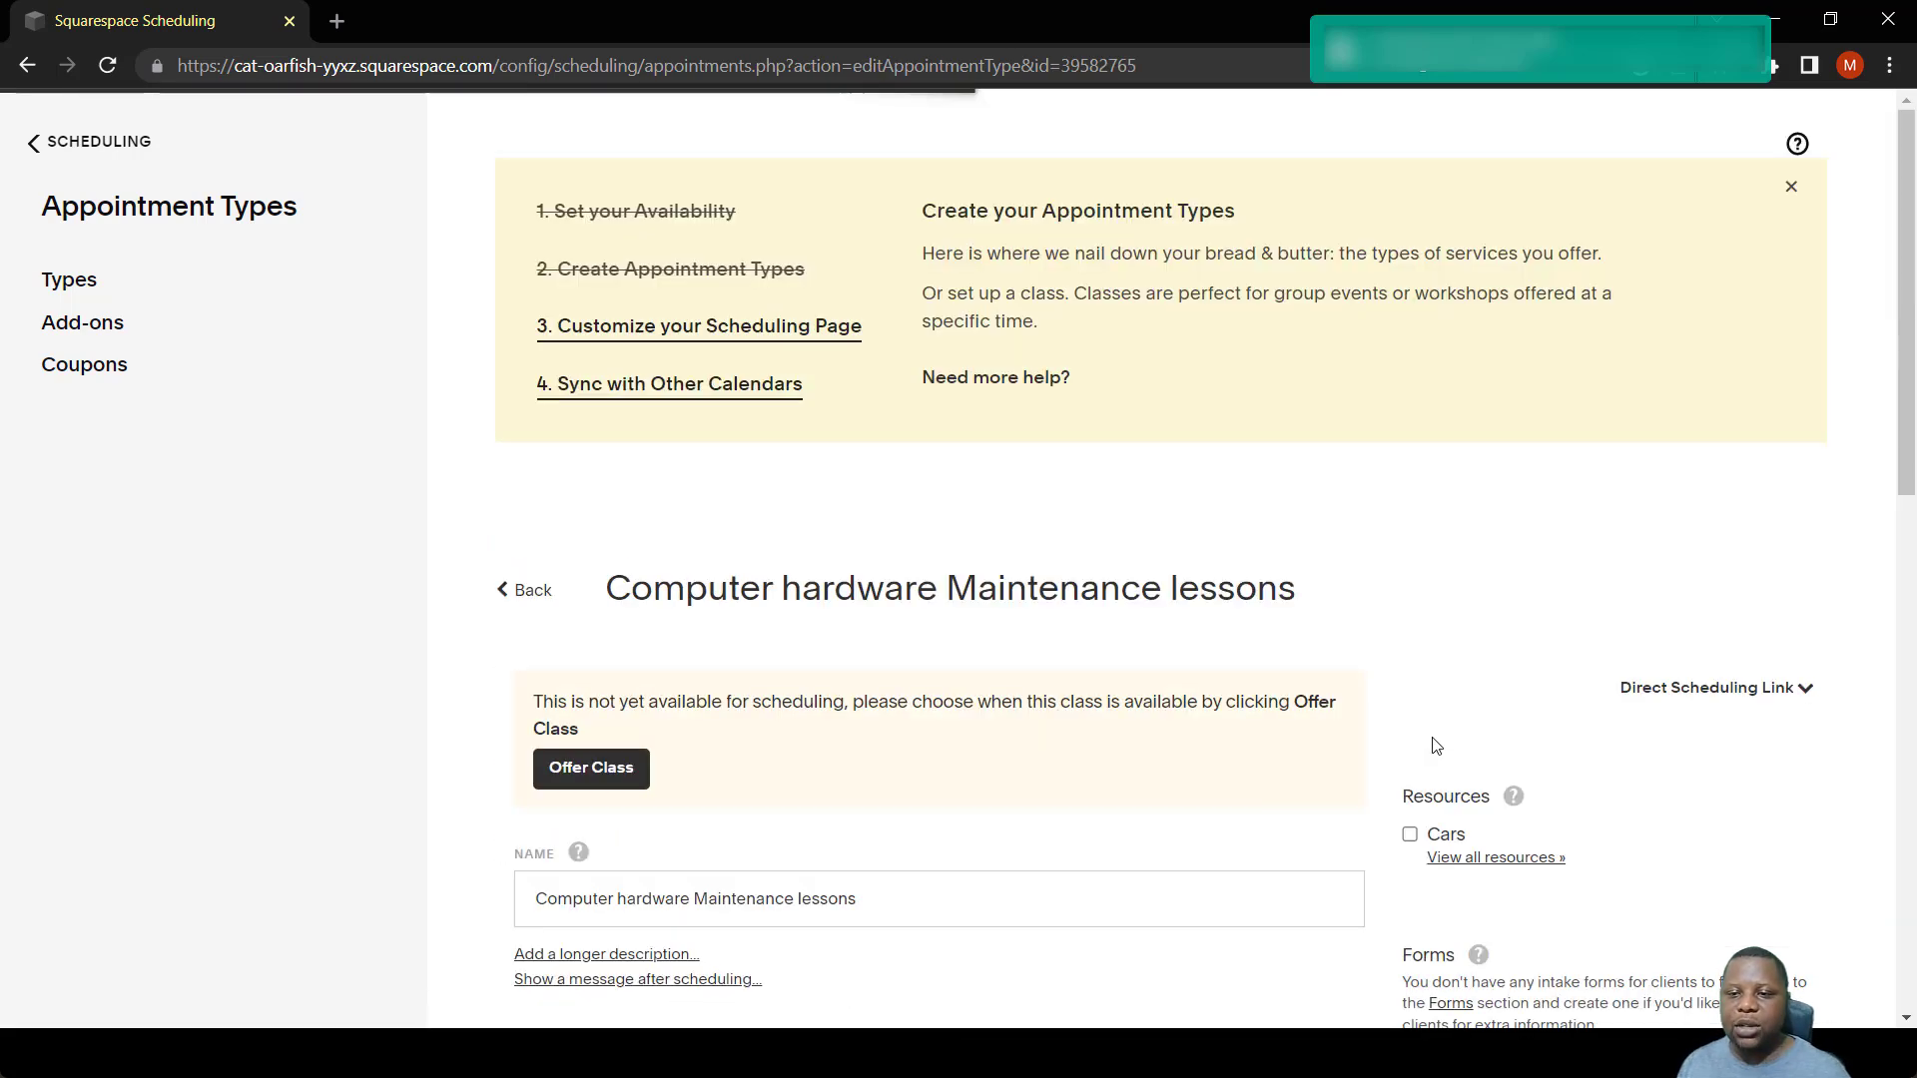
scroll("down", 3)
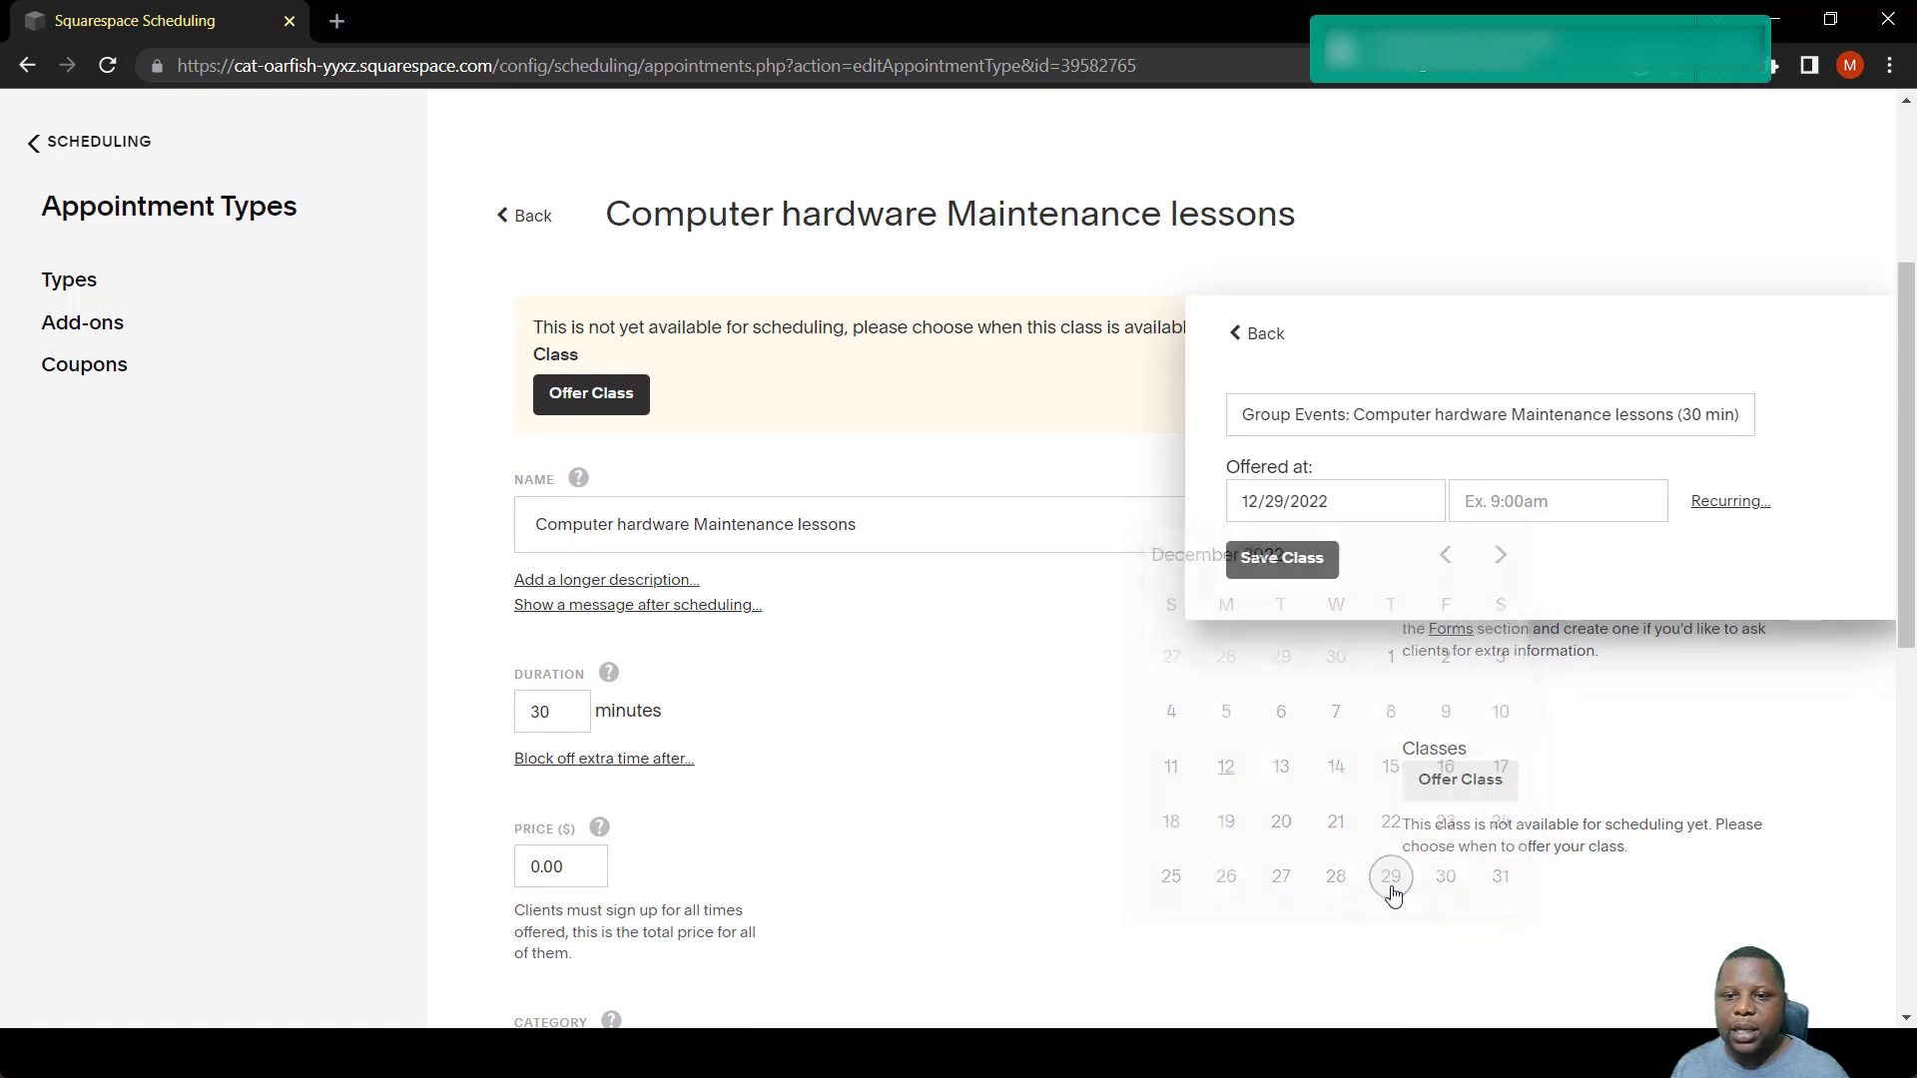
type("10.00-11:00am")
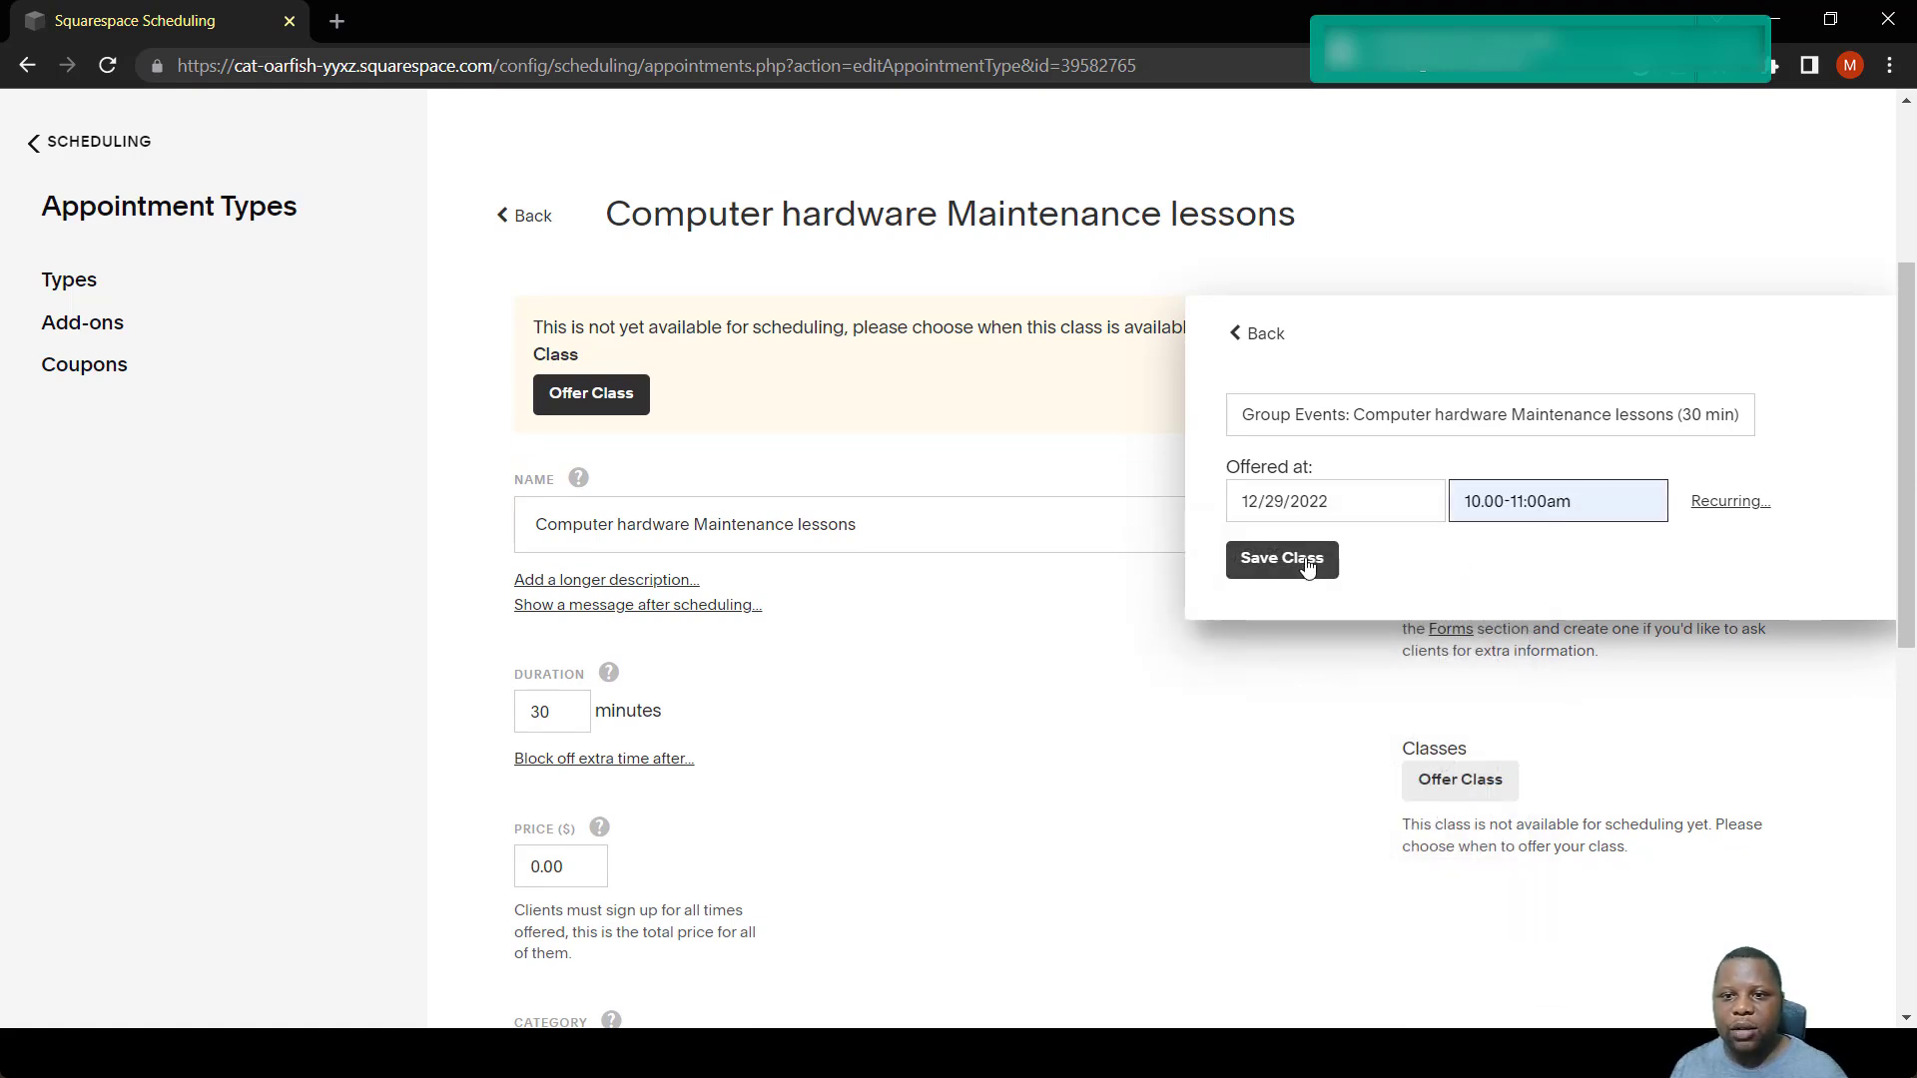
mouse_move(1320, 565)
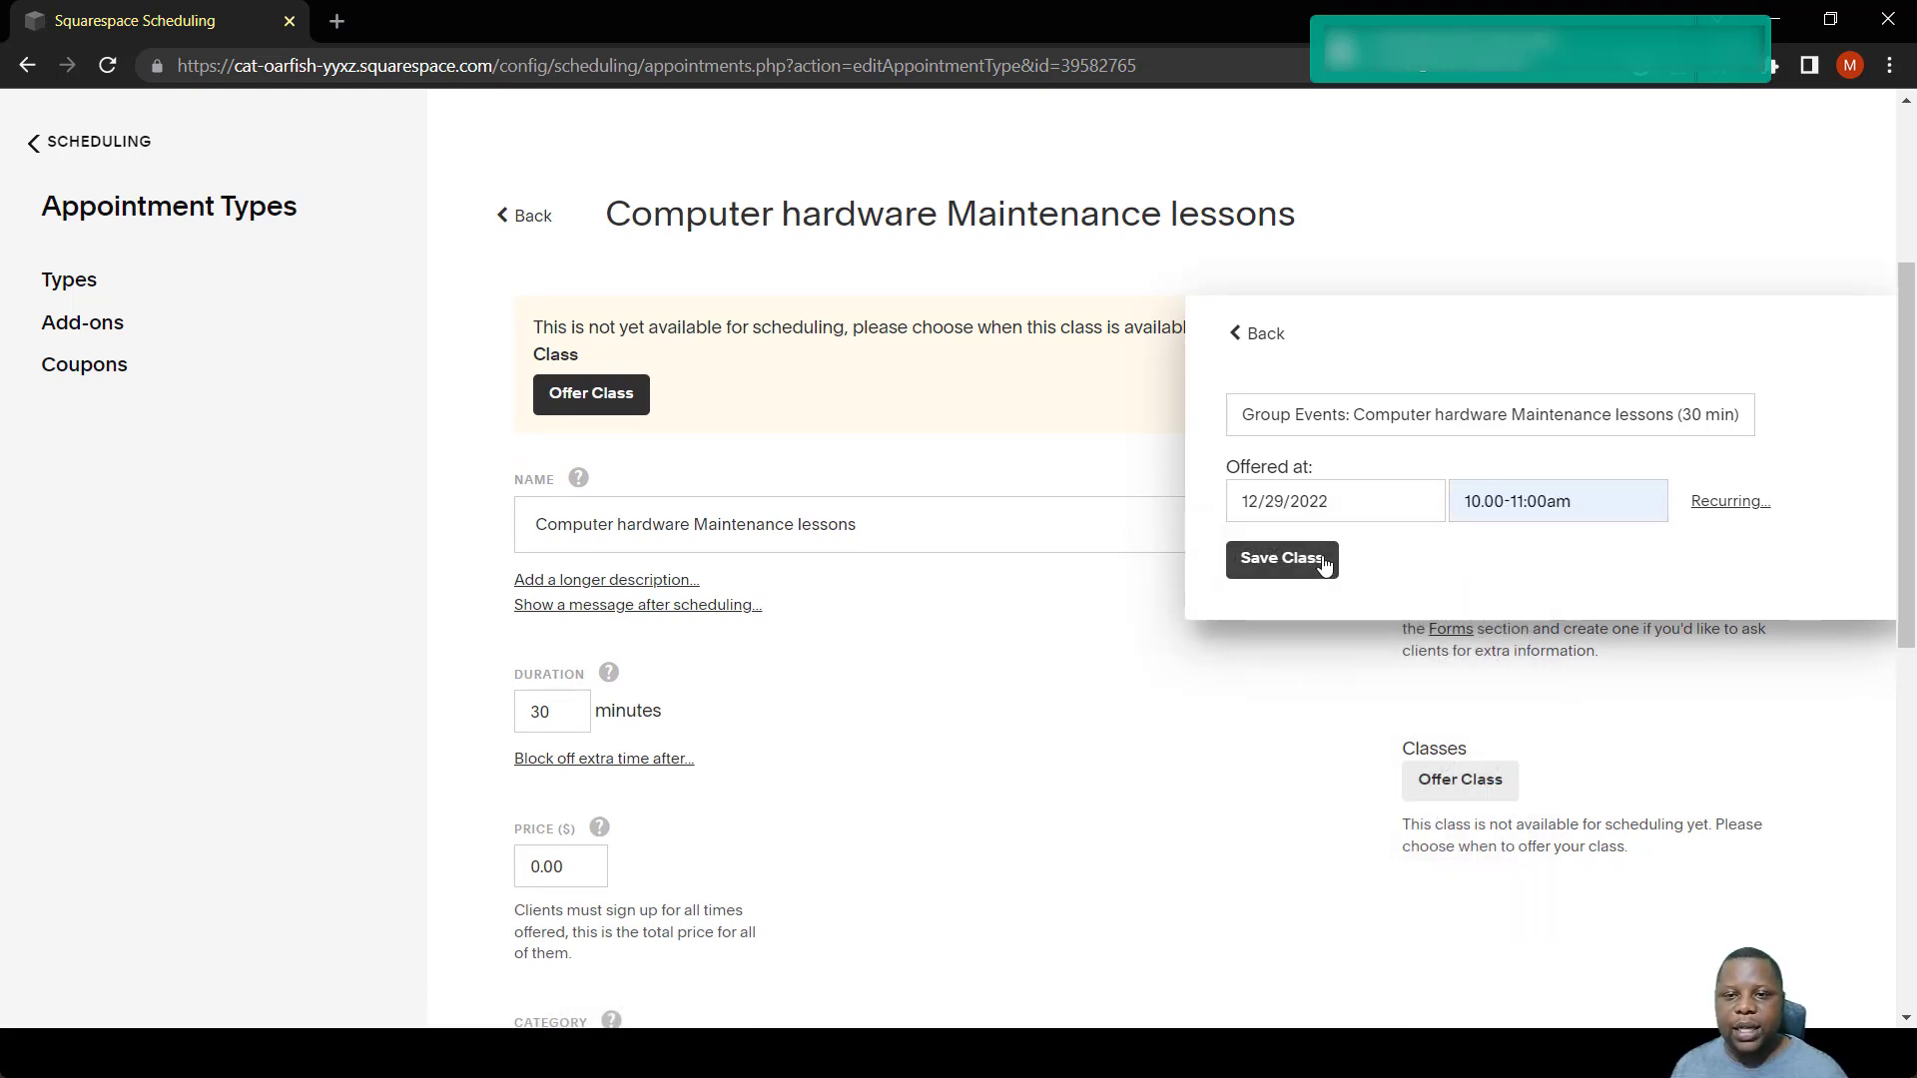
left_click(1280, 559)
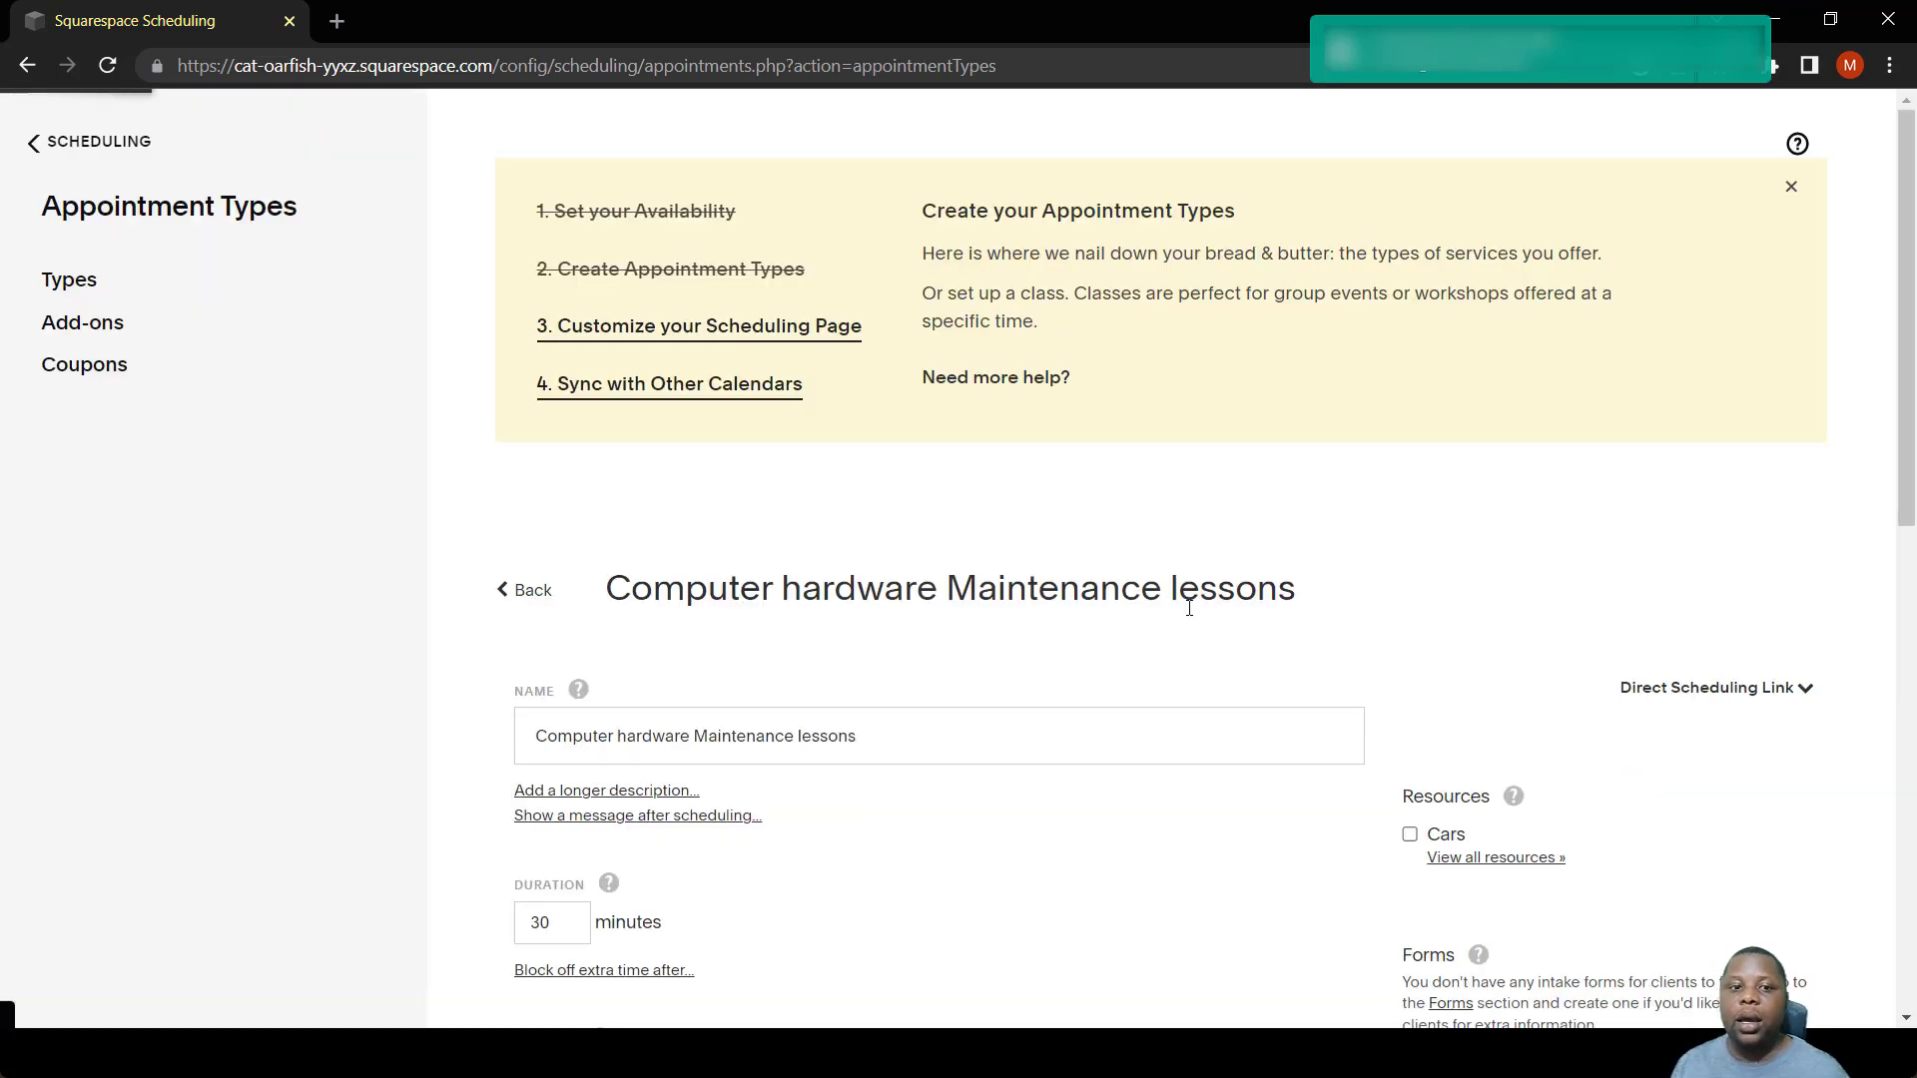
Go back to the Appointment Types list showing the new class under Group Events.
left_click(525, 589)
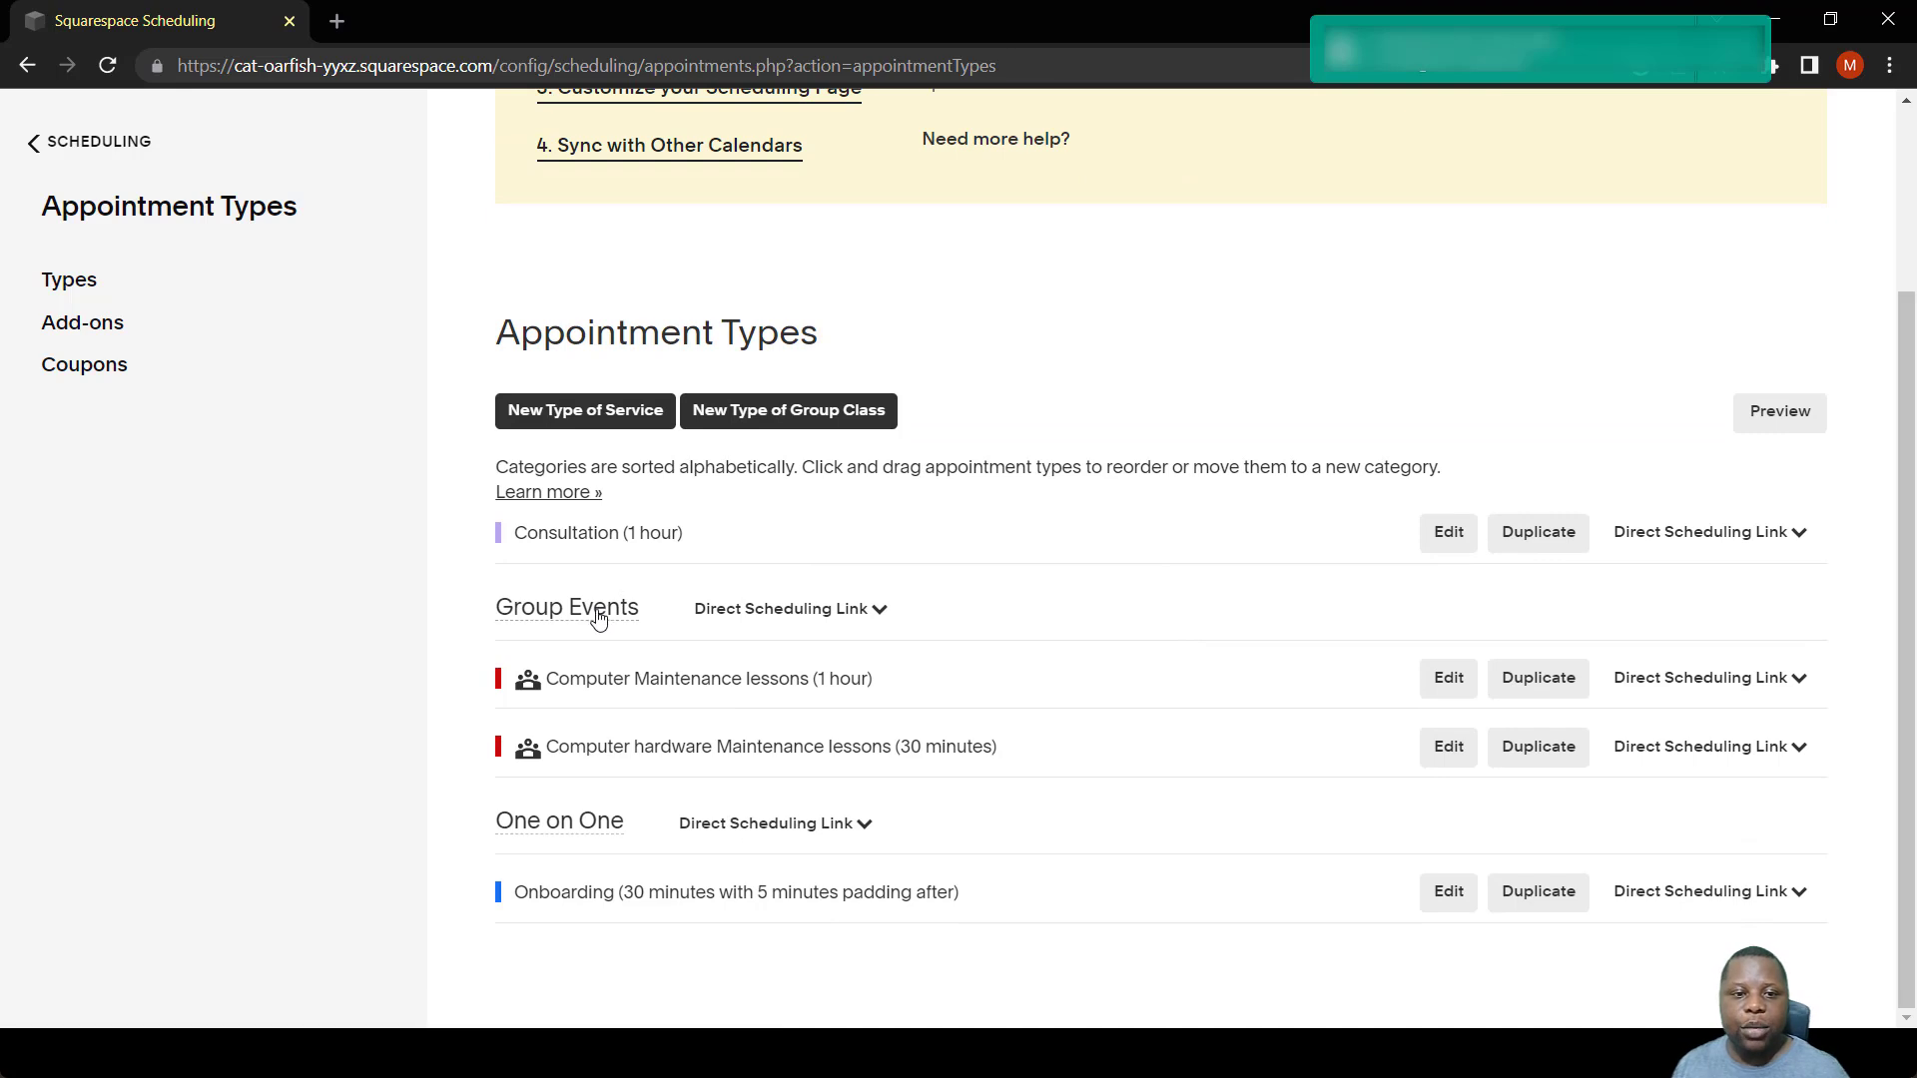
mouse_move(961, 783)
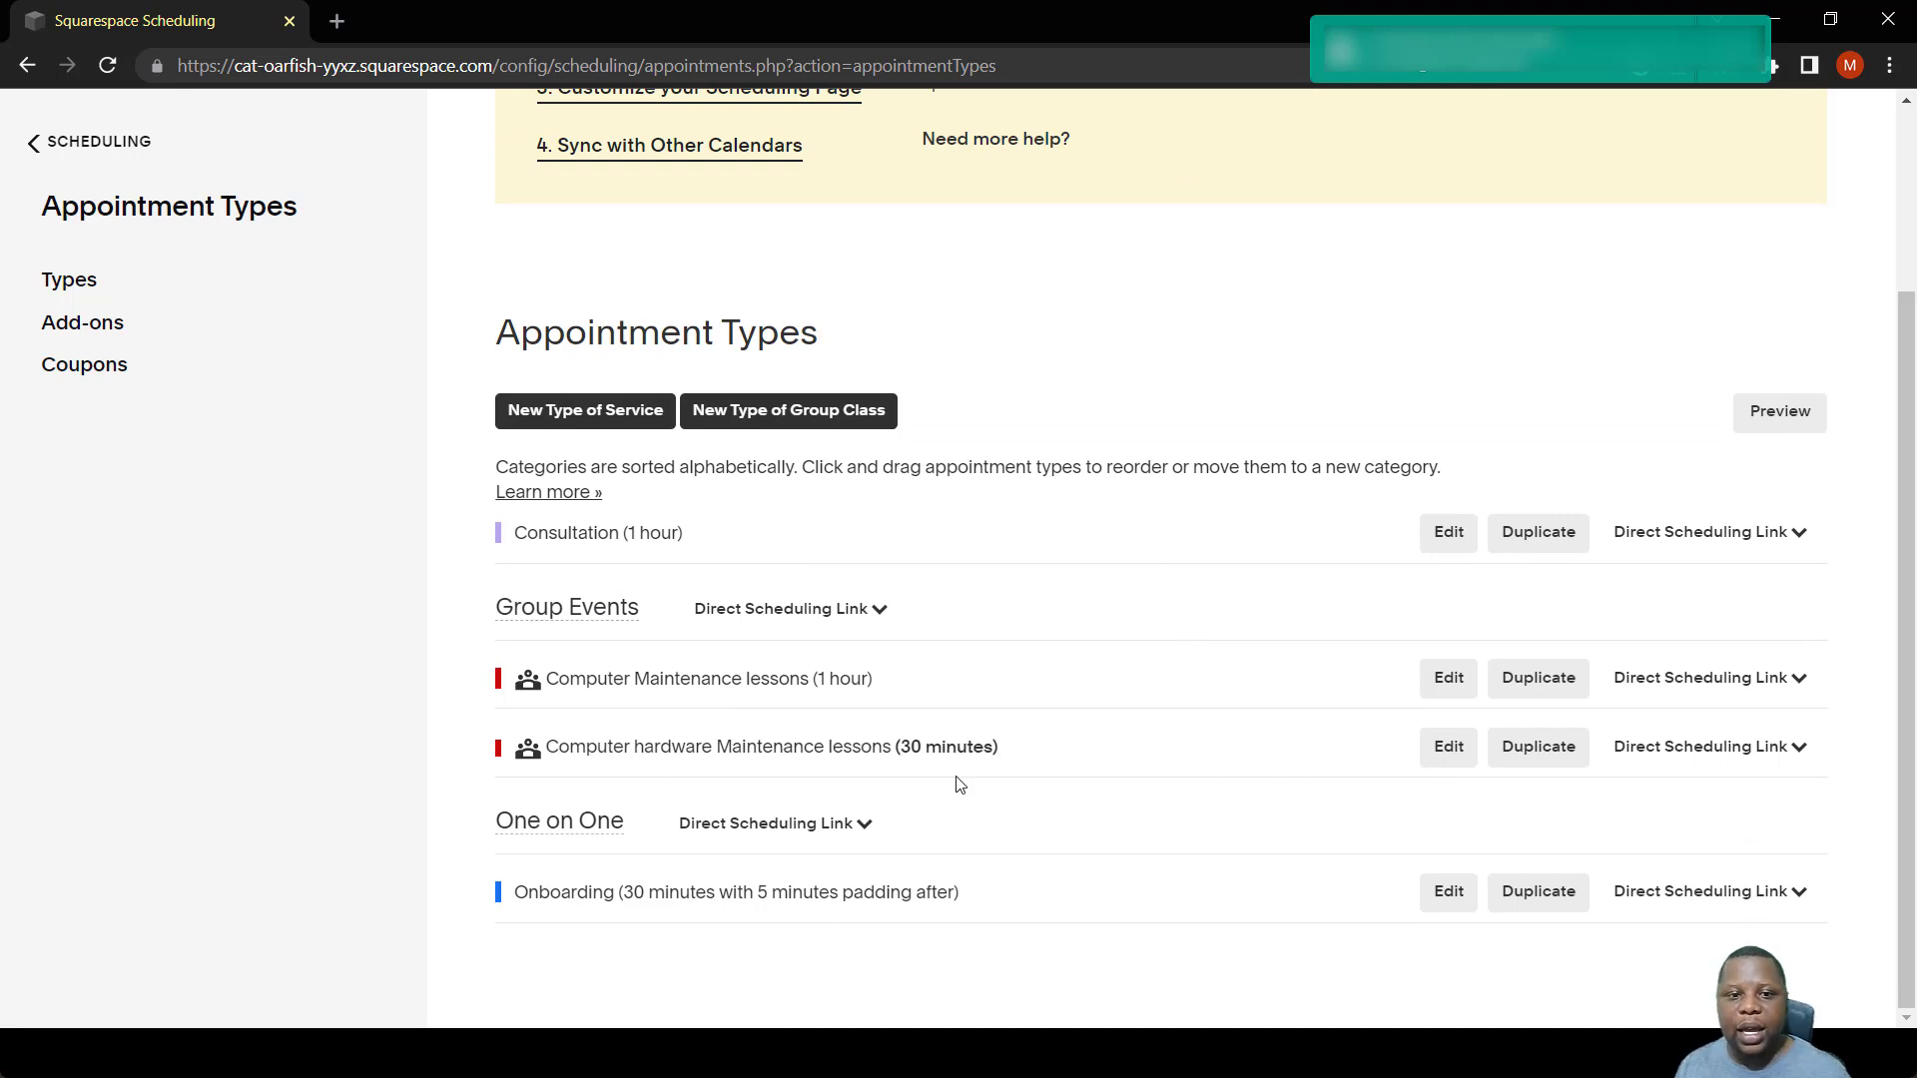
mouse_move(1078, 795)
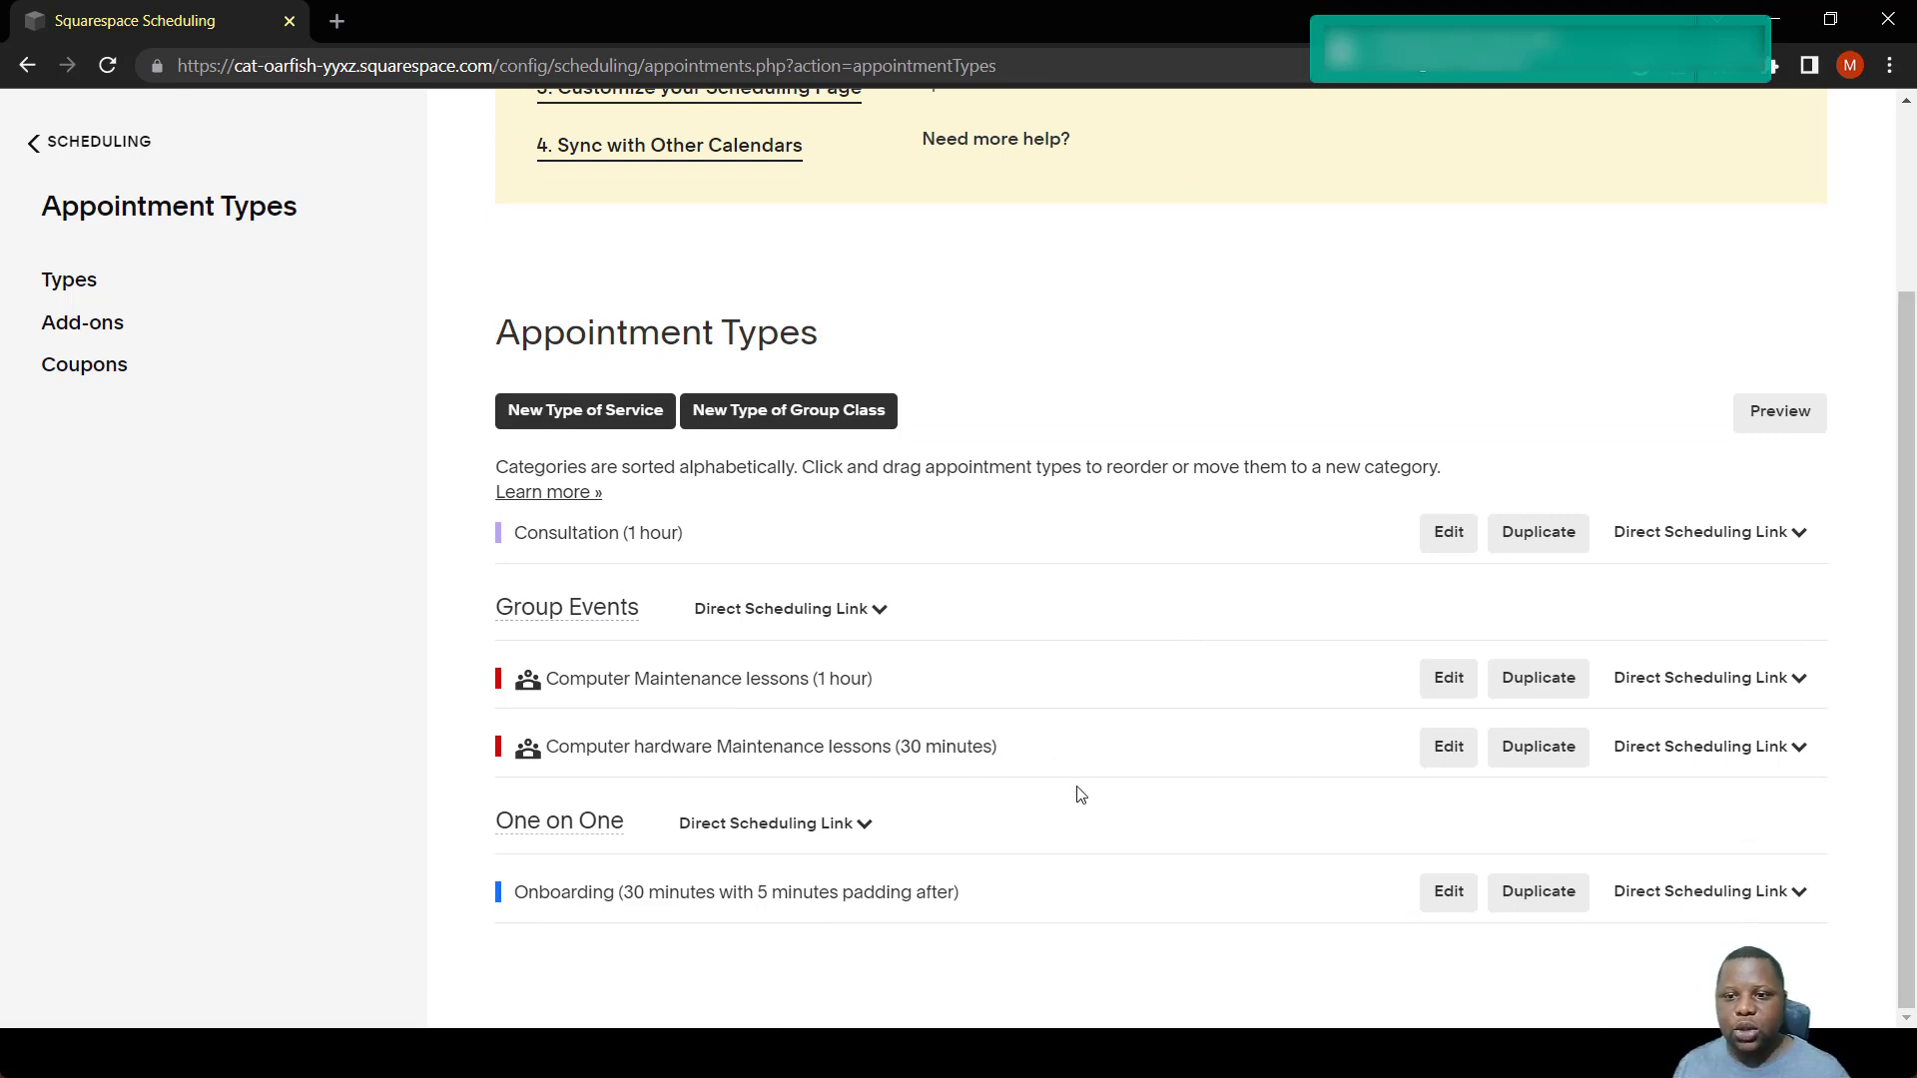